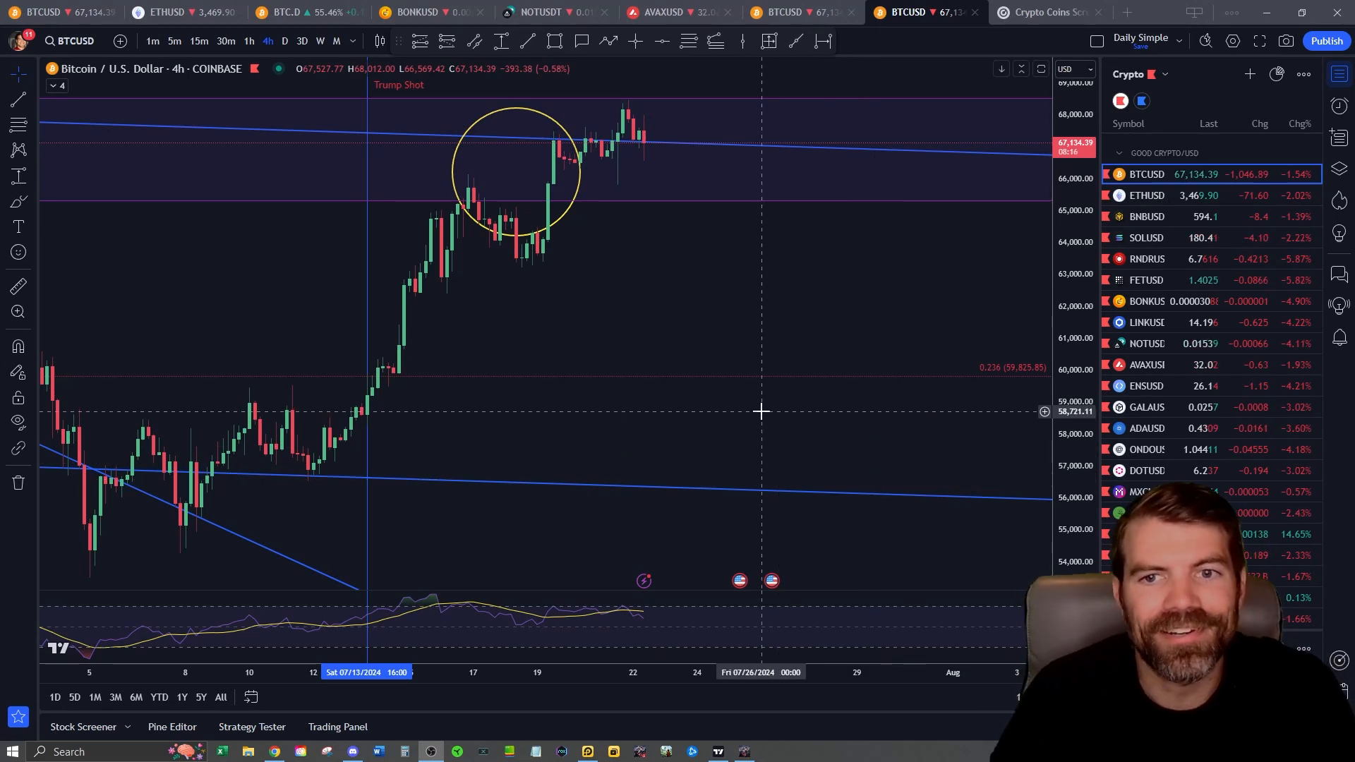
mouse_move(652, 331)
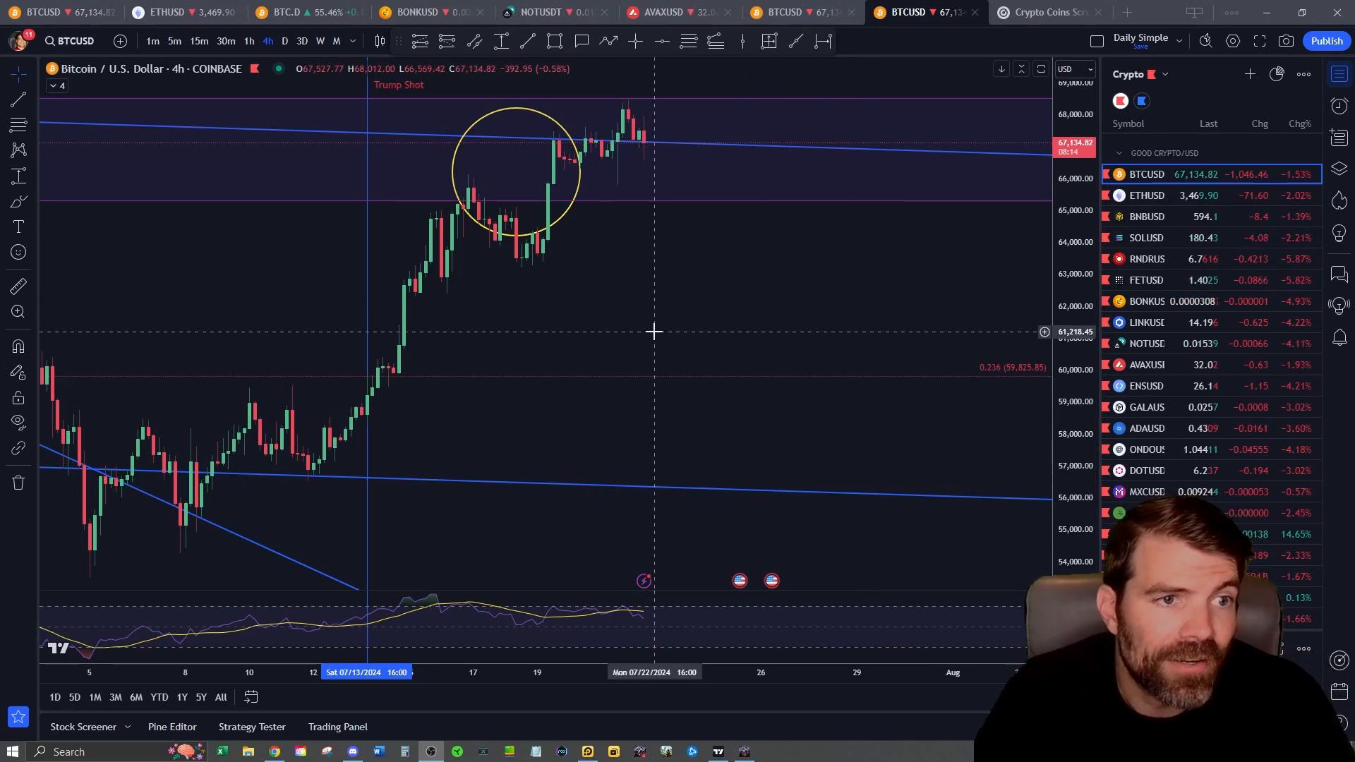
mouse_move(637, 312)
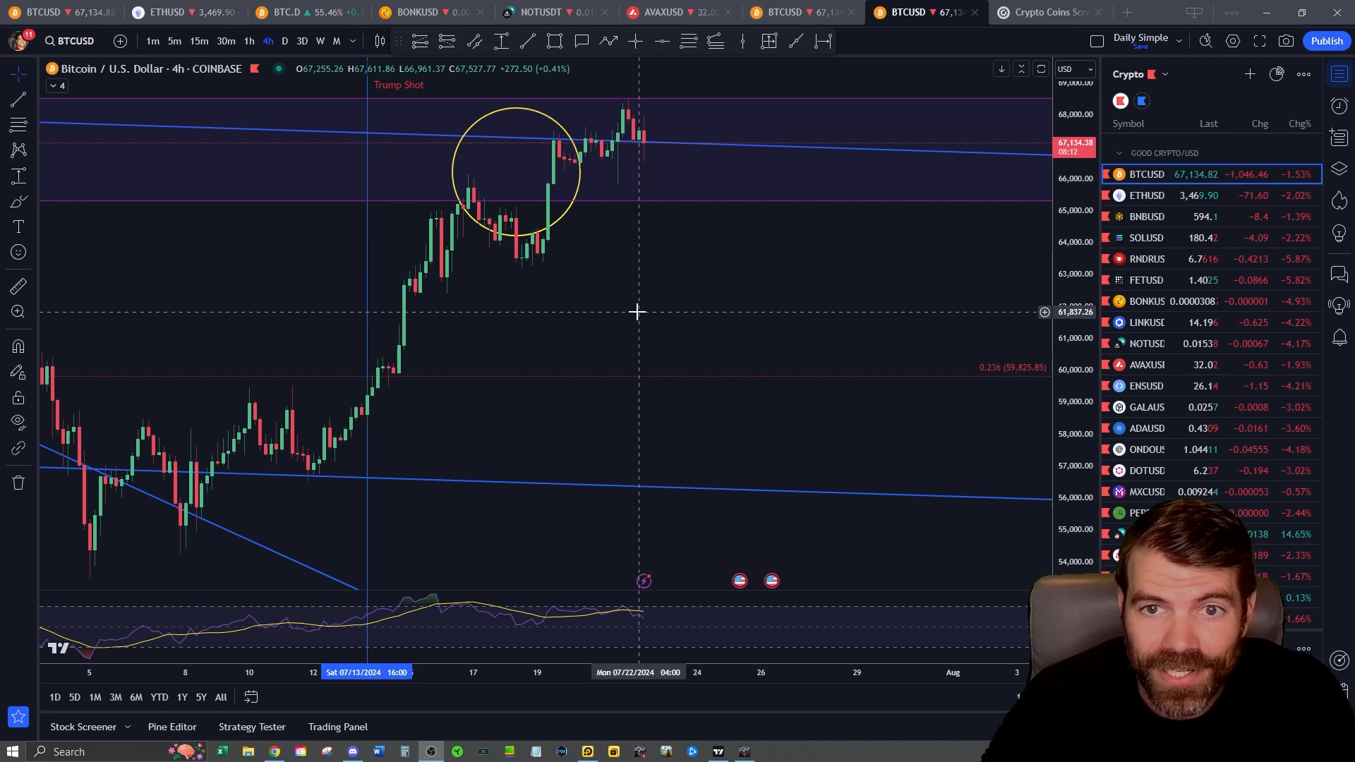
mouse_move(834, 285)
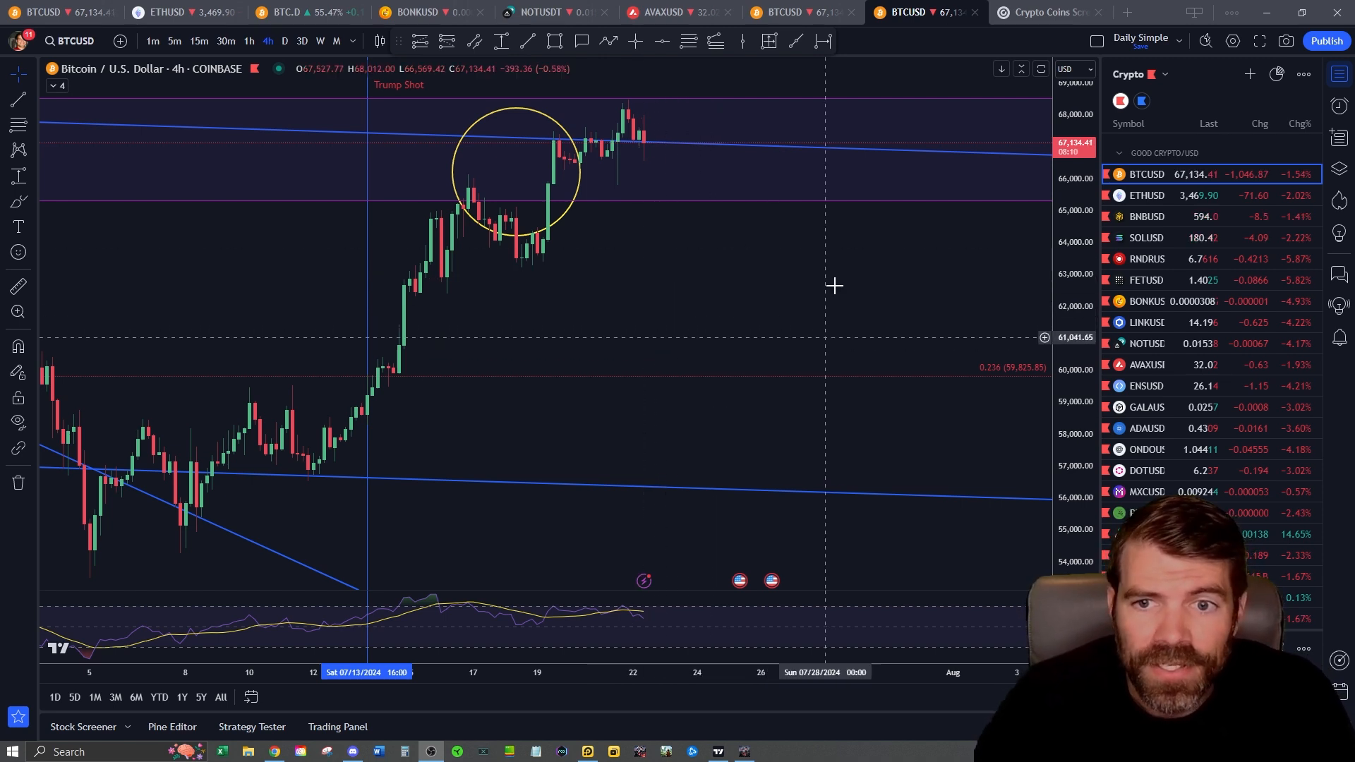
mouse_move(673, 312)
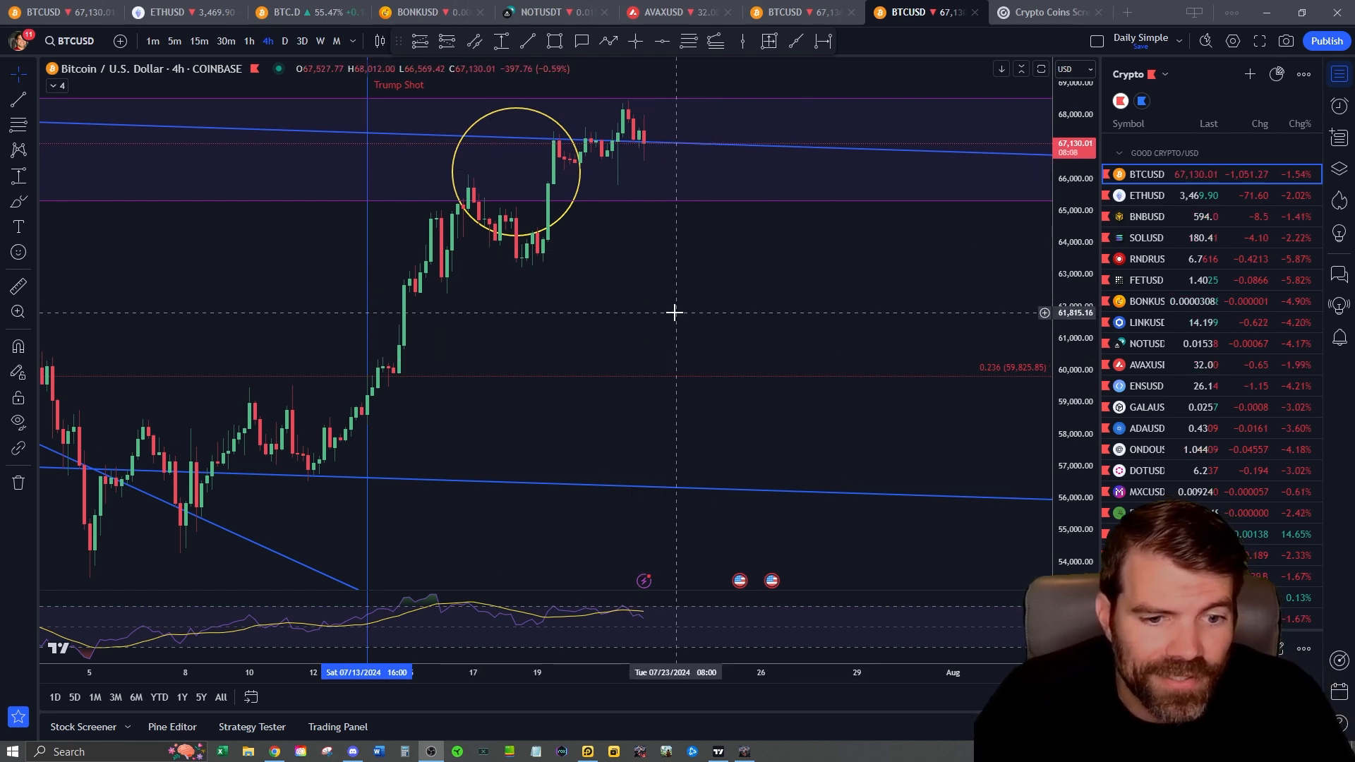
mouse_move(723, 289)
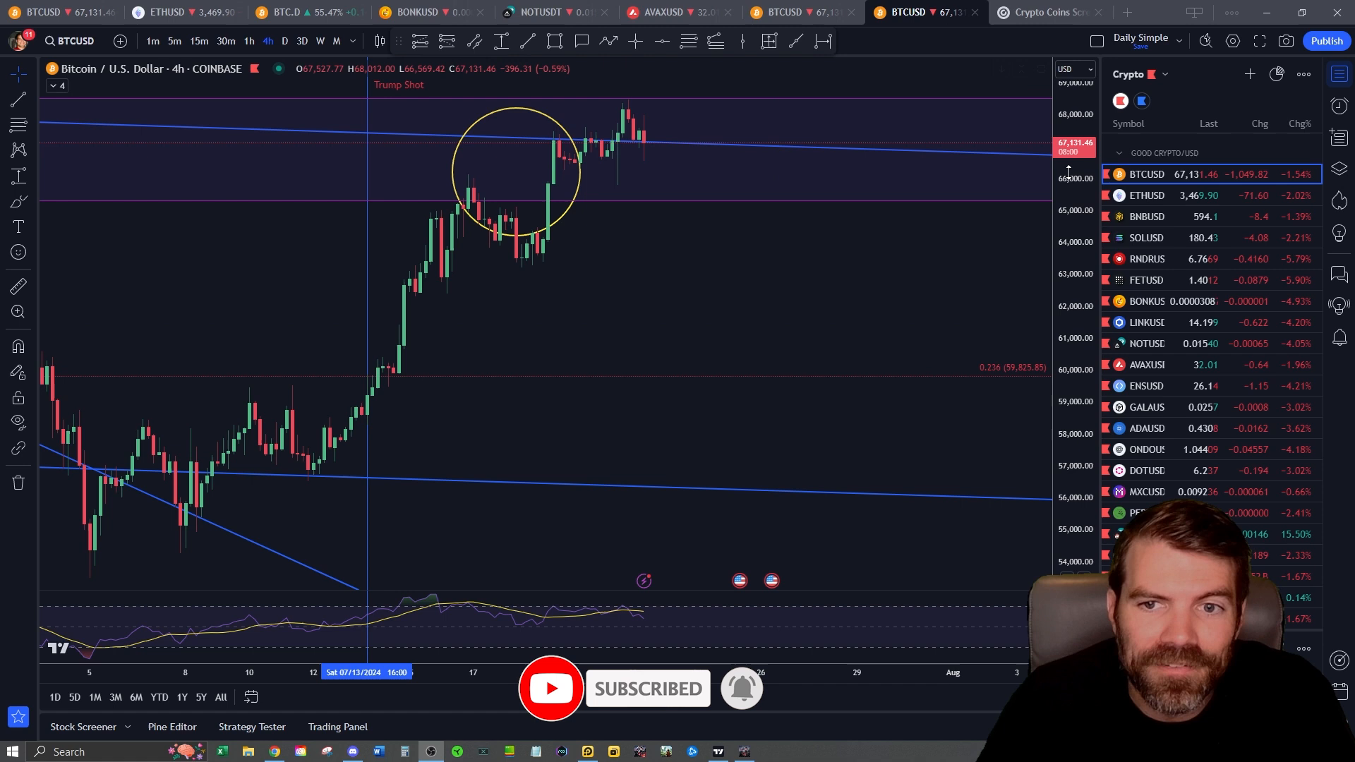
mouse_move(728, 382)
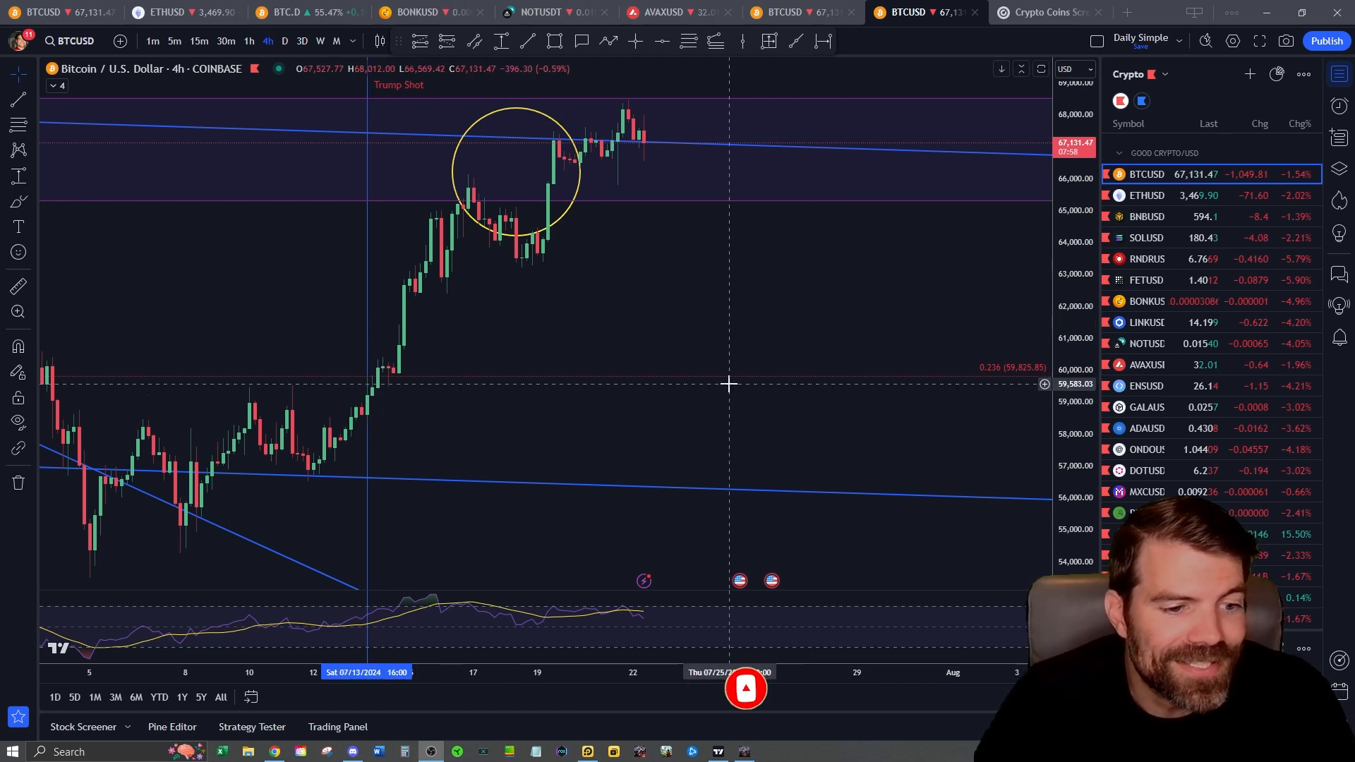
mouse_move(728, 371)
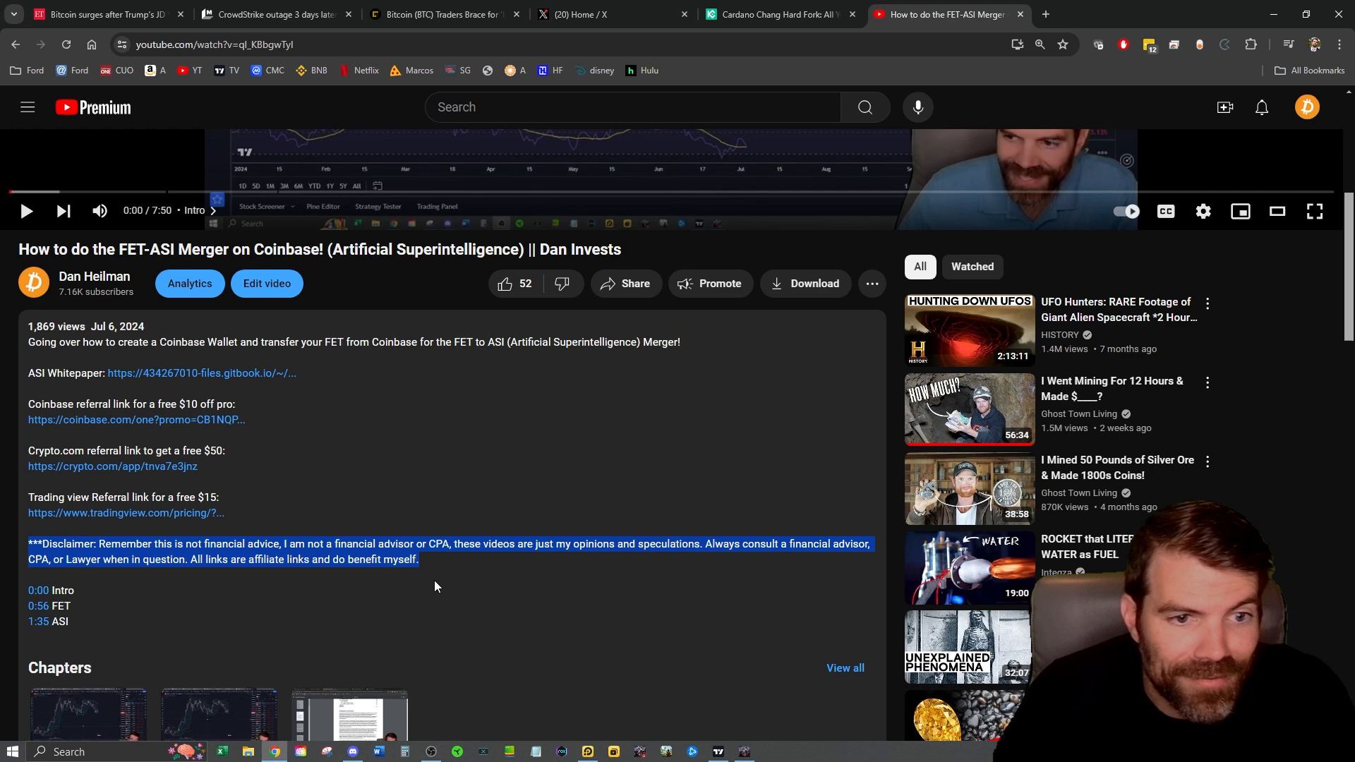
mouse_move(556, 475)
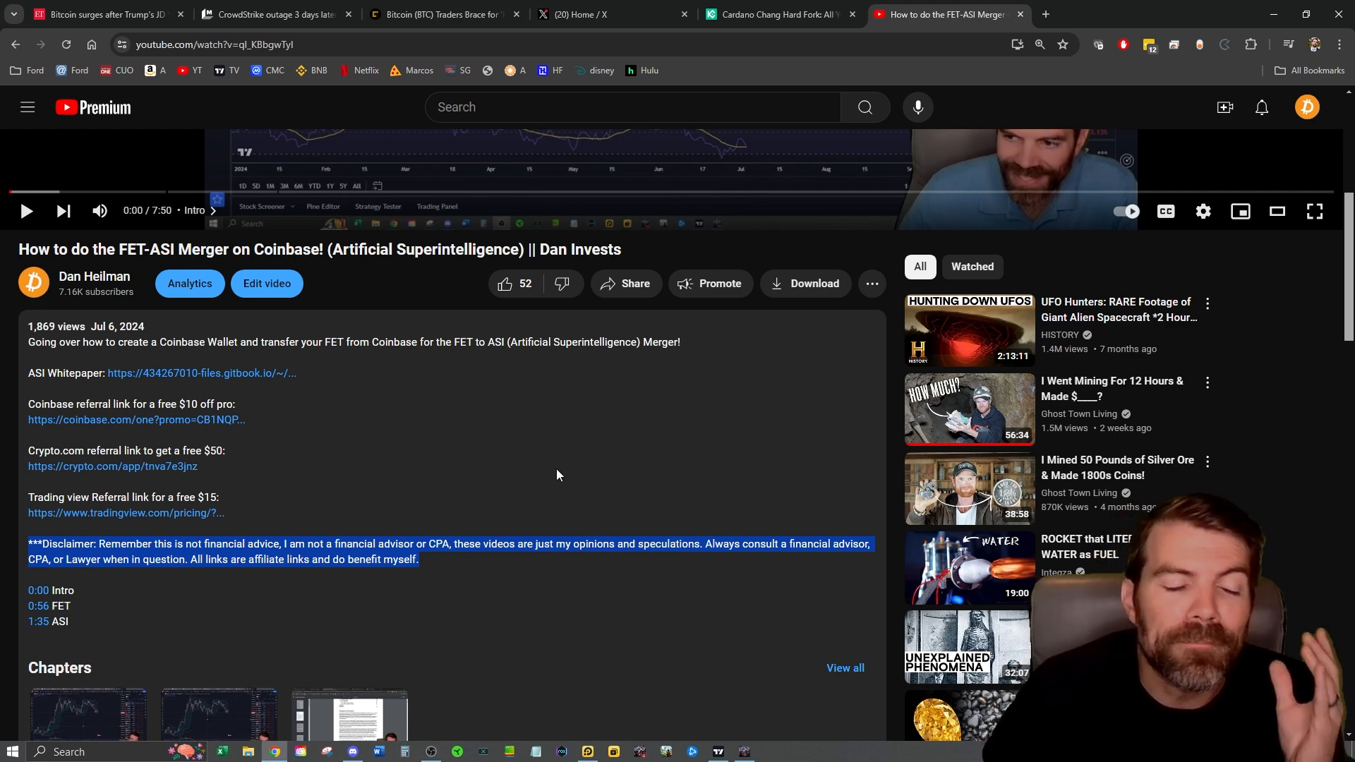
mouse_move(519, 446)
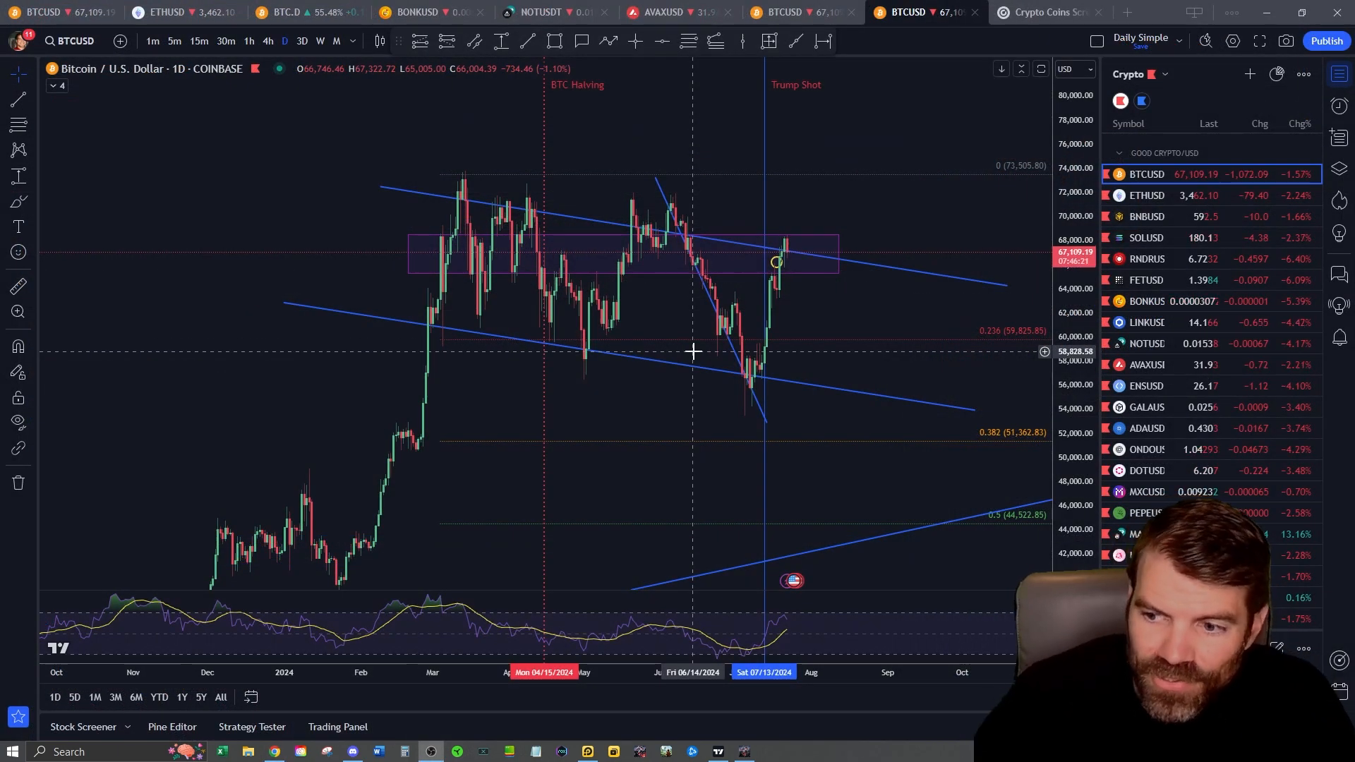
mouse_move(829, 294)
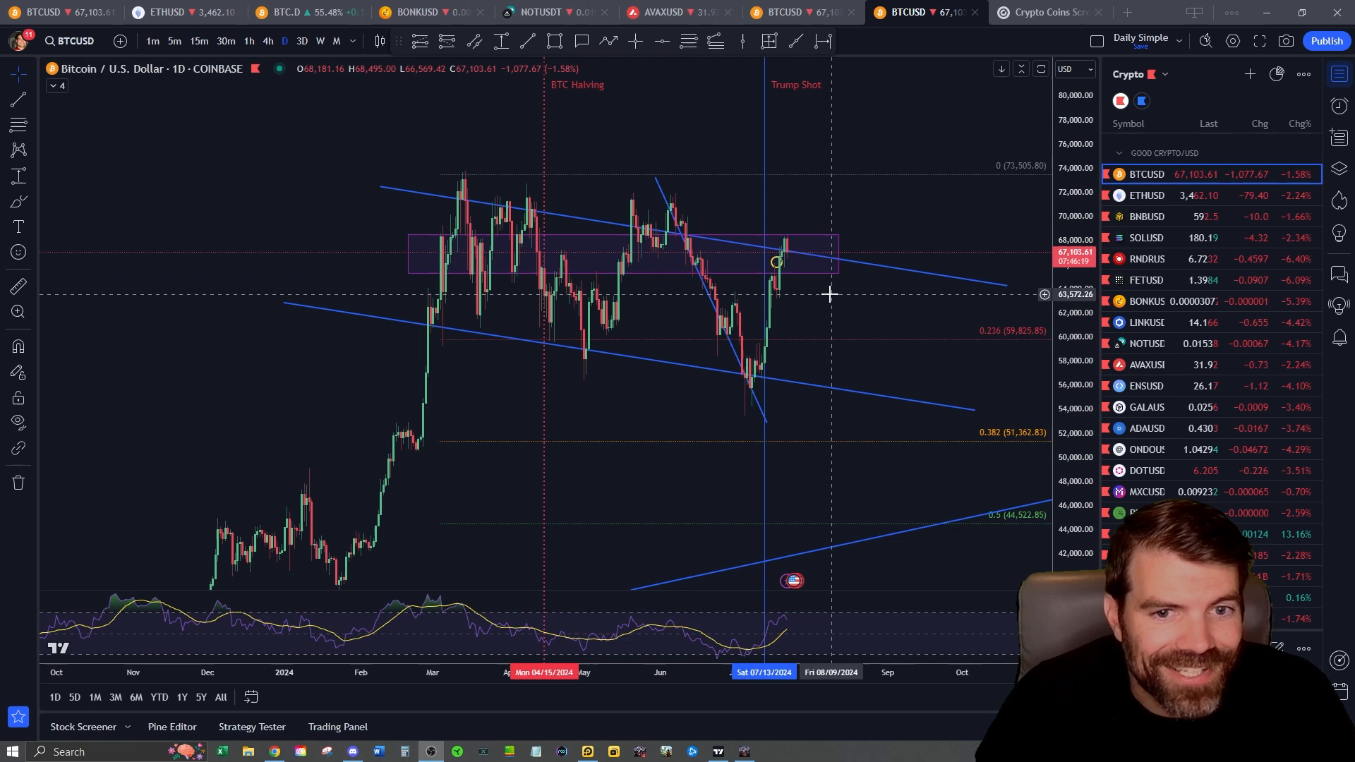
mouse_move(827, 325)
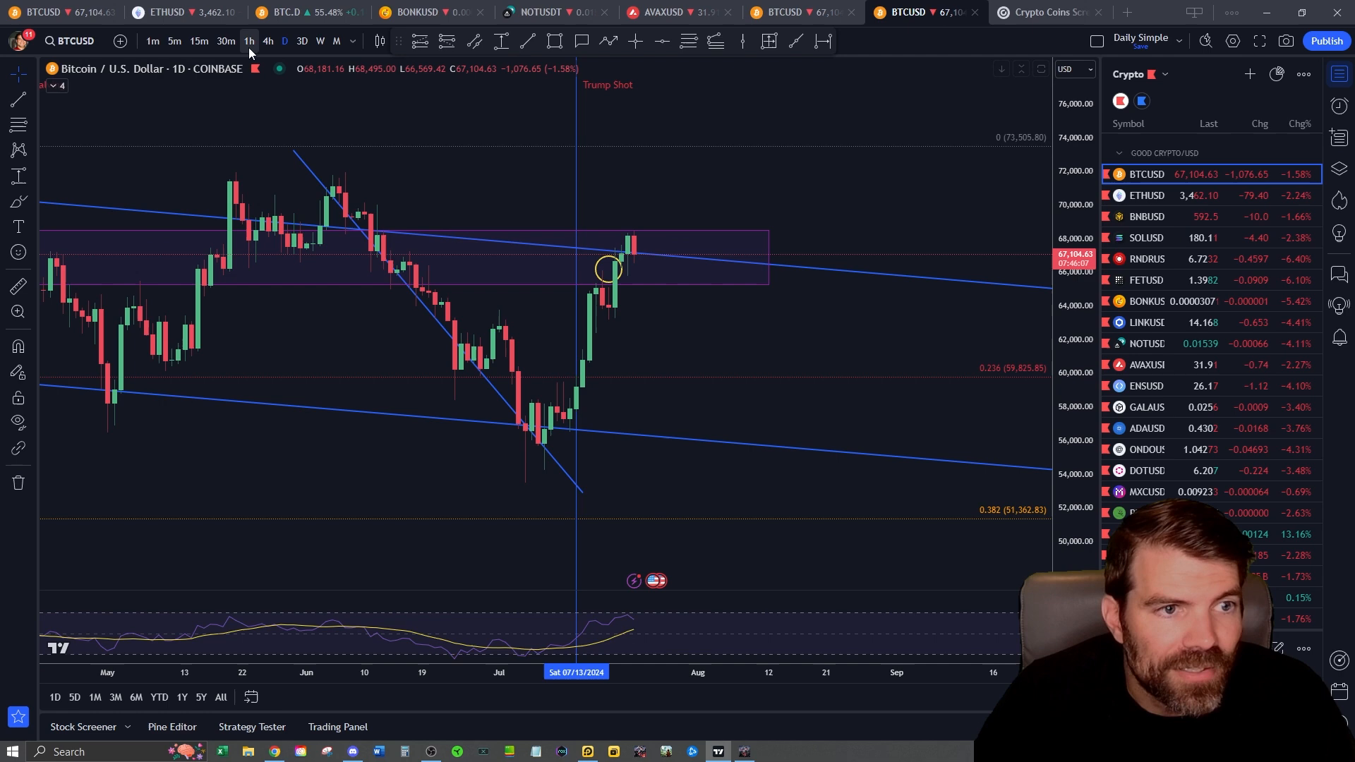
Step: Cycle the Bitcoin chart through hourly and daily candles, landing on the 4-hour timeframe
left_click(248, 41)
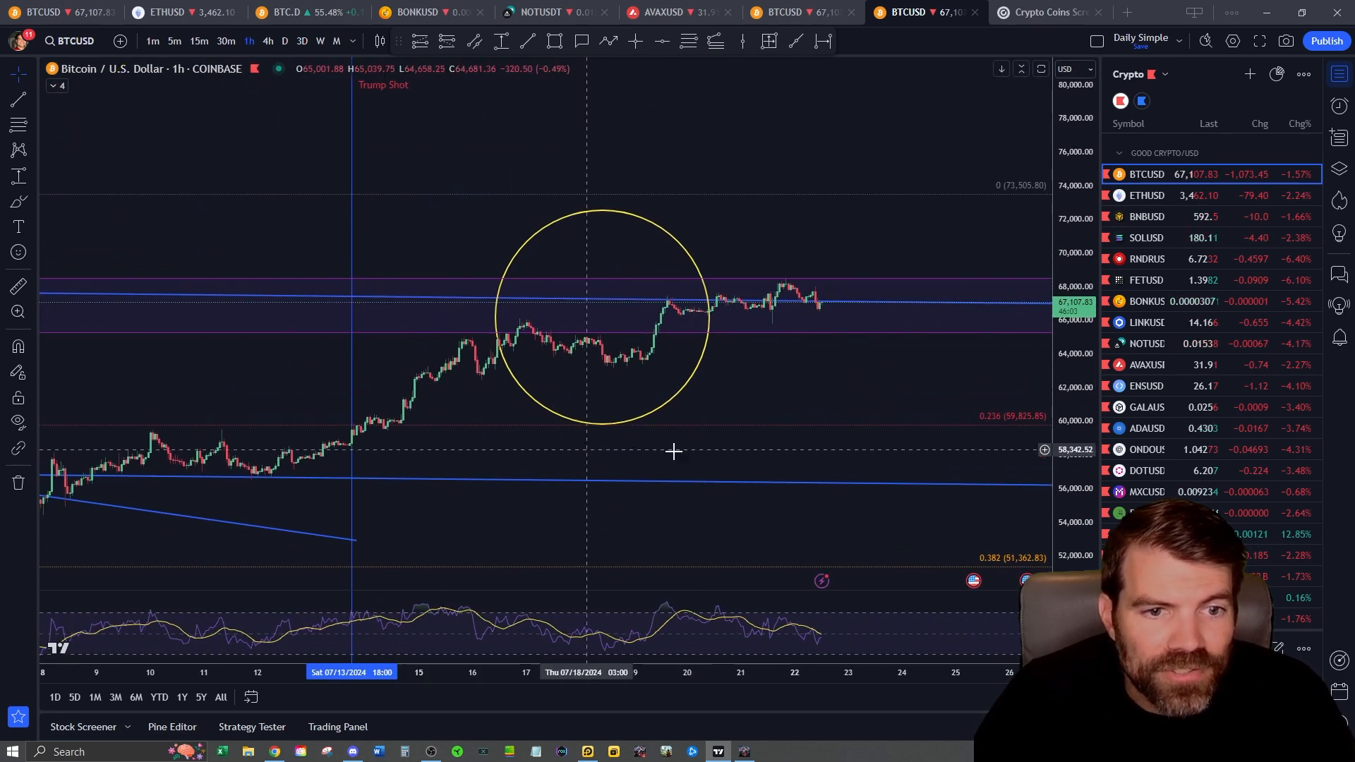
left_click(285, 41)
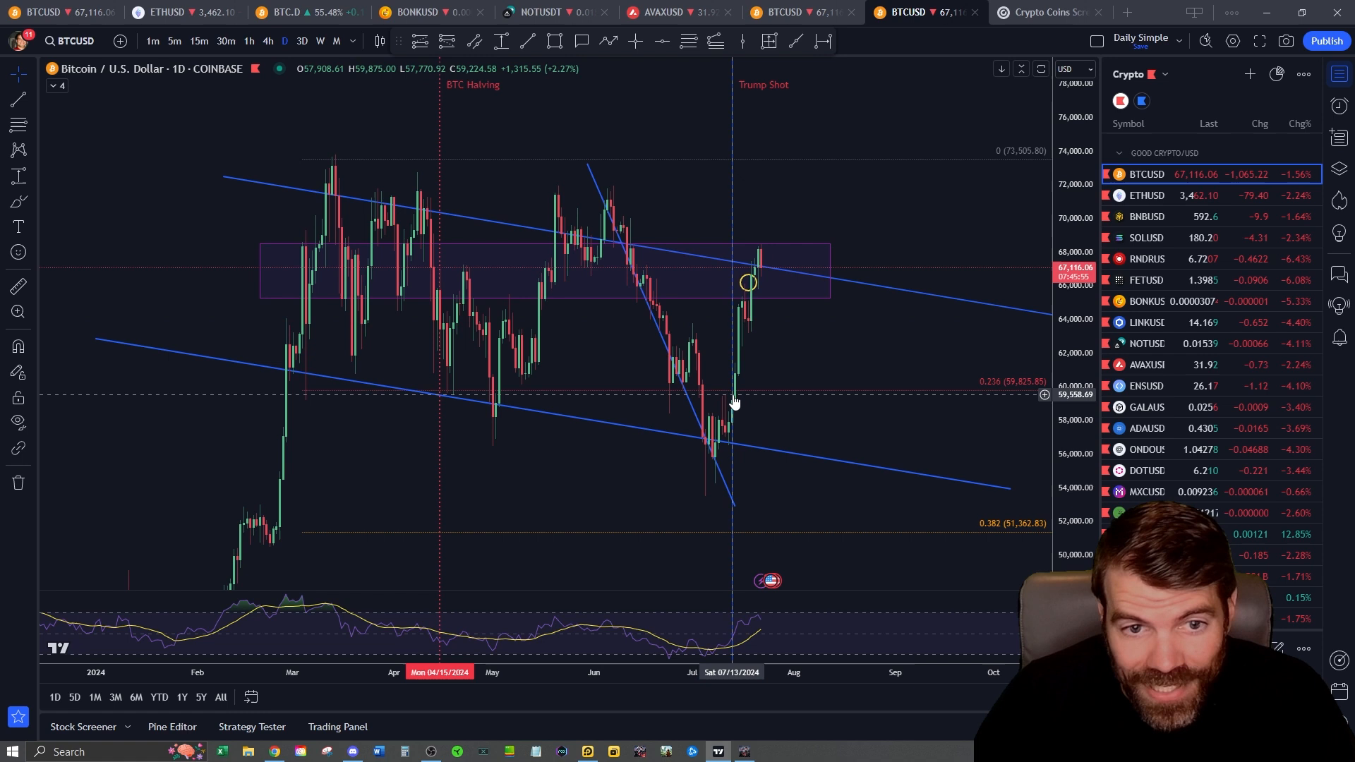
mouse_move(296, 218)
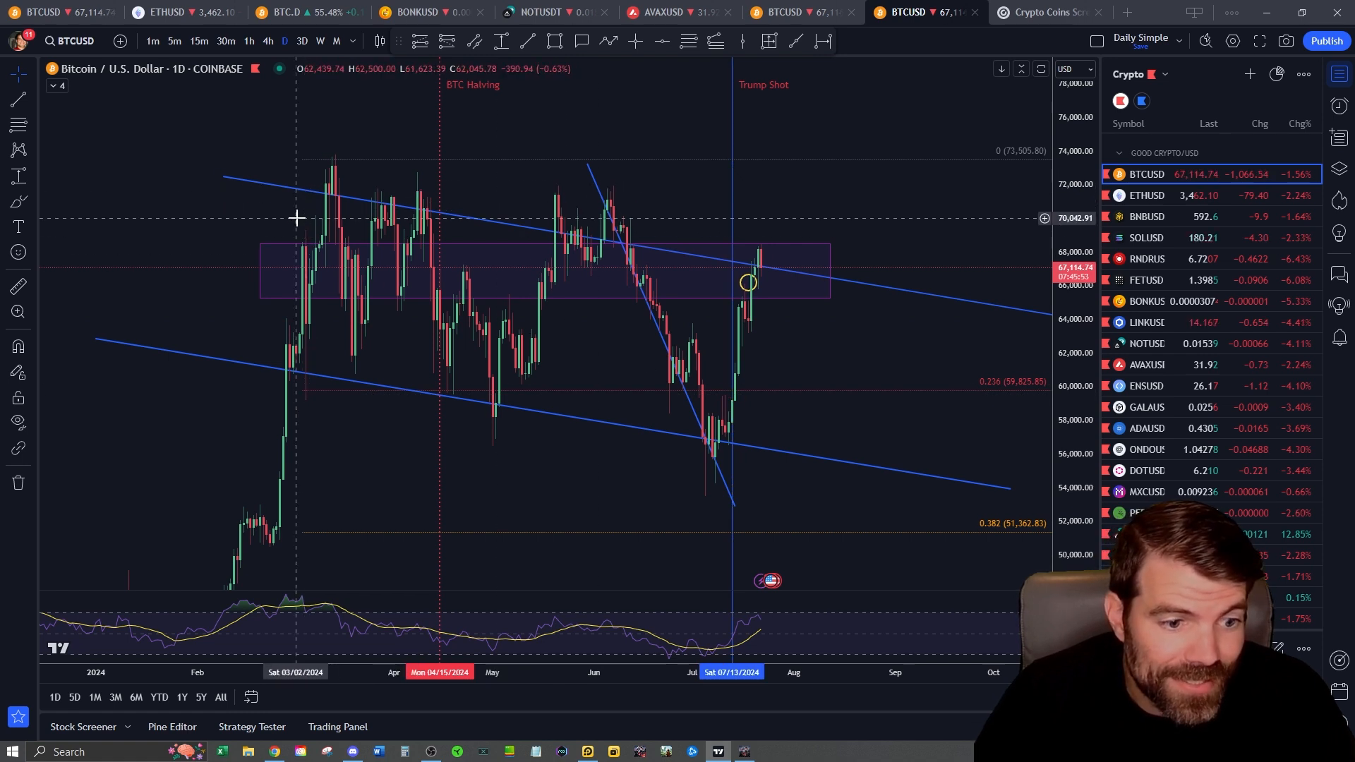
mouse_move(288, 338)
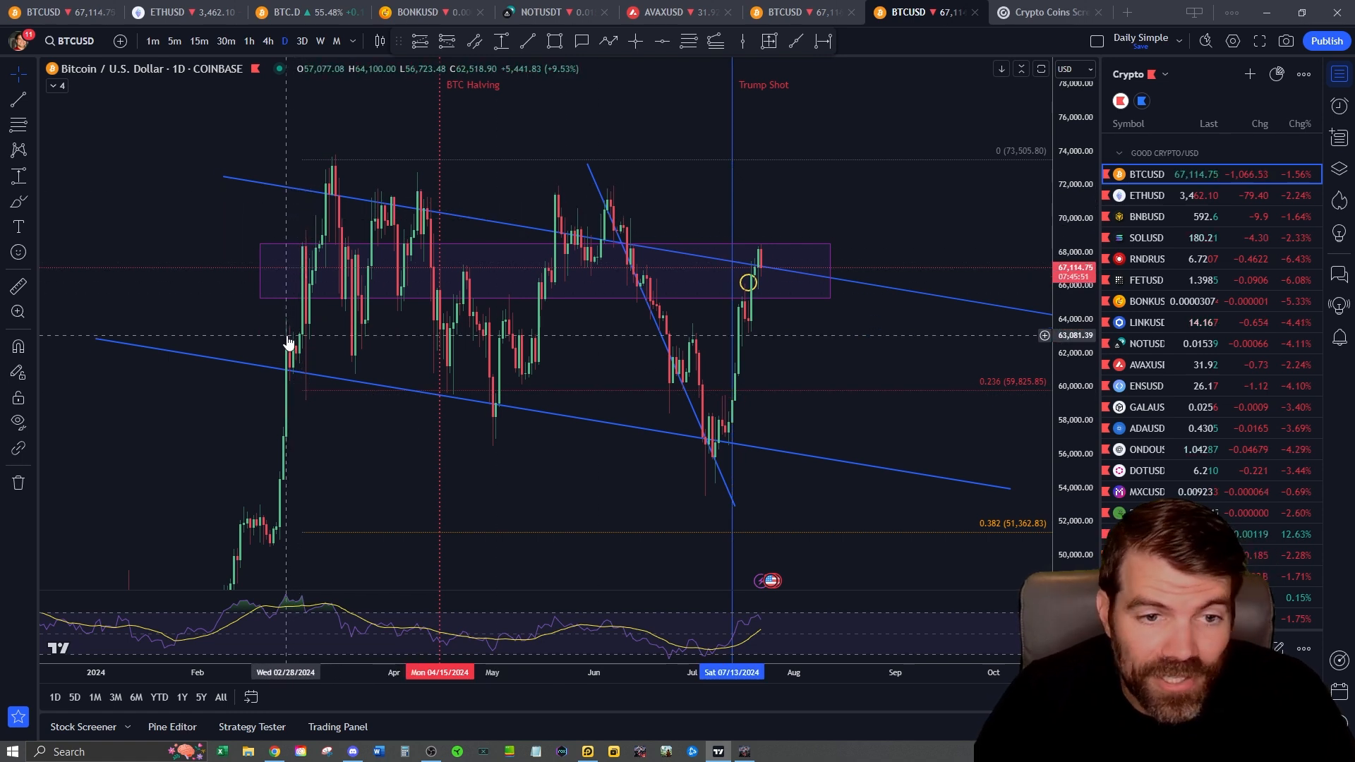
mouse_move(290, 399)
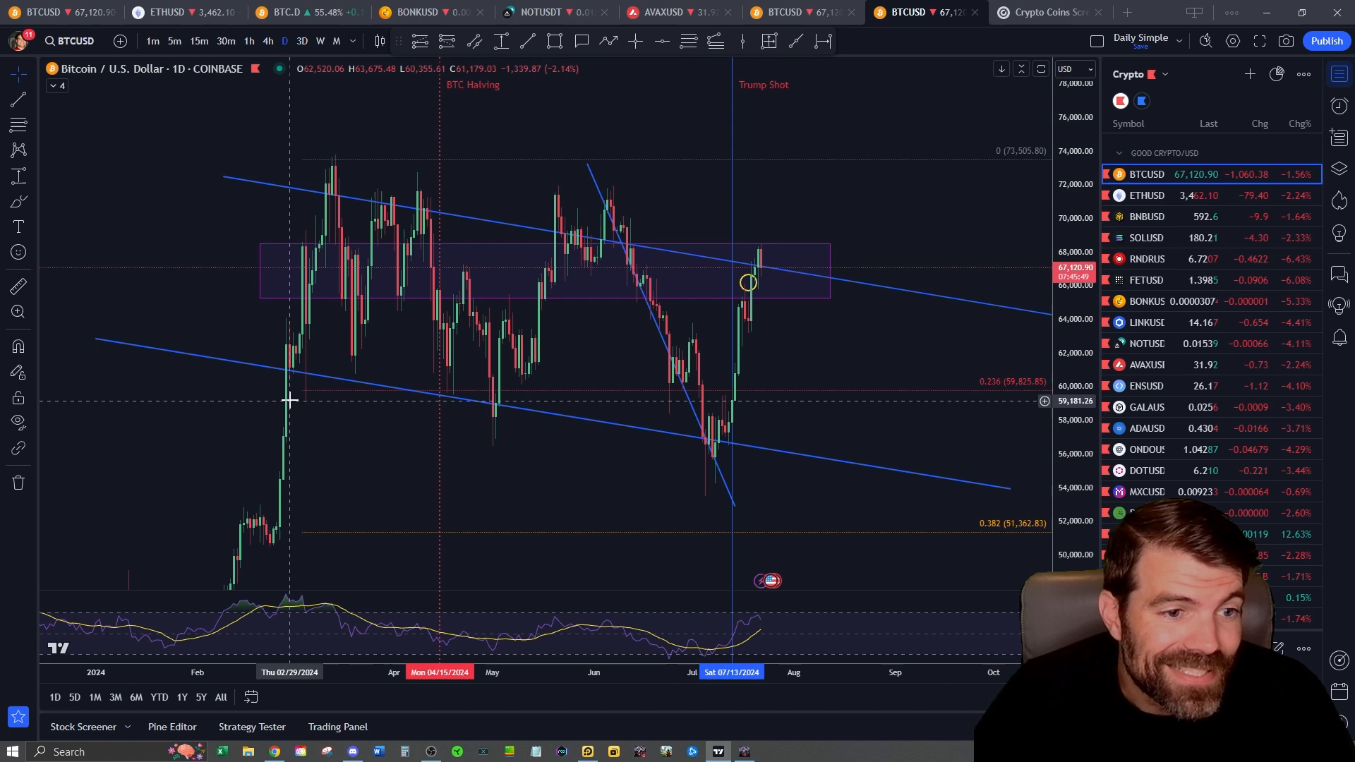
mouse_move(320, 189)
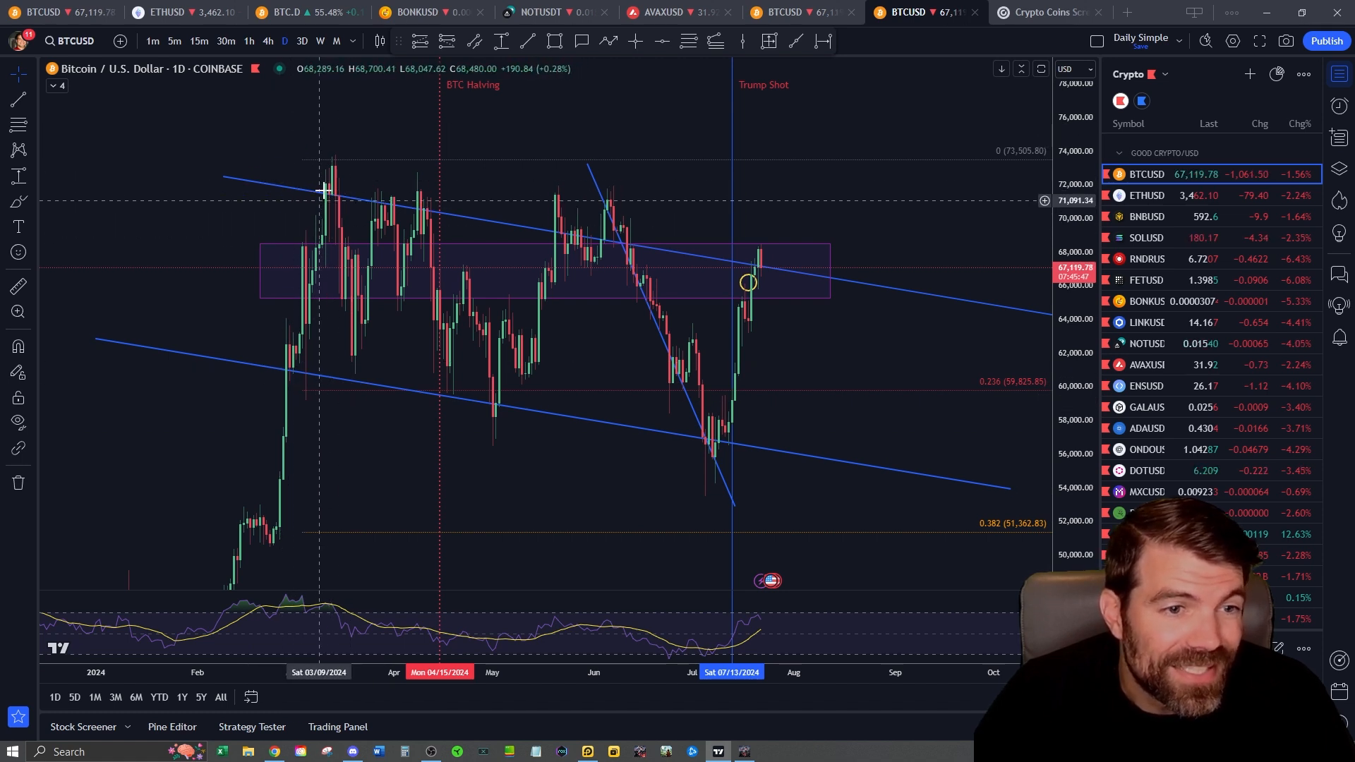
mouse_move(351, 413)
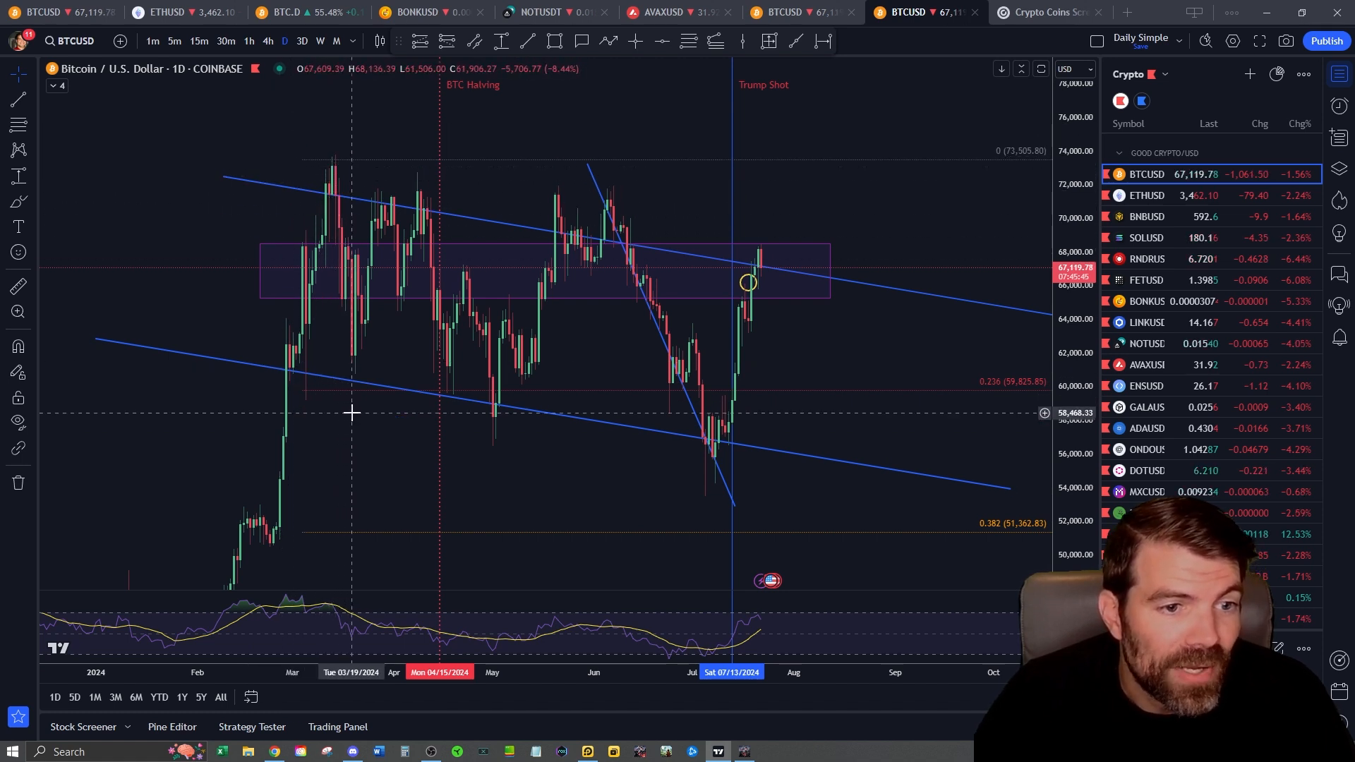
mouse_move(845, 272)
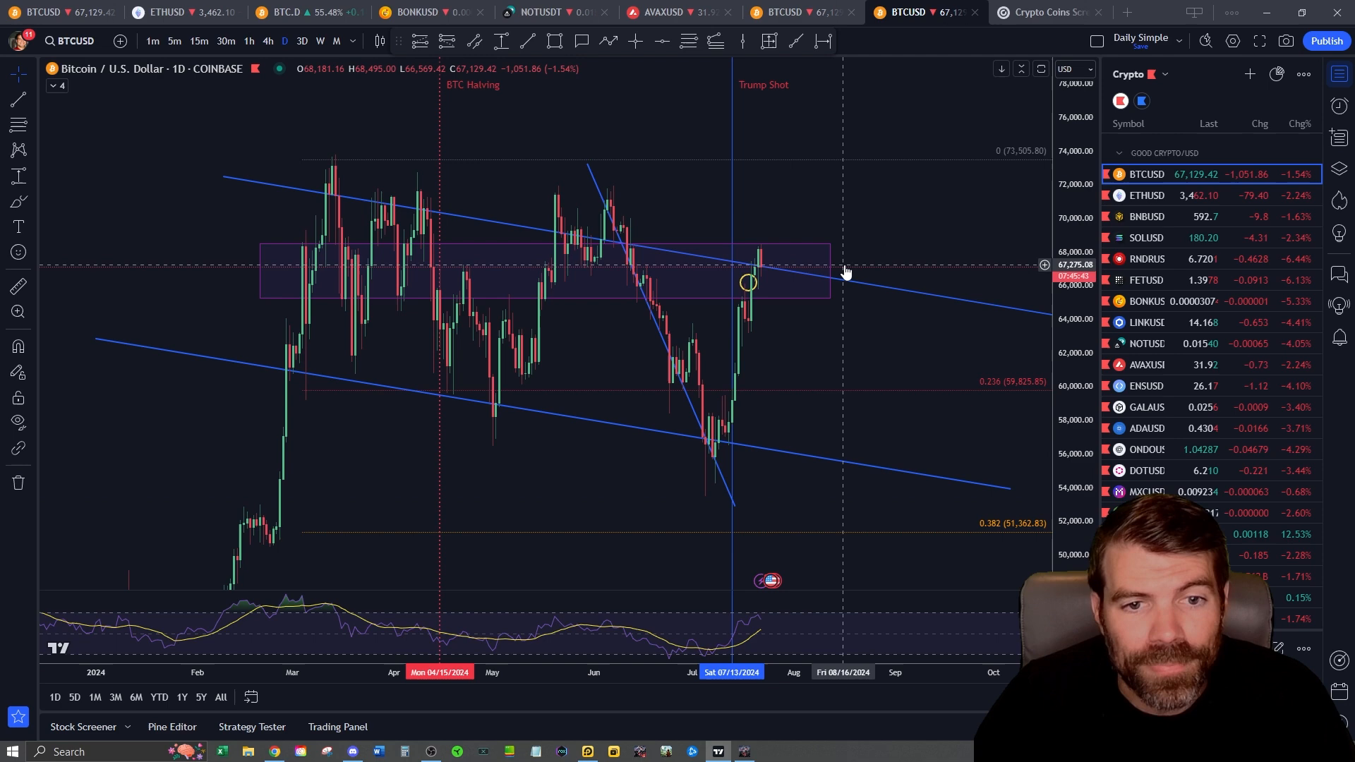
mouse_move(742, 262)
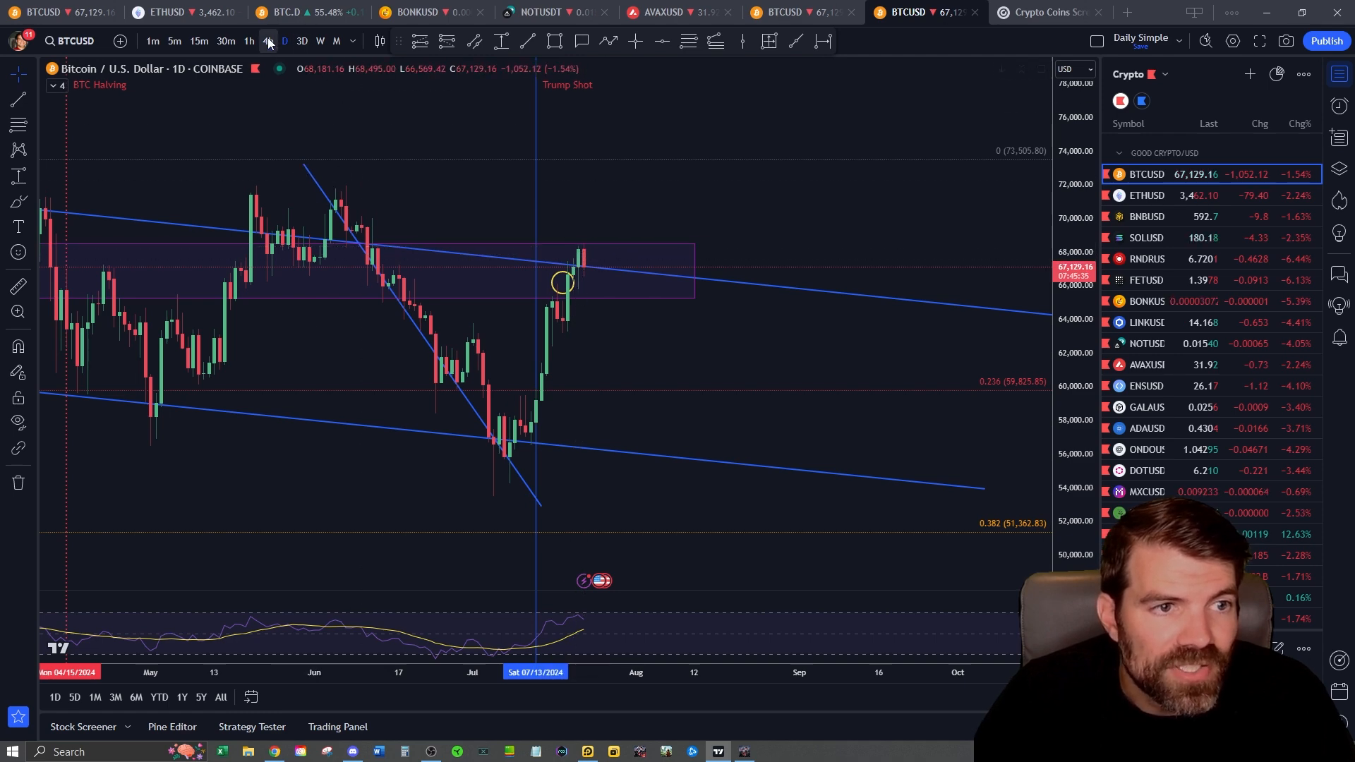
left_click(266, 41)
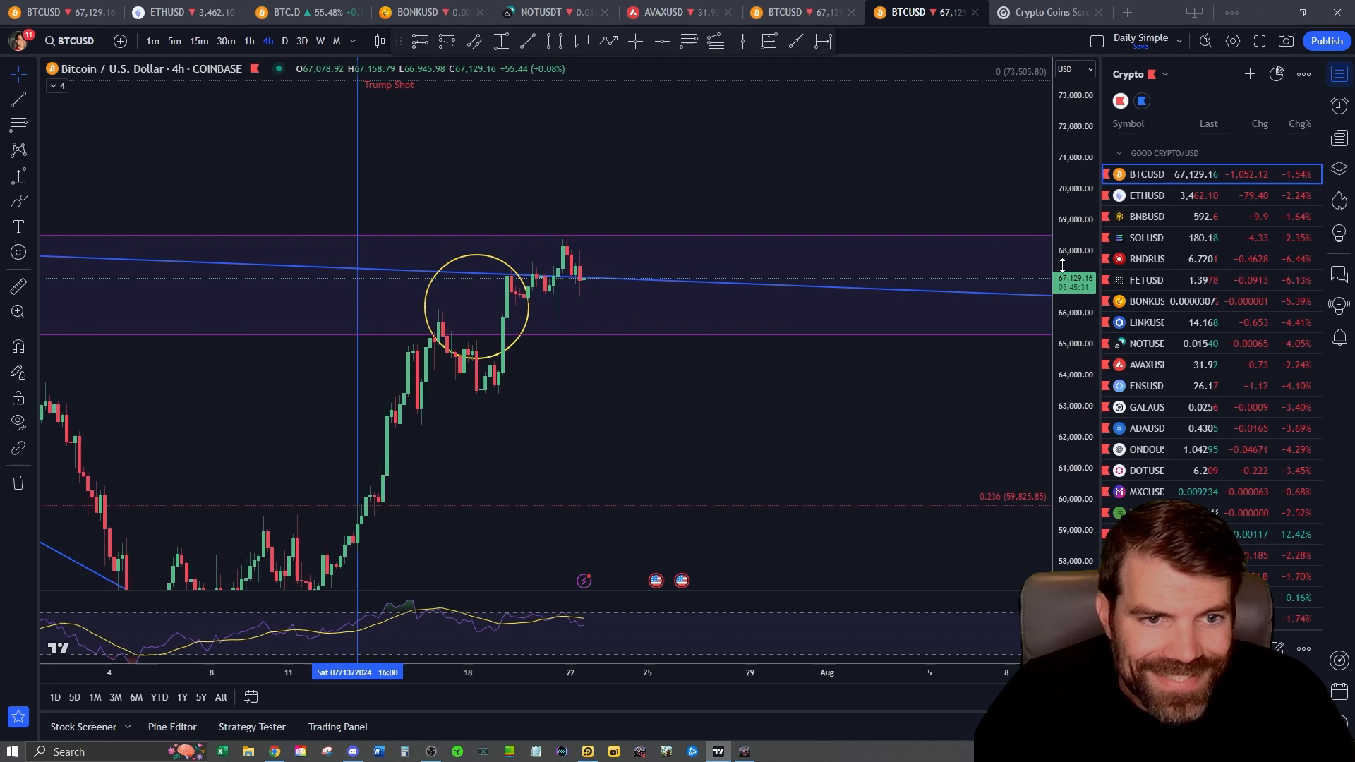
mouse_move(611, 292)
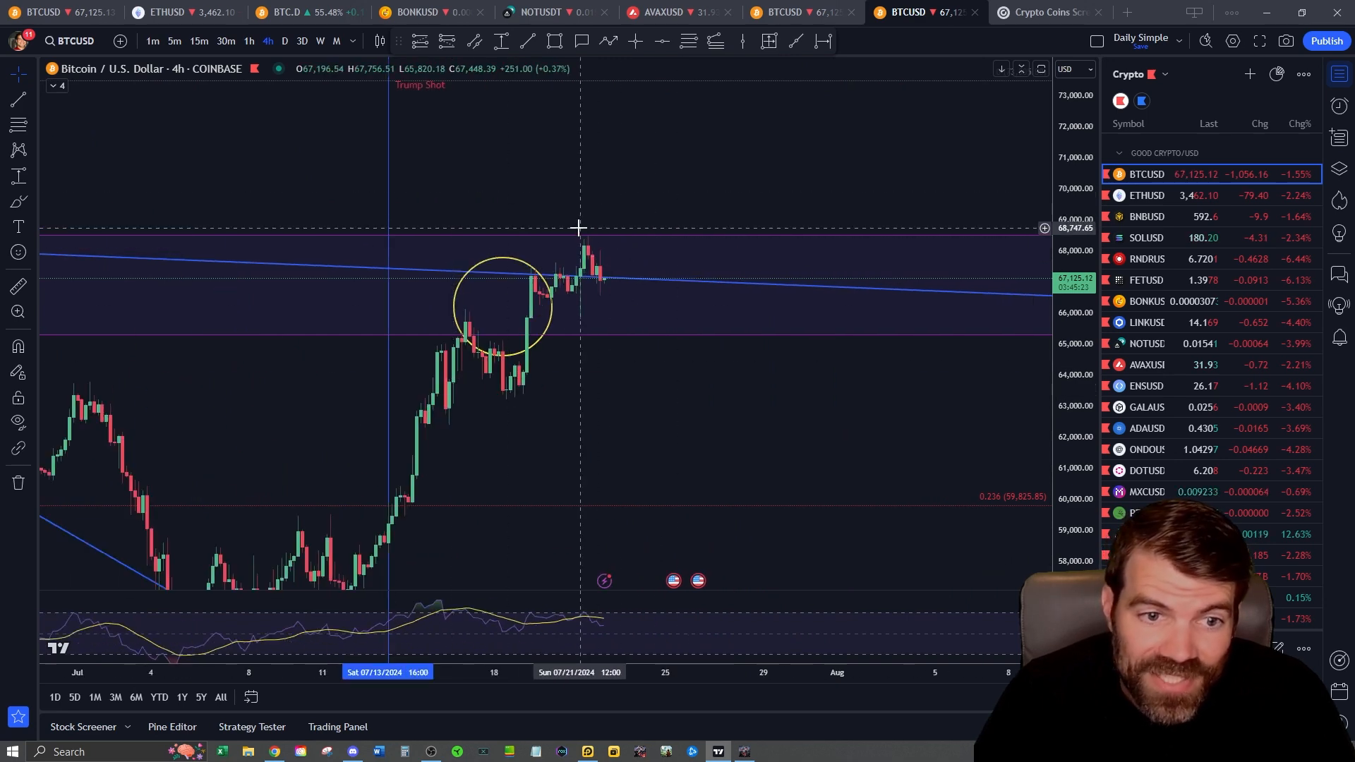
mouse_move(676, 340)
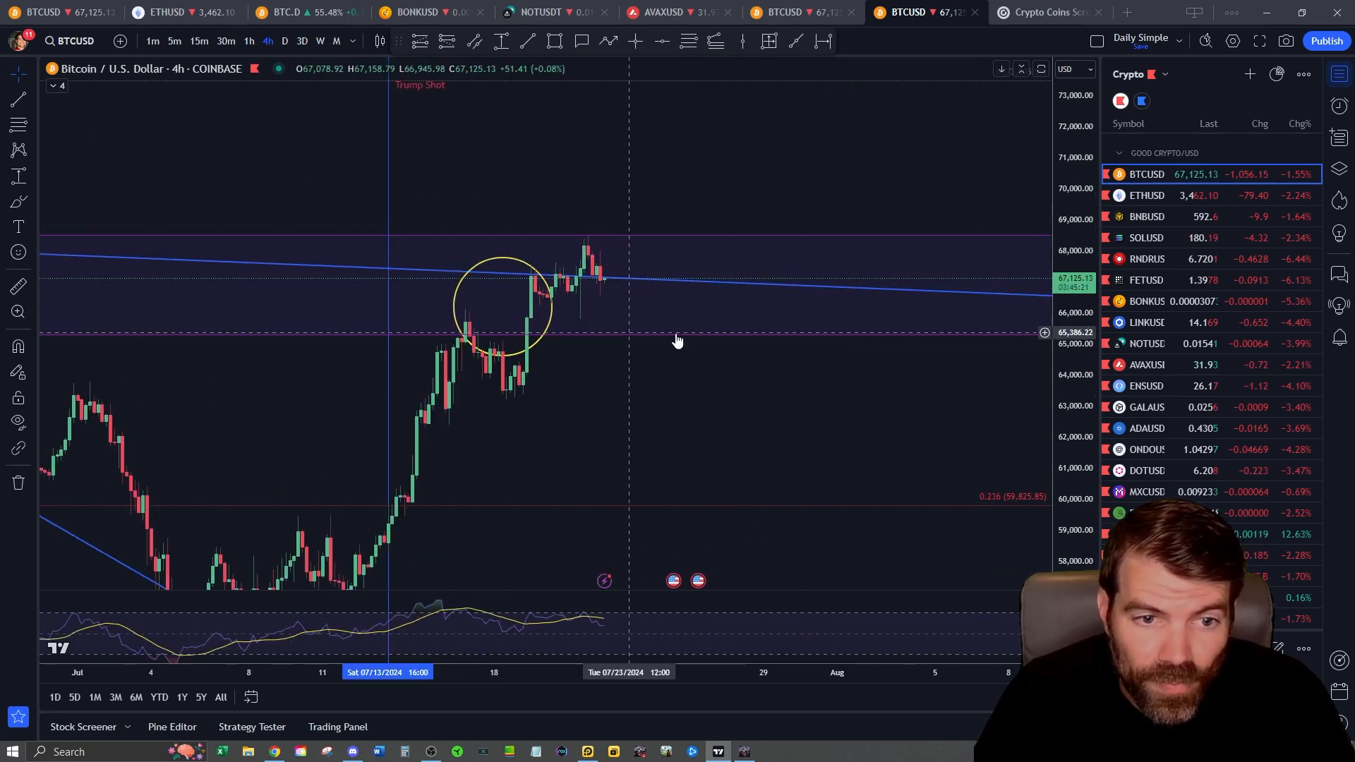
mouse_move(581, 316)
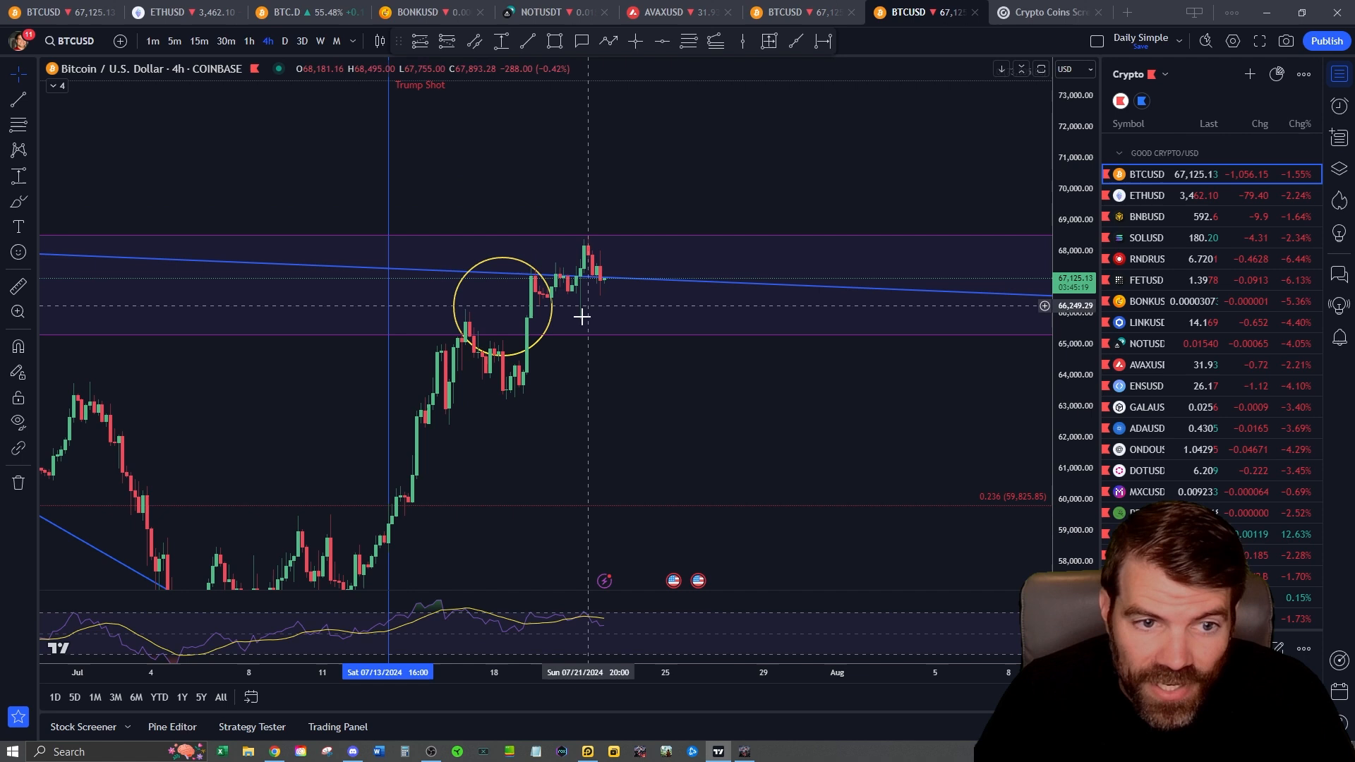
mouse_move(555, 274)
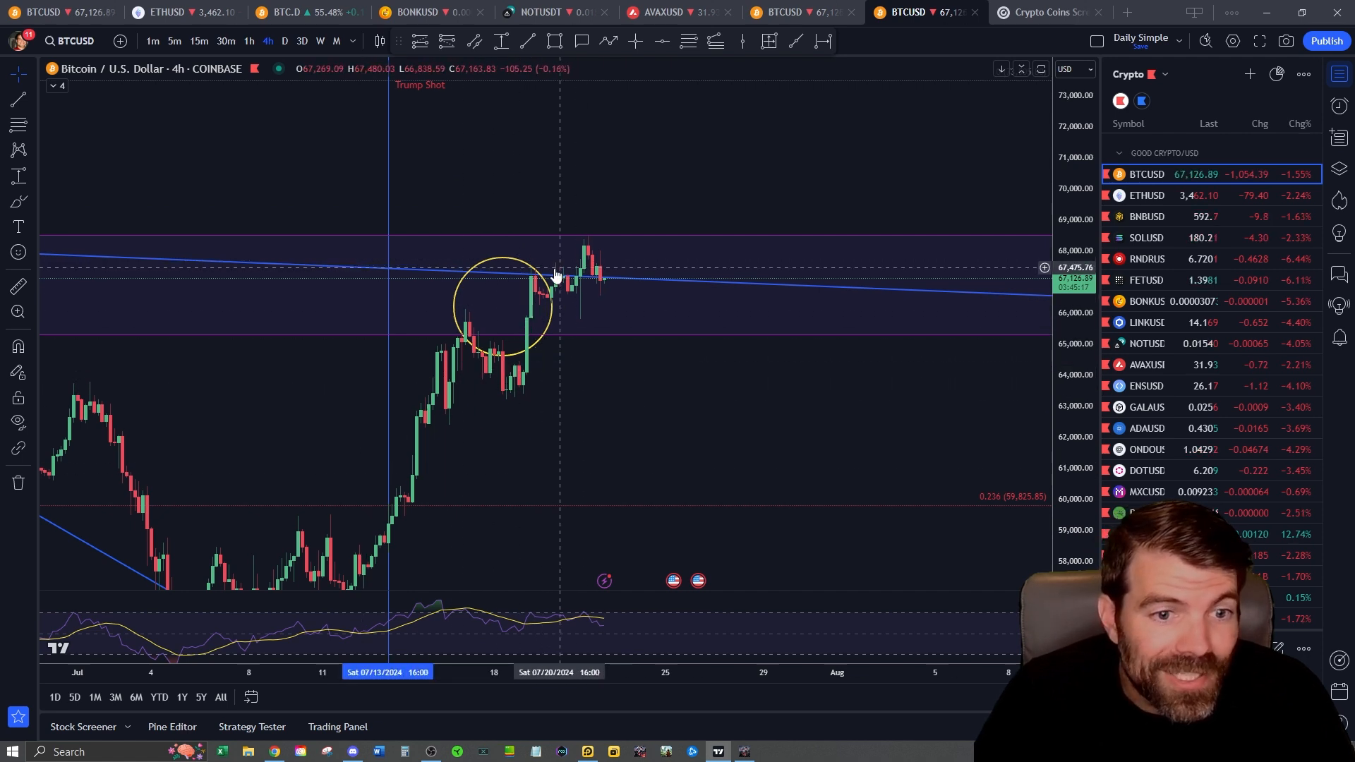
mouse_move(603, 322)
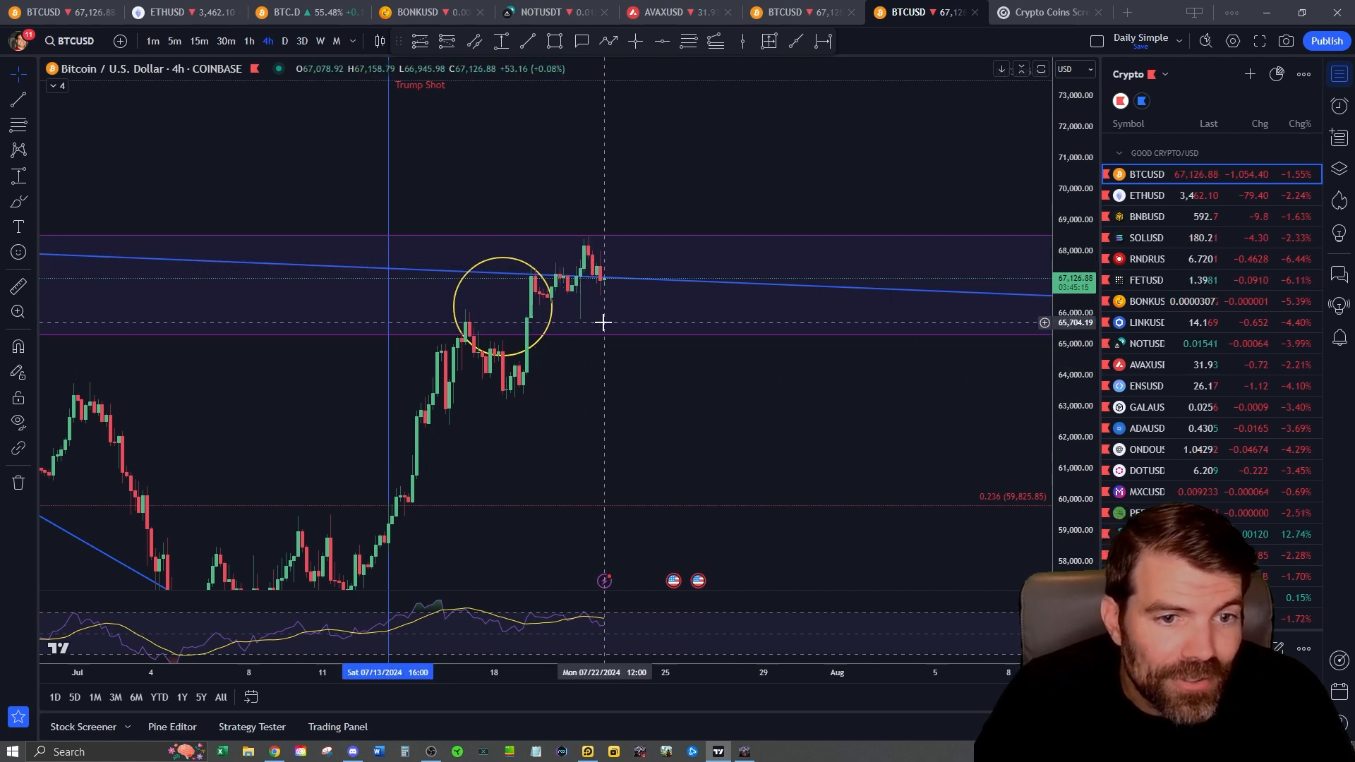
mouse_move(588, 220)
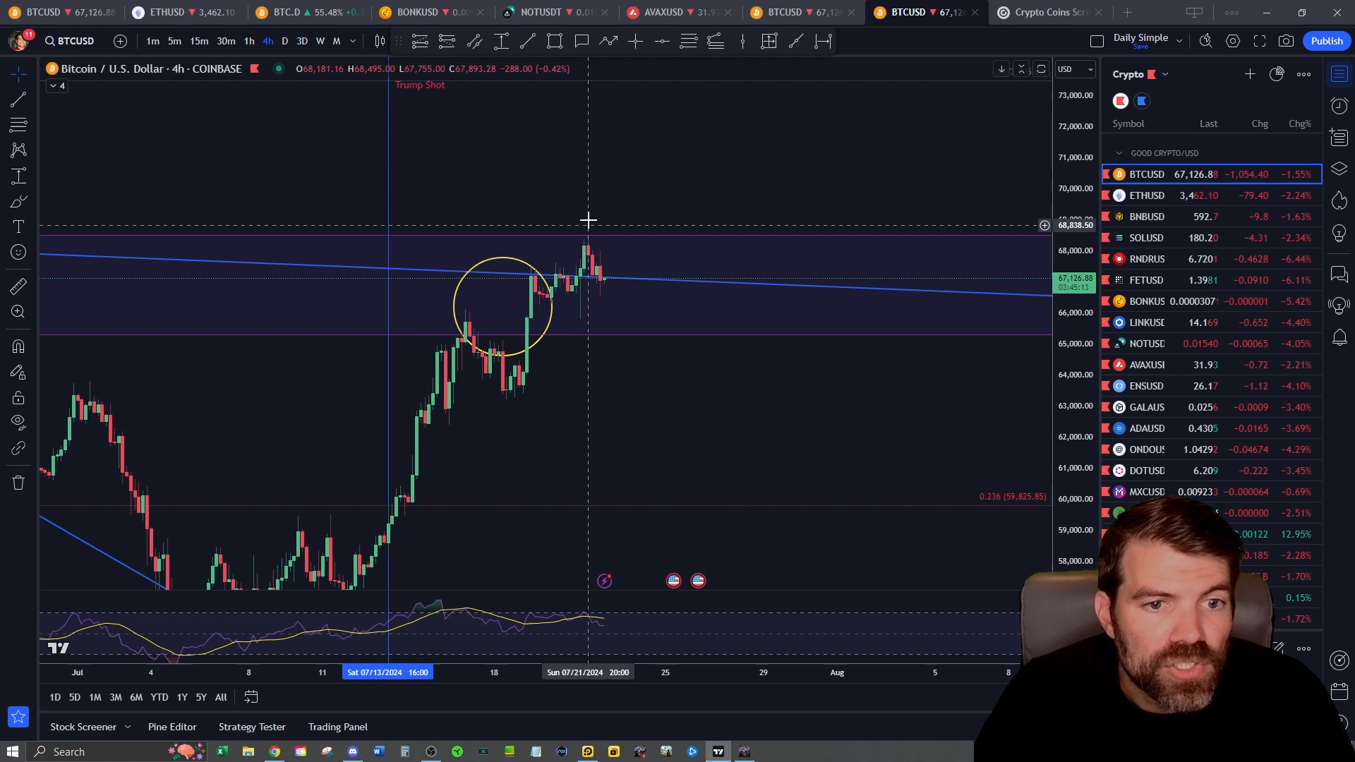
mouse_move(626, 292)
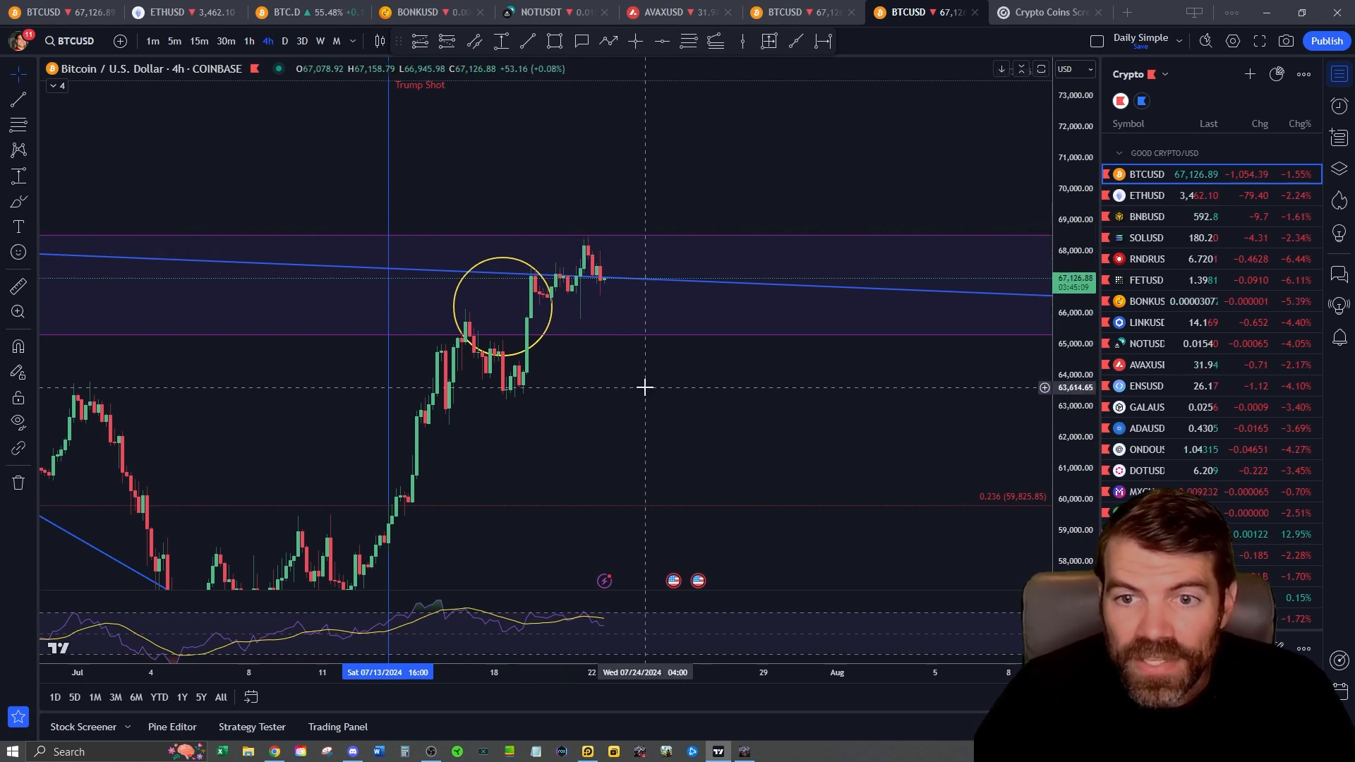
mouse_move(1158, 195)
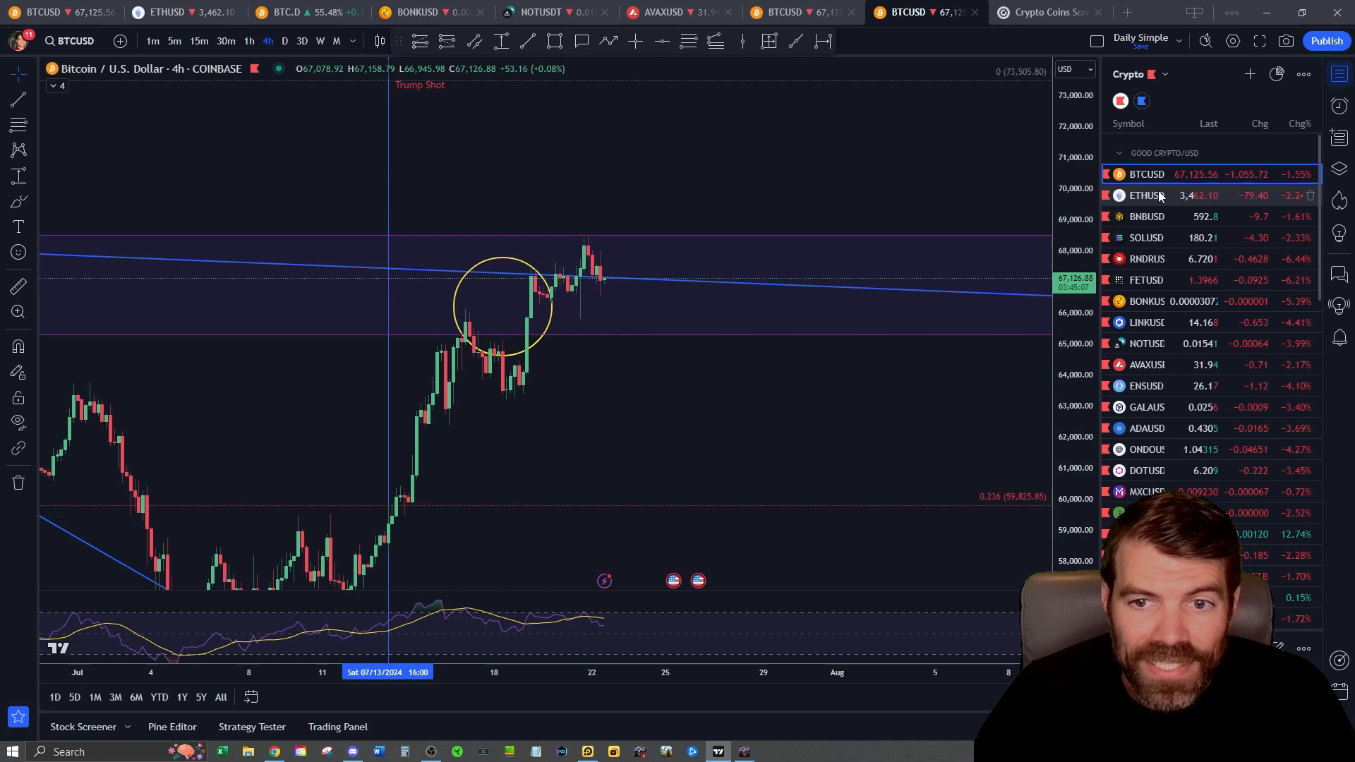
Step: Load SOLUSD from the watchlist to view its rising channel and ~19% measured move
left_click(1144, 237)
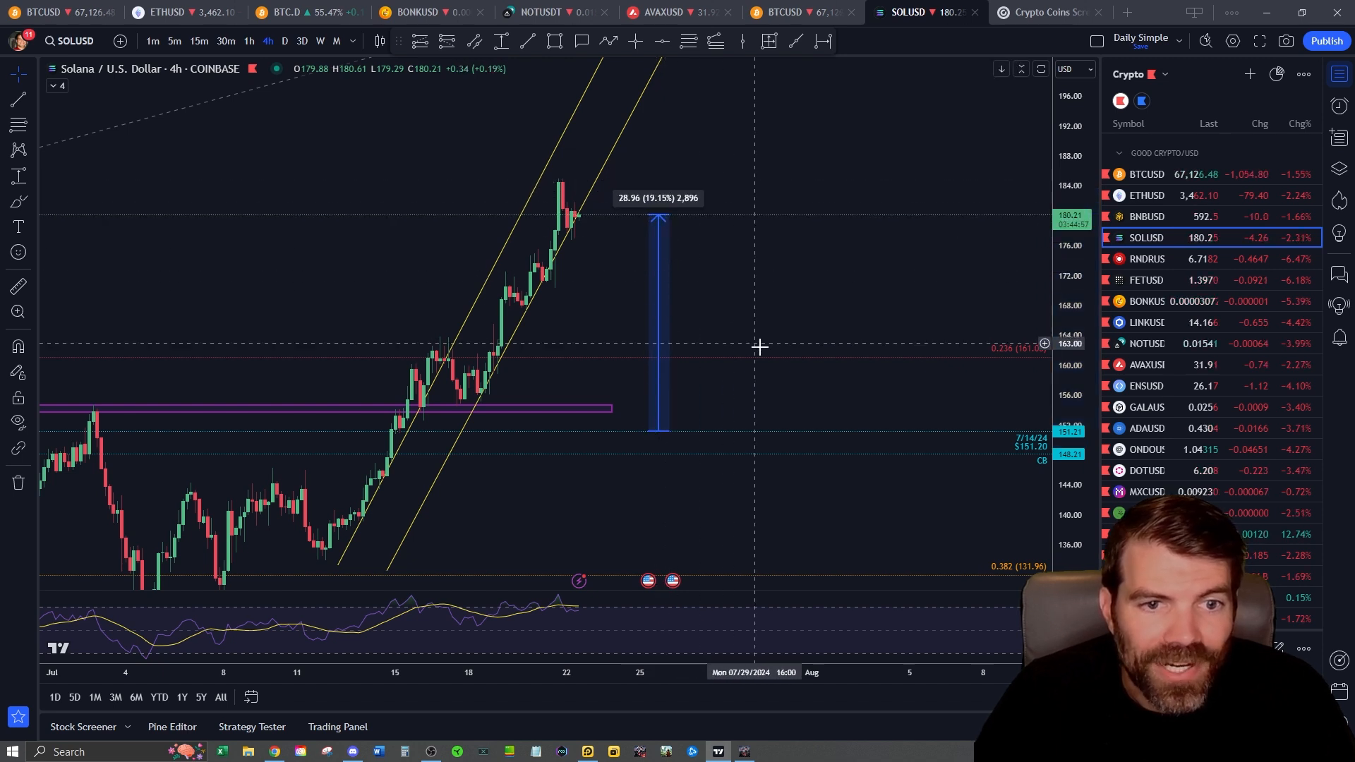
mouse_move(1166, 238)
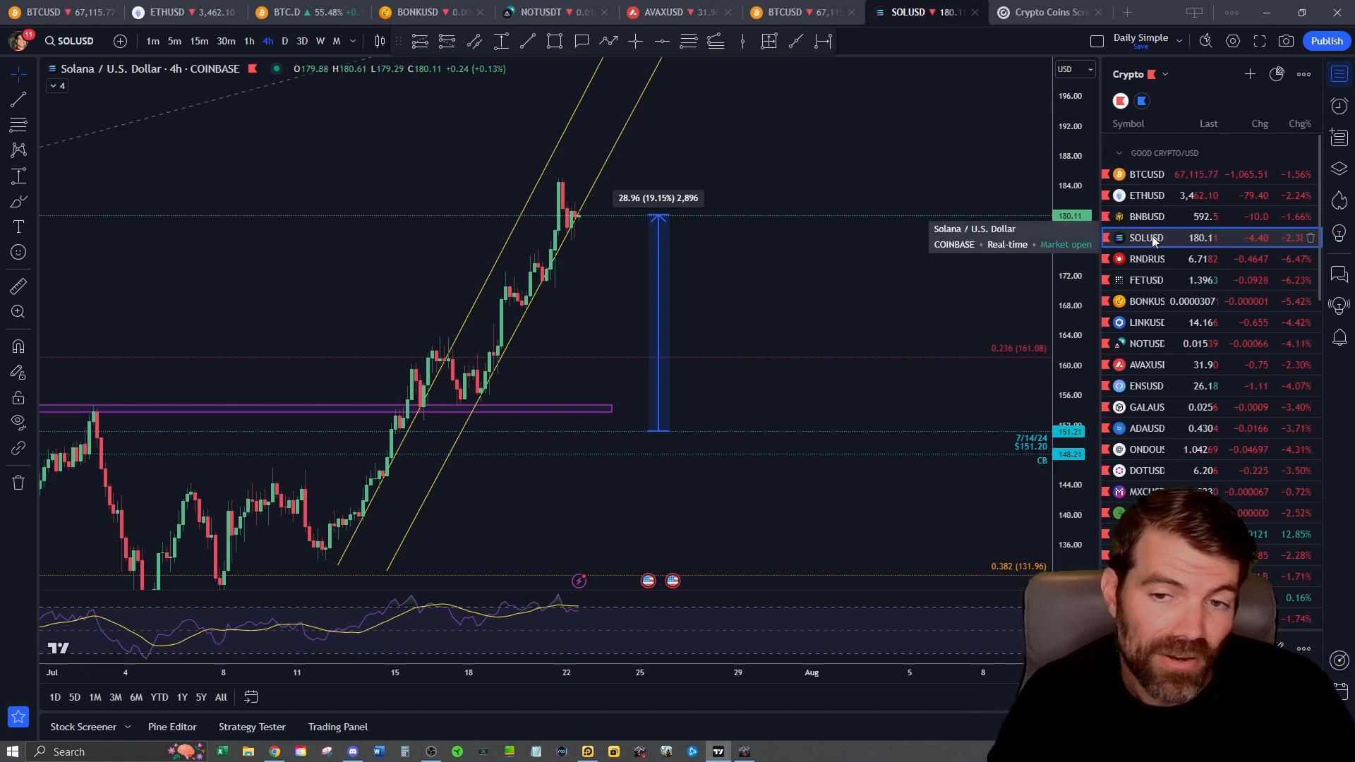
mouse_move(693, 485)
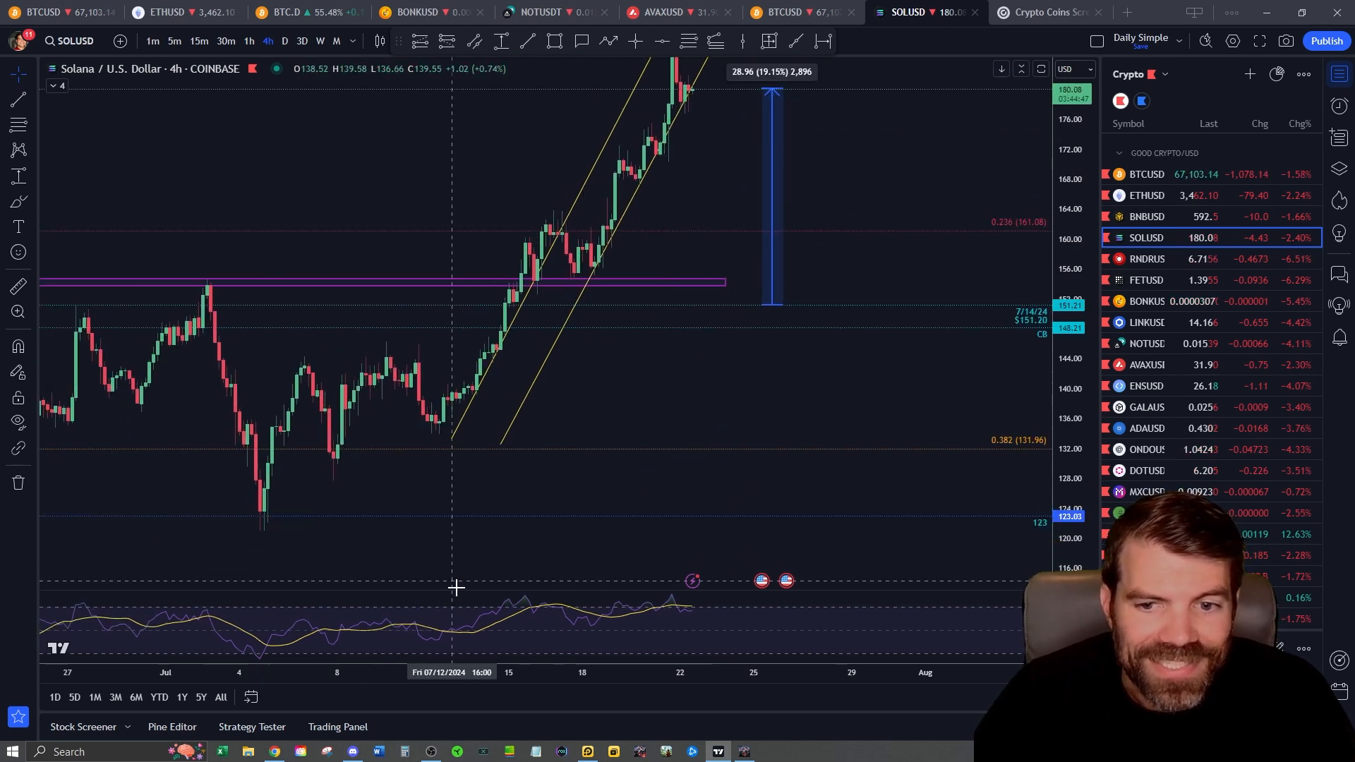
mouse_move(215, 415)
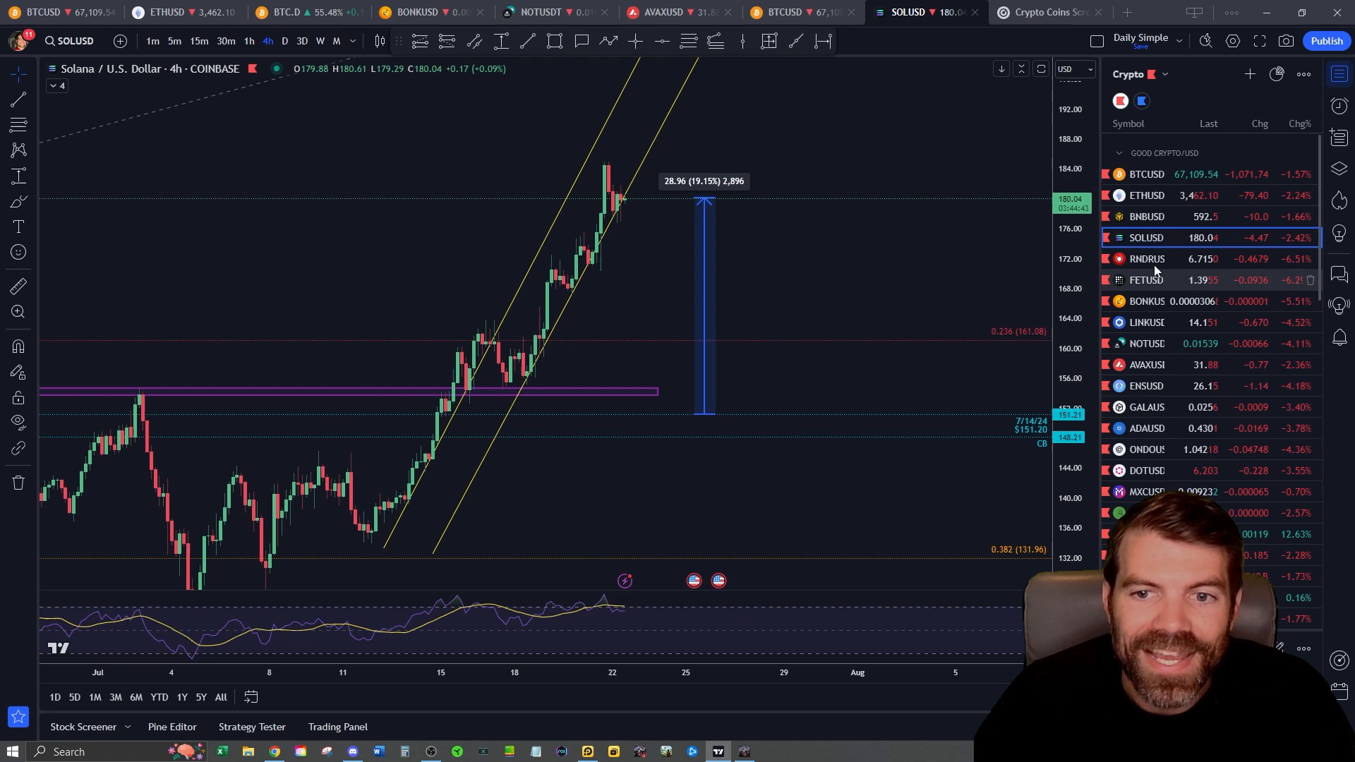
Step: Load RNDRUSD from the watchlist to view its channel lines and ~5.4% measured range
left_click(1146, 258)
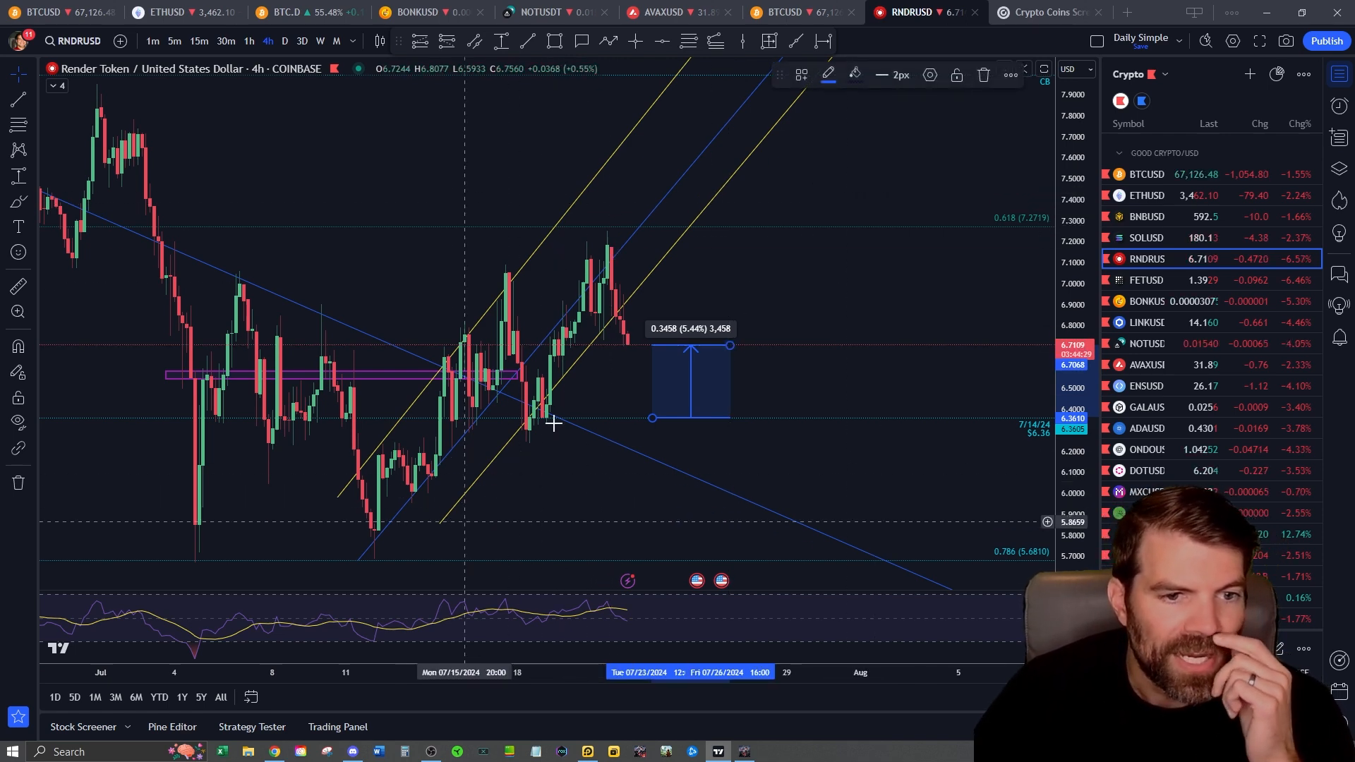
mouse_move(546, 473)
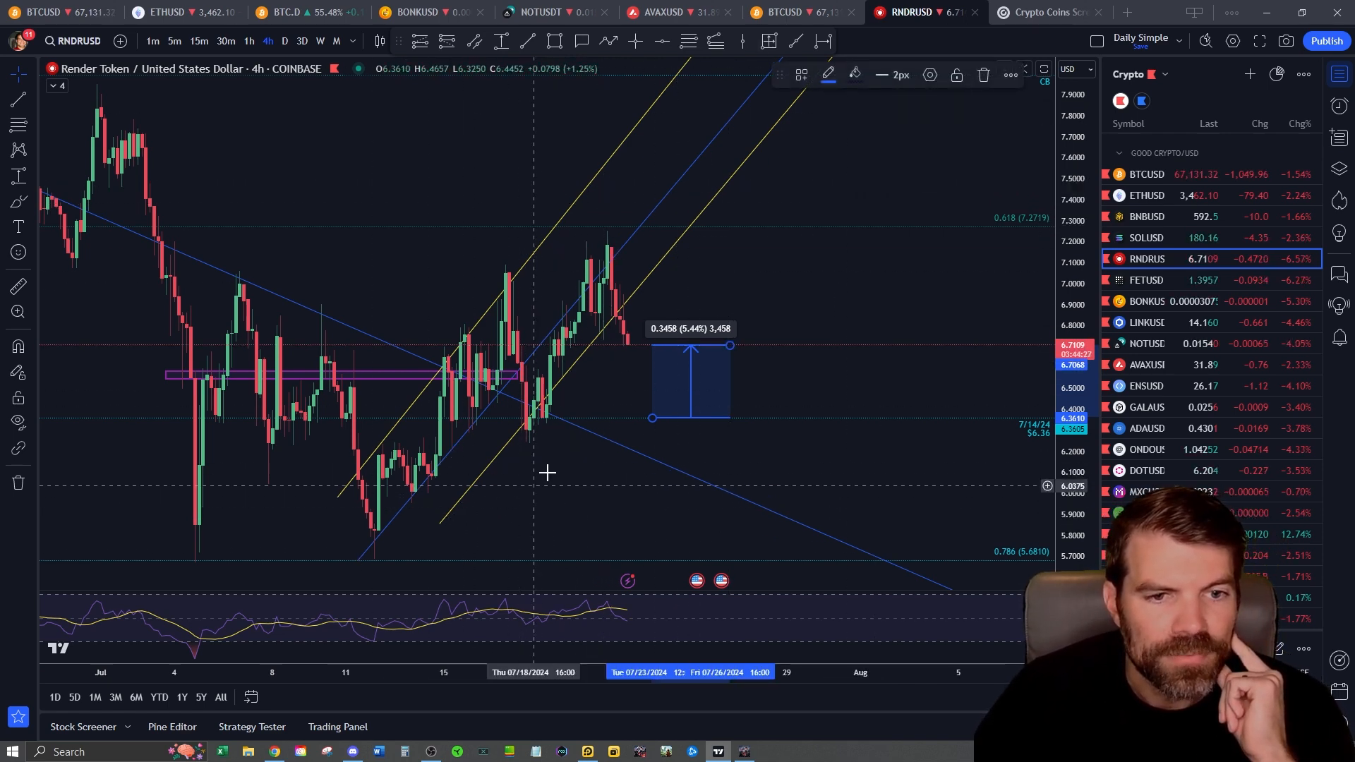
mouse_move(655, 337)
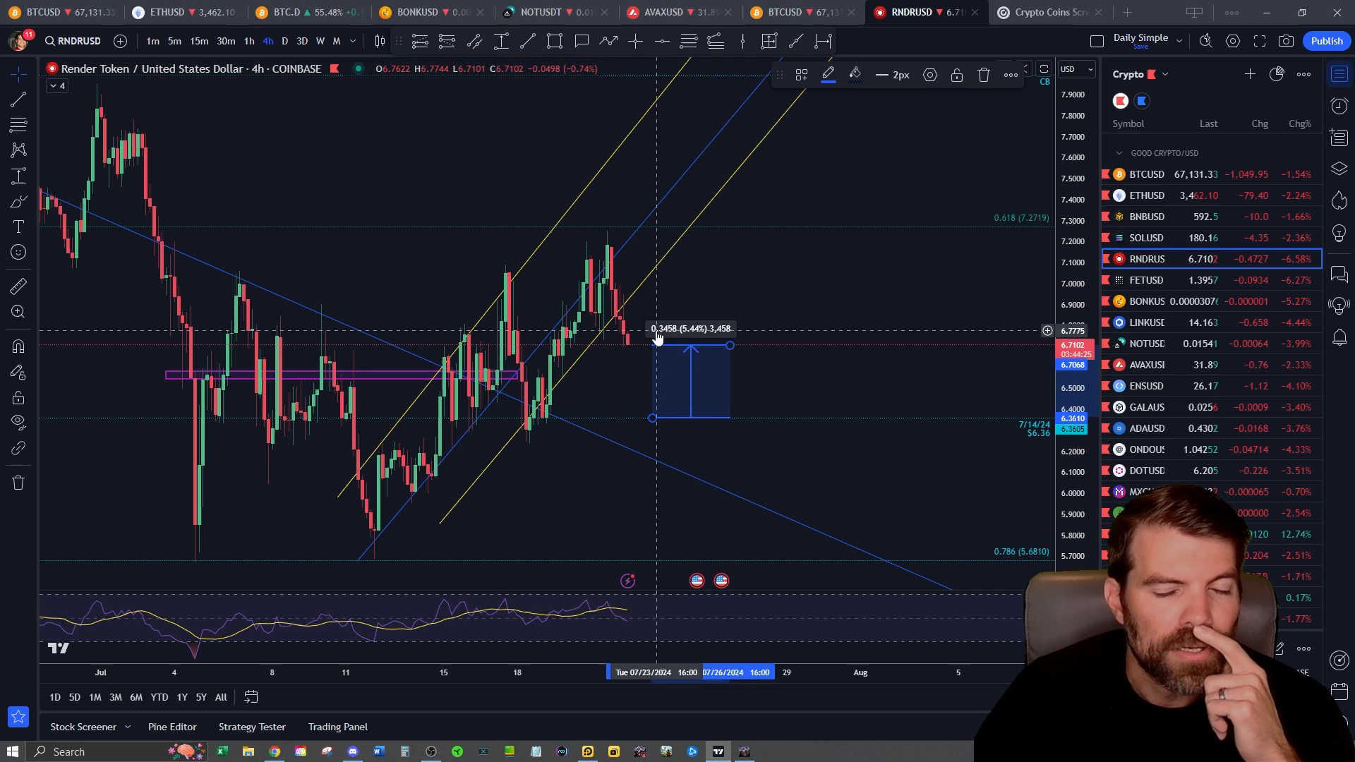
mouse_move(740, 305)
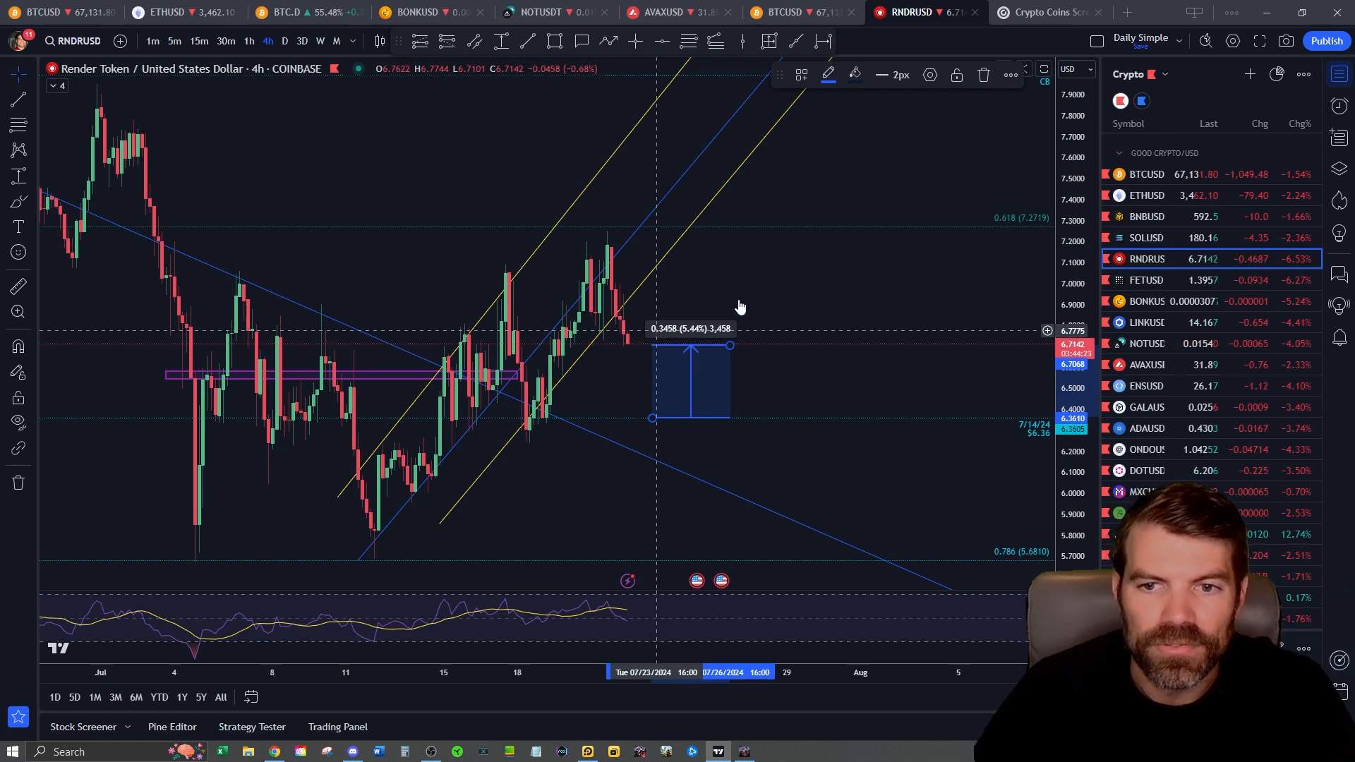
Step: Load FETUSD and stretch its price-range measurement to the last candle, reading 0.0761 (5.76%)
left_click(1147, 280)
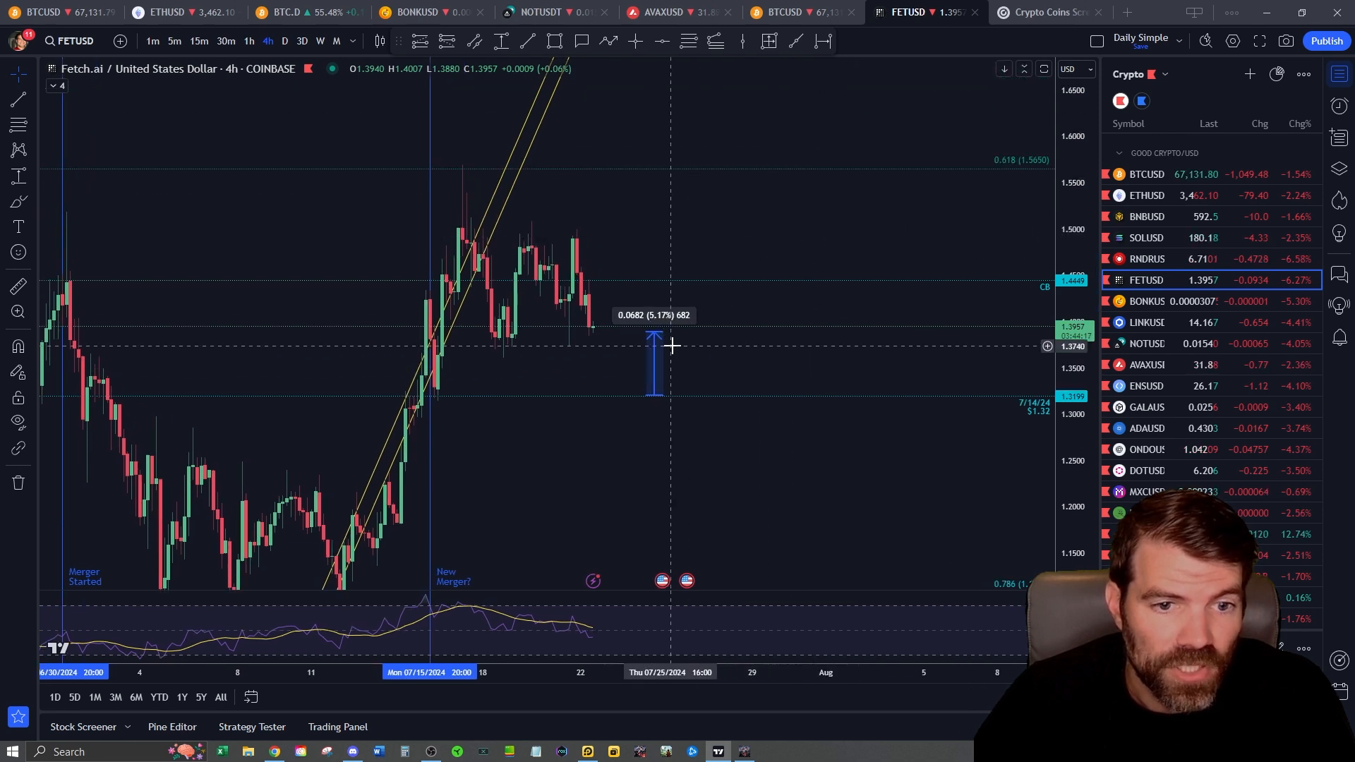
left_click_drag(654, 338, 672, 170)
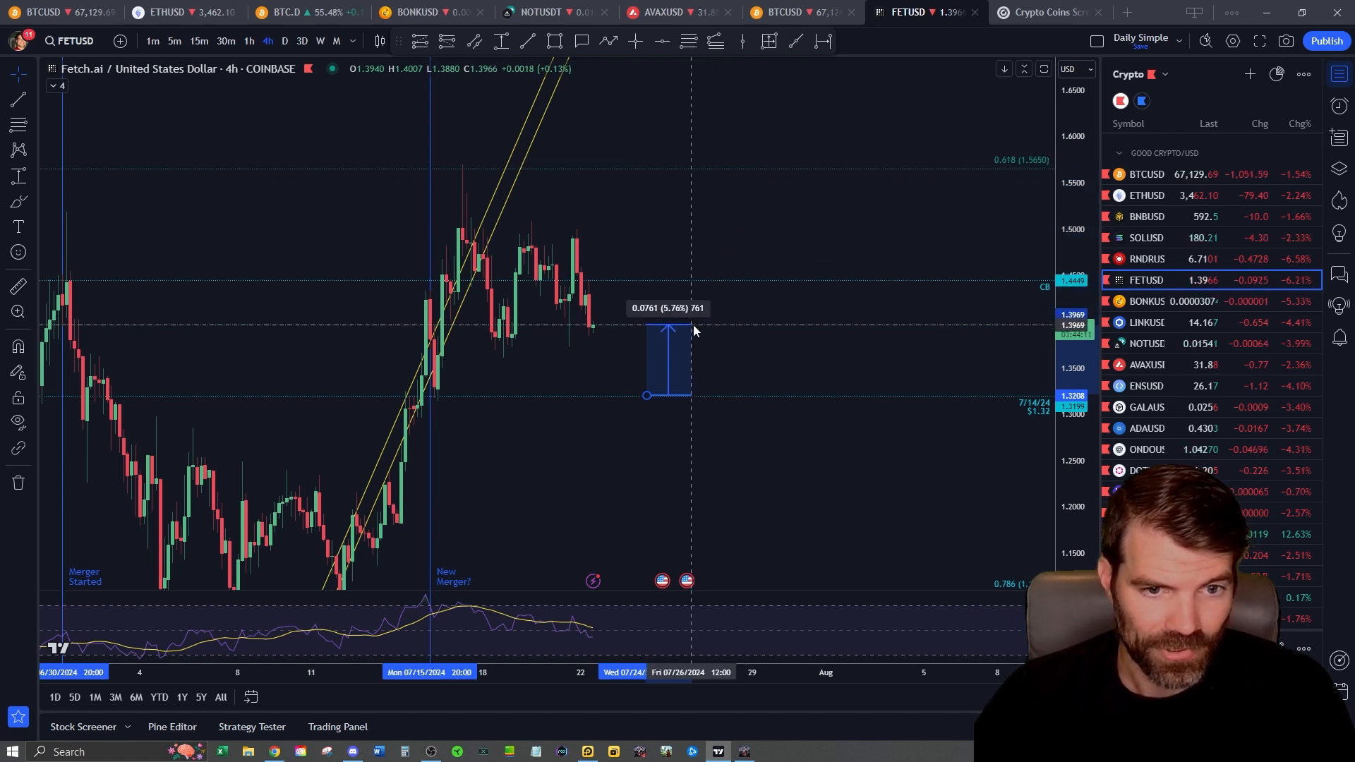
mouse_move(556, 377)
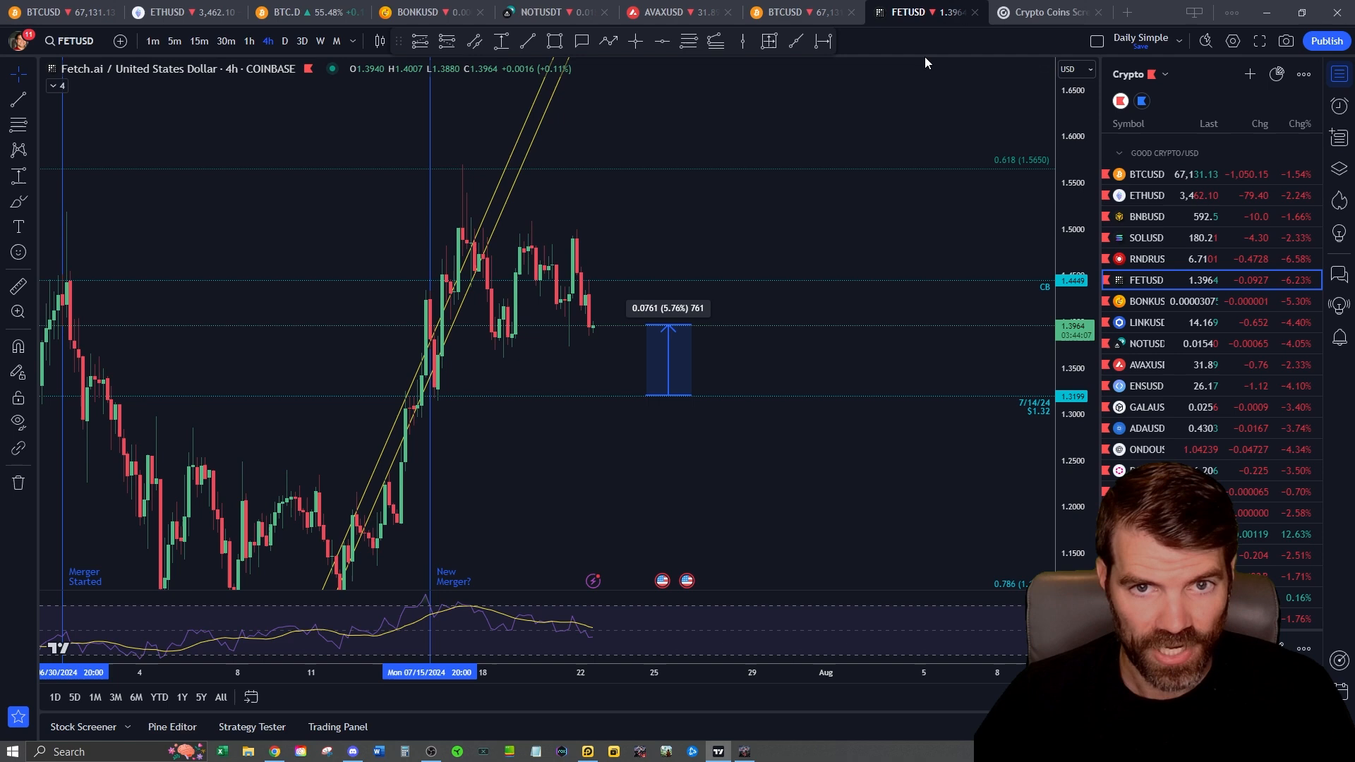
mouse_move(274, 751)
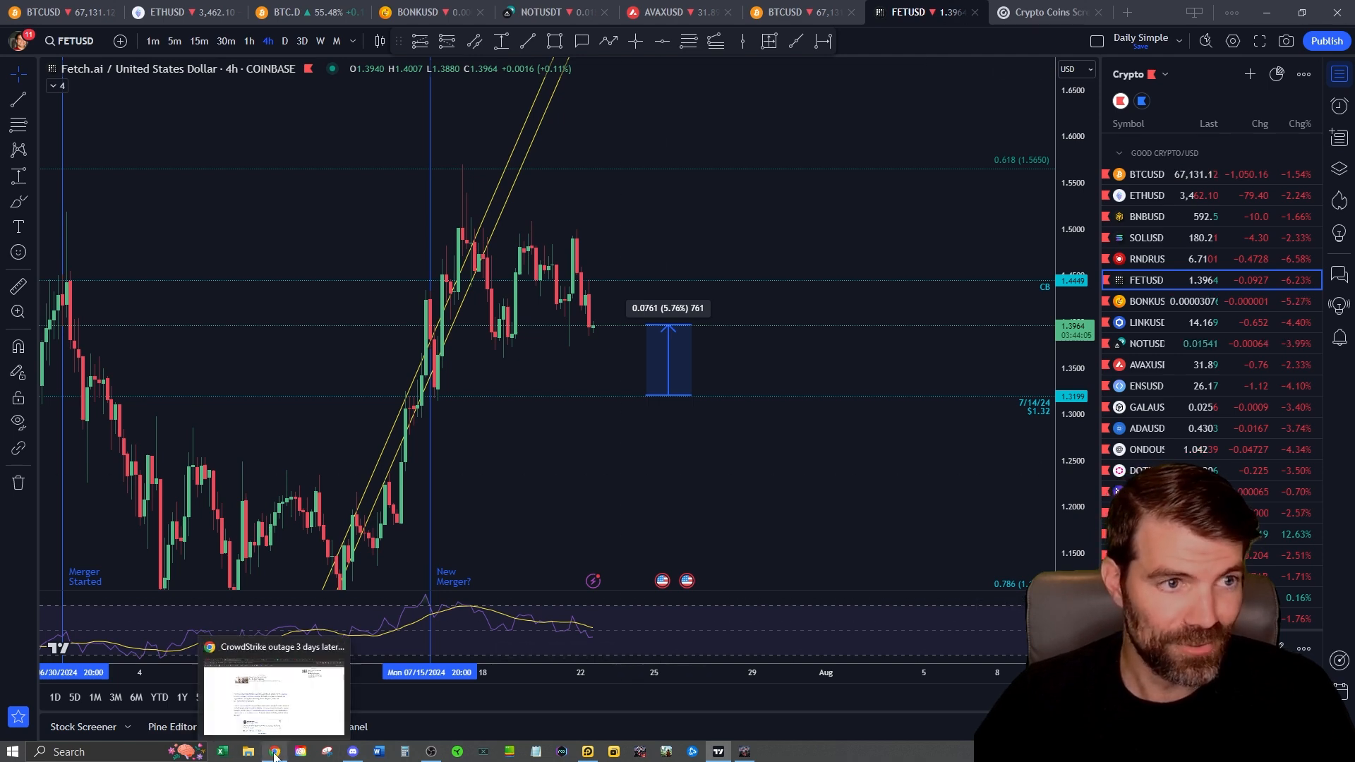
Step: Bring up the Economic Times Bitcoin surge article, dismiss the ad-blocker popup, and scroll into it
left_click(275, 751)
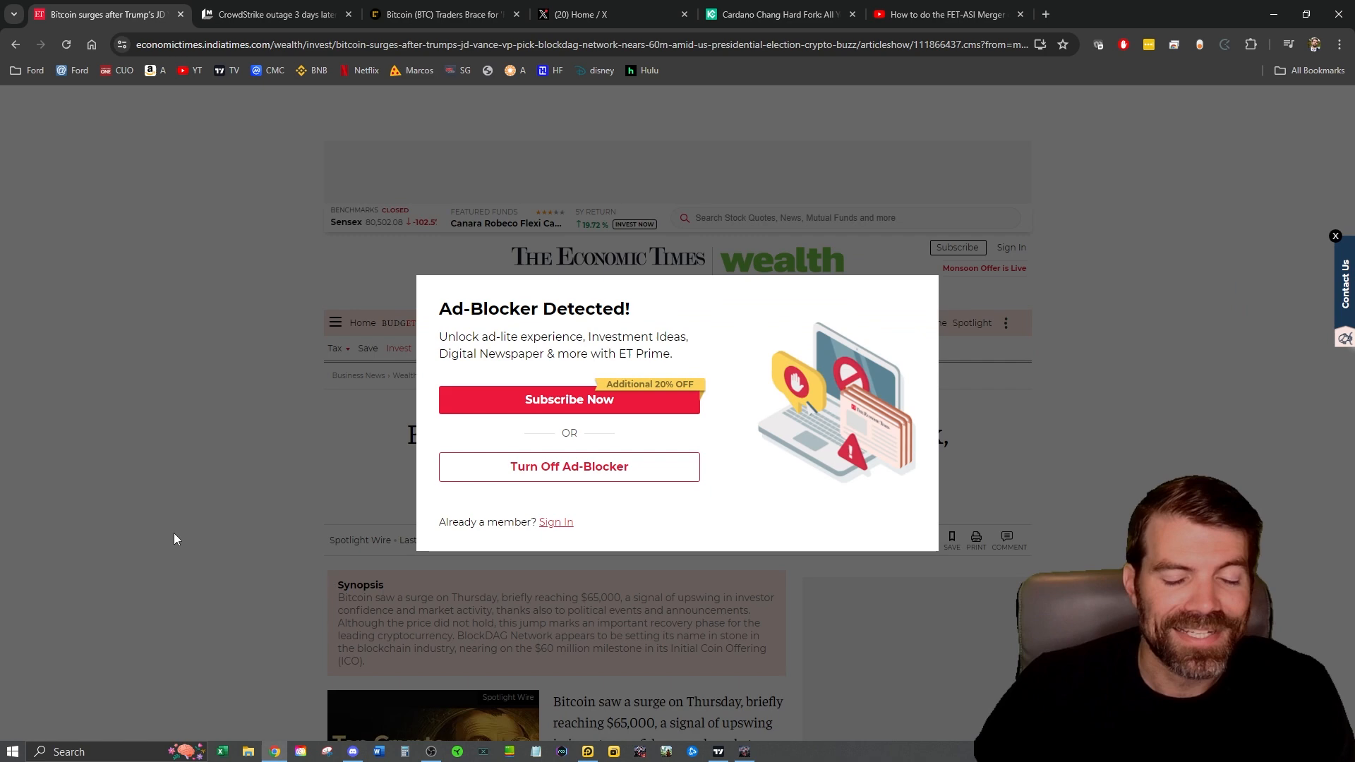
left_click(1333, 236)
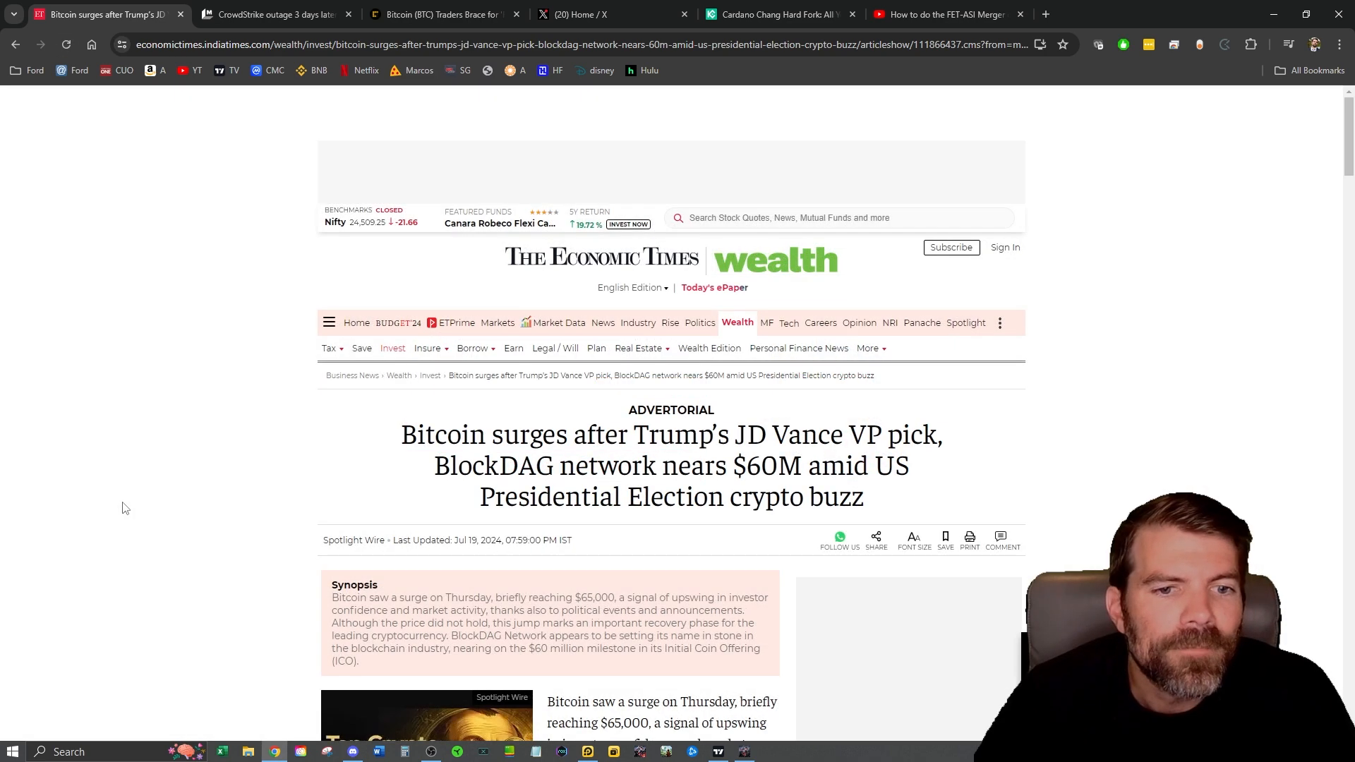
scroll("down", 3)
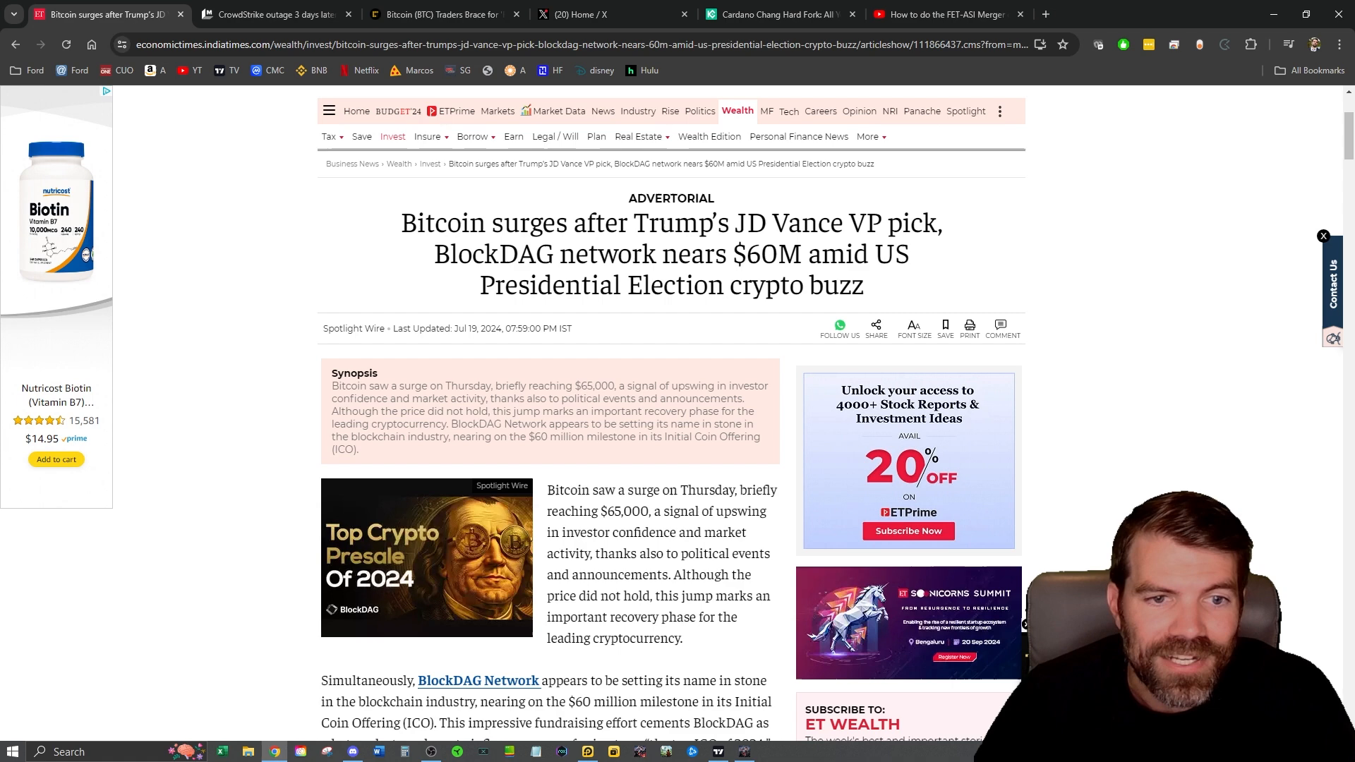
mouse_move(241, 590)
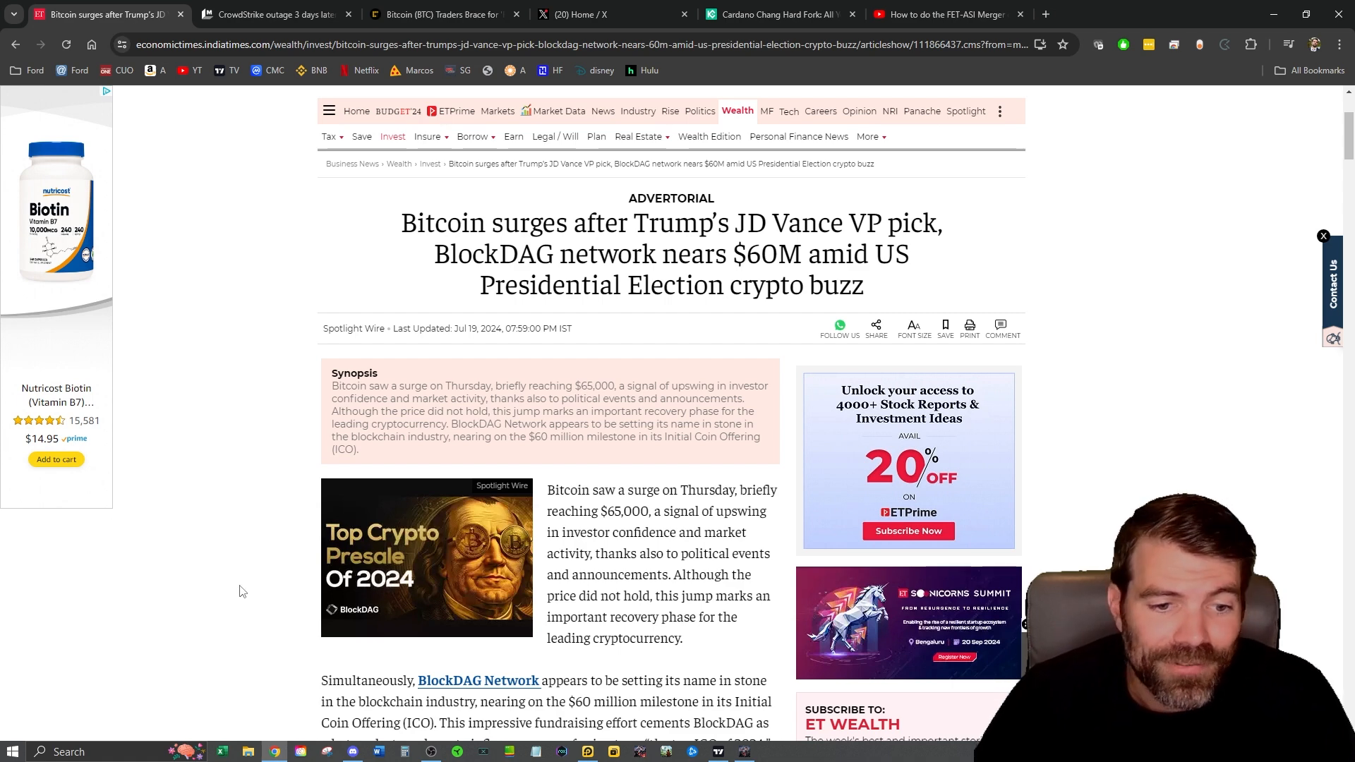
scroll("down", 3)
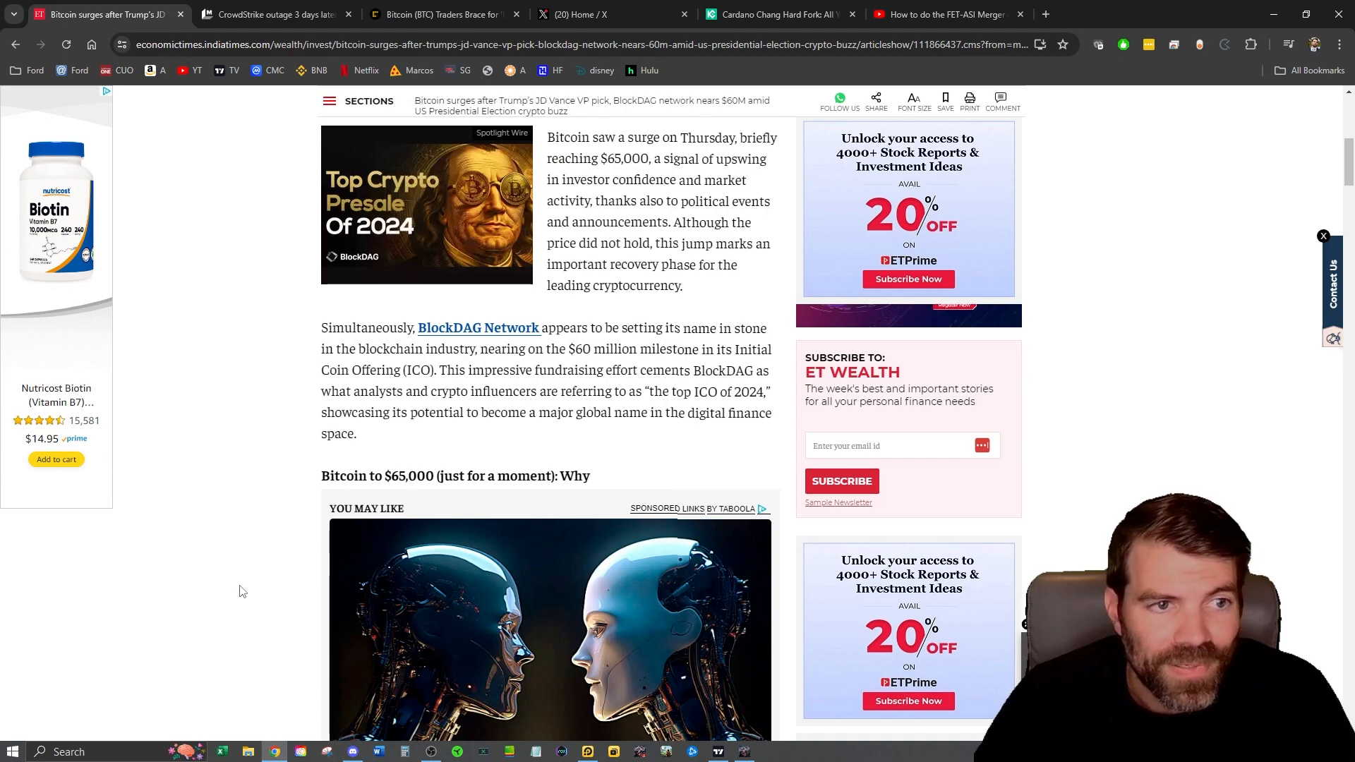
scroll("up", 3)
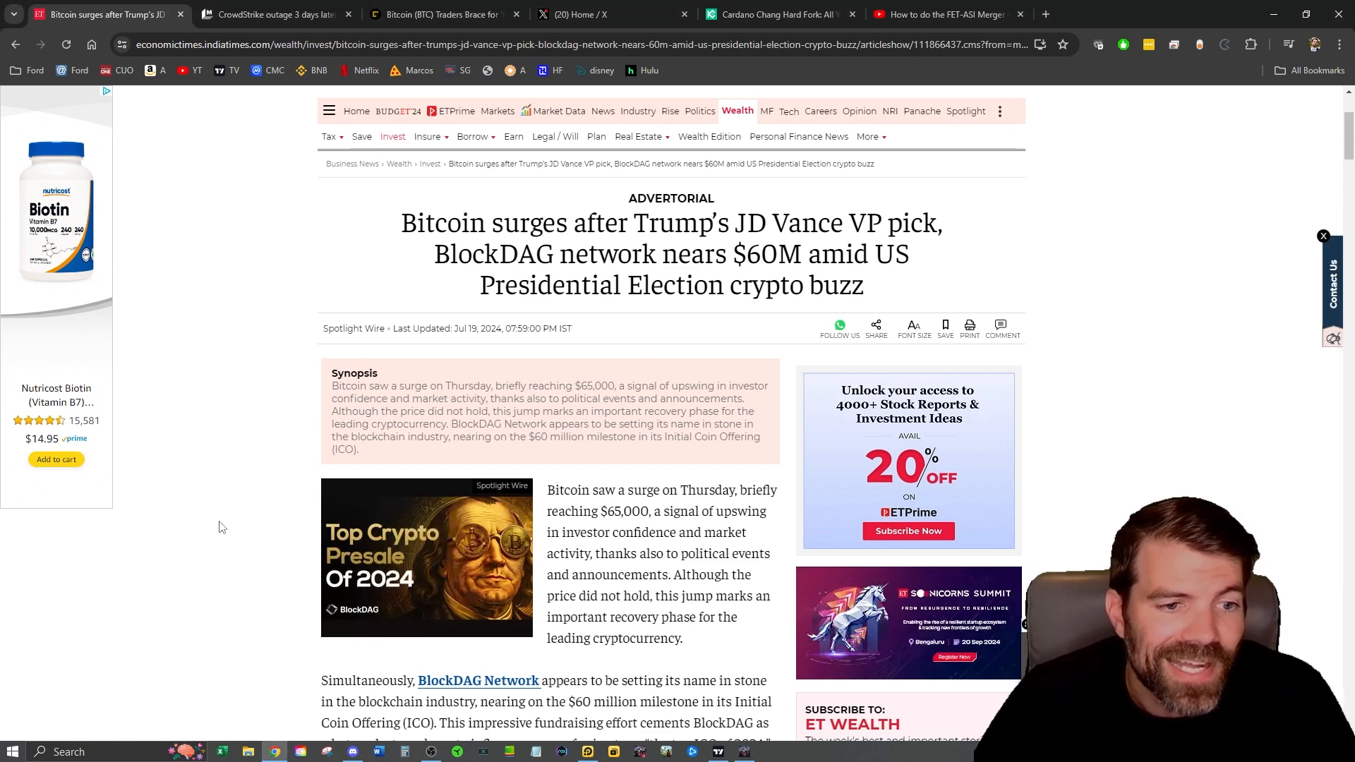
scroll("down", 3)
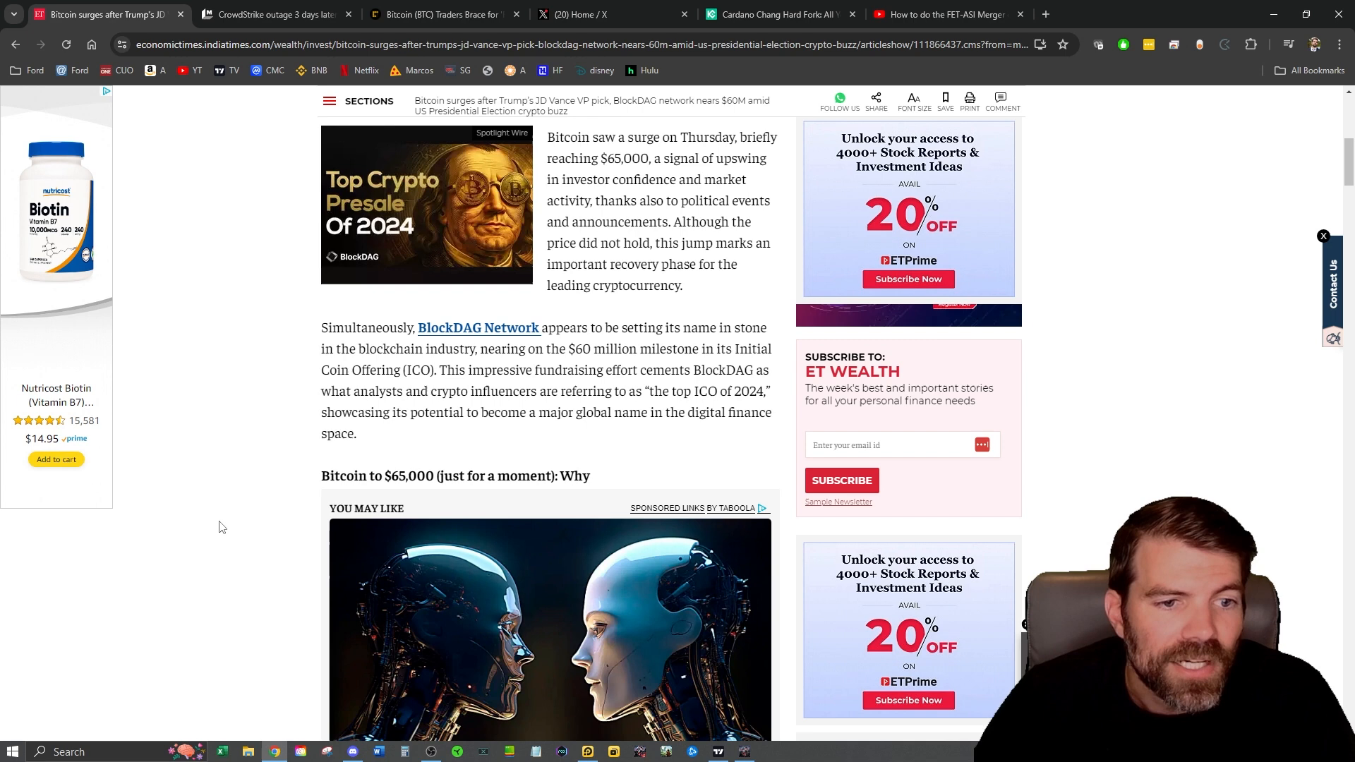
scroll("down", 3)
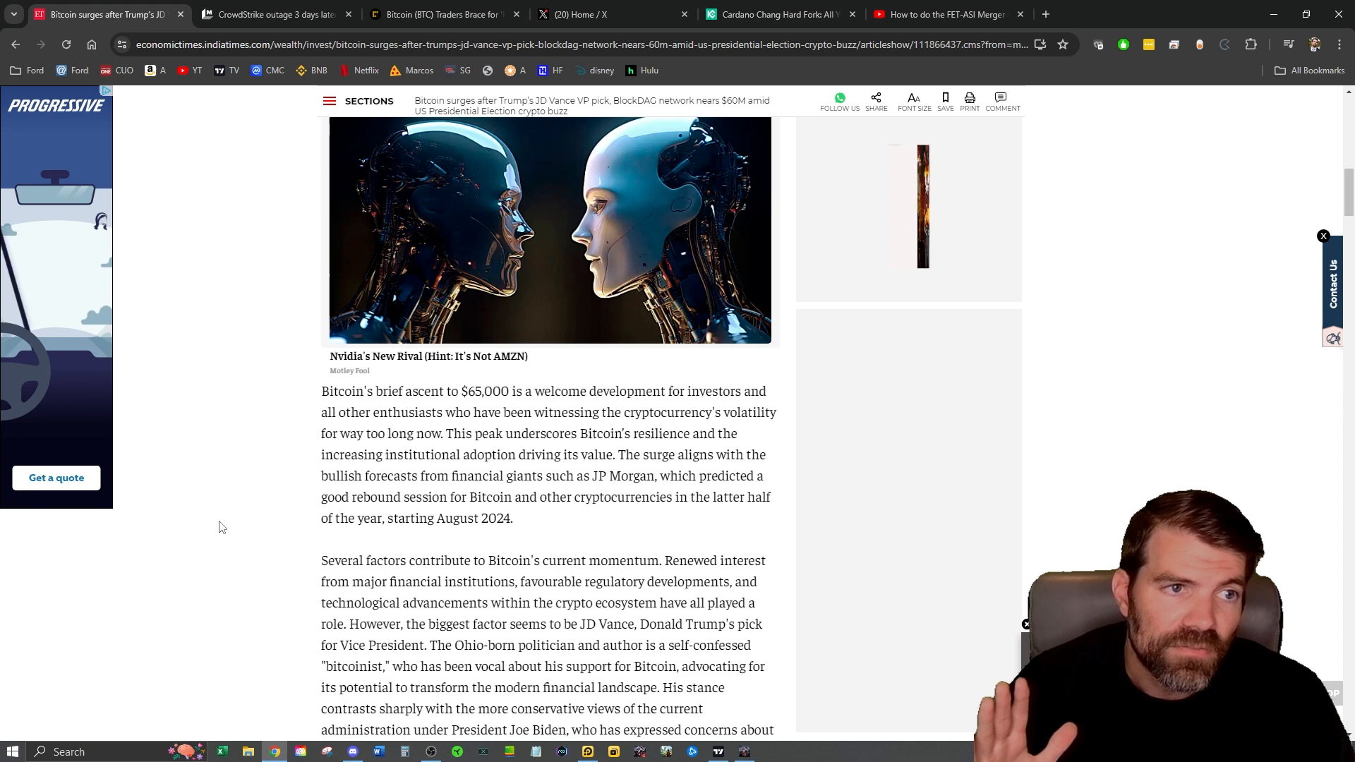
Step: Read through the JD Vance and Trump crypto-stance paragraphs of the article
left_click(717, 751)
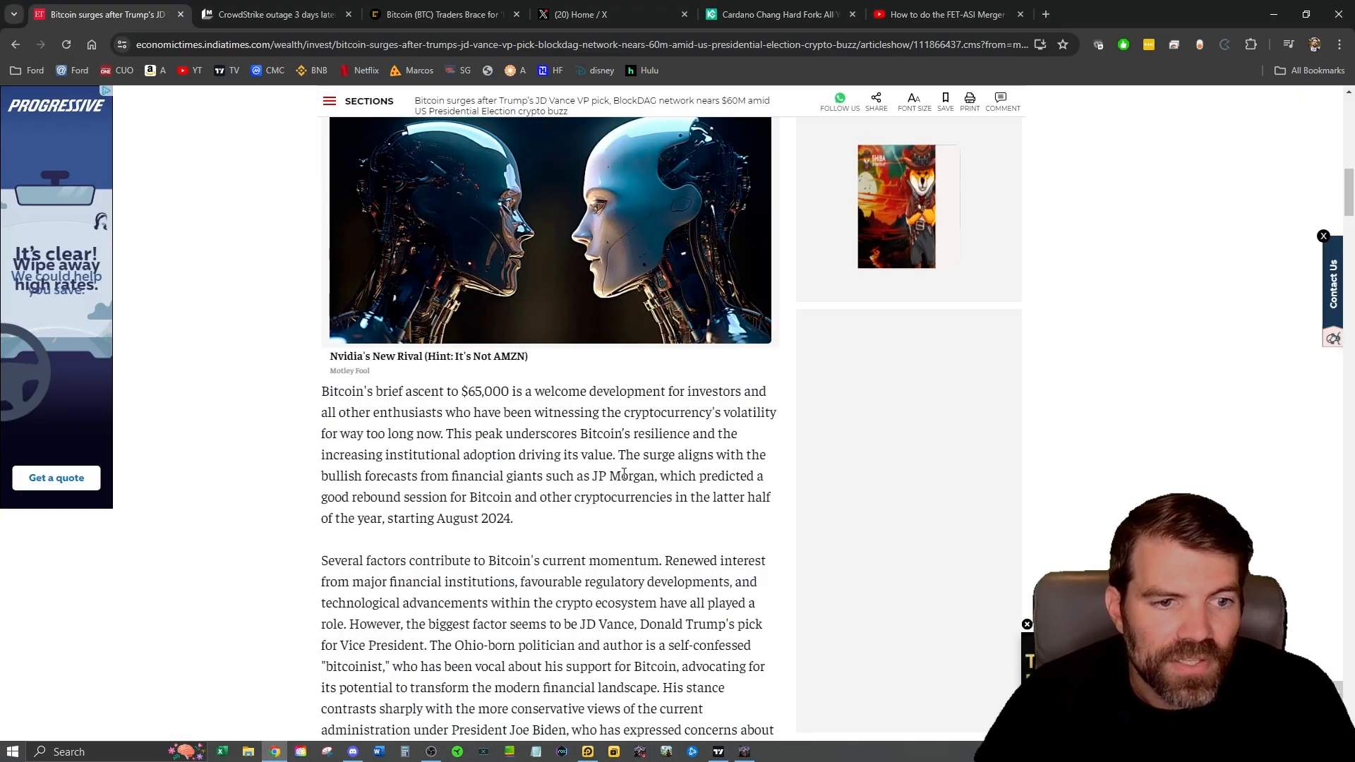
mouse_move(278, 590)
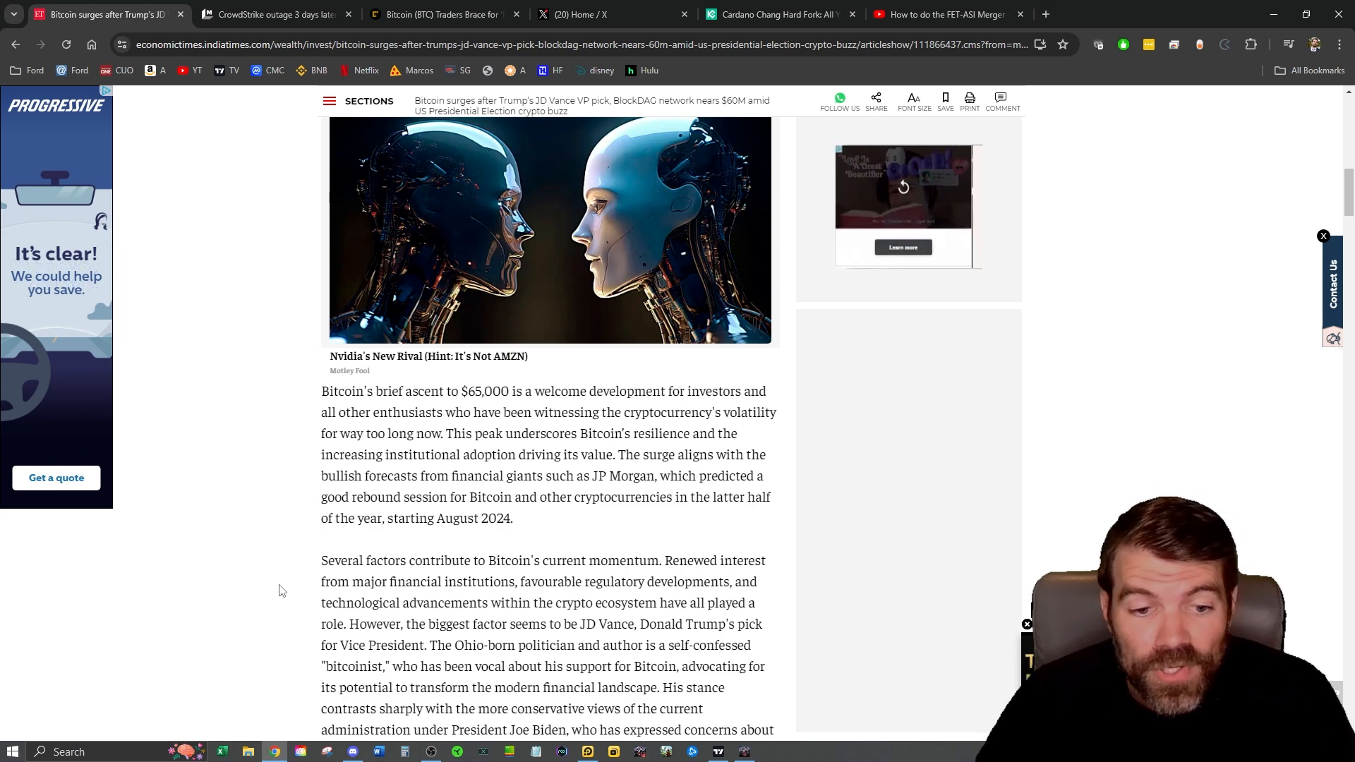
scroll("down", 3)
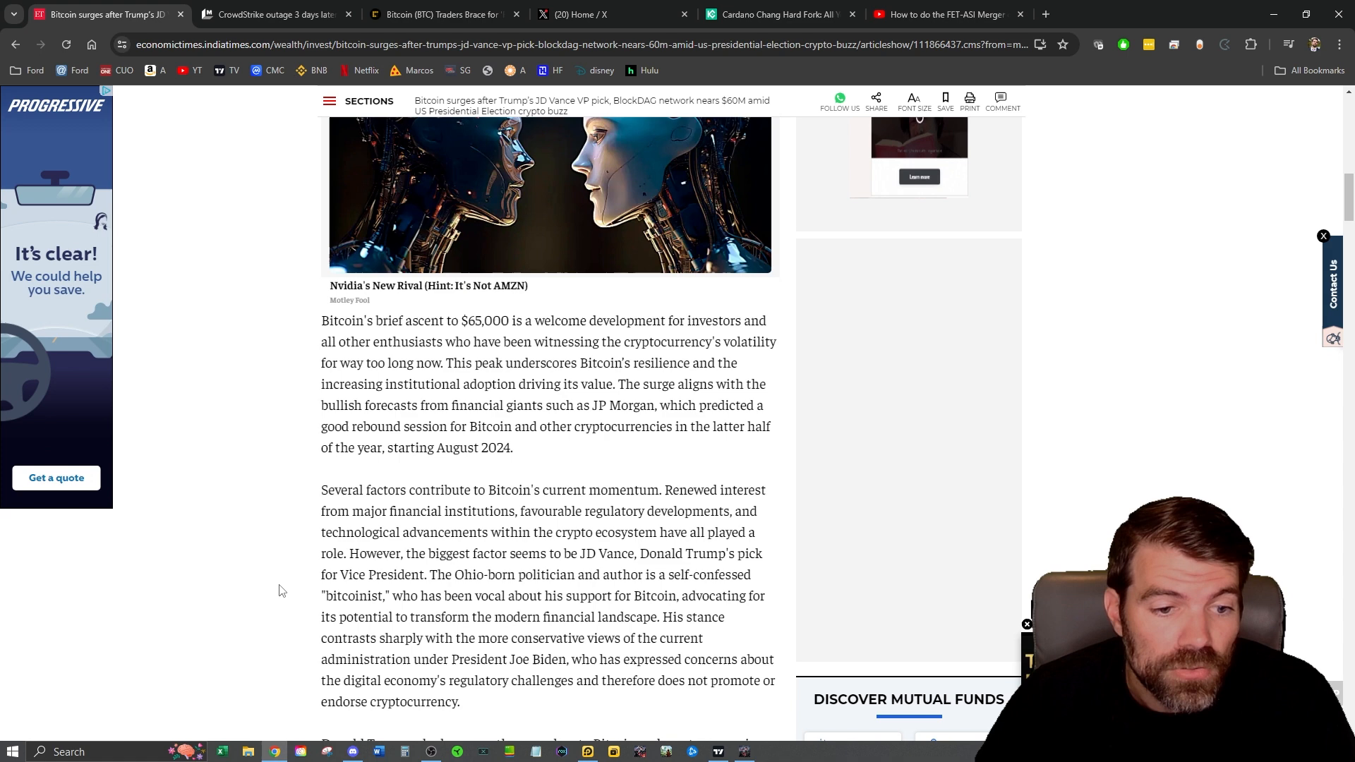
scroll("down", 3)
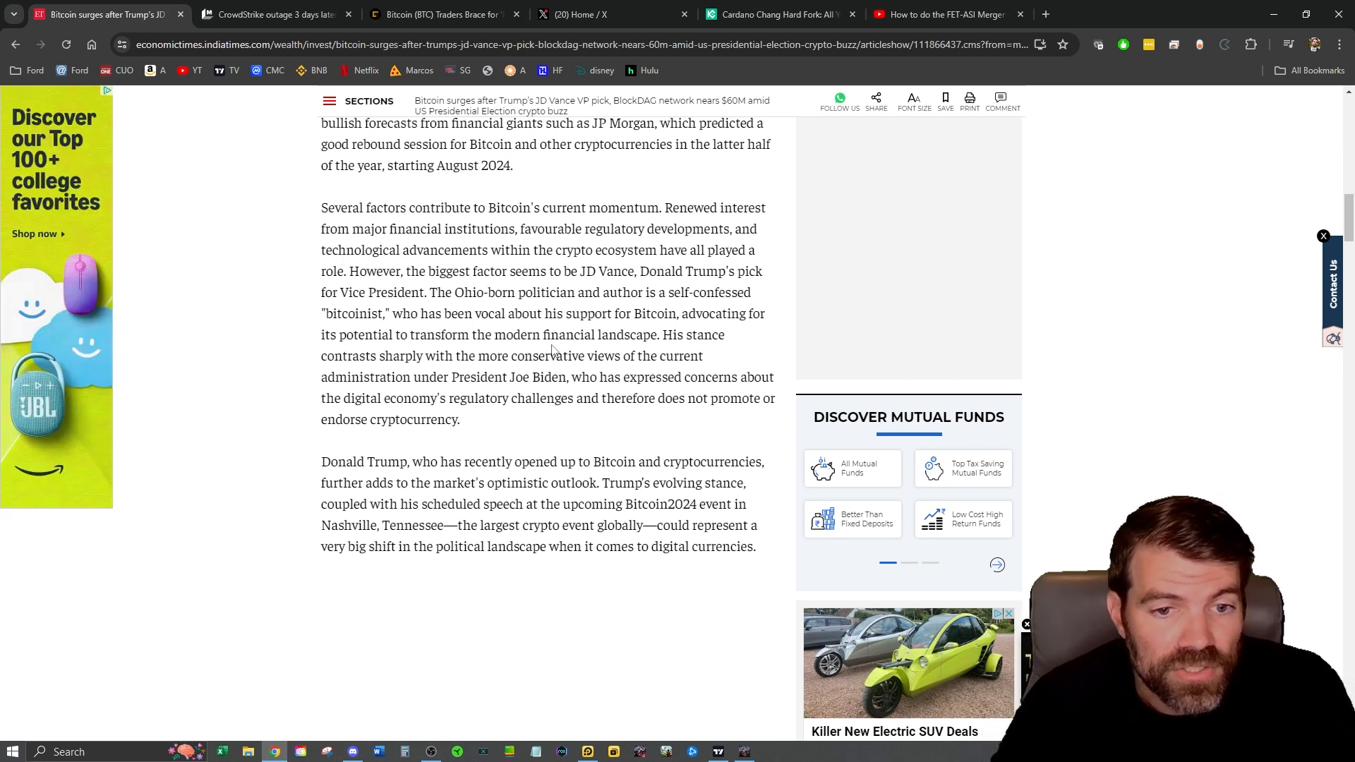
scroll("up", 3)
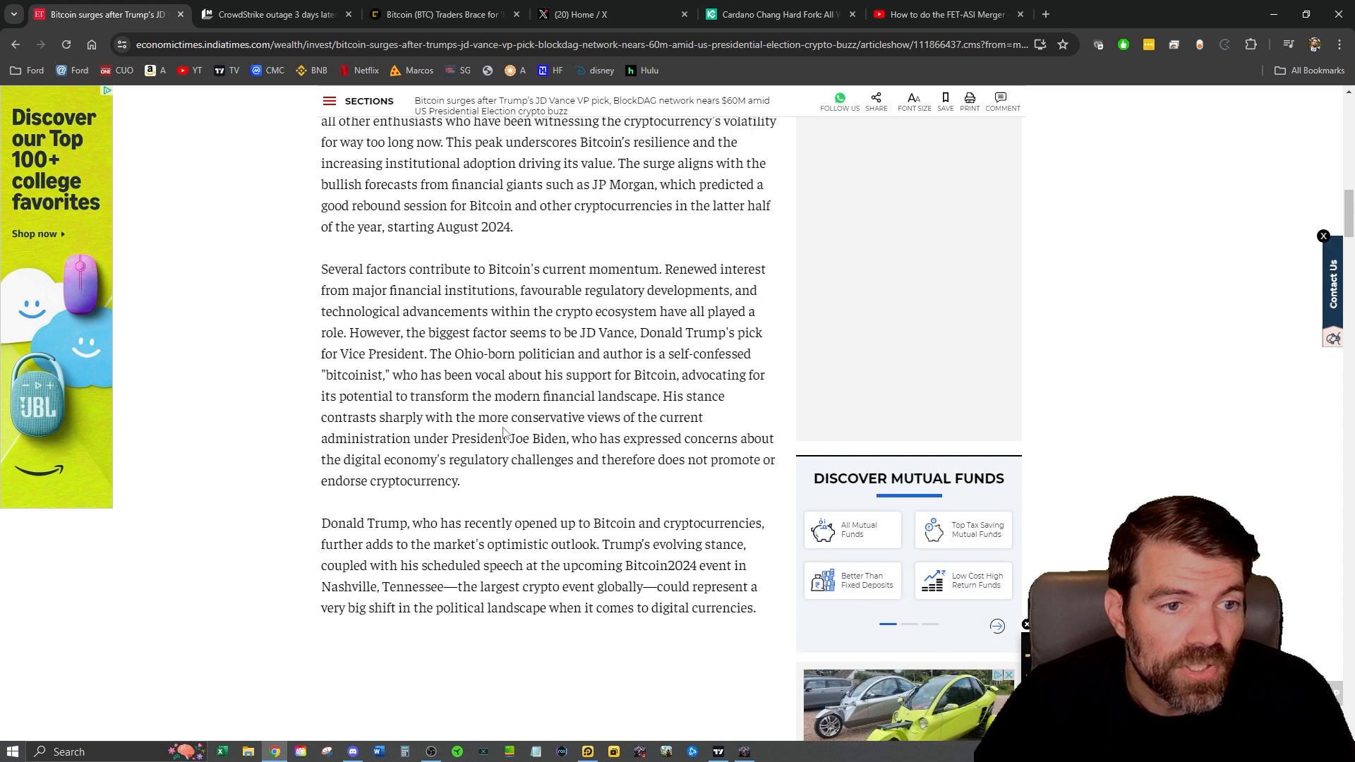
scroll("up", 3)
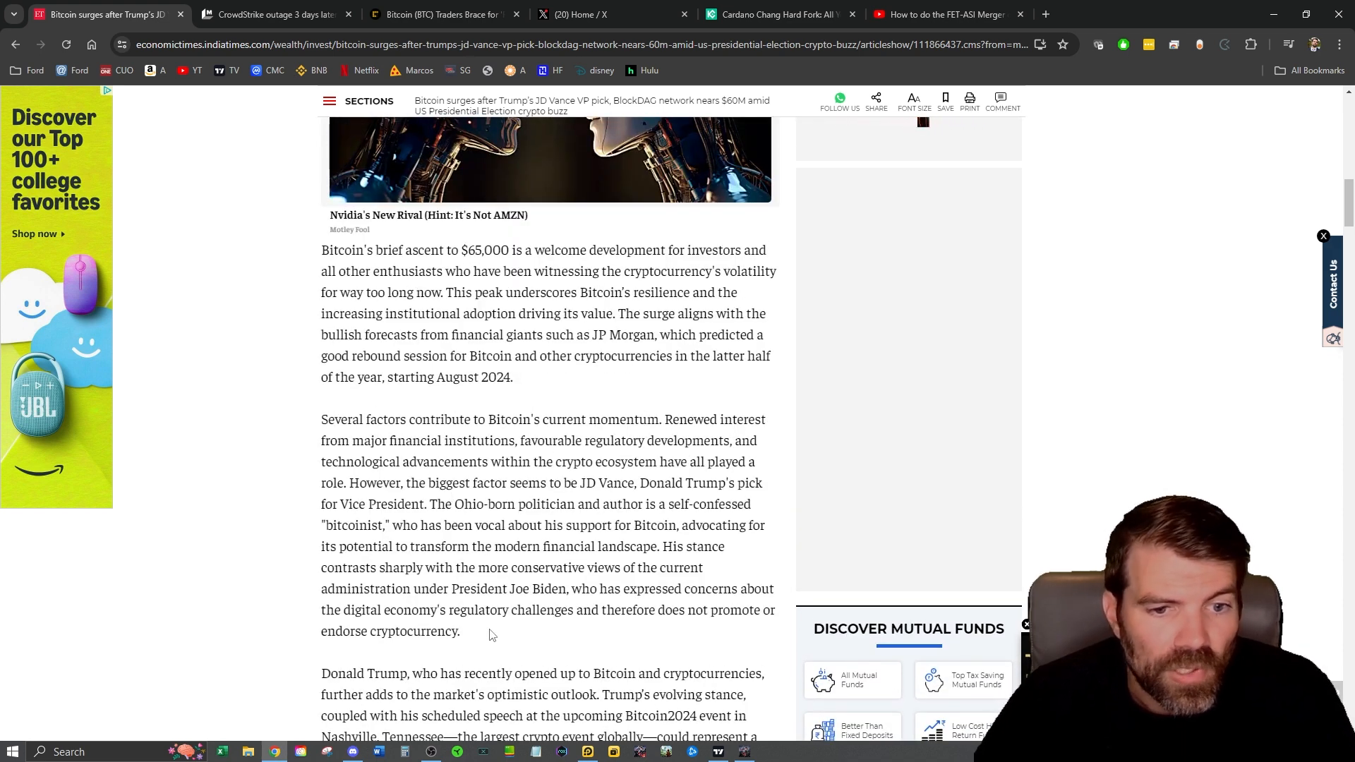
scroll("down", 3)
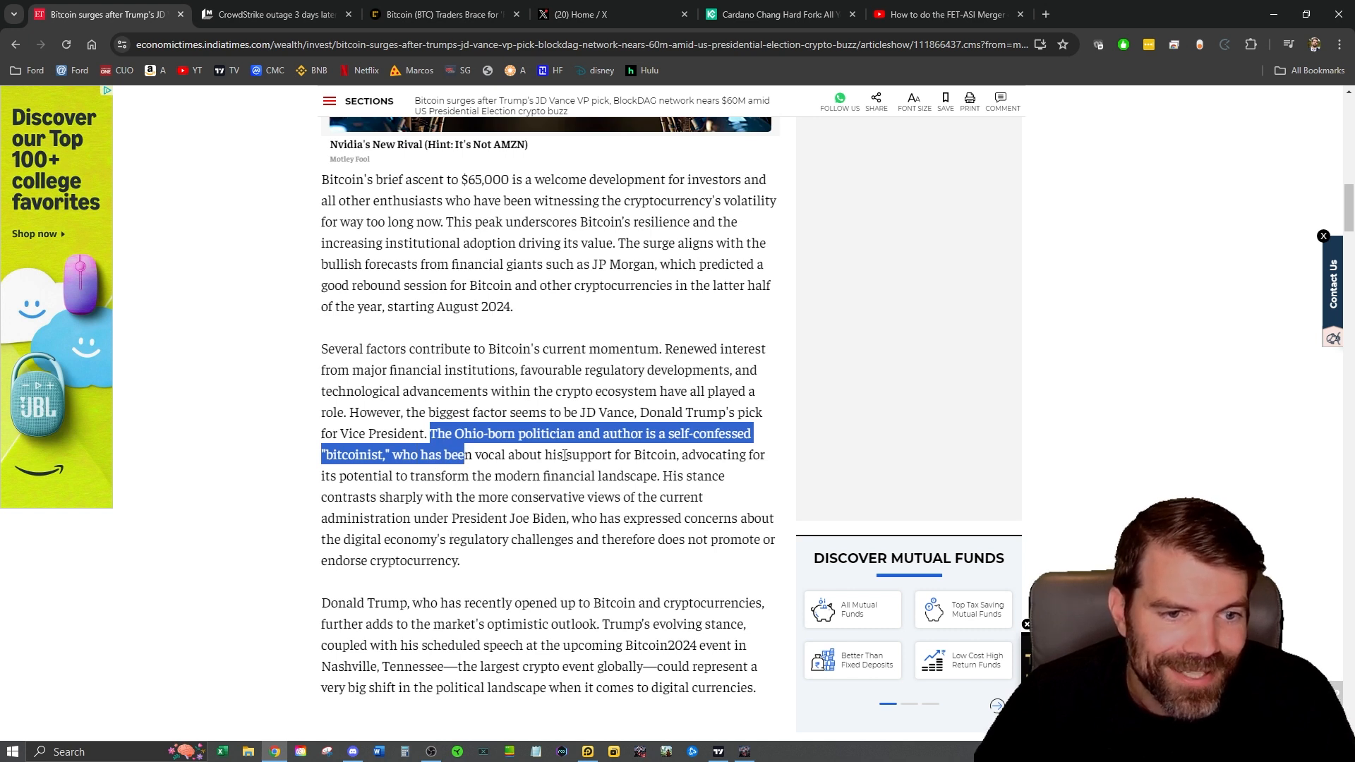
left_click(411, 517)
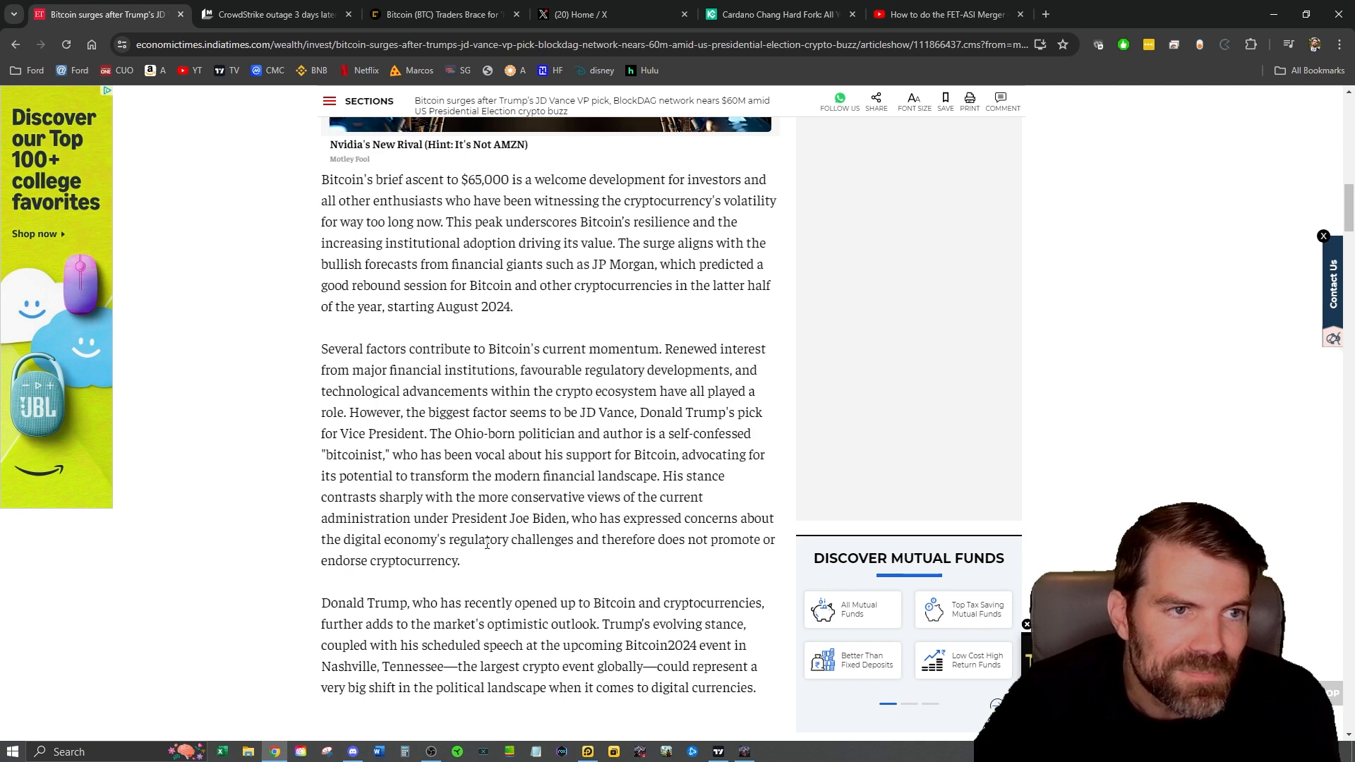
left_click(273, 14)
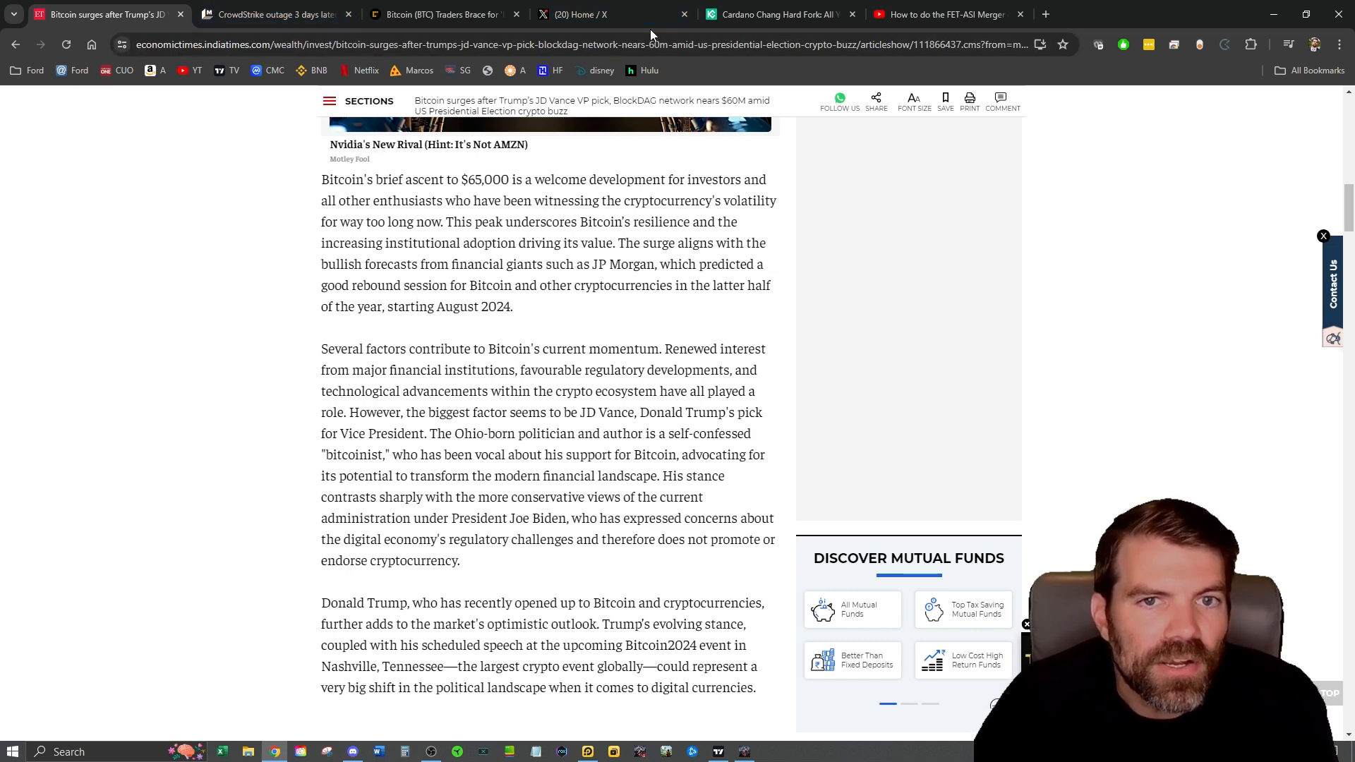
Step: Switch to Mashable's CrowdStrike outage article and look over its headline and opening
left_click(272, 14)
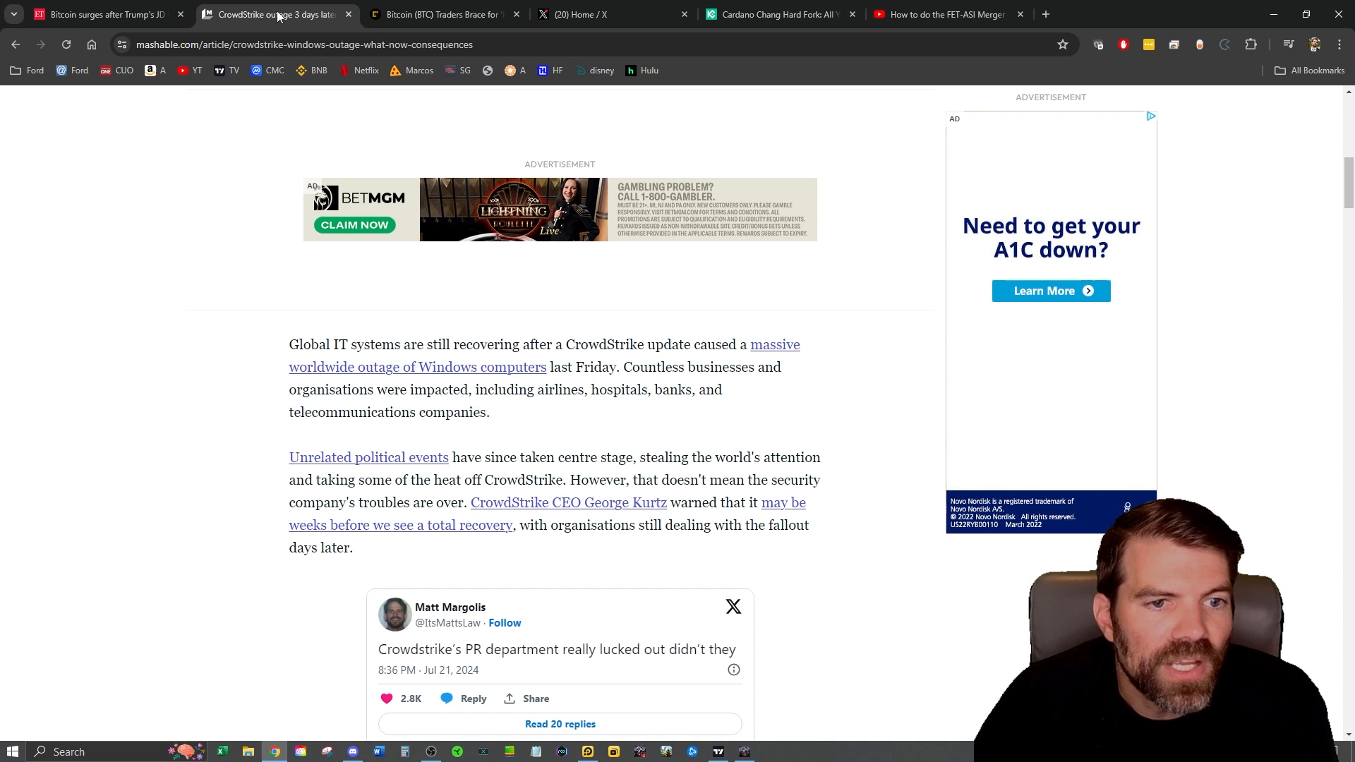
mouse_move(123, 527)
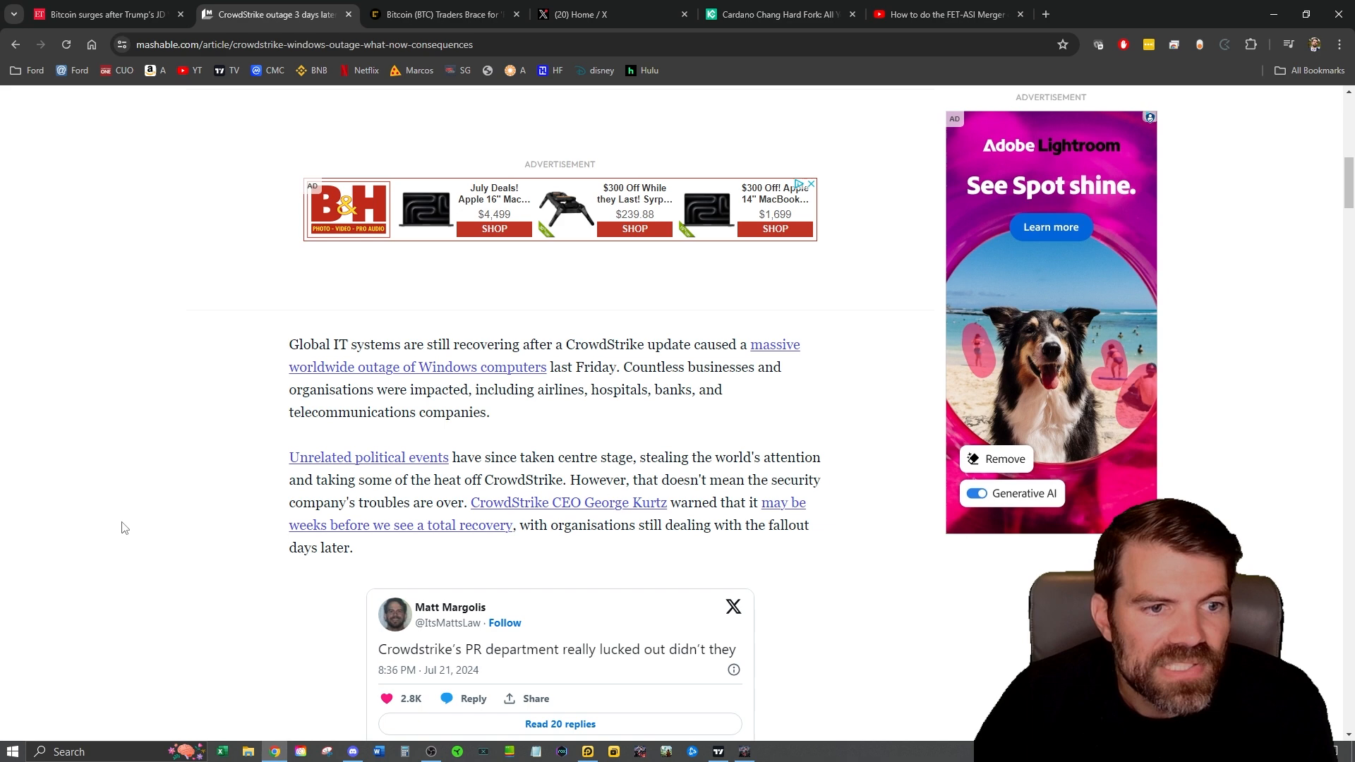
mouse_move(184, 427)
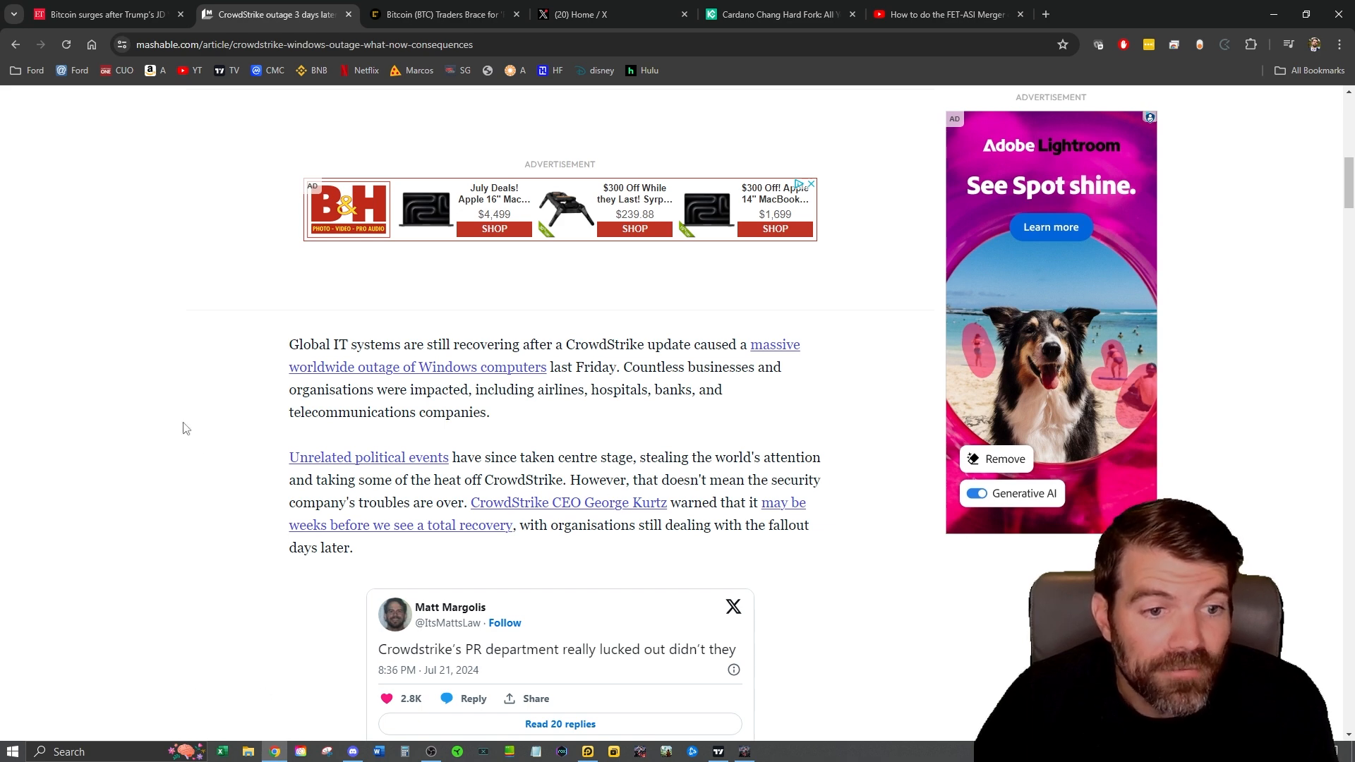
scroll("up", 3)
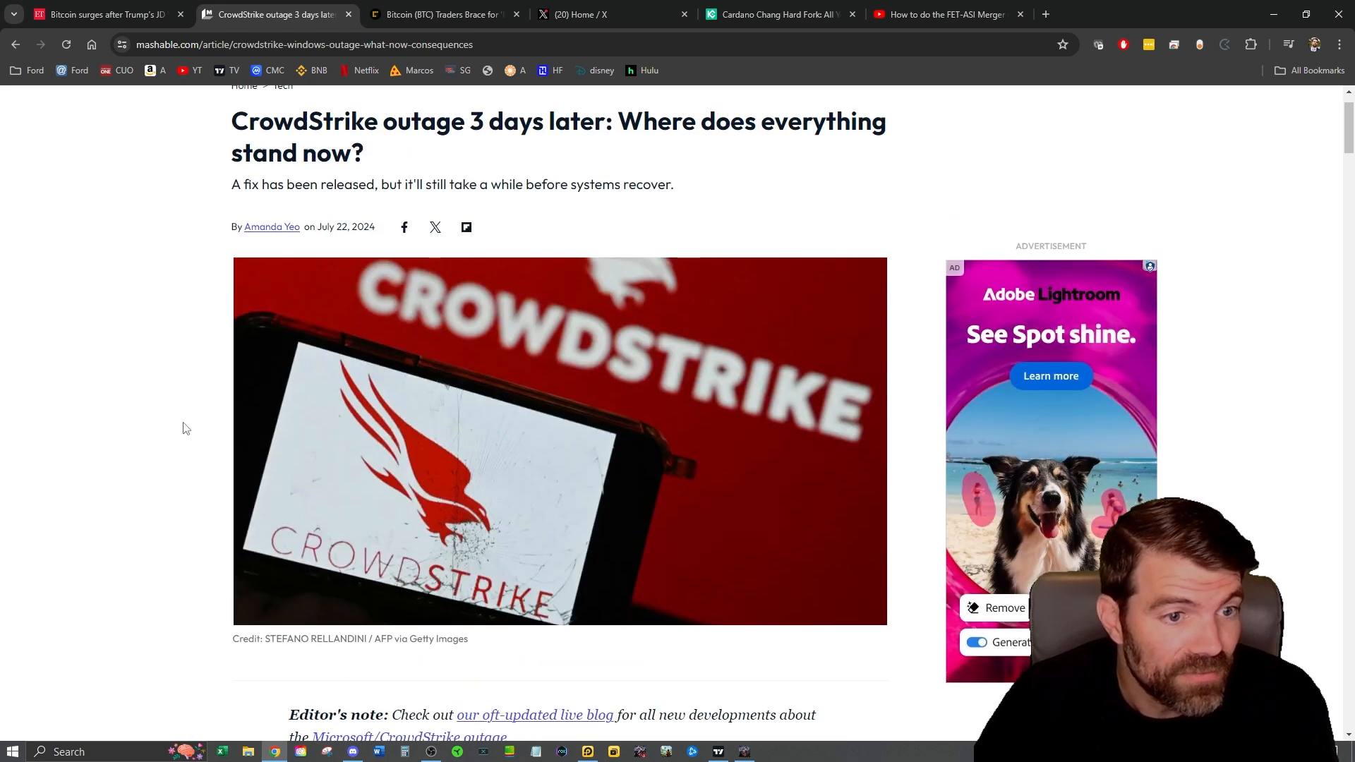
scroll("up", 3)
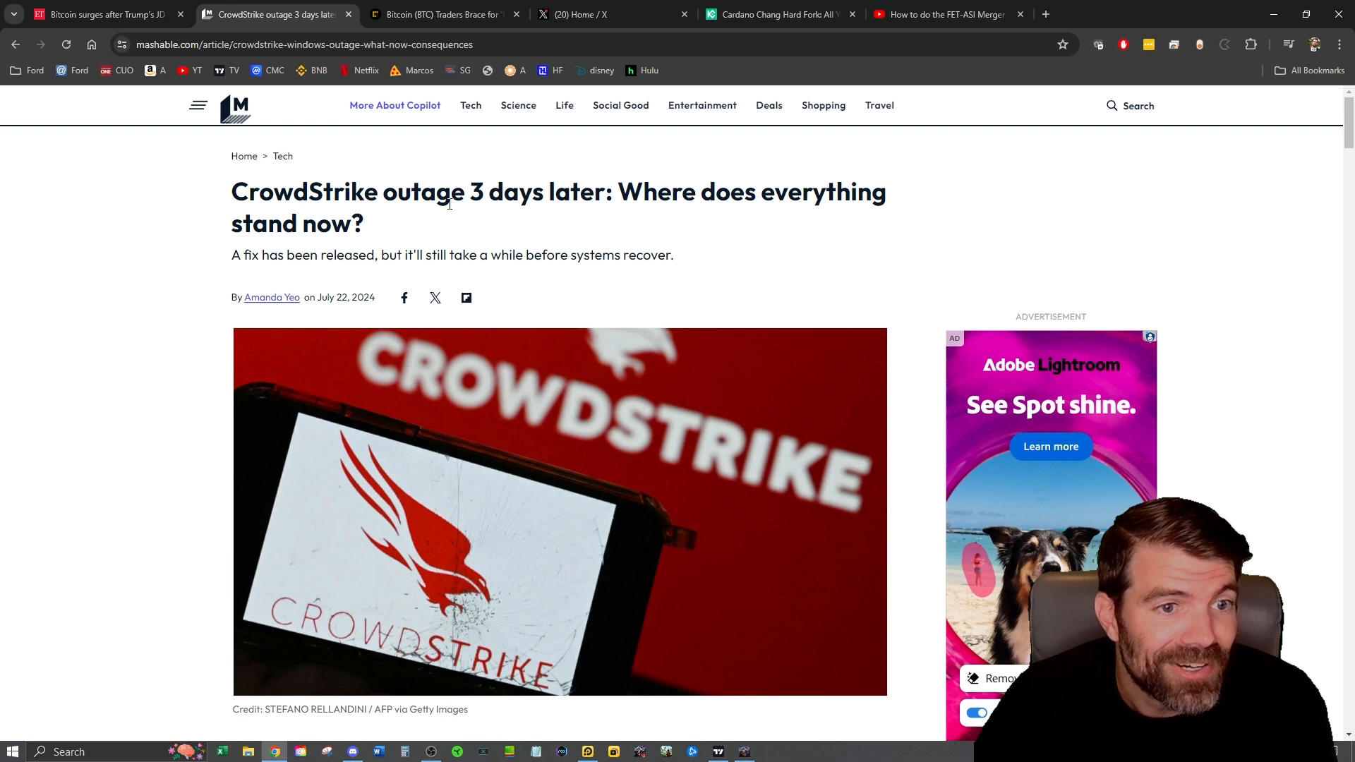
scroll("down", 3)
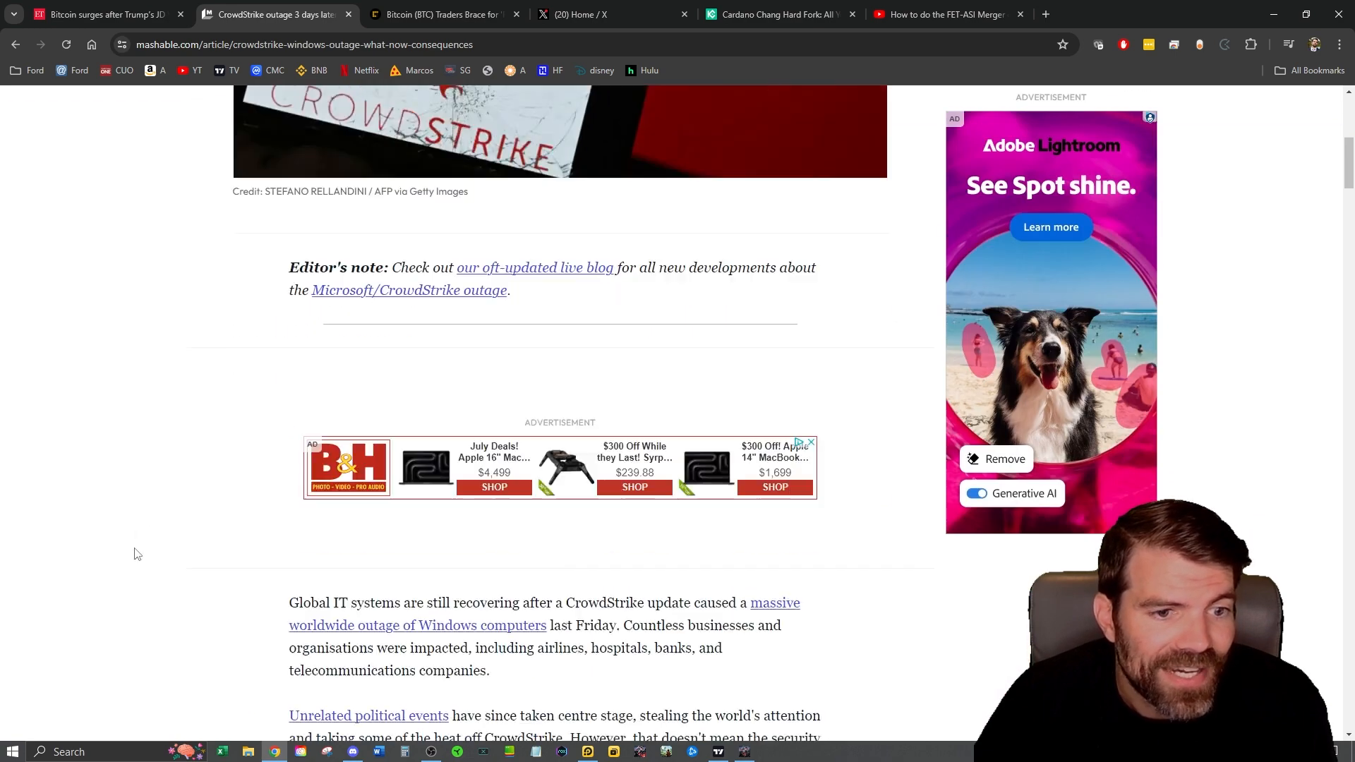
scroll("down", 3)
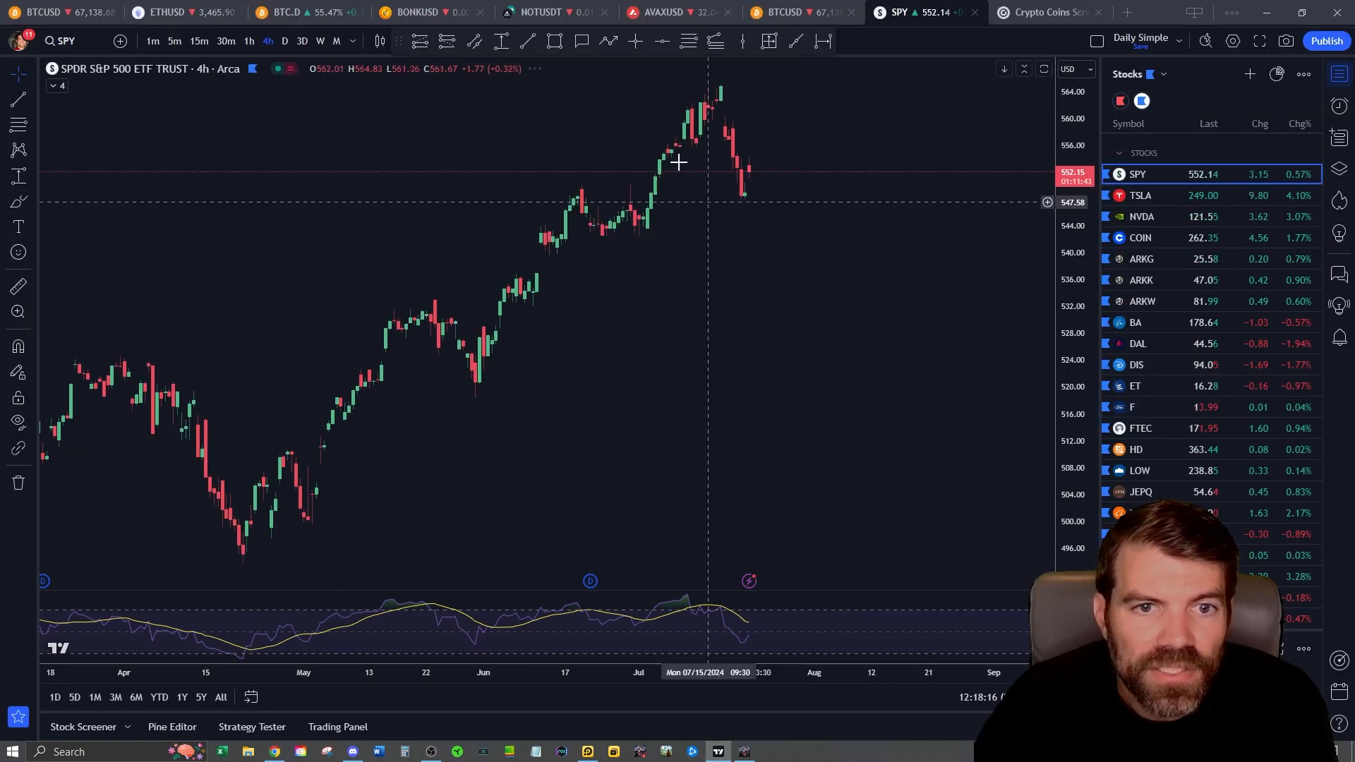
Step: Show SPY on daily candles, then switch the watchlist to Crypto and load the BTCUSD daily chart
left_click(285, 41)
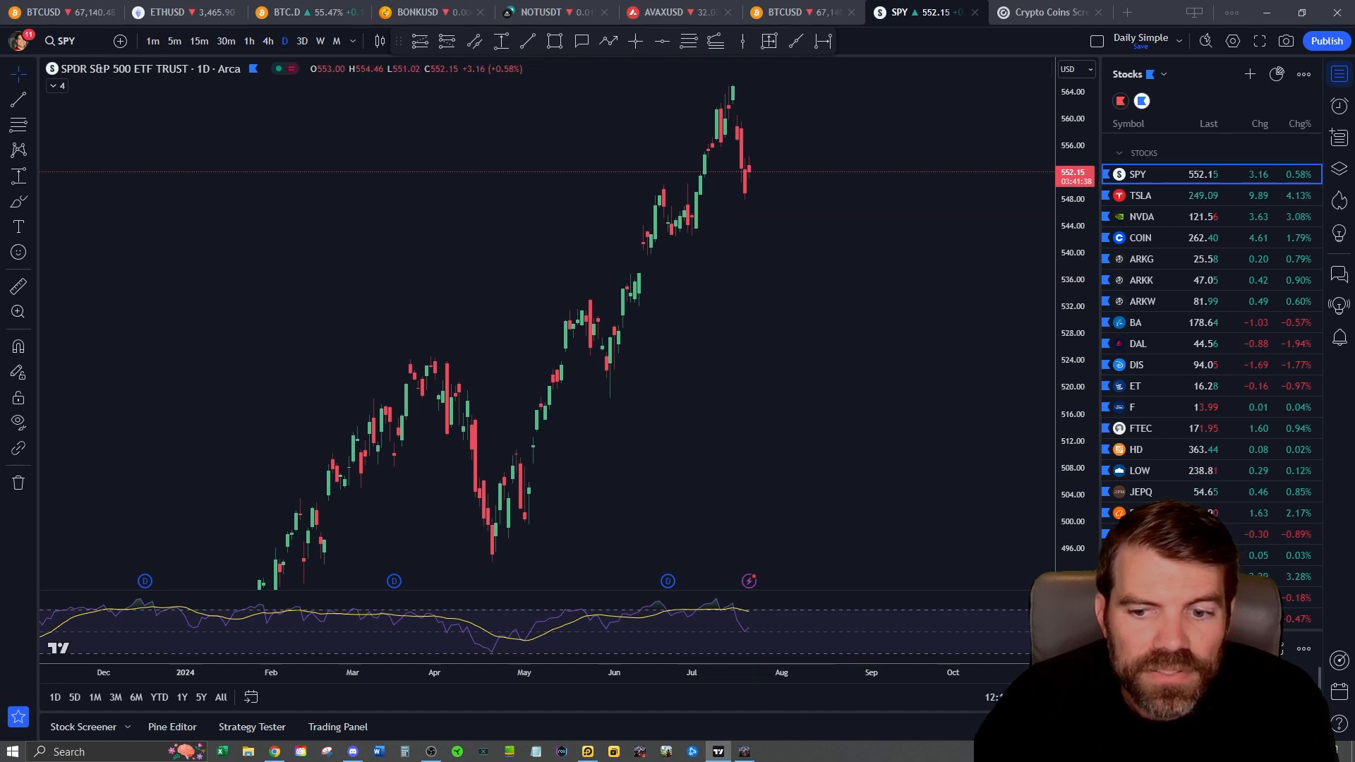
mouse_move(720, 178)
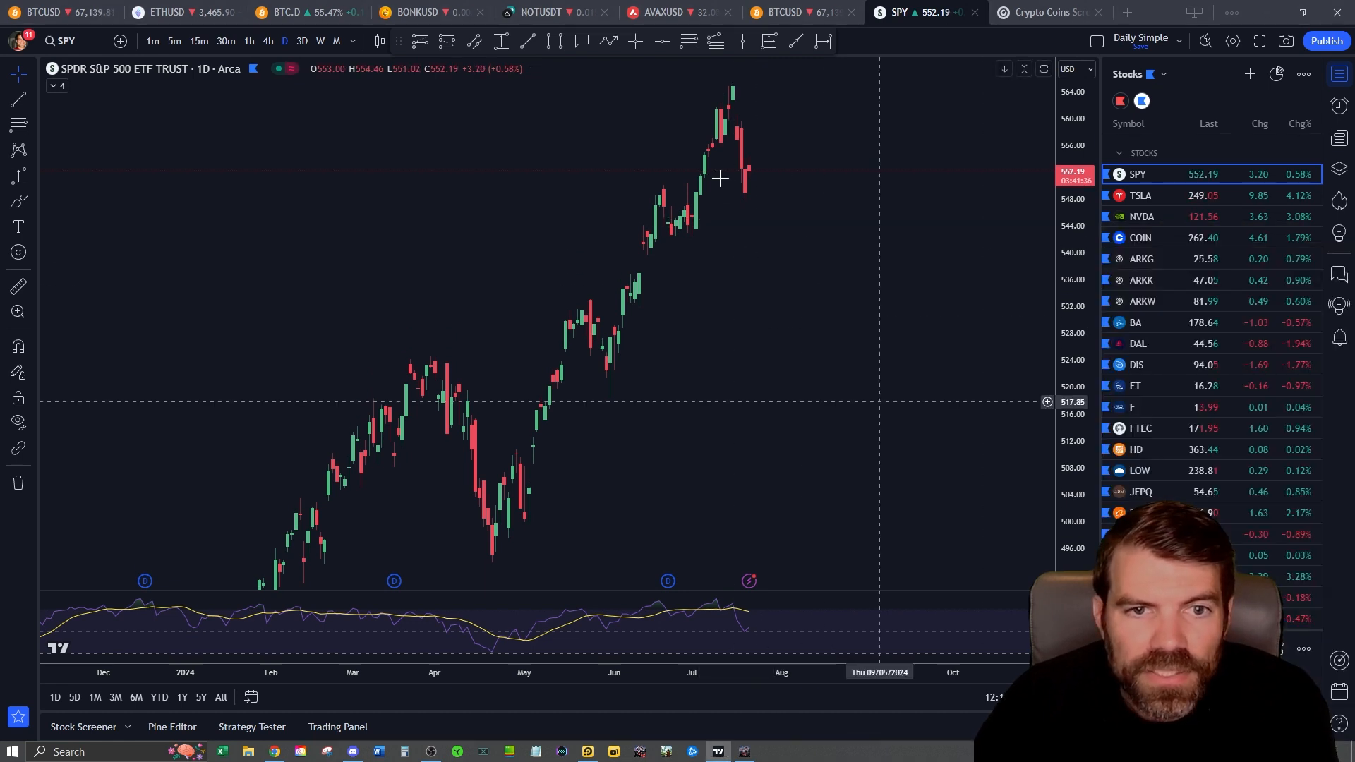
mouse_move(745, 177)
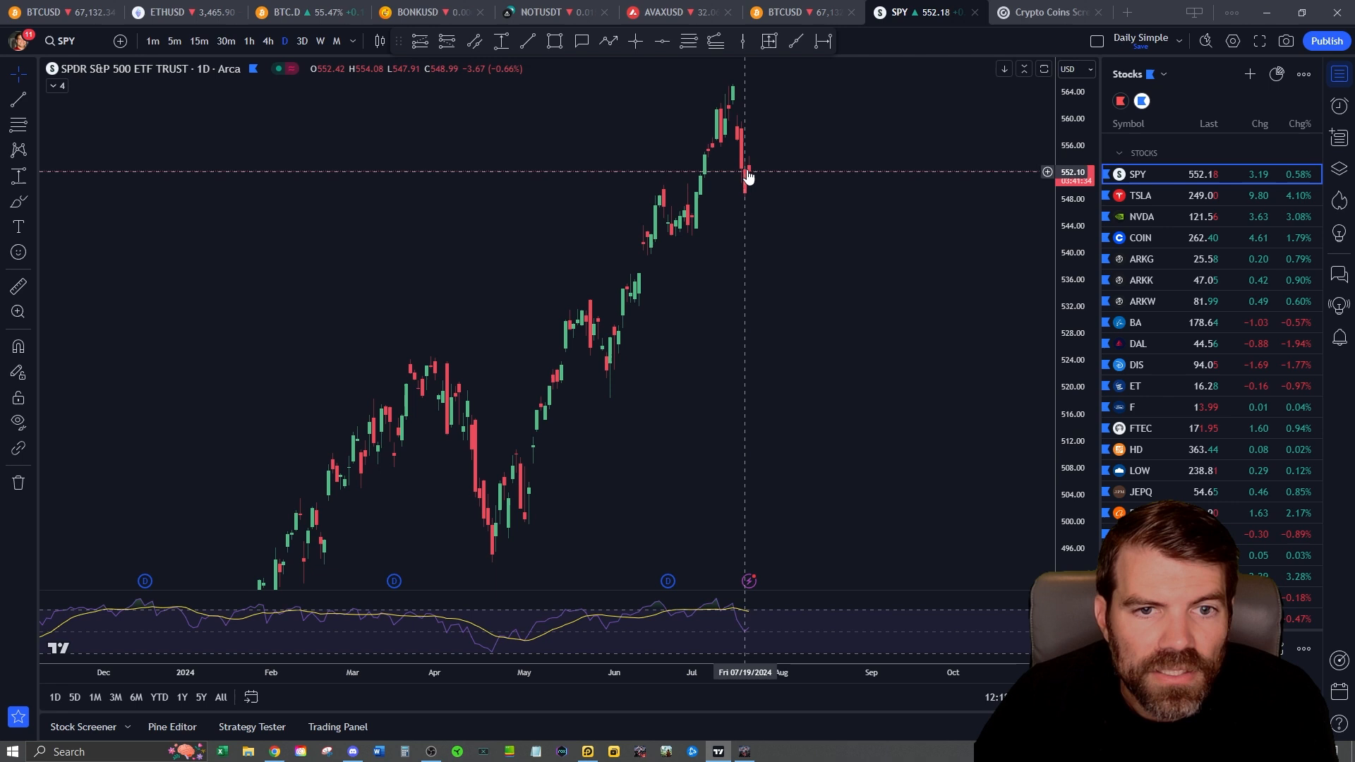
mouse_move(748, 190)
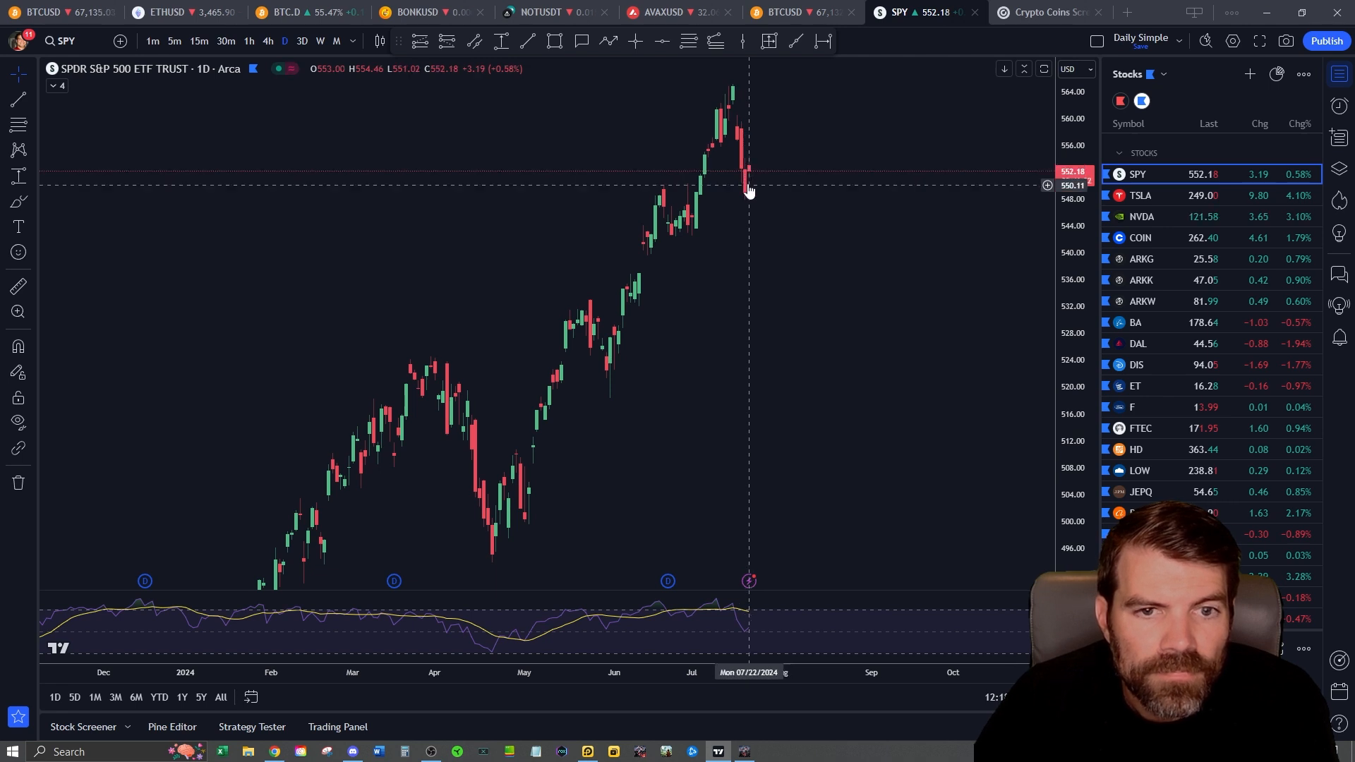
mouse_move(754, 178)
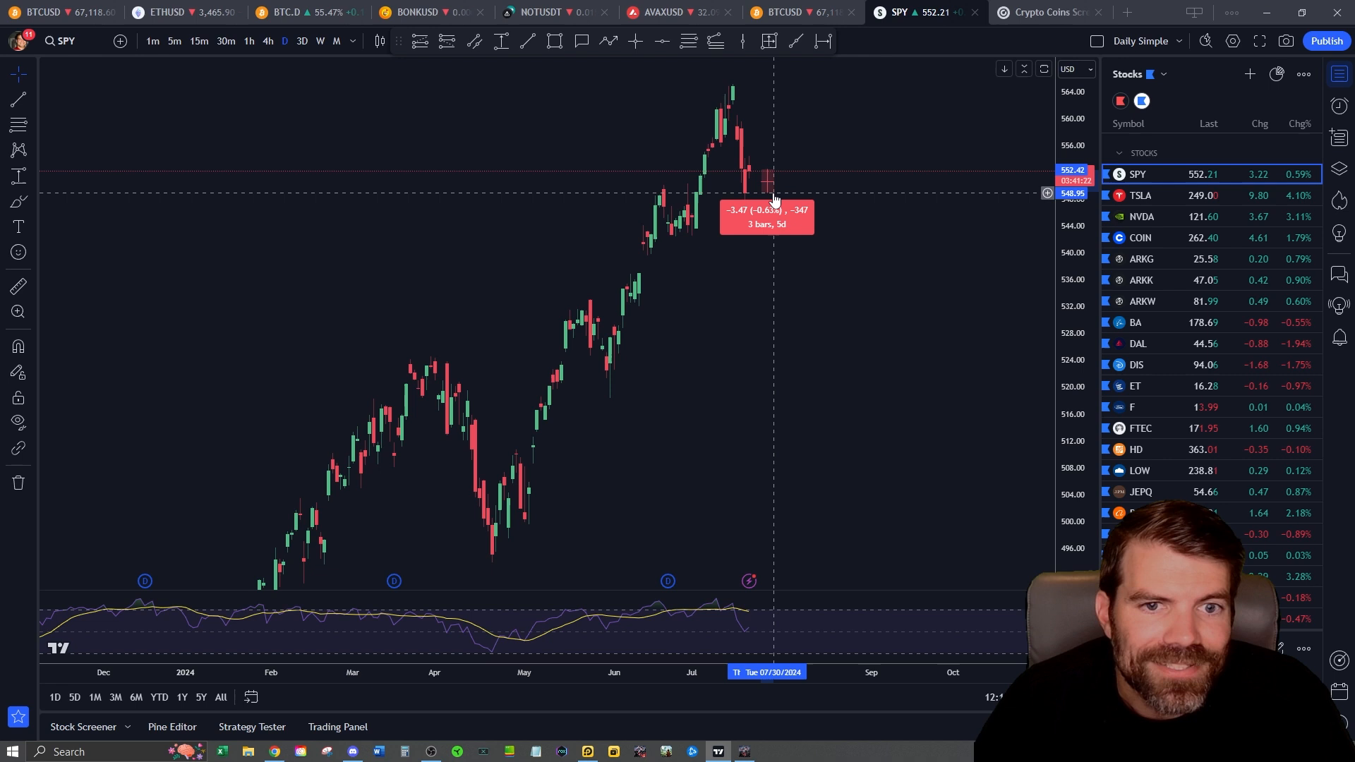
mouse_move(658, 153)
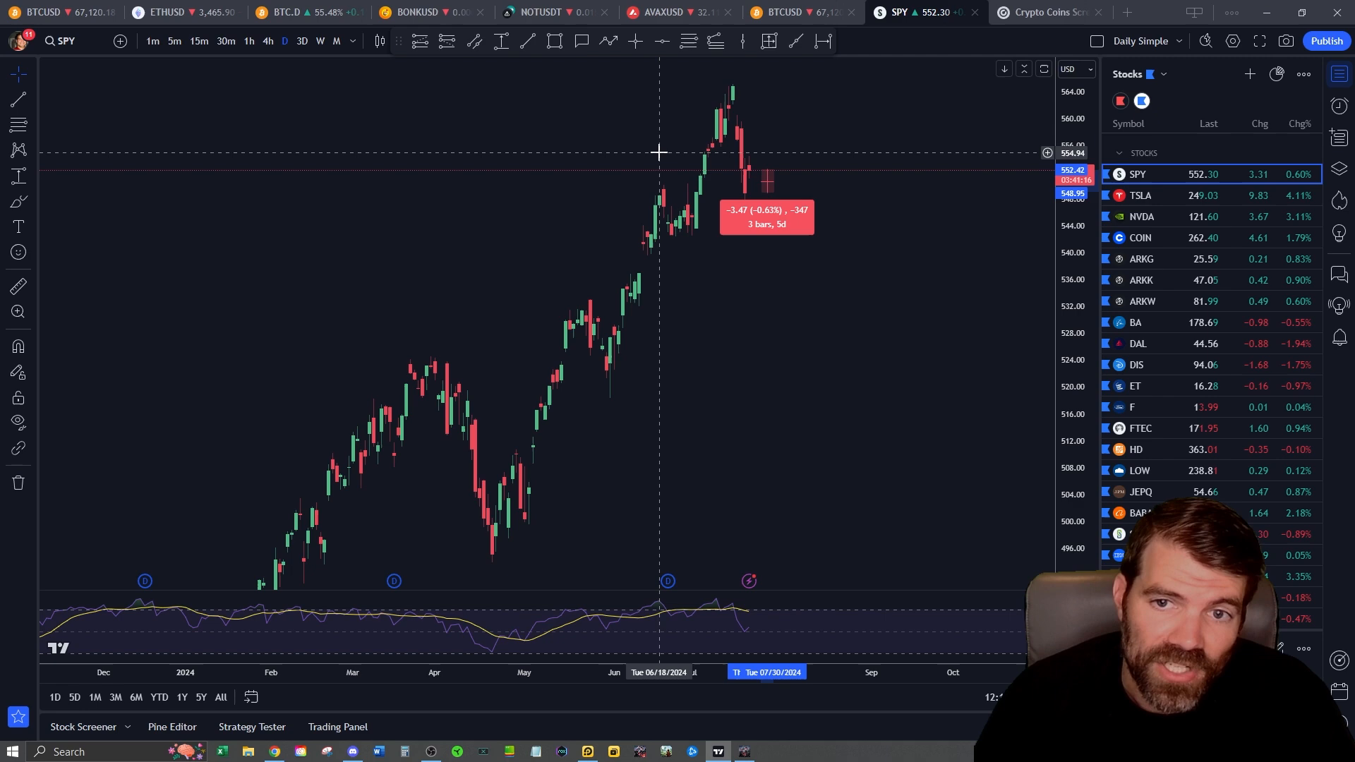
left_click(1162, 73)
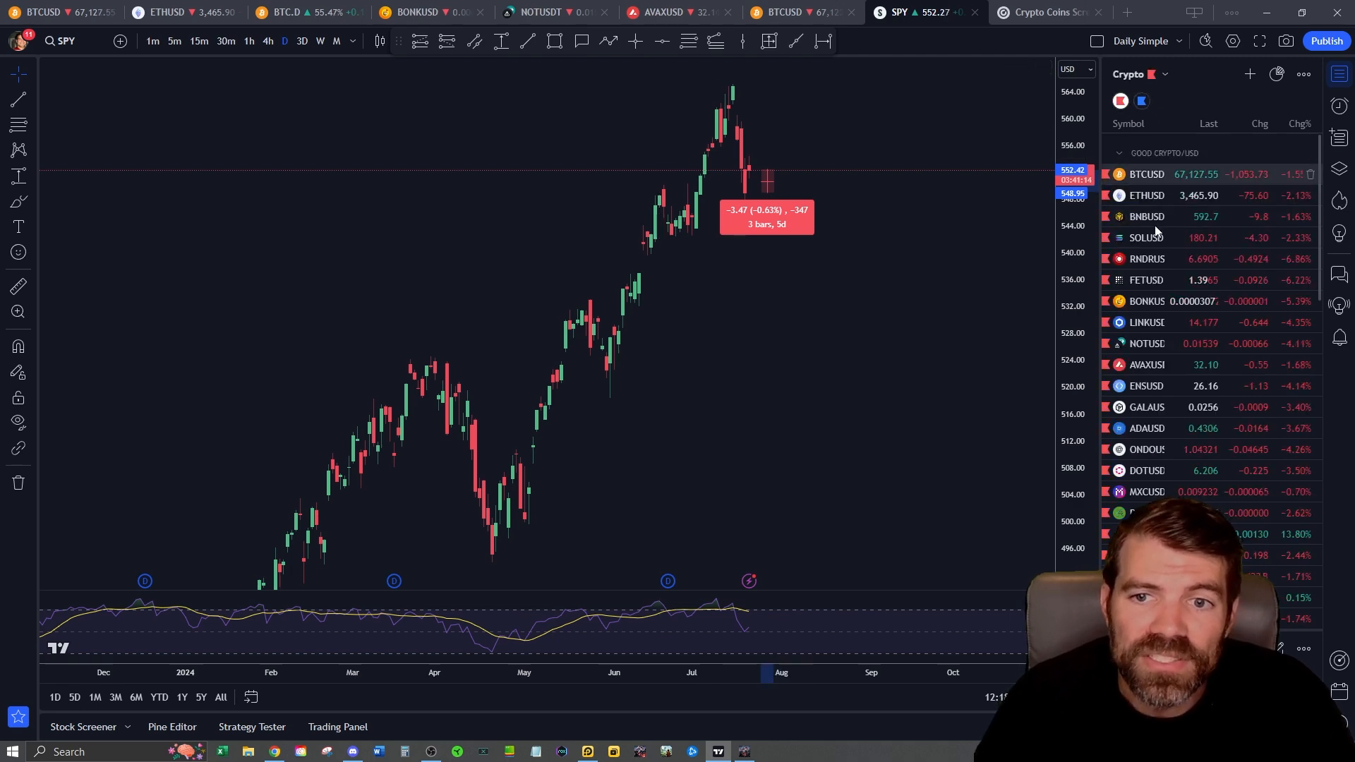
left_click(1147, 174)
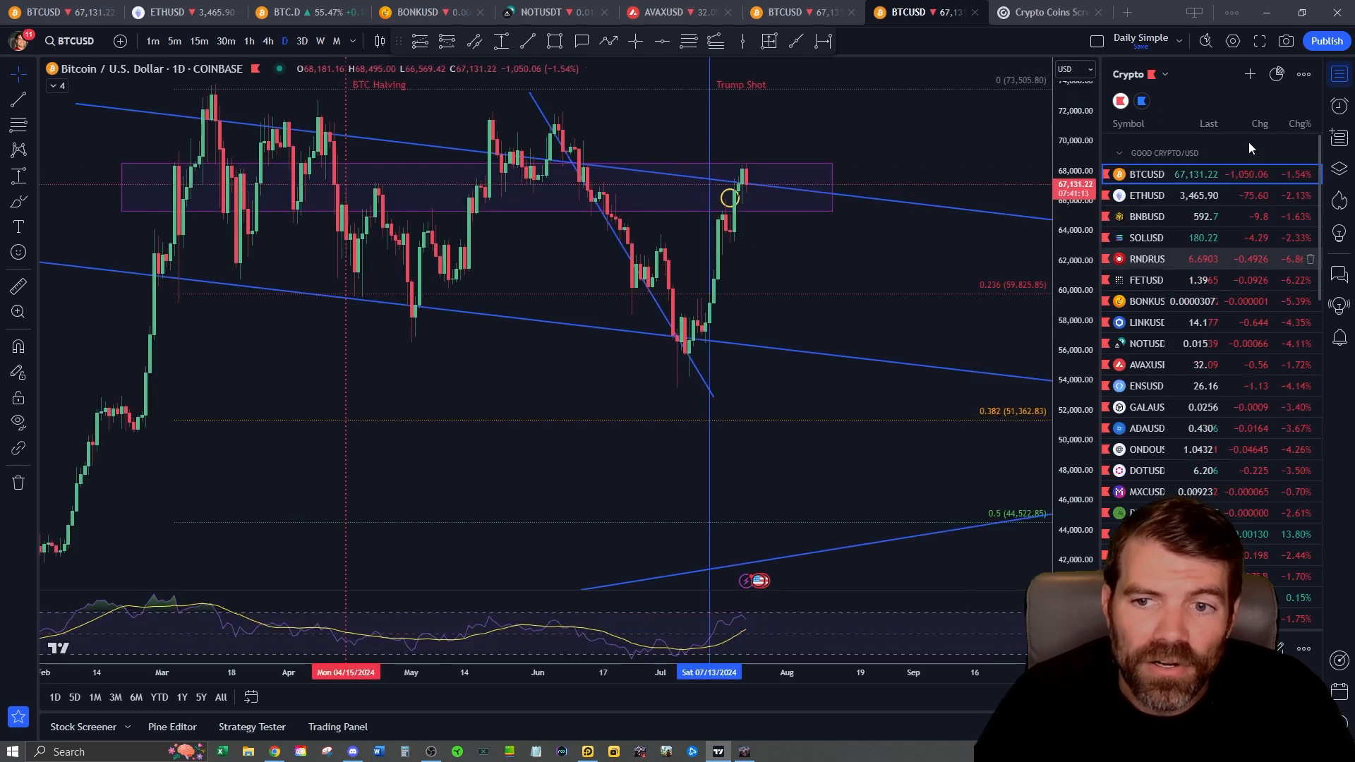
mouse_move(738, 322)
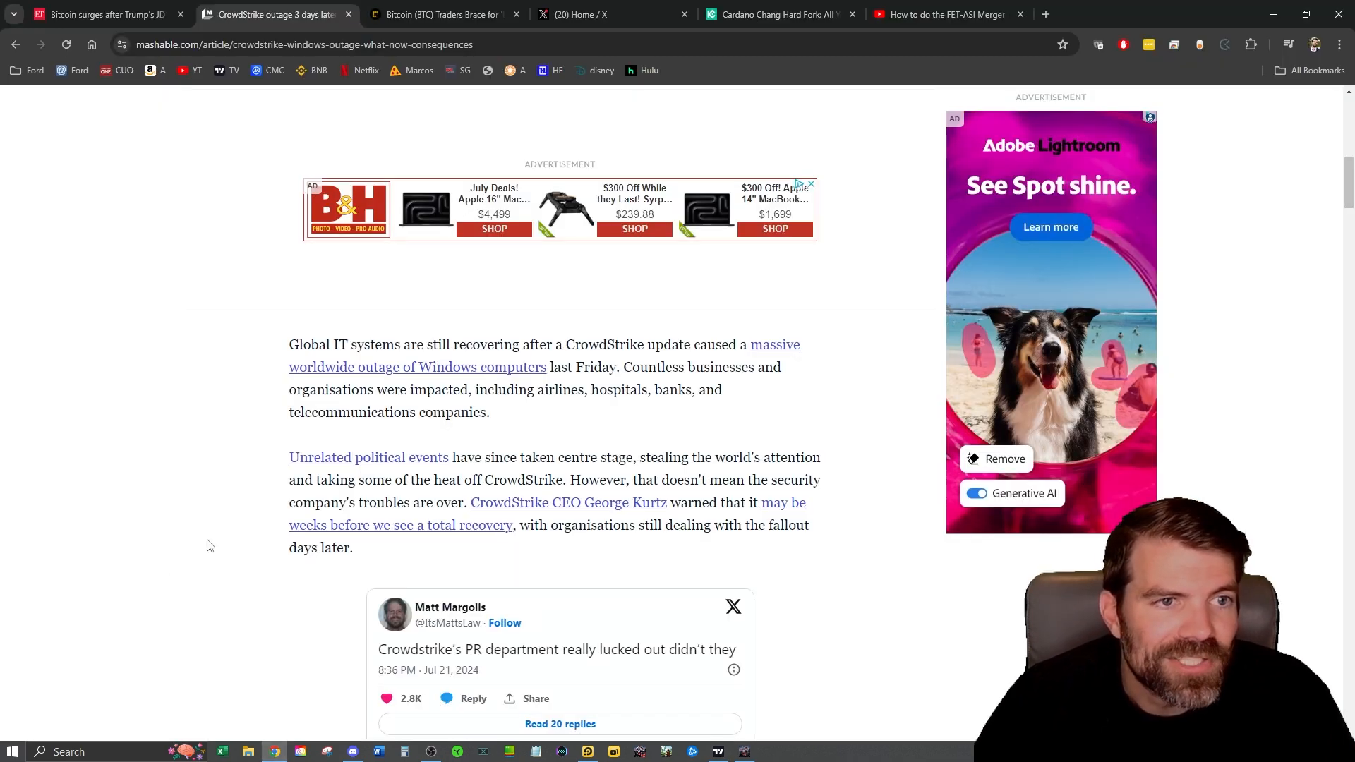
Step: Read the CrowdStrike article's flight-cancellation section on Mashable
scroll("up", 3)
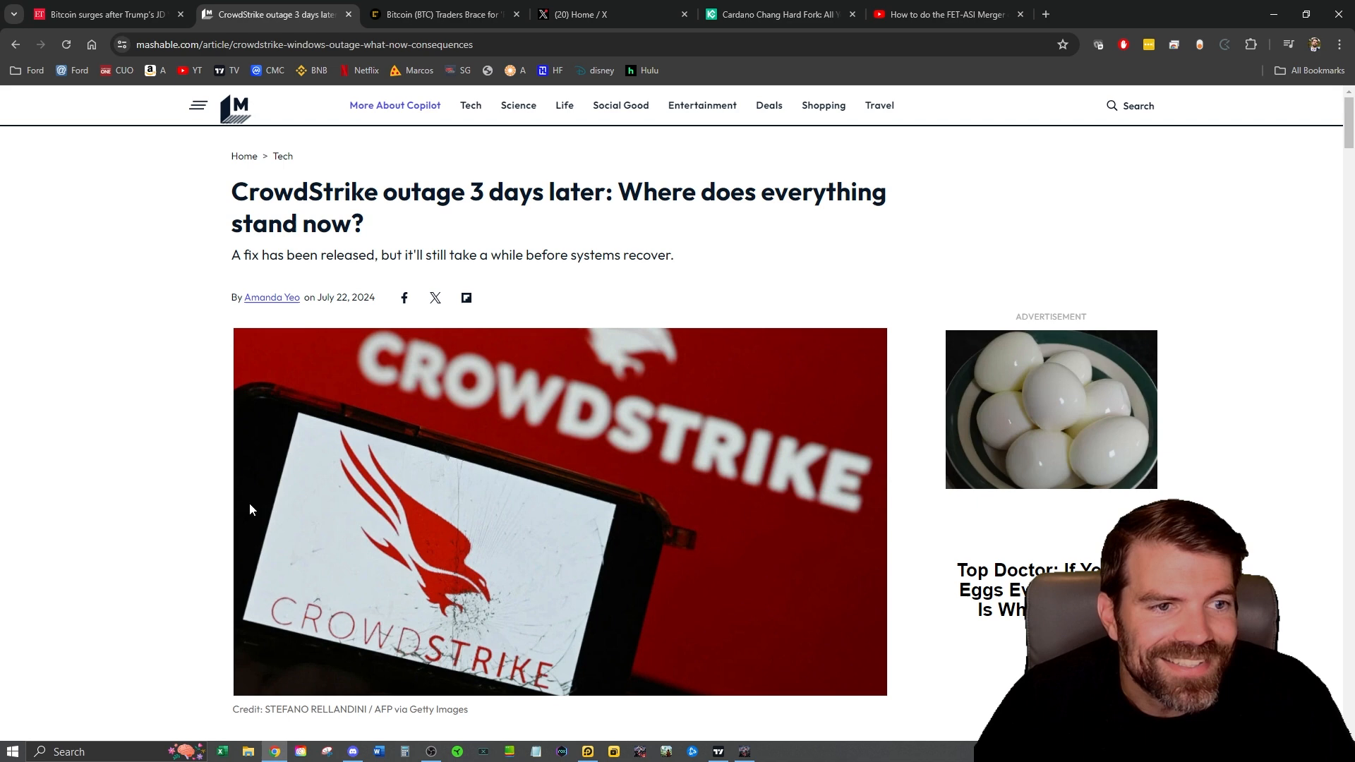
mouse_move(622, 203)
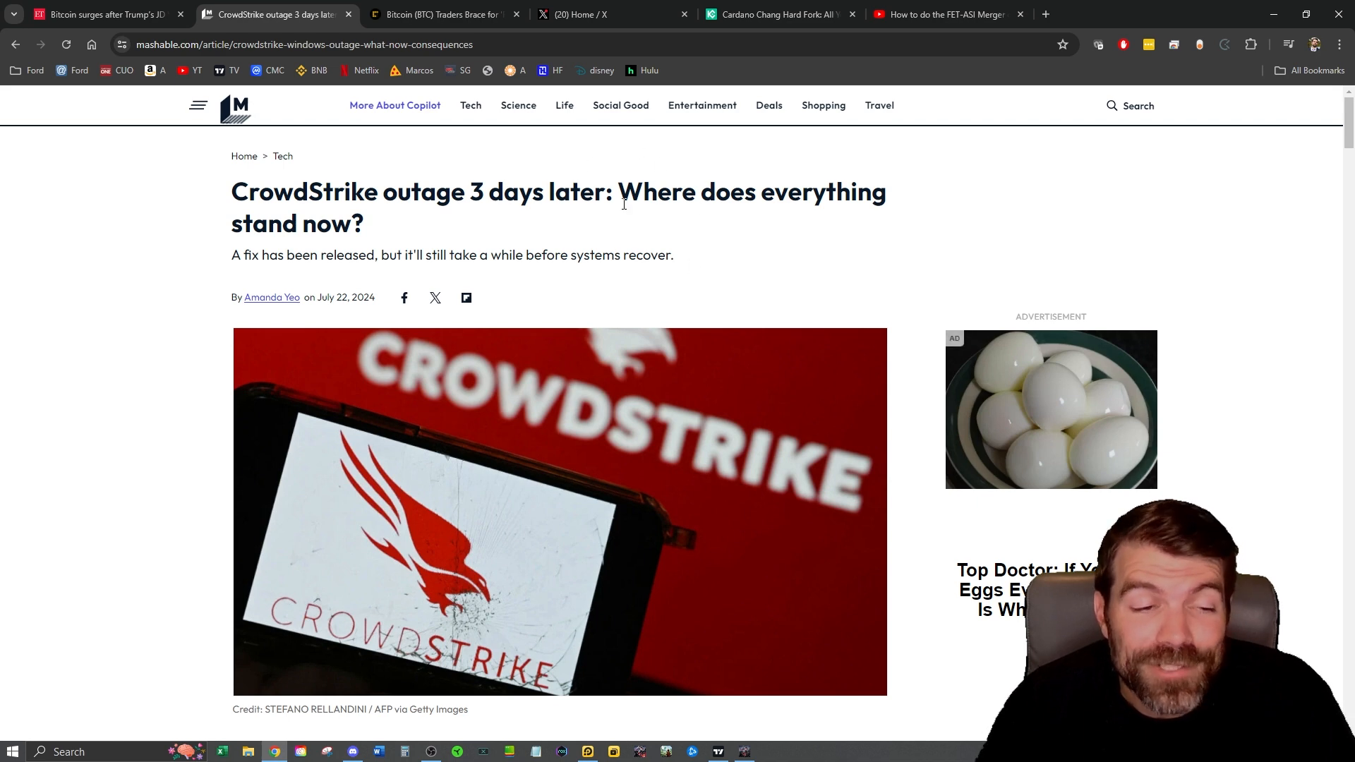
mouse_move(196, 424)
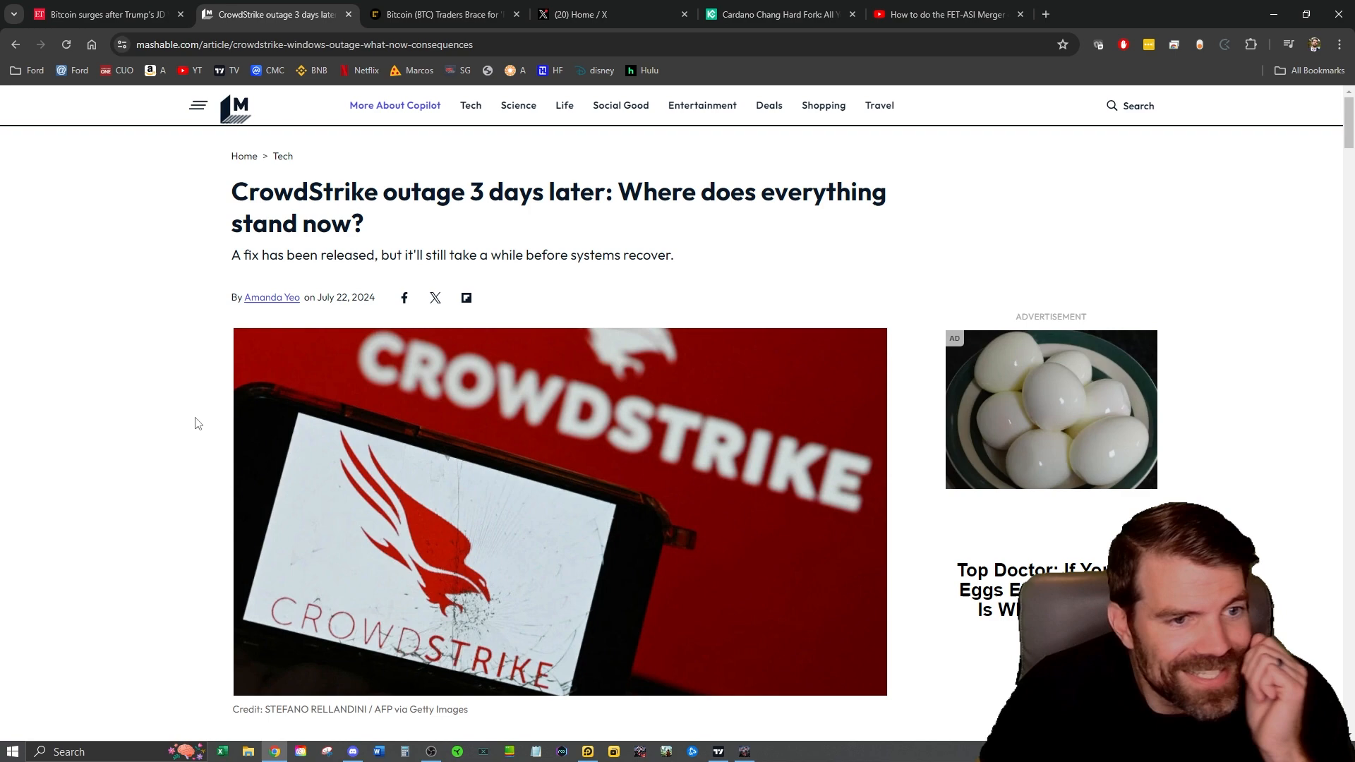
mouse_move(86, 613)
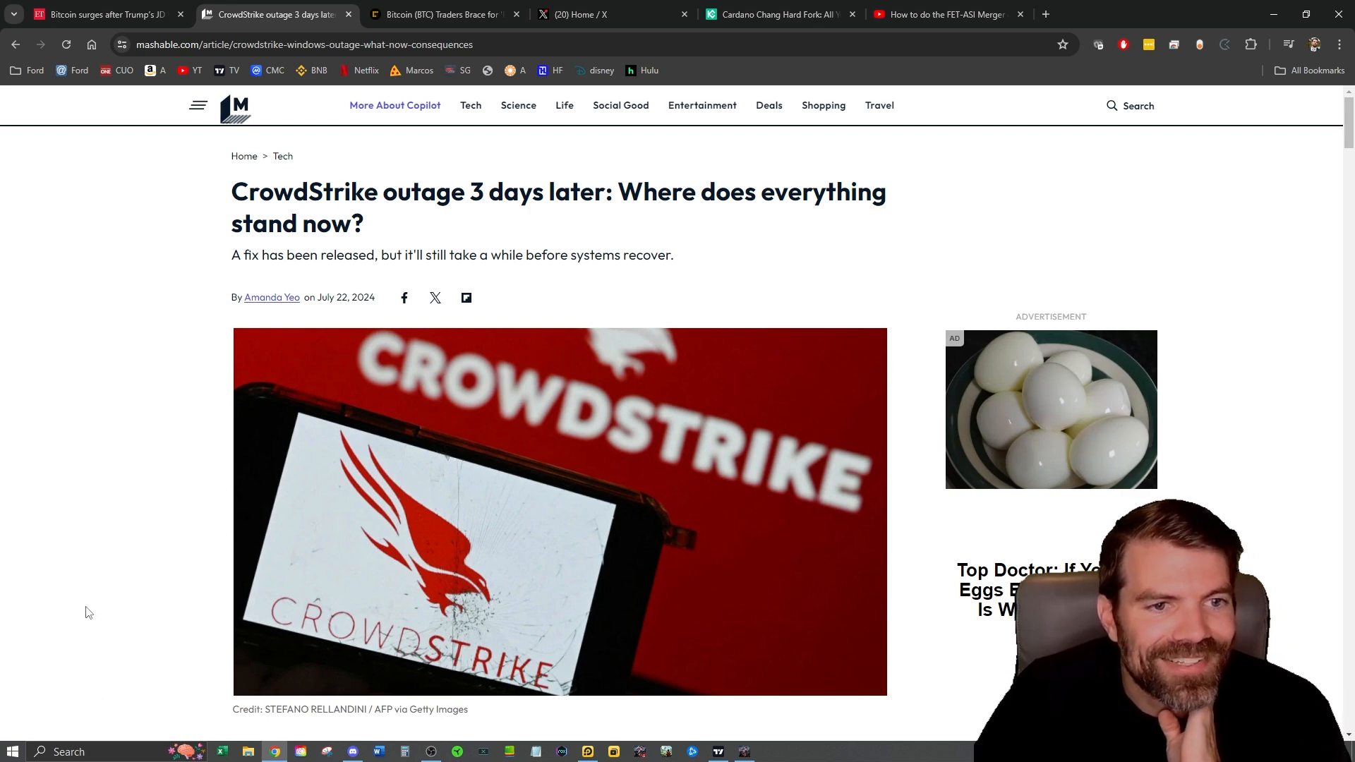
scroll("down", 3)
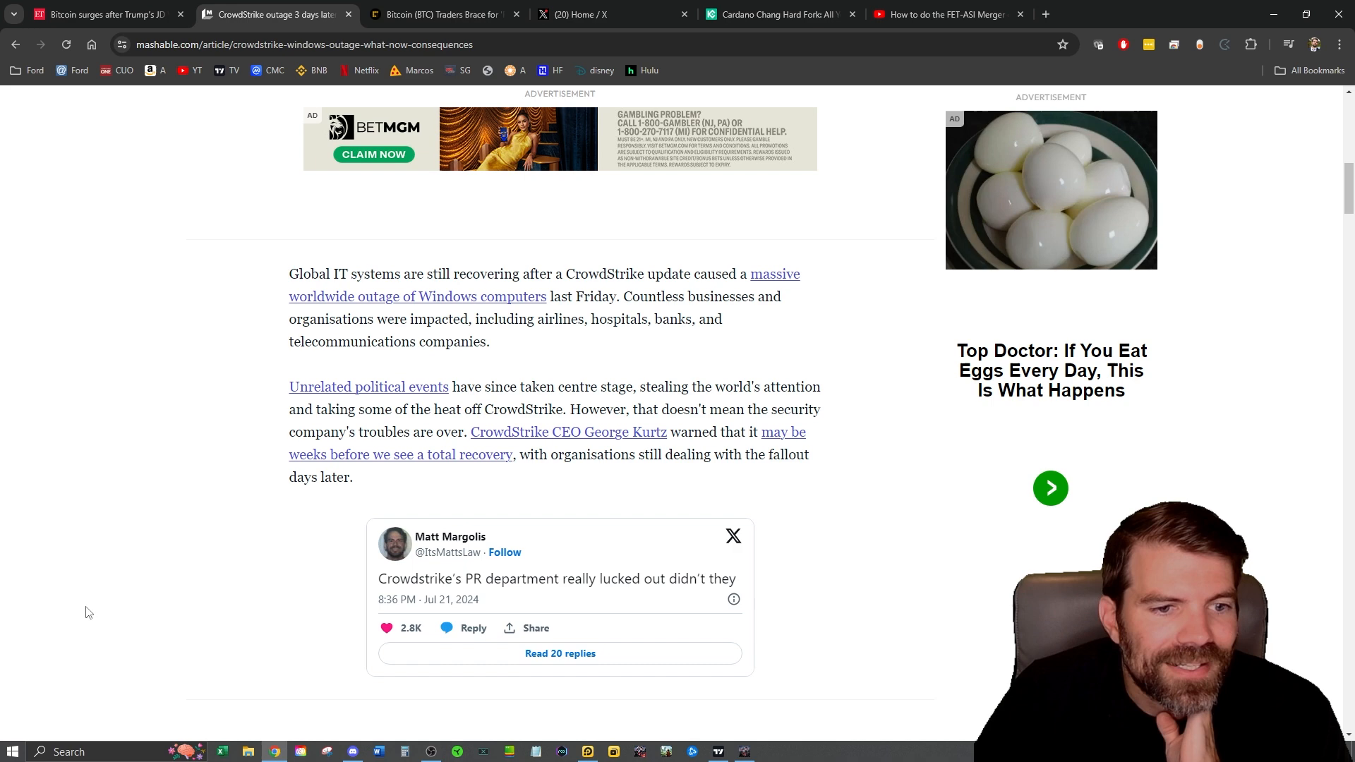
mouse_move(288, 398)
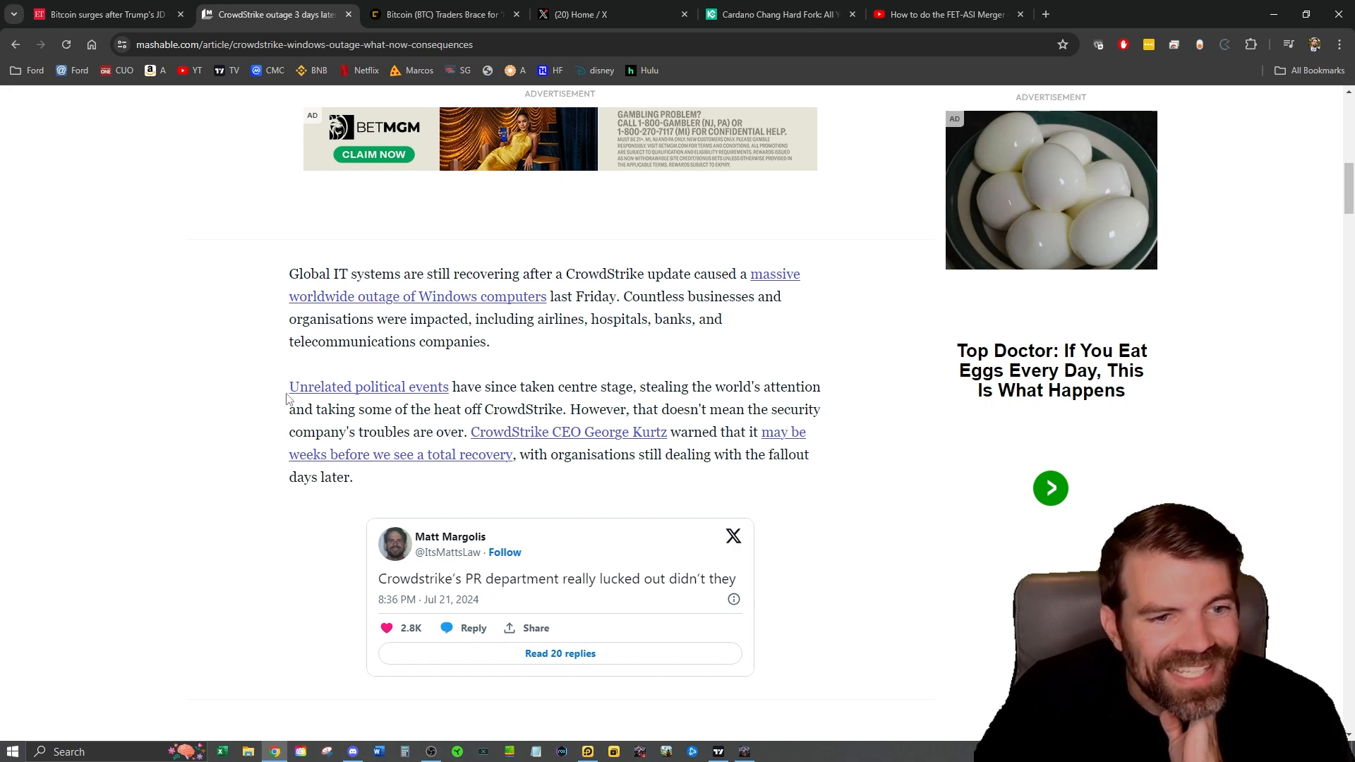
scroll("down", 3)
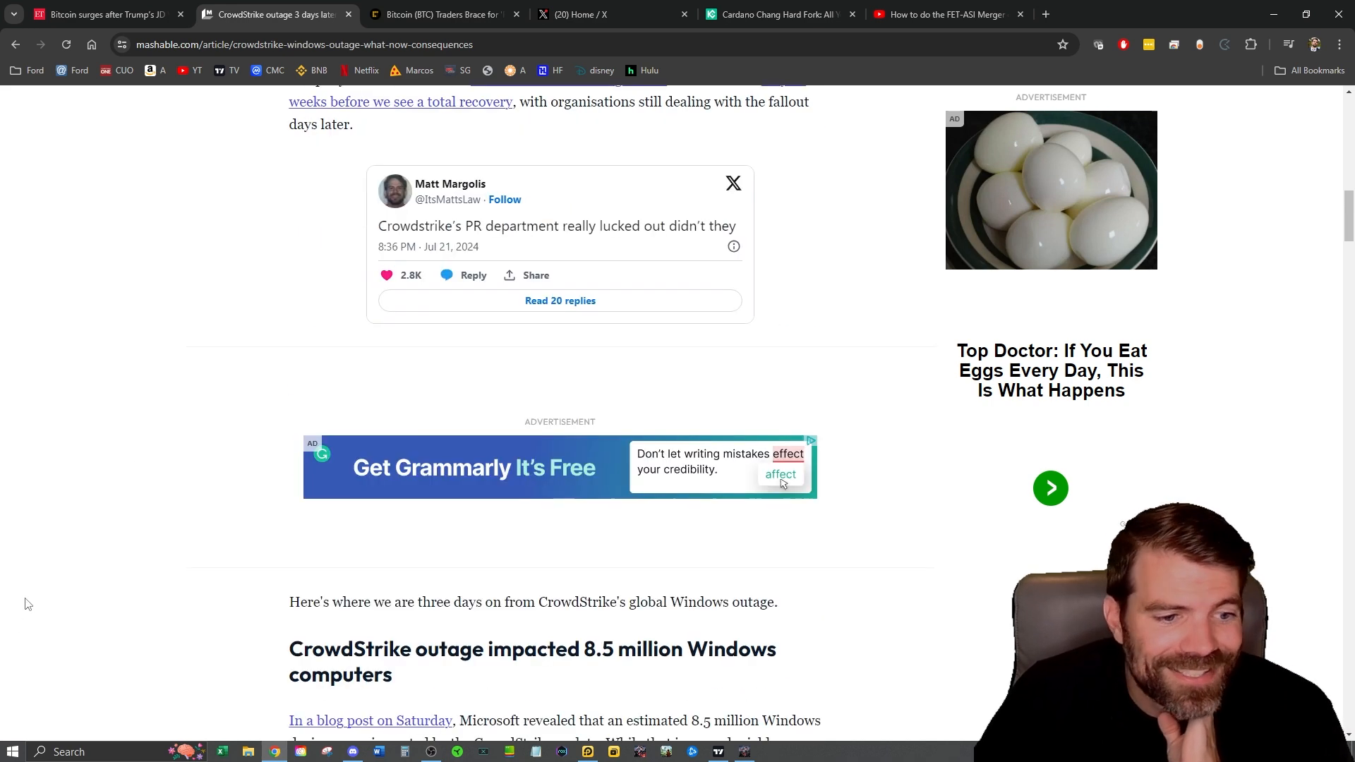
scroll("down", 3)
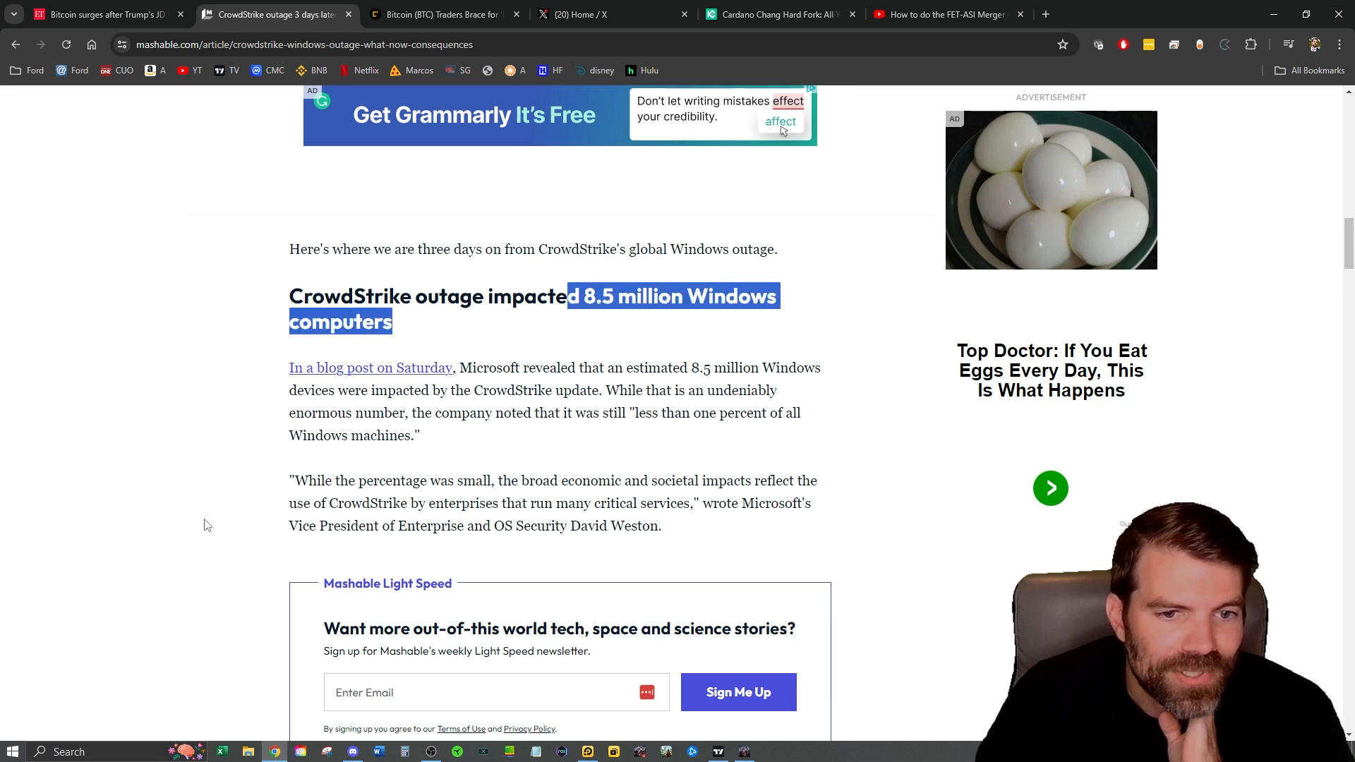
mouse_move(166, 527)
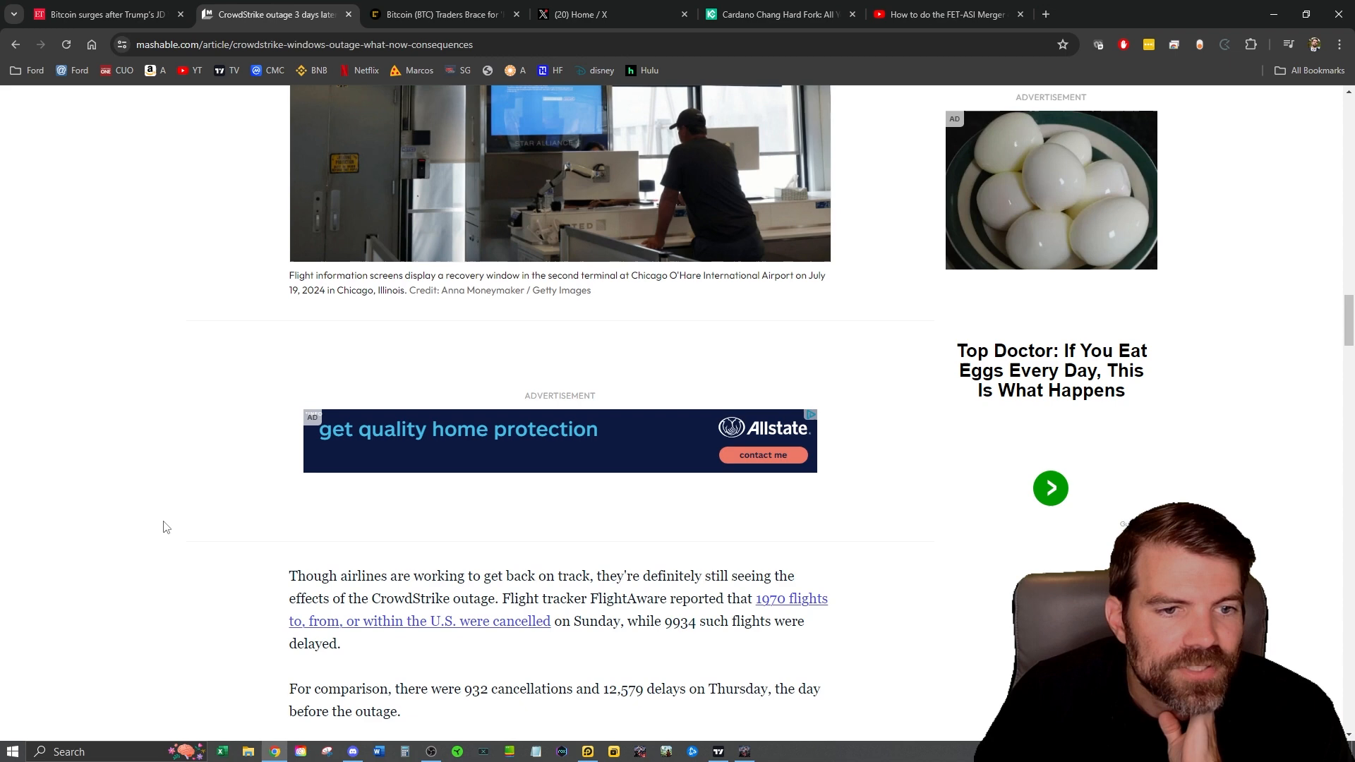
scroll("up", 3)
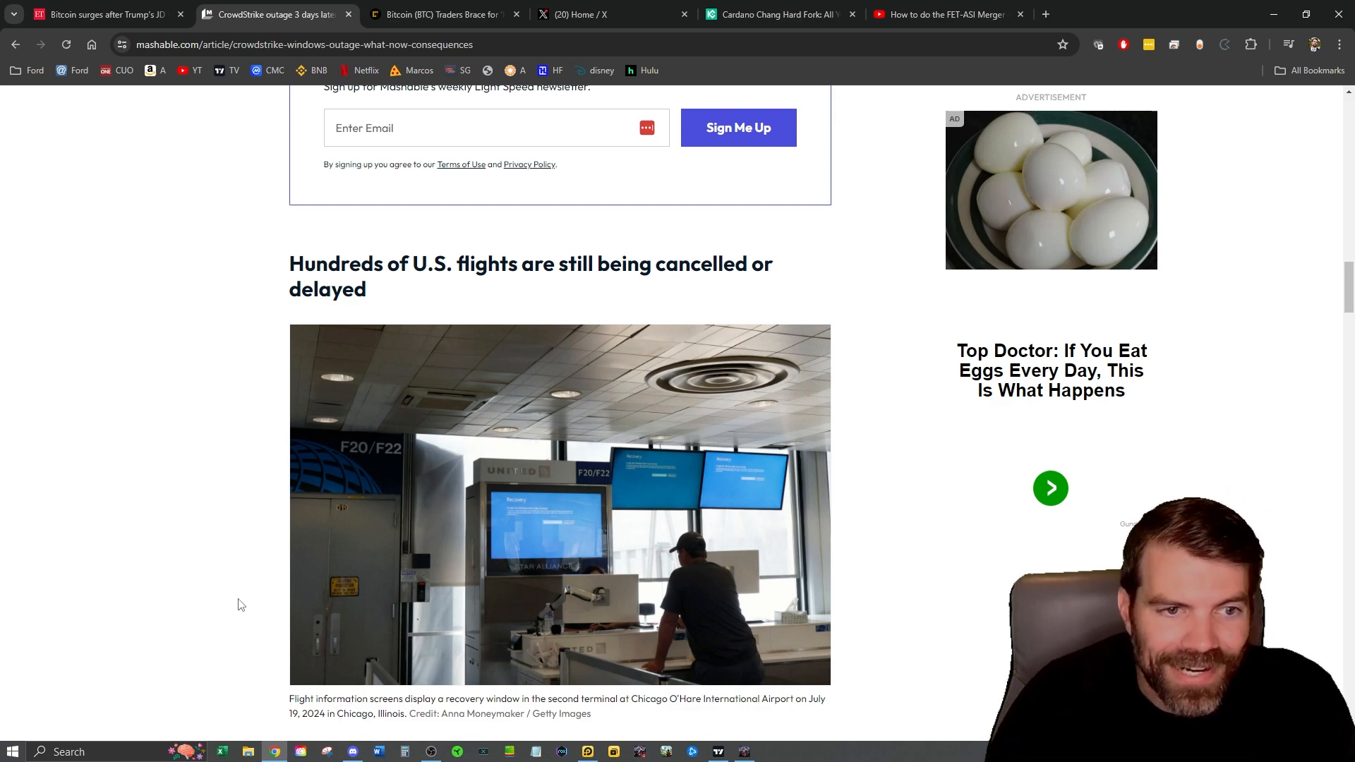
mouse_move(224, 578)
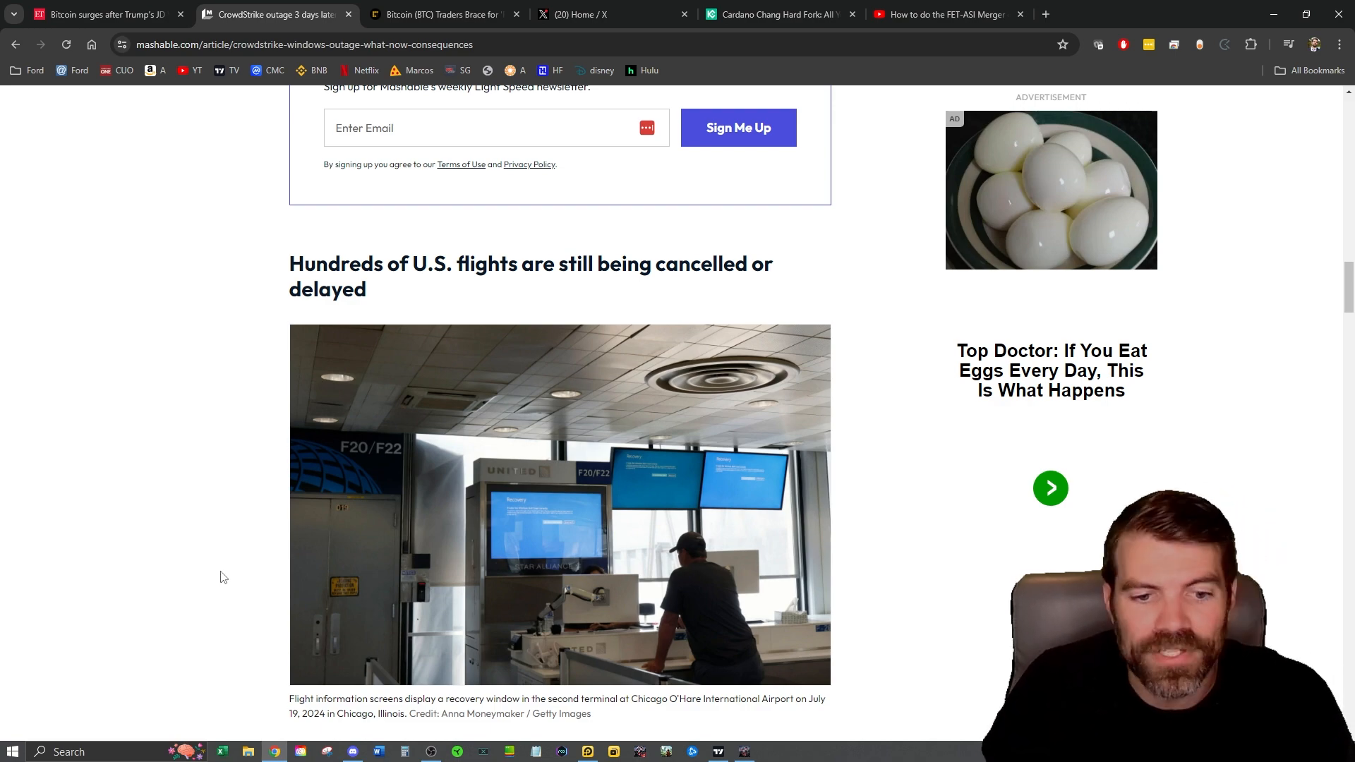
scroll("down", 3)
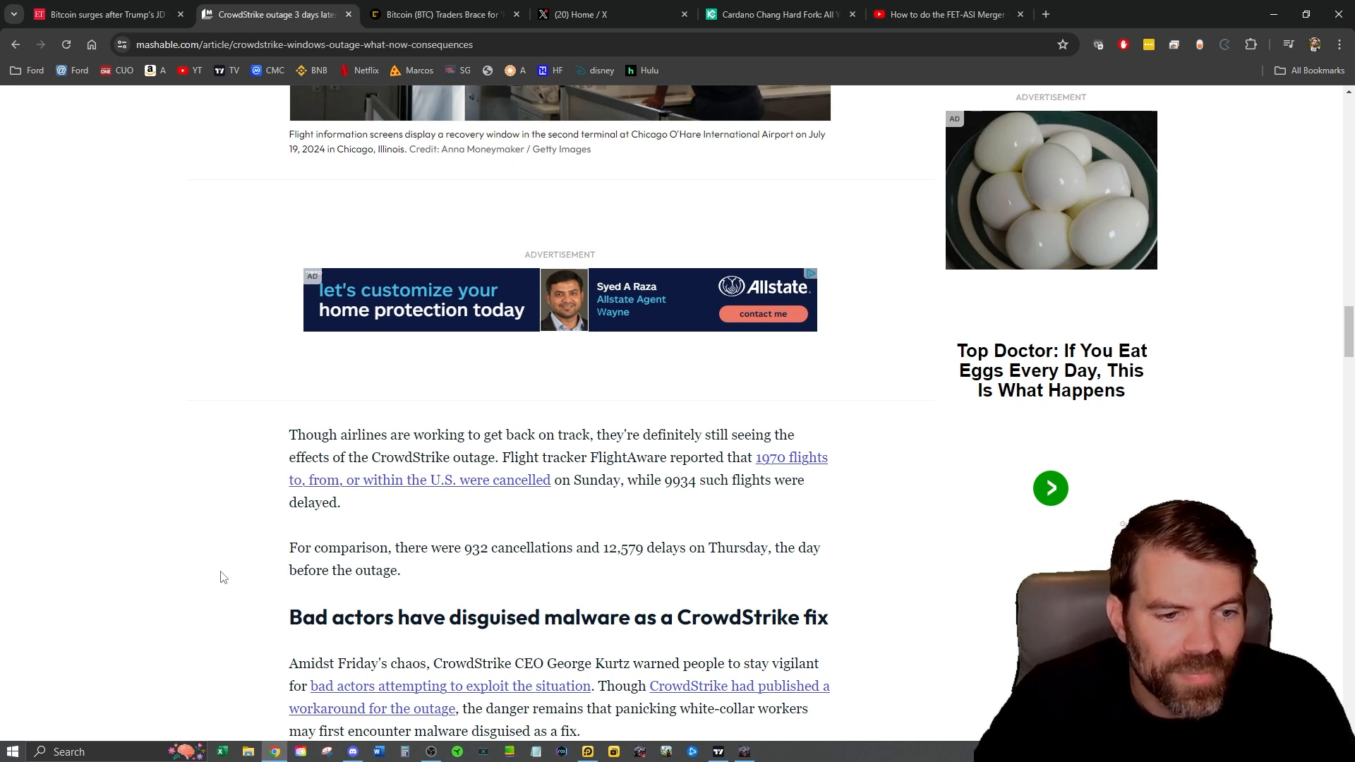
Step: Finish the malware section, then move to the CoinDesk Bitcoin traders fat-tails article
scroll("down", 3)
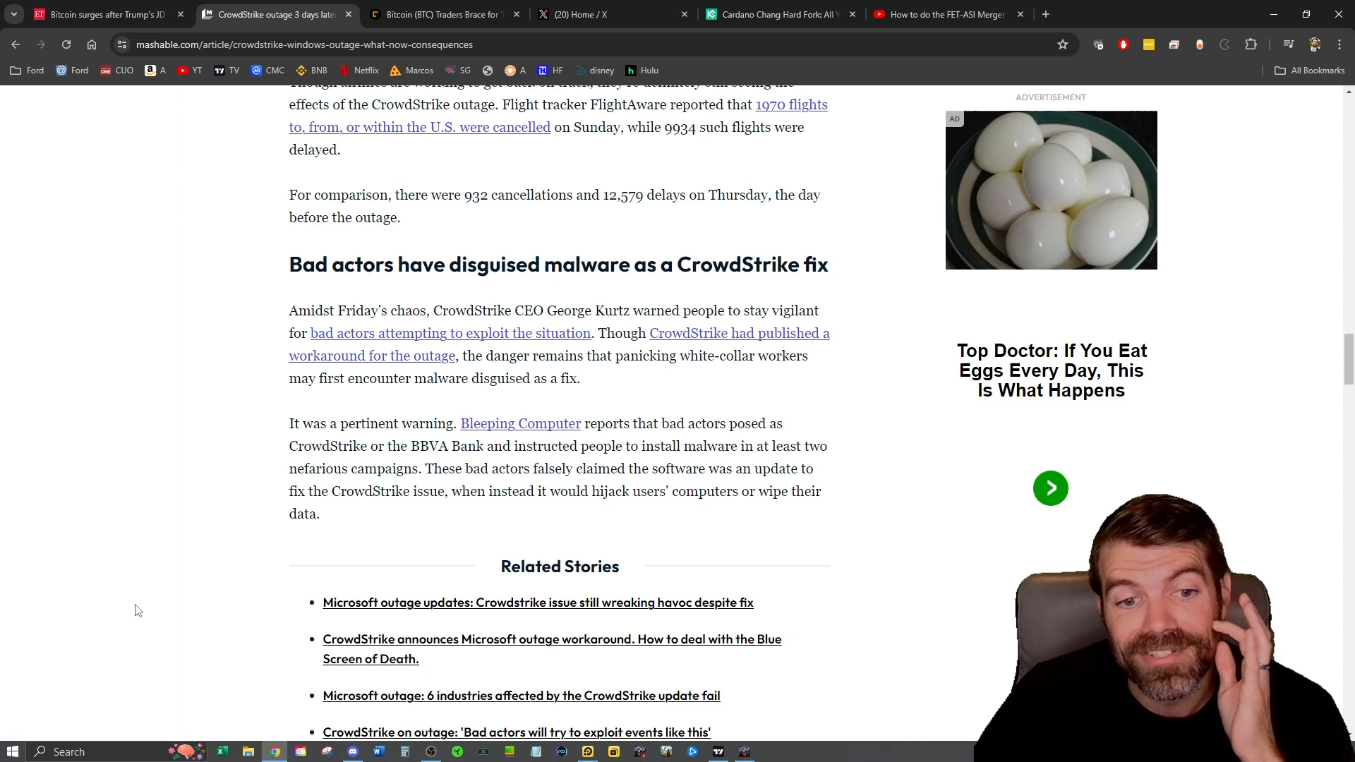
scroll("down", 3)
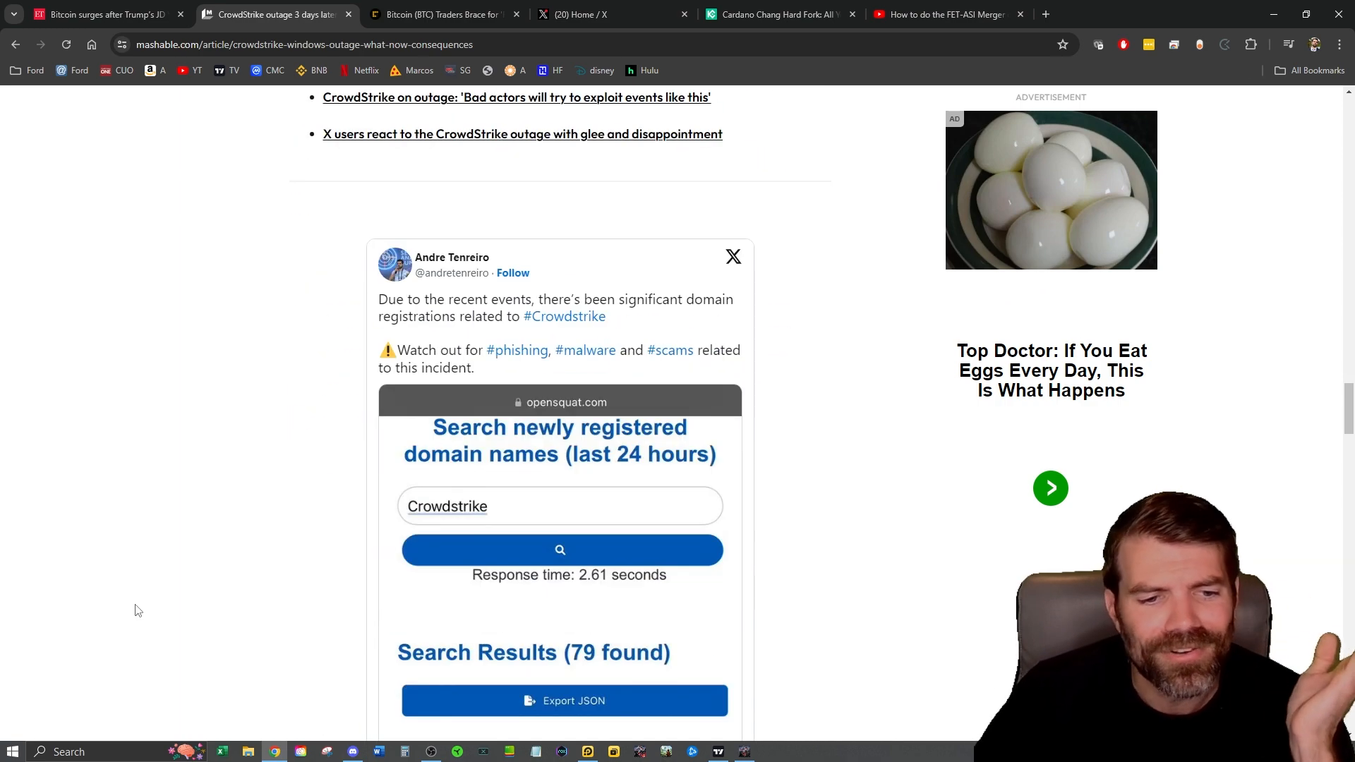
scroll("down", 3)
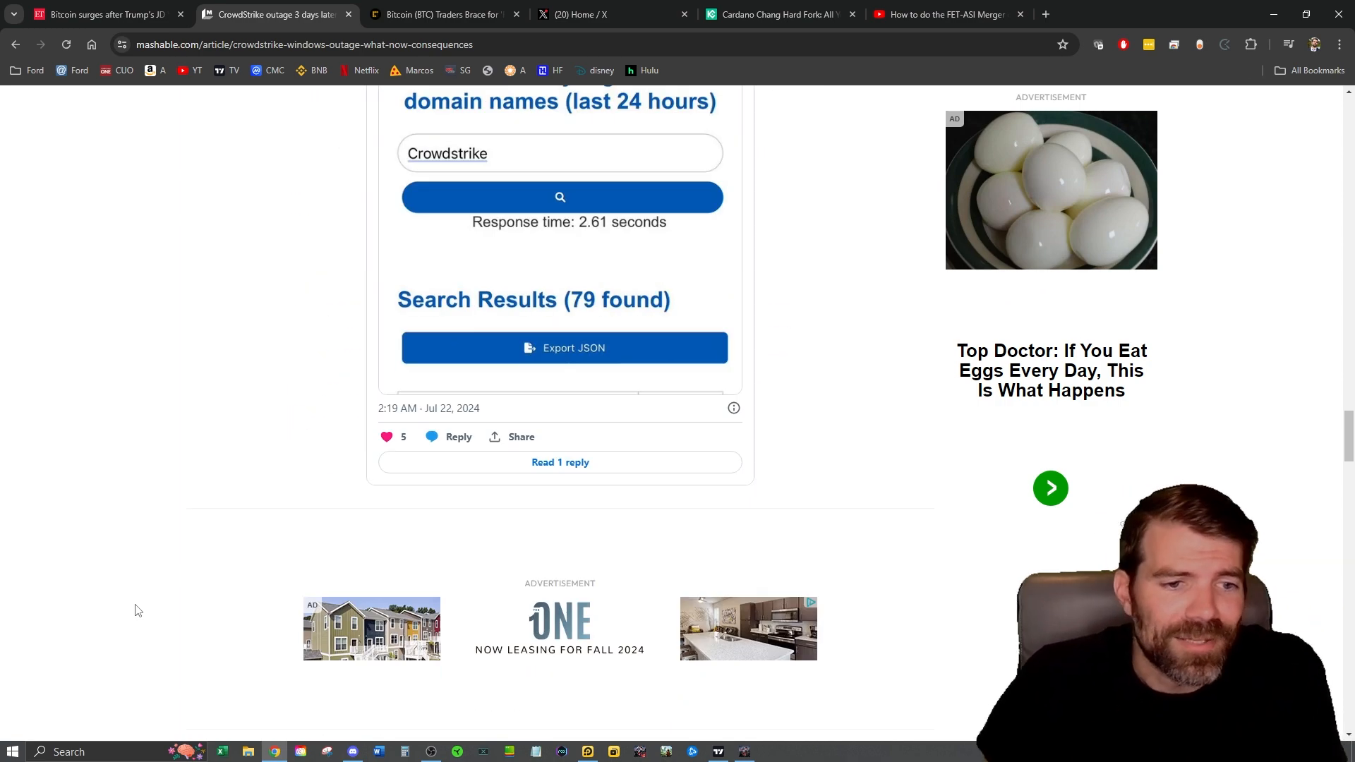
scroll("up", 3)
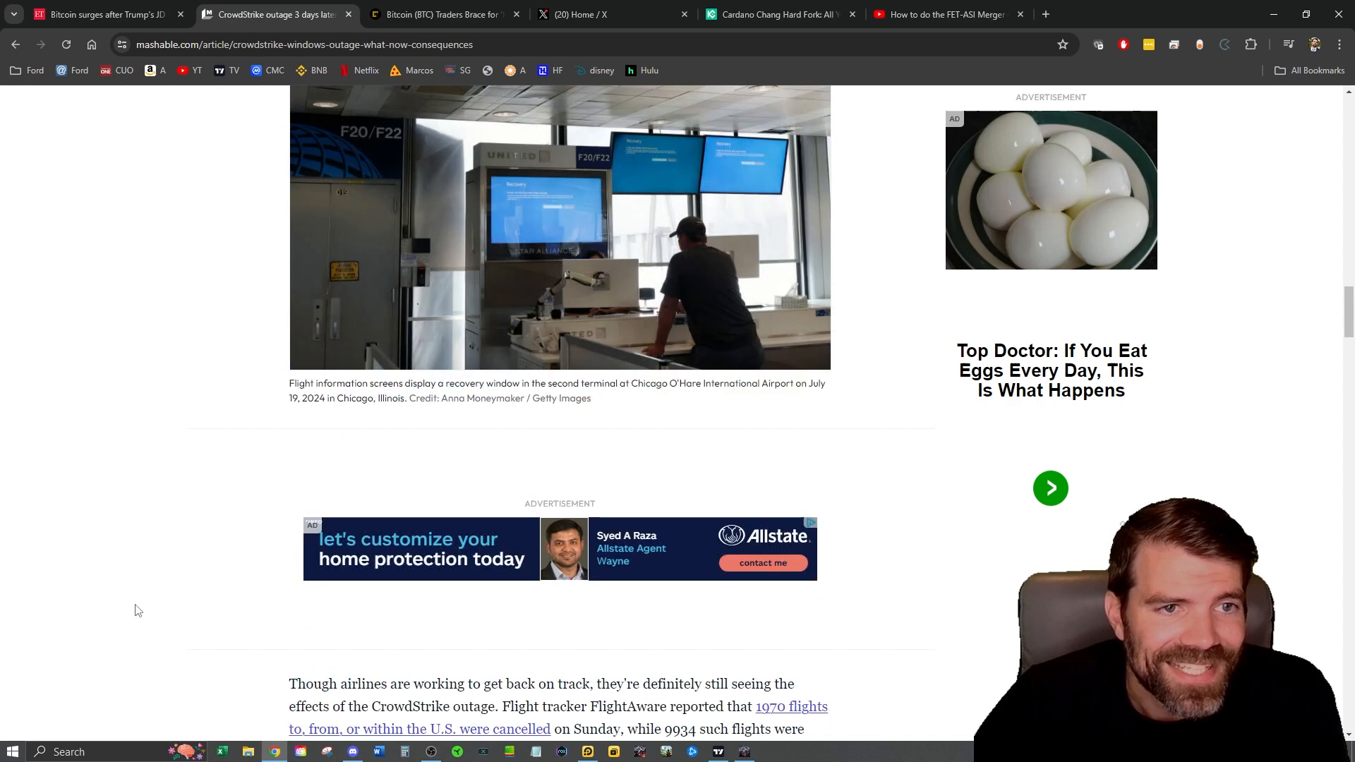
left_click(440, 14)
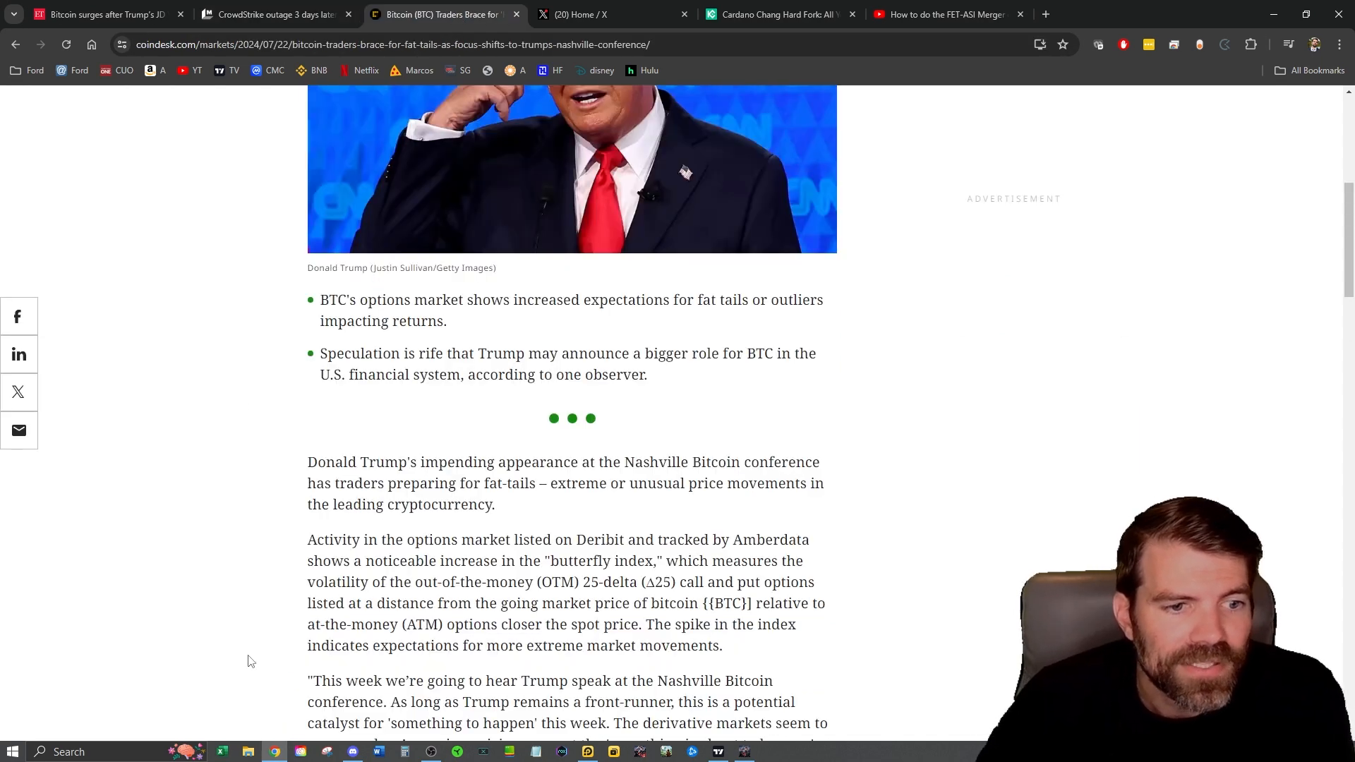
Step: Review the CoinDesk Fat Tails headline, then bring up the X post of Elon Musk's blue laser eyes
scroll("up", 3)
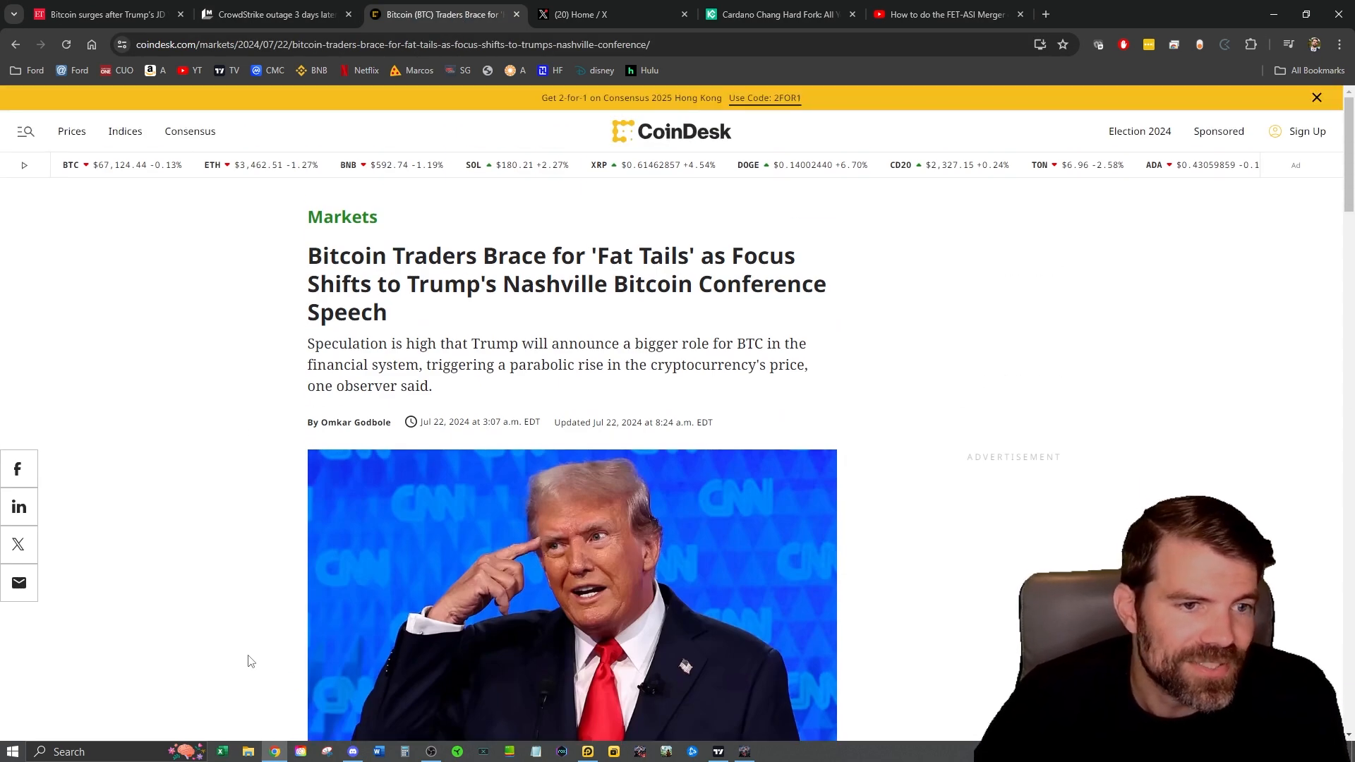
mouse_move(465, 424)
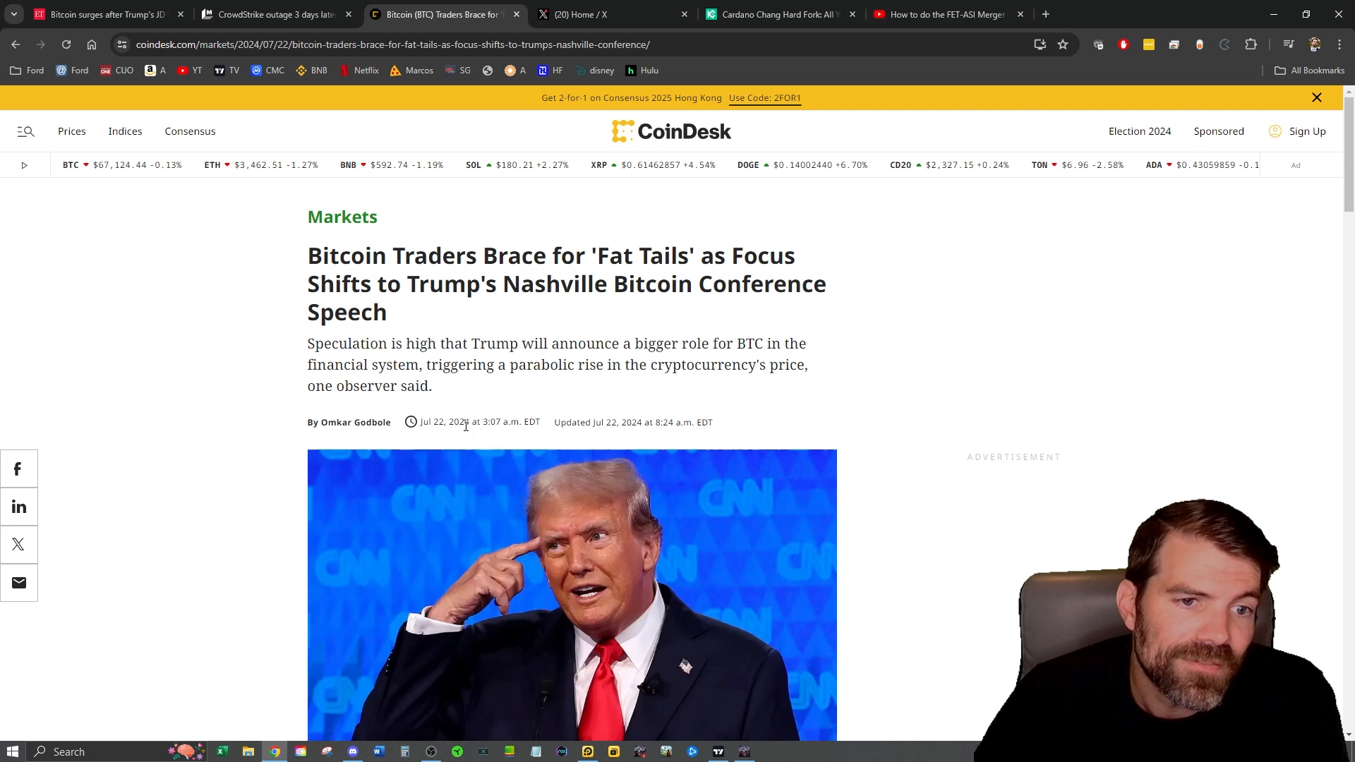
mouse_move(262, 484)
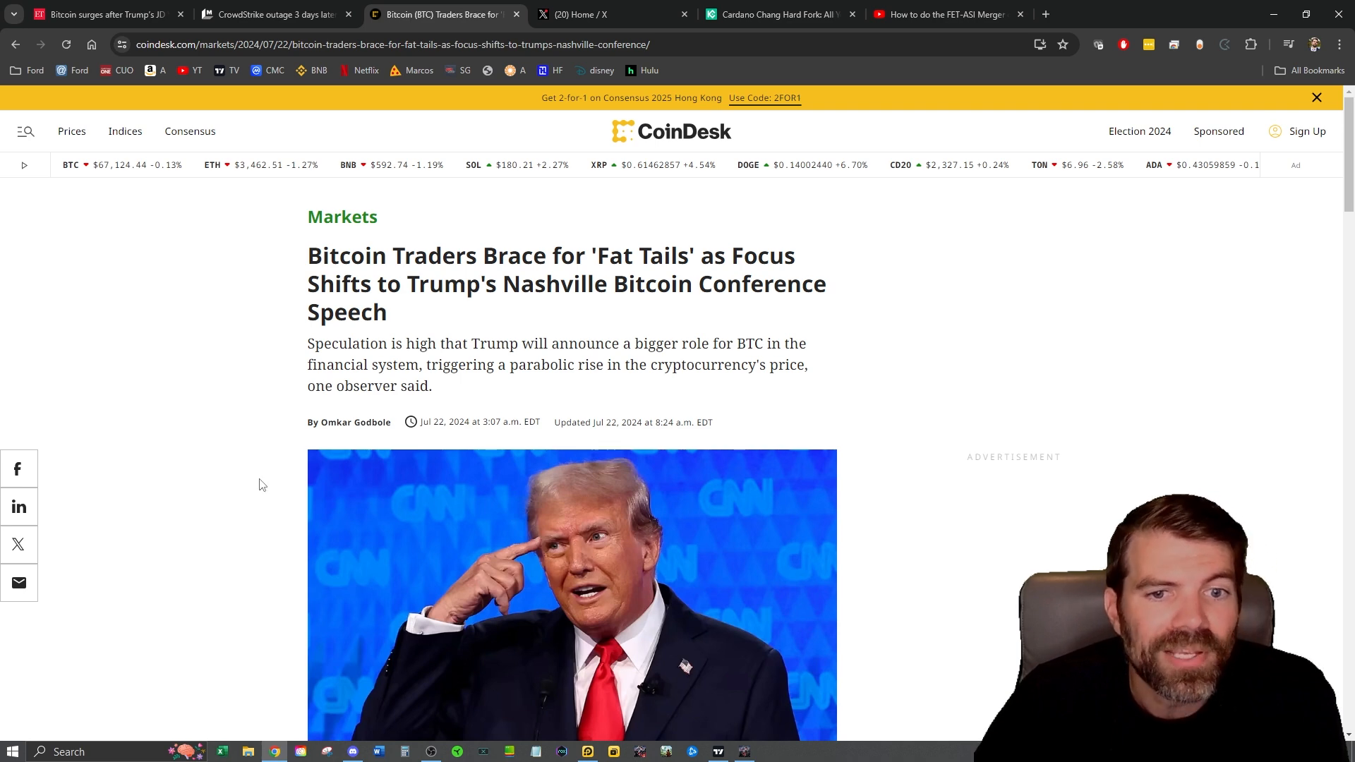
mouse_move(248, 566)
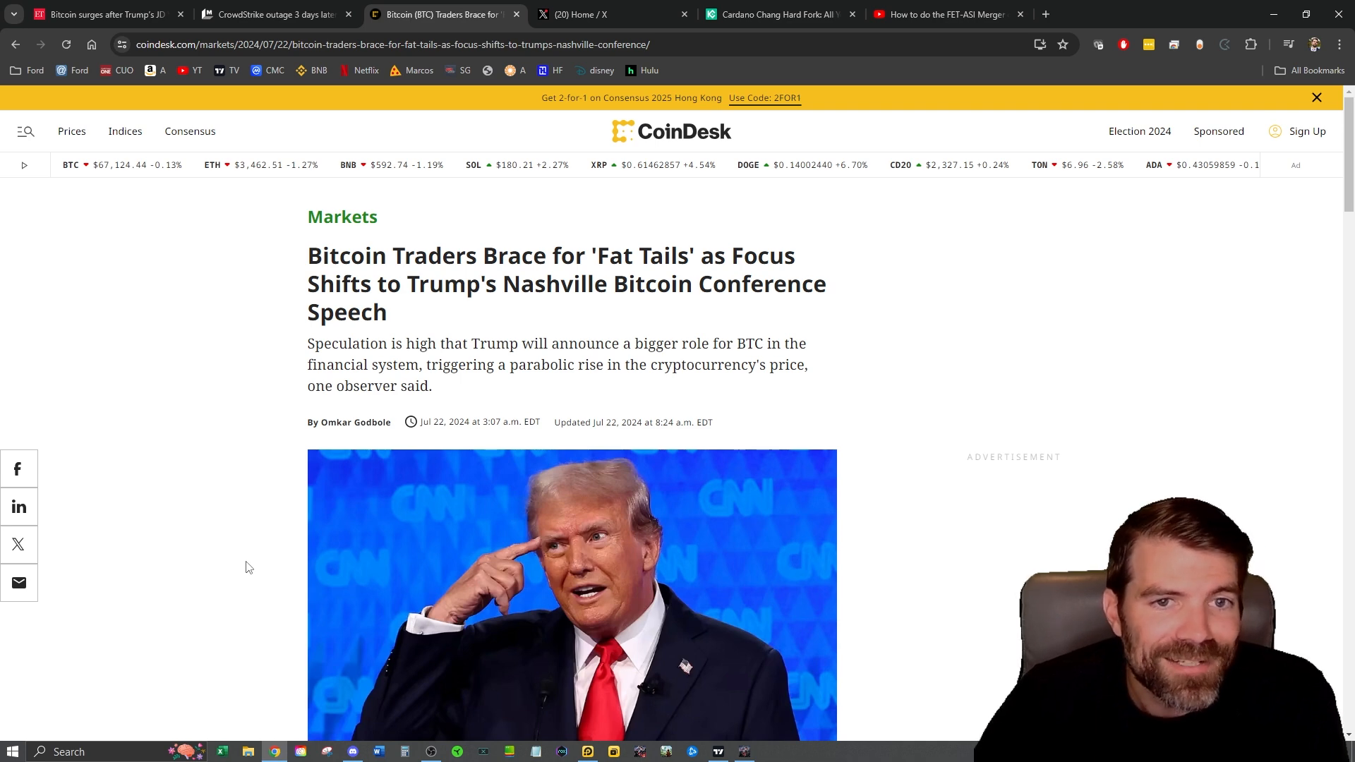
left_click(609, 14)
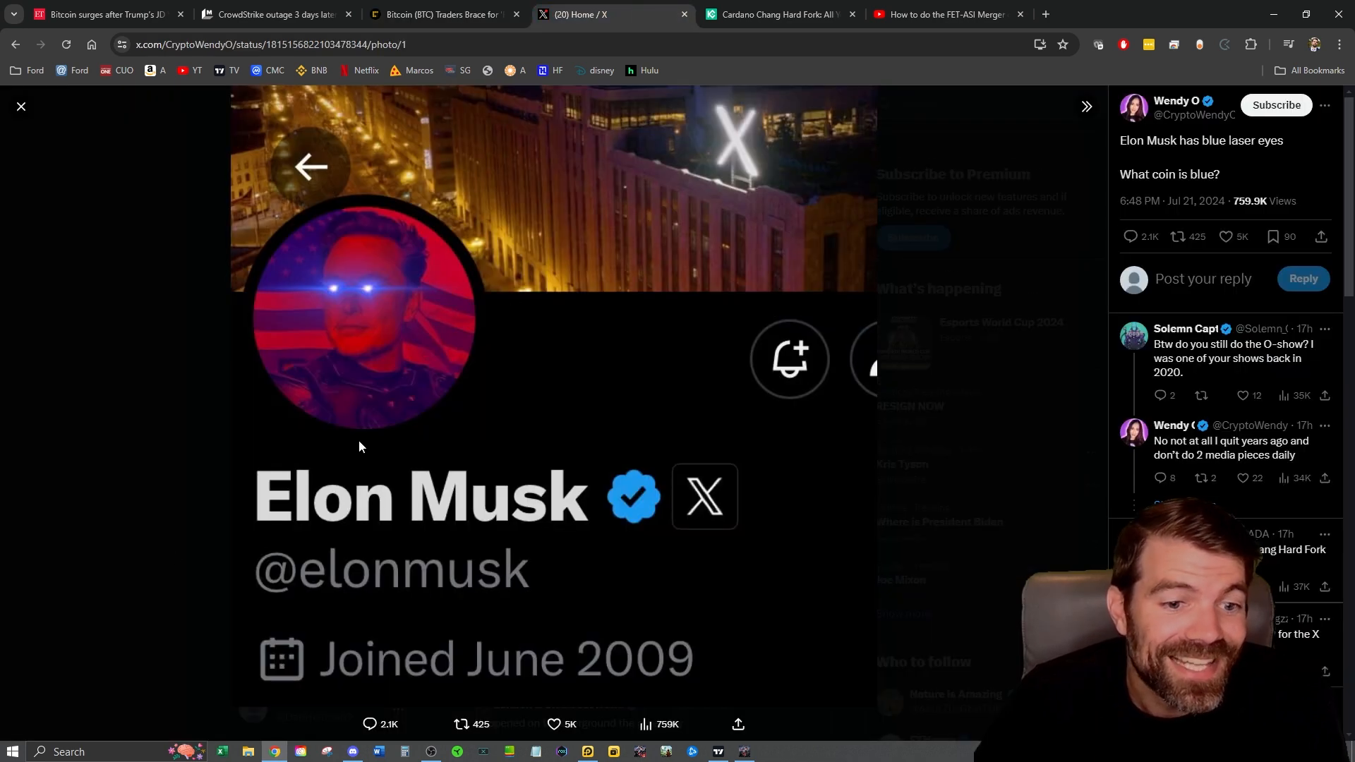
mouse_move(172, 558)
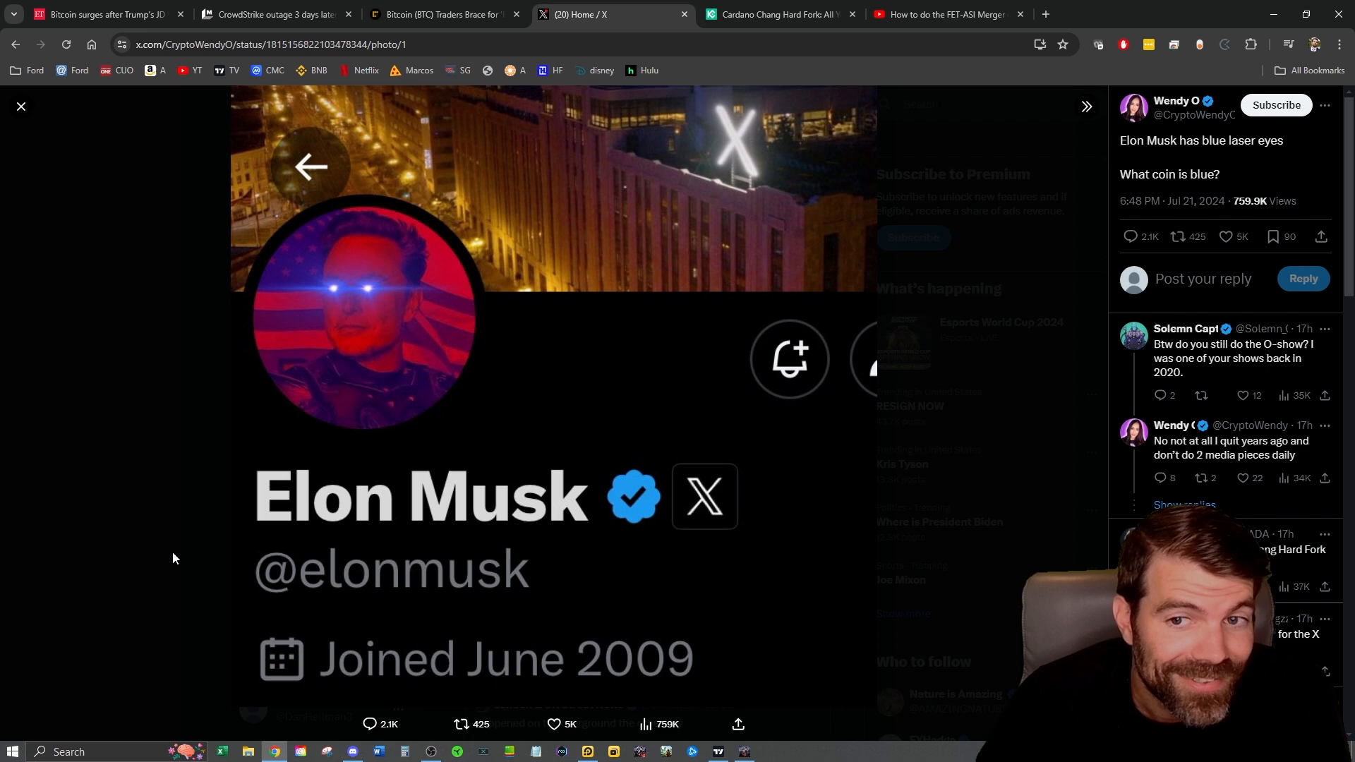
mouse_move(362, 385)
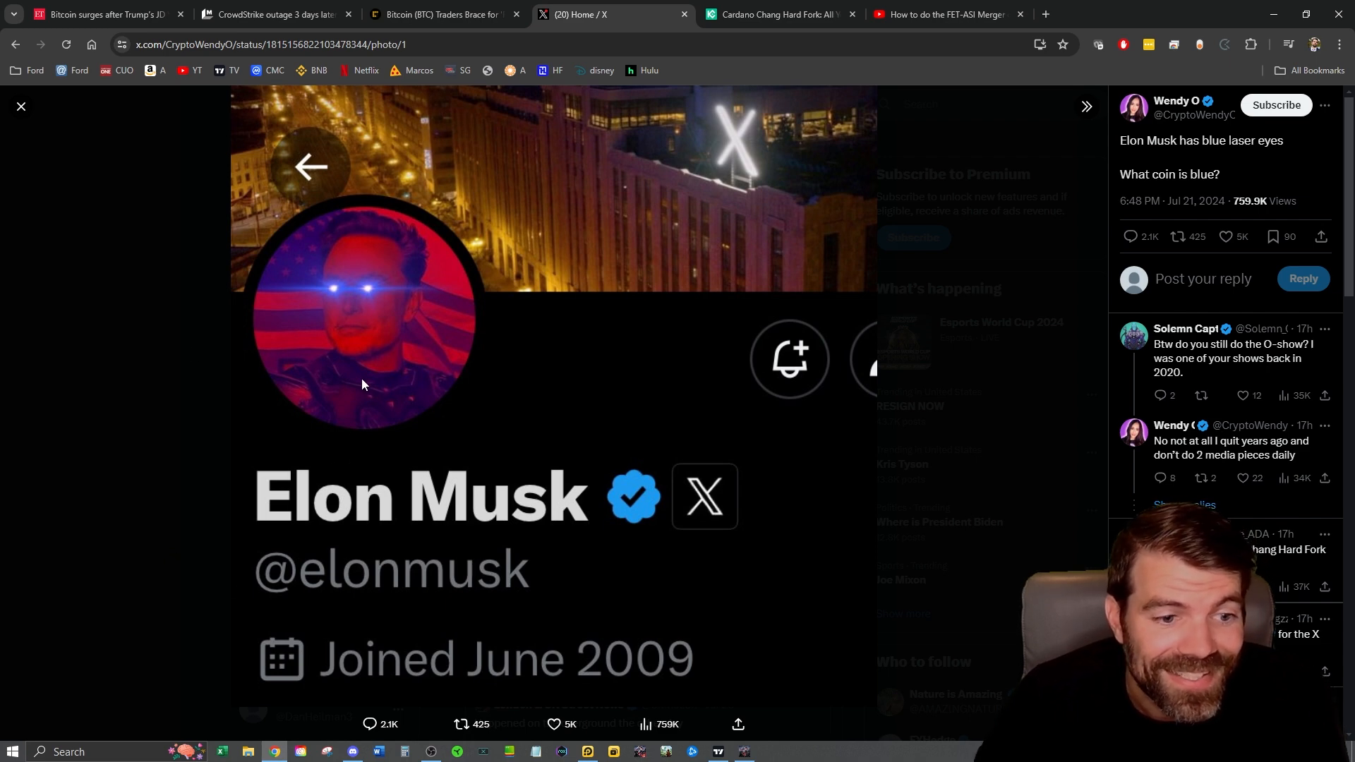
mouse_move(245, 543)
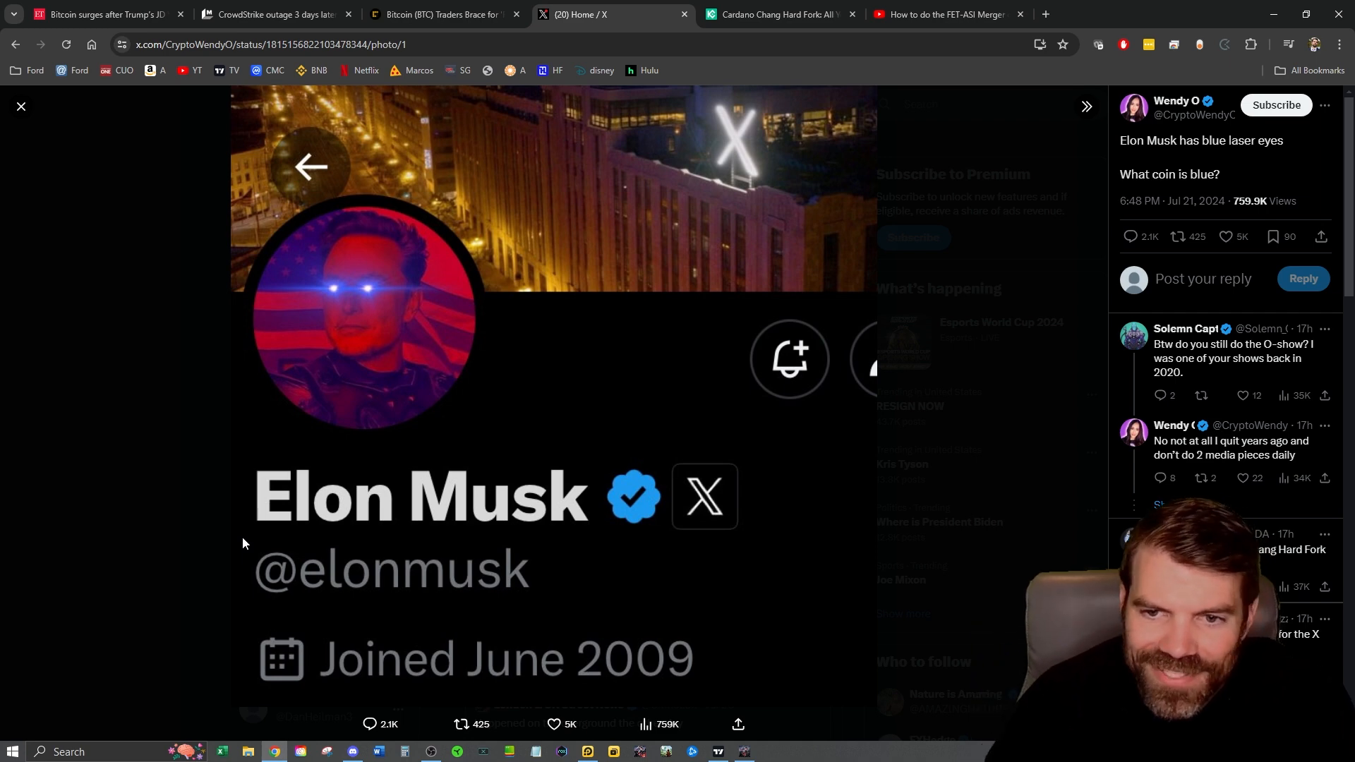
mouse_move(373, 311)
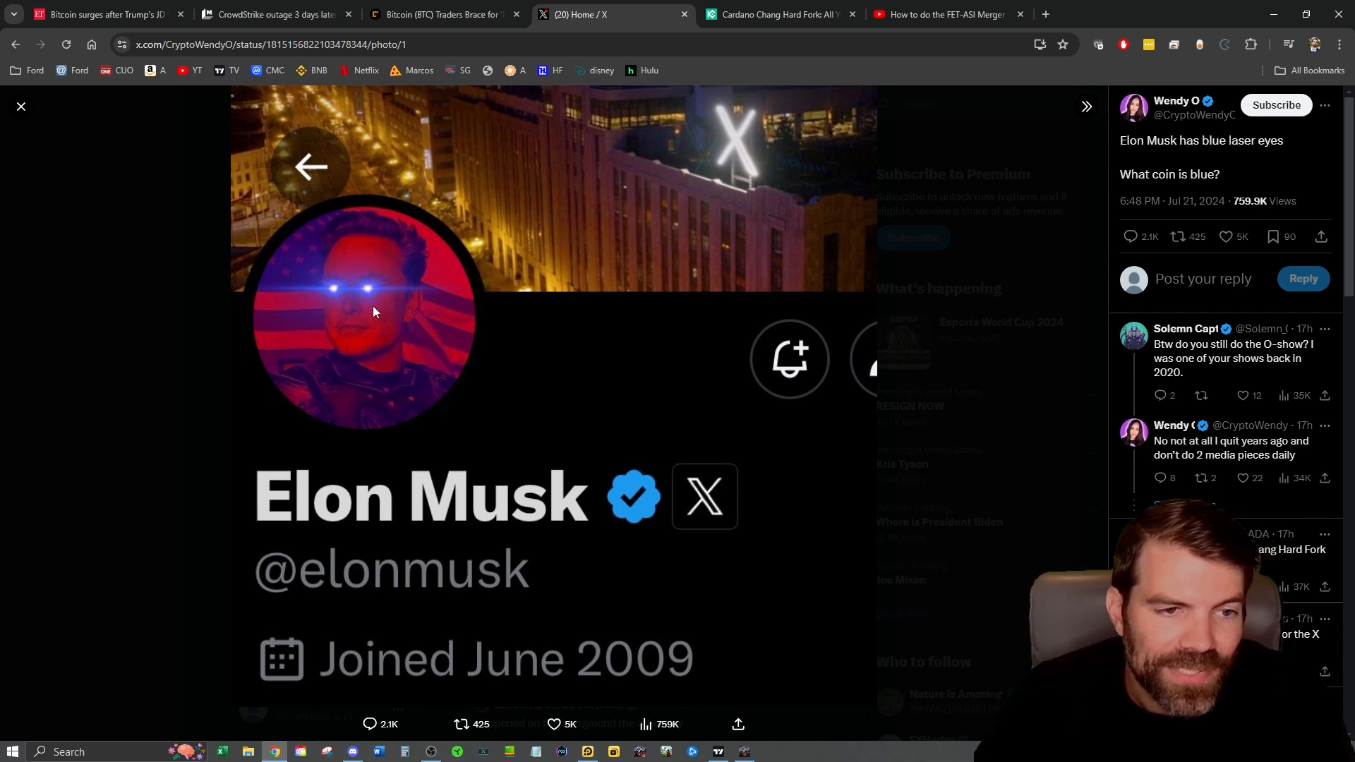
mouse_move(381, 350)
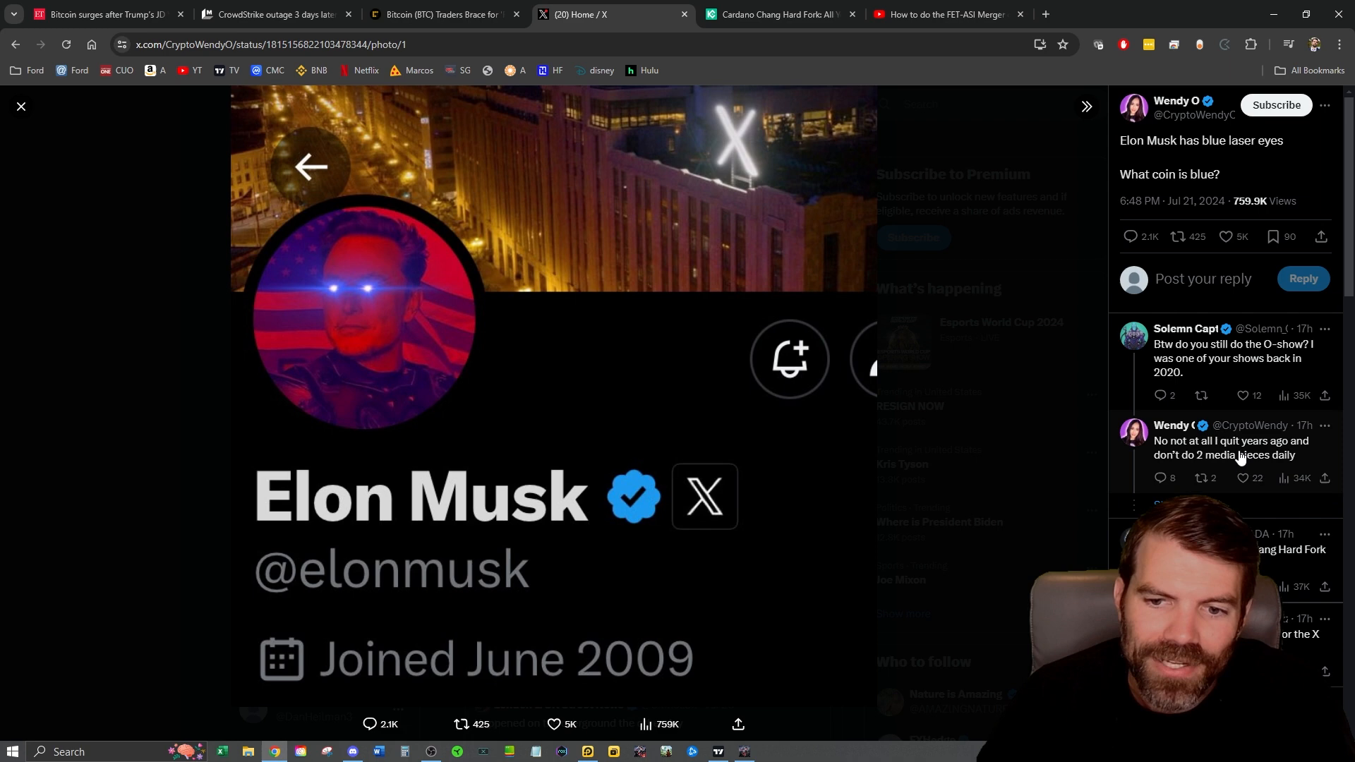
Step: Scroll through the replies beside Wendy O's laser-eyes Elon post, down to the crypto memes and token shills
scroll("down", 3)
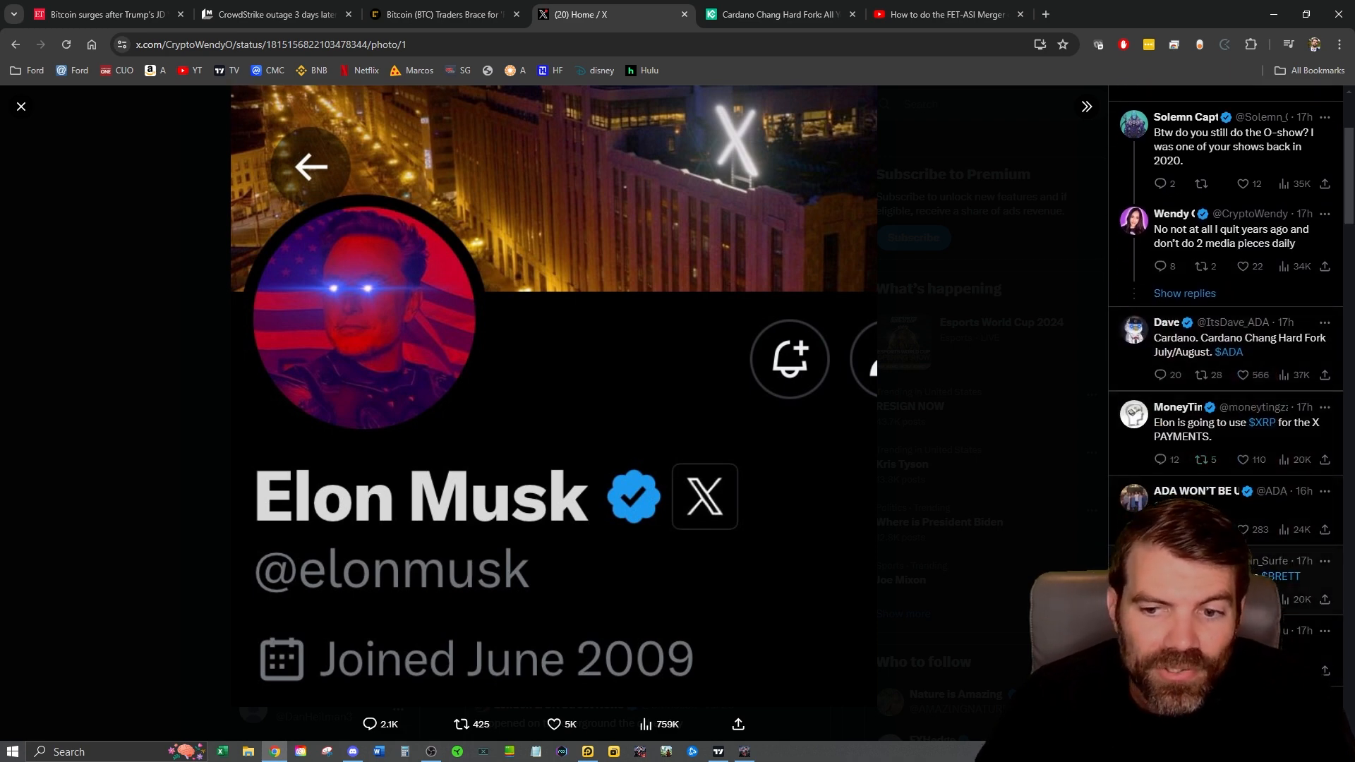
mouse_move(974, 611)
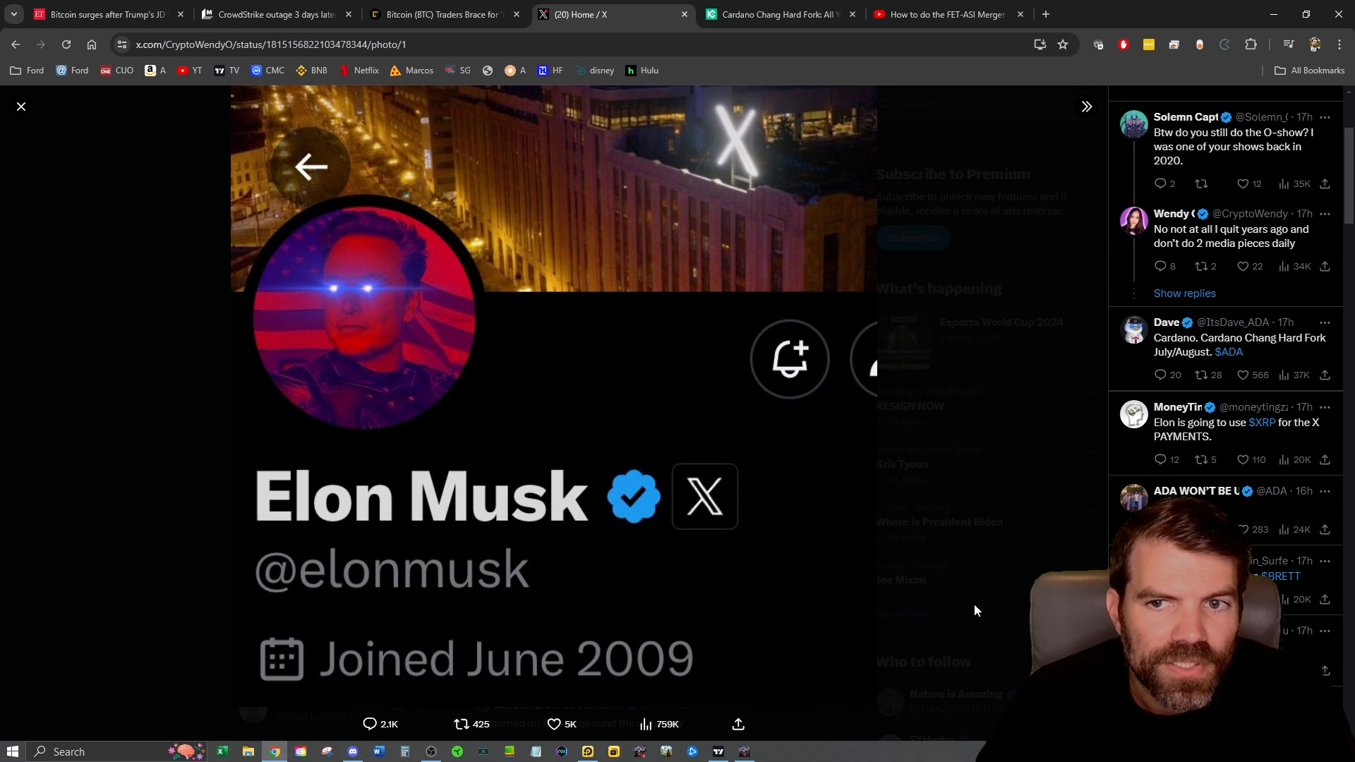
mouse_move(346, 173)
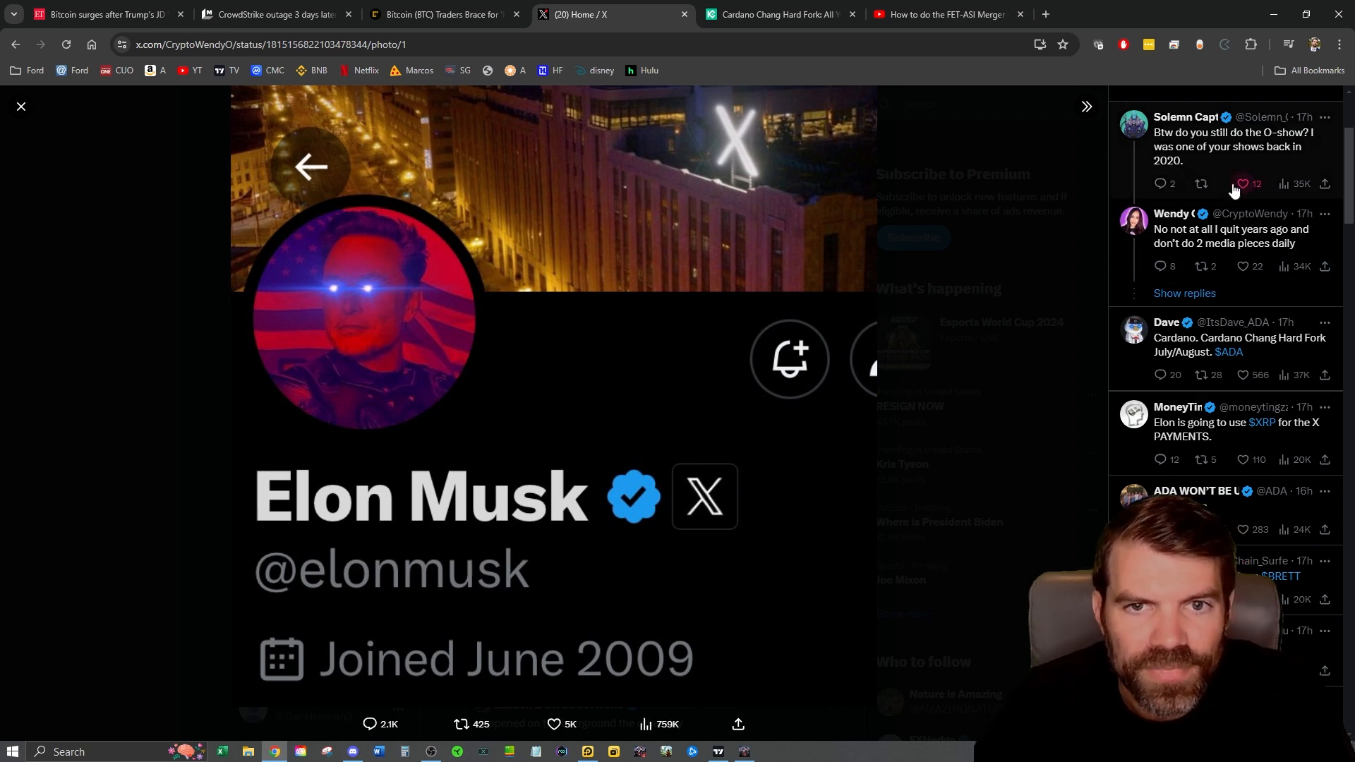
scroll("down", 3)
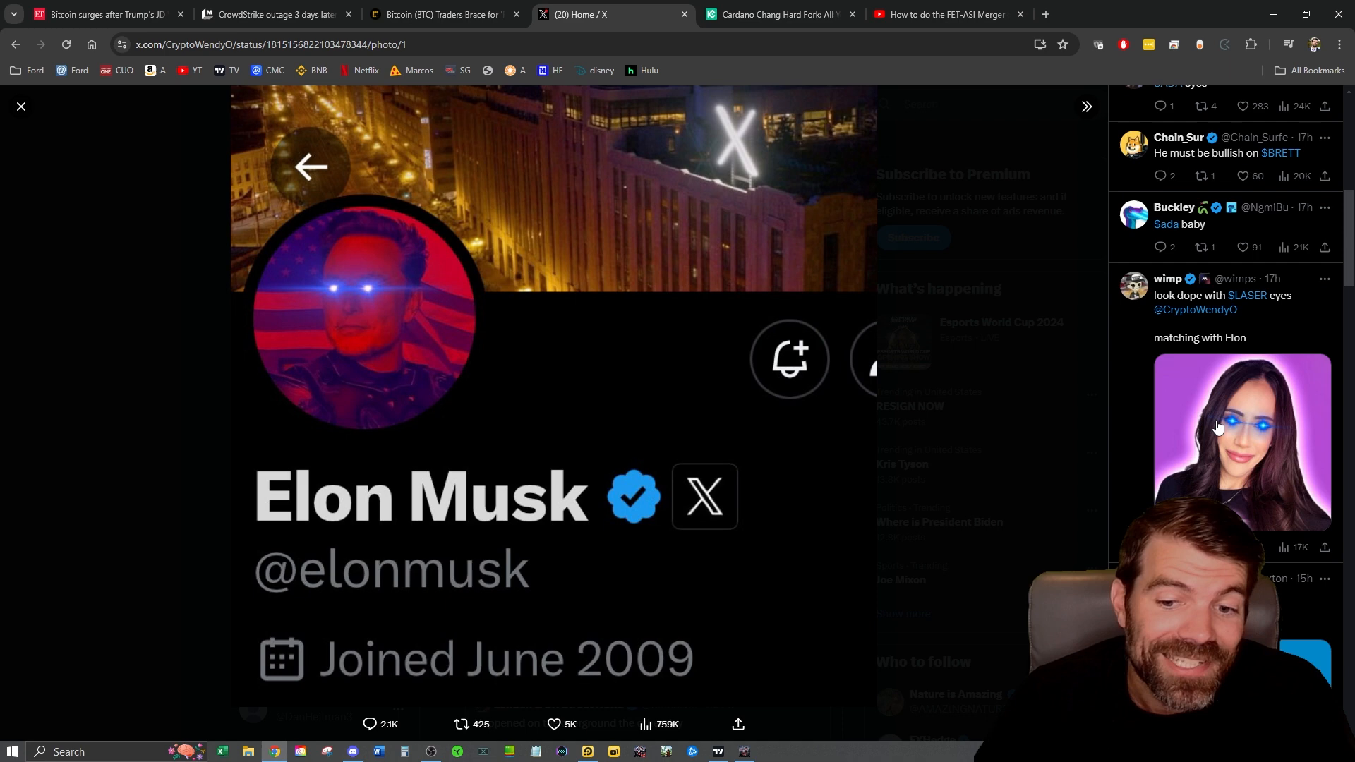
scroll("down", 3)
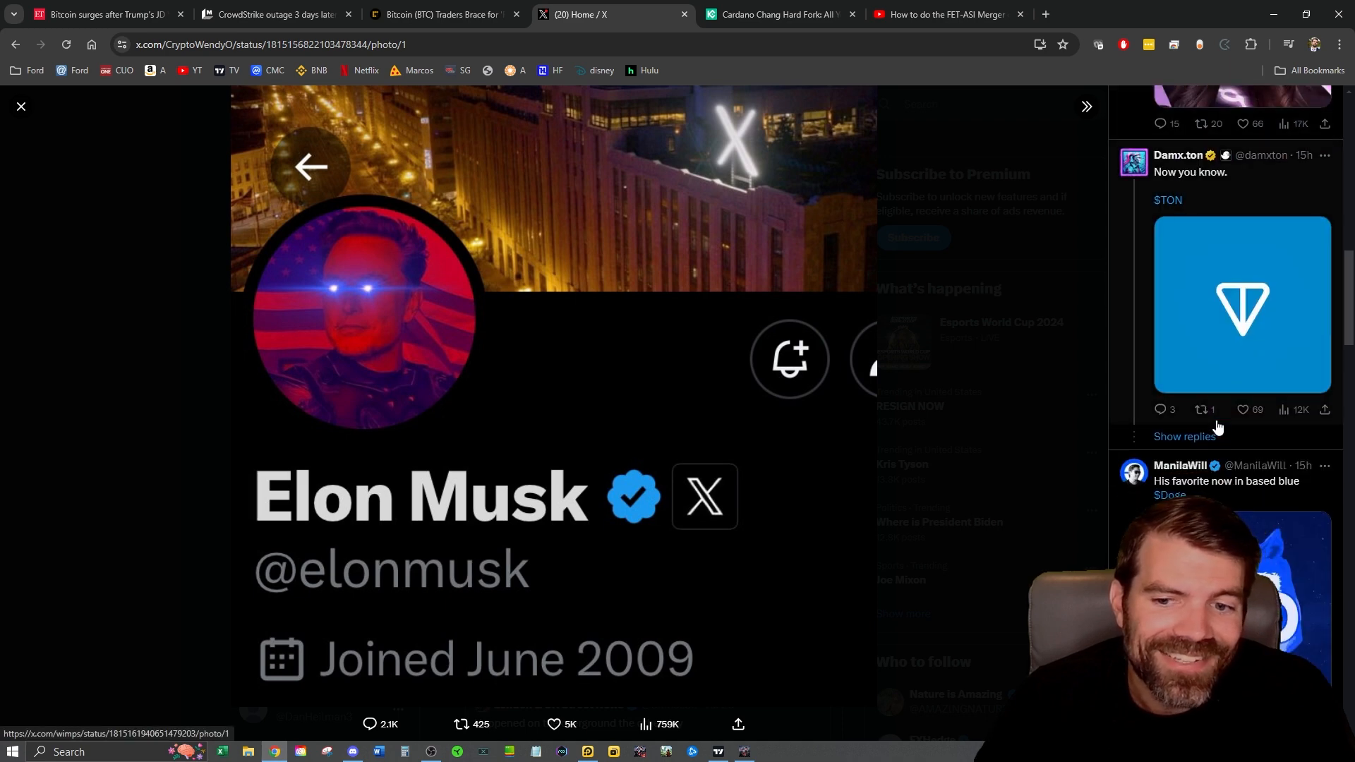
scroll("down", 3)
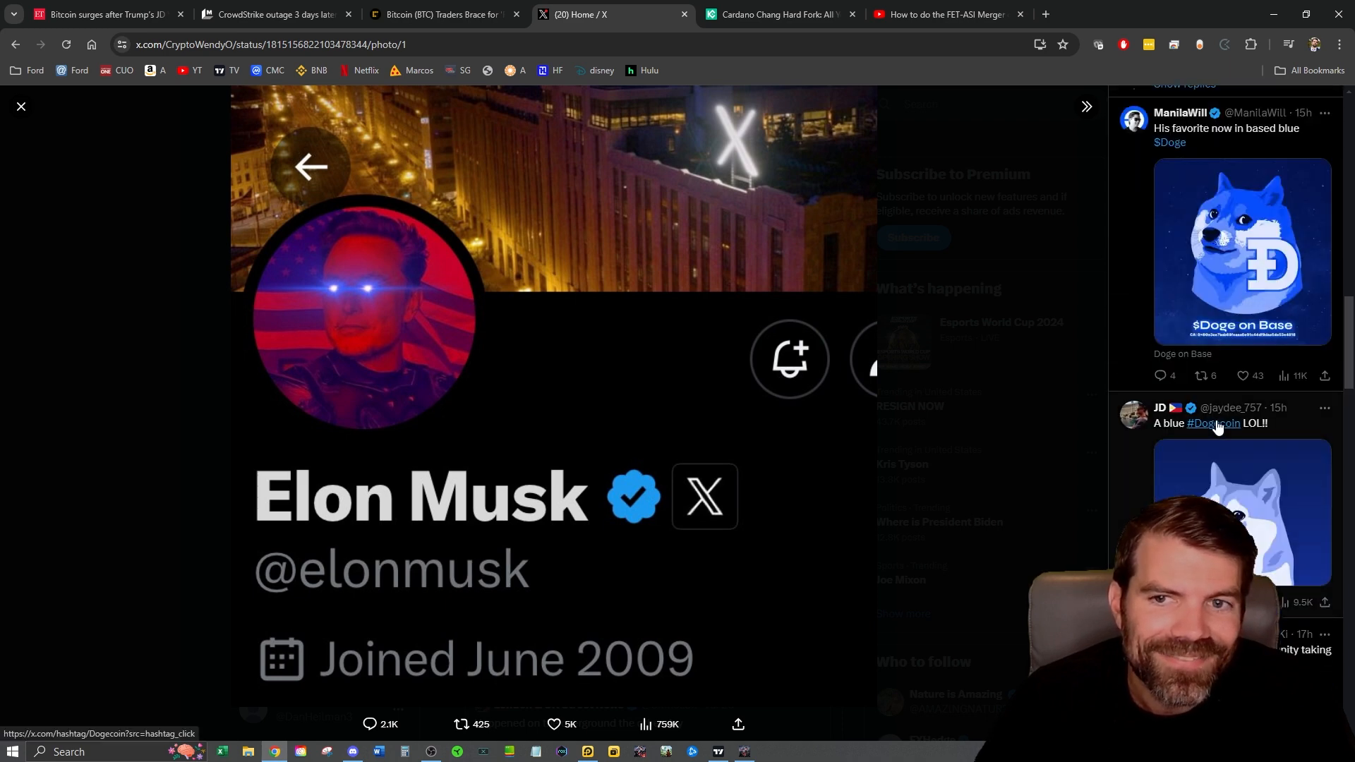
scroll("up", 3)
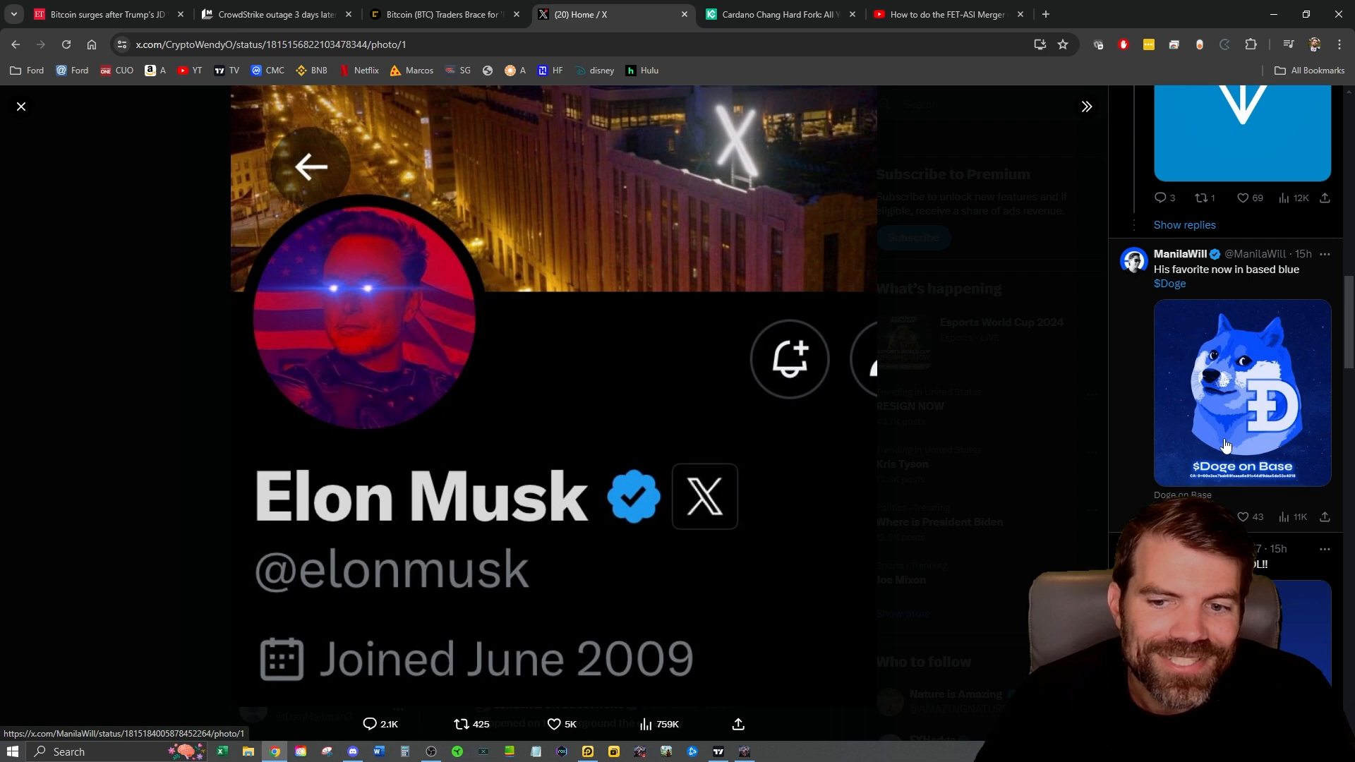
scroll("down", 3)
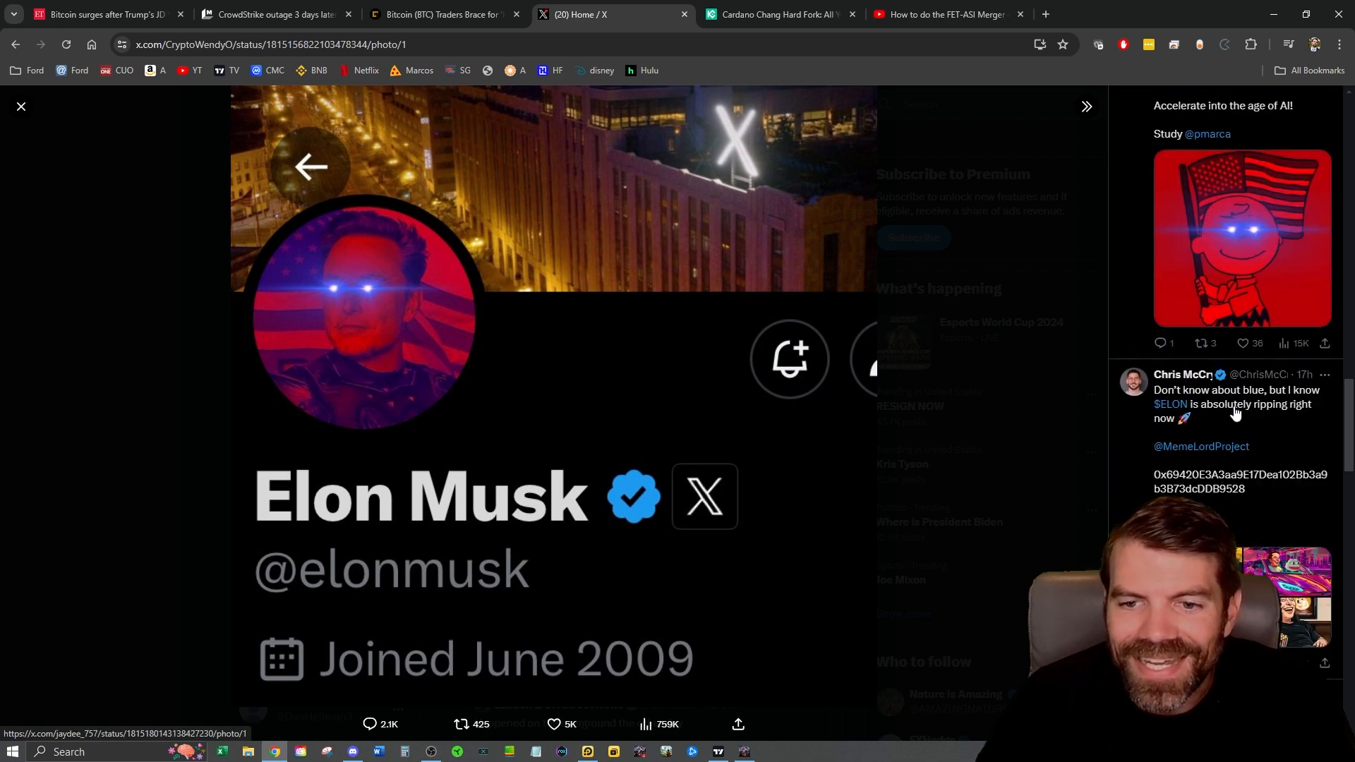
scroll("down", 3)
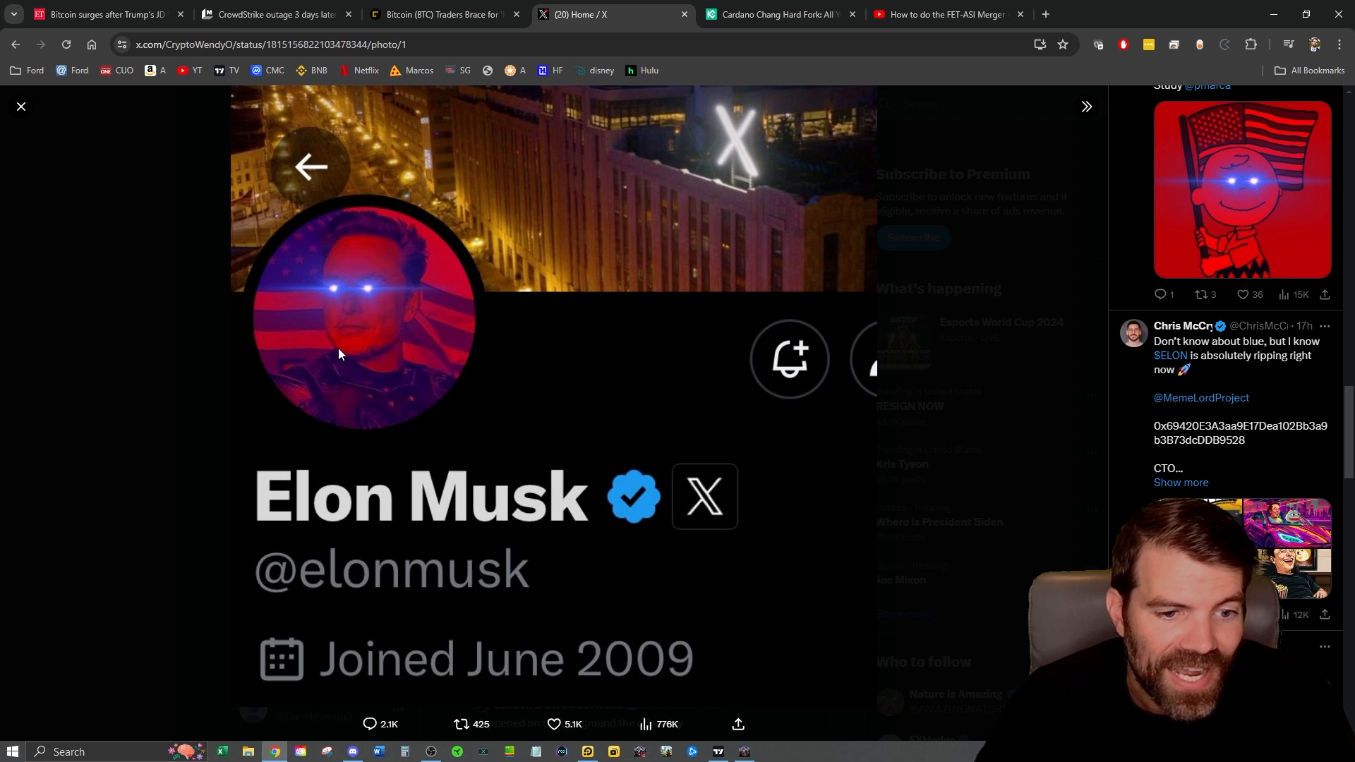
mouse_move(366, 181)
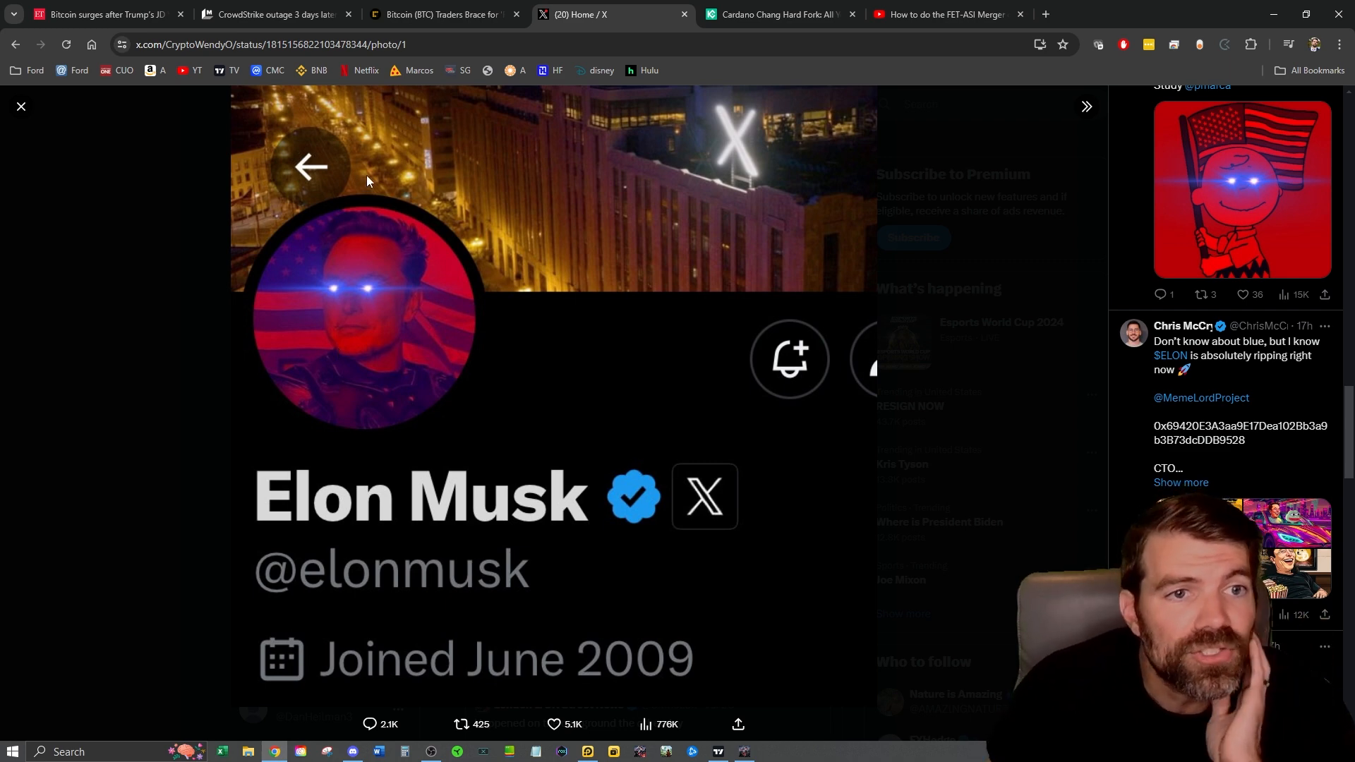
mouse_move(436, 15)
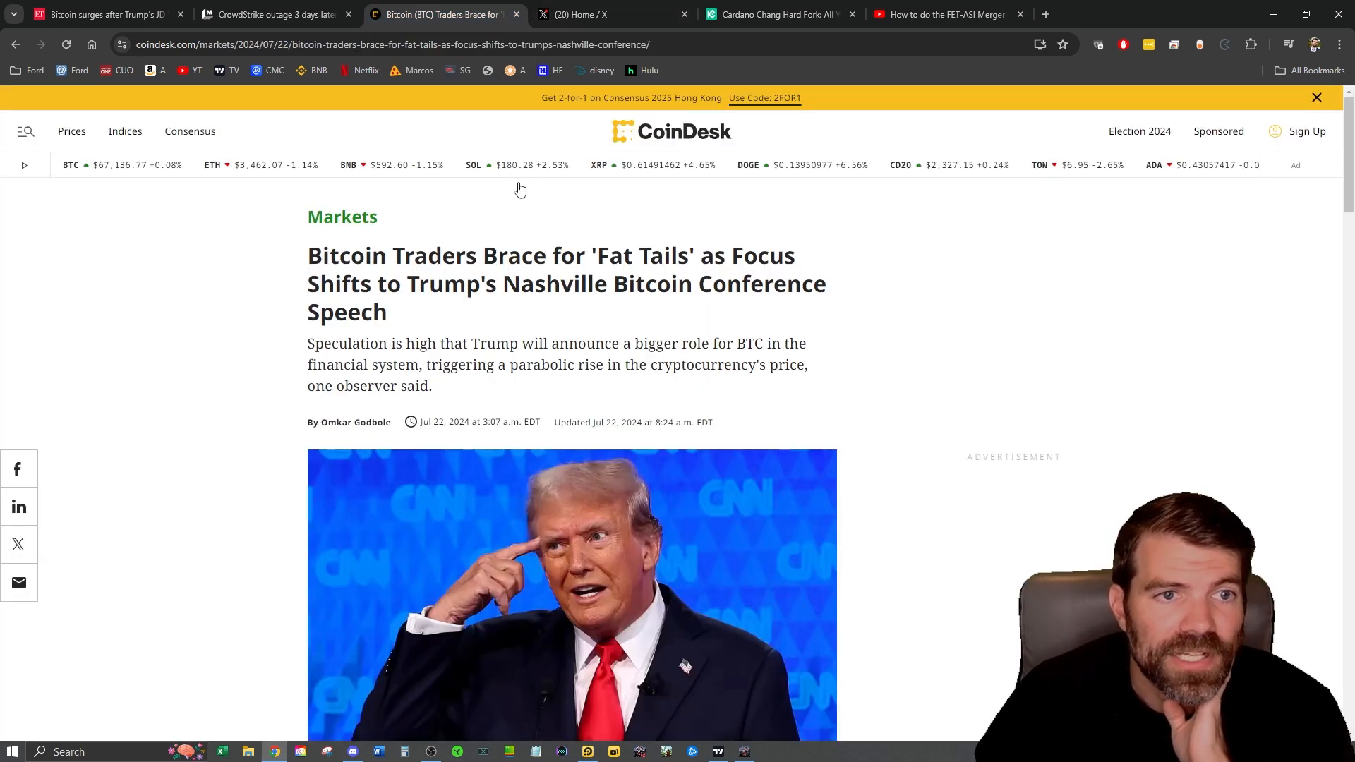
Step: Bring up KuCoin Learn's Cardano Chang Hard Fork article and skim toward its top
left_click(775, 14)
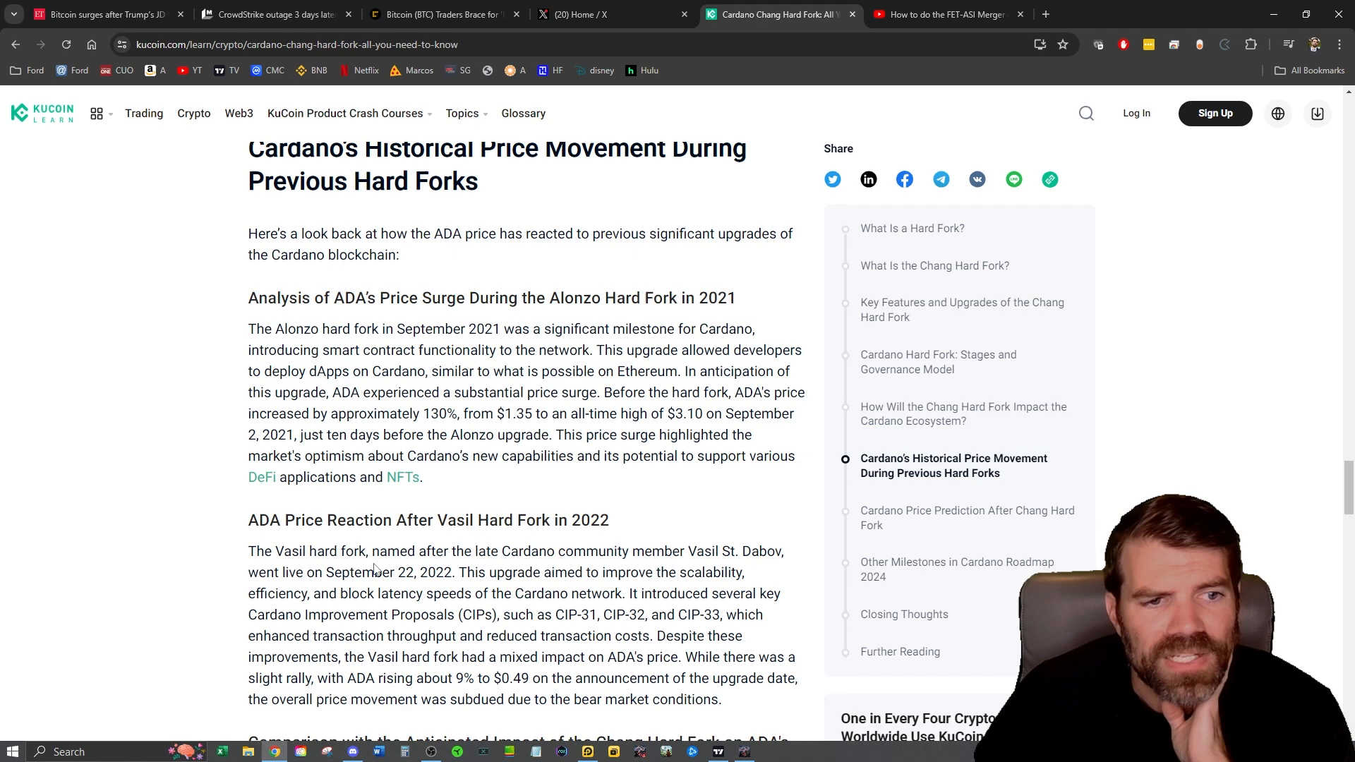
scroll("up", 3)
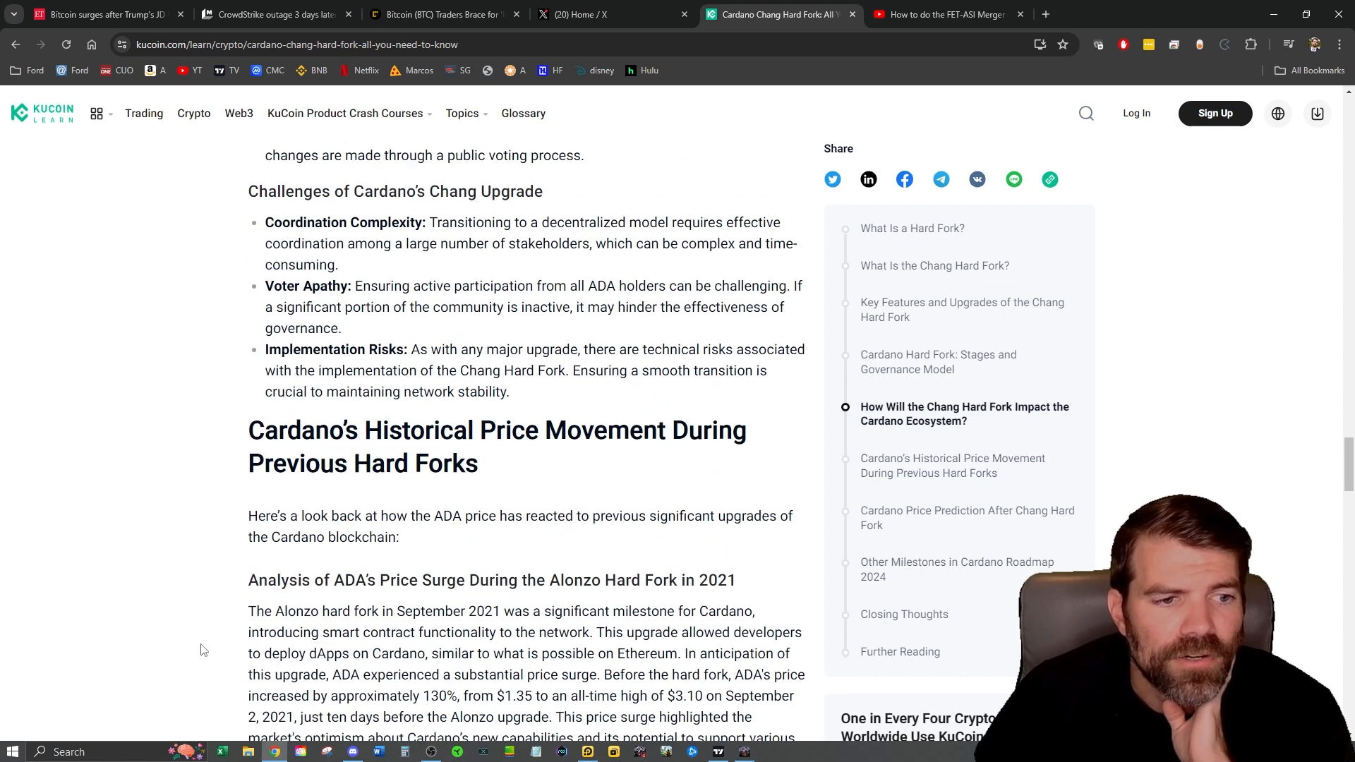
scroll("up", 3)
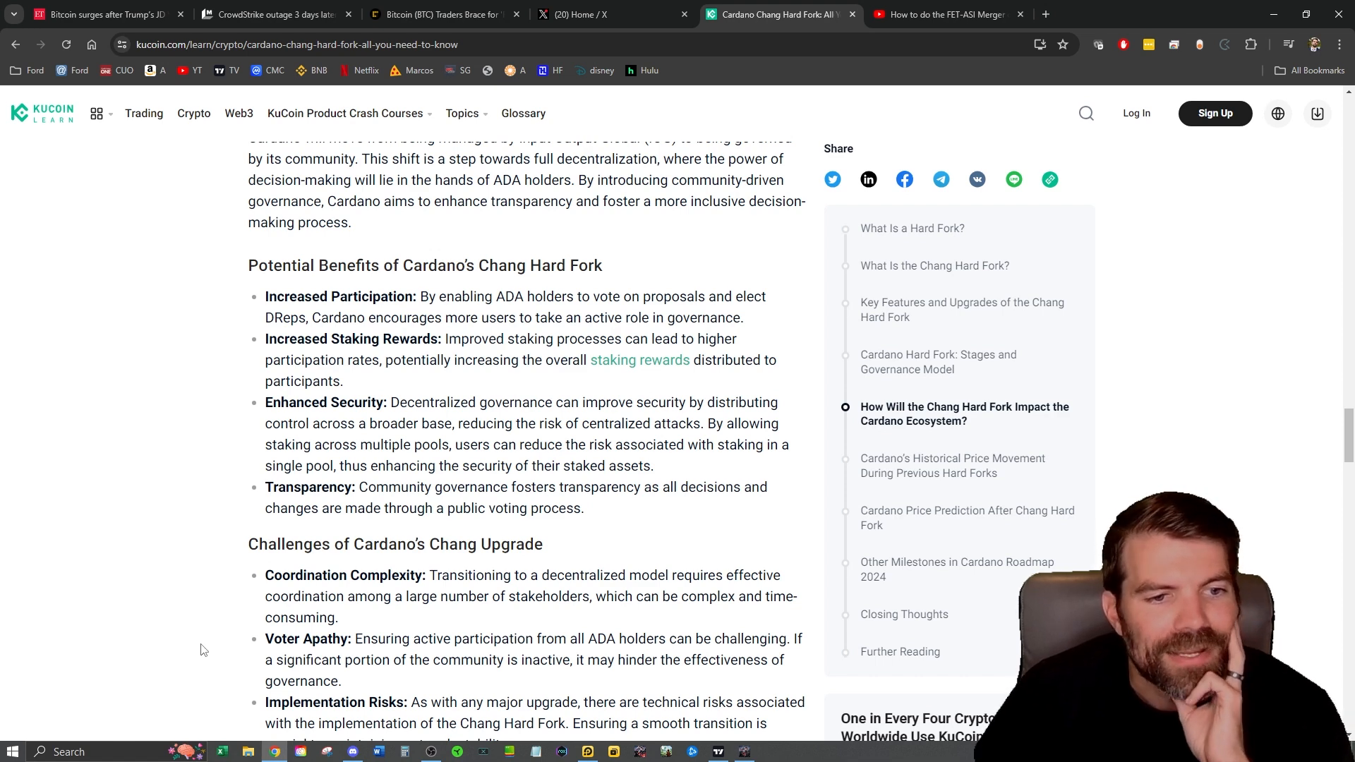
left_click(604, 14)
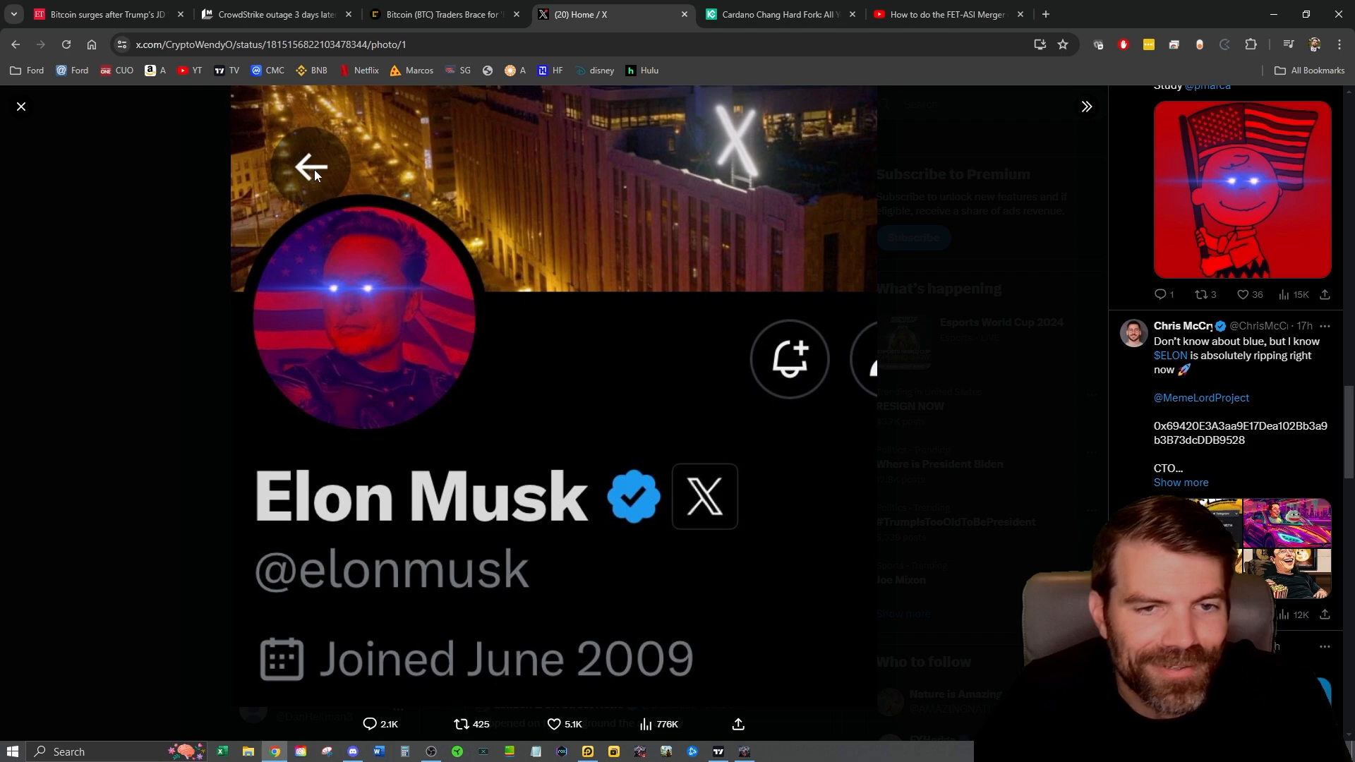
Step: Return to the Cardano hard fork article and scroll back up to its title and intro
left_click(778, 15)
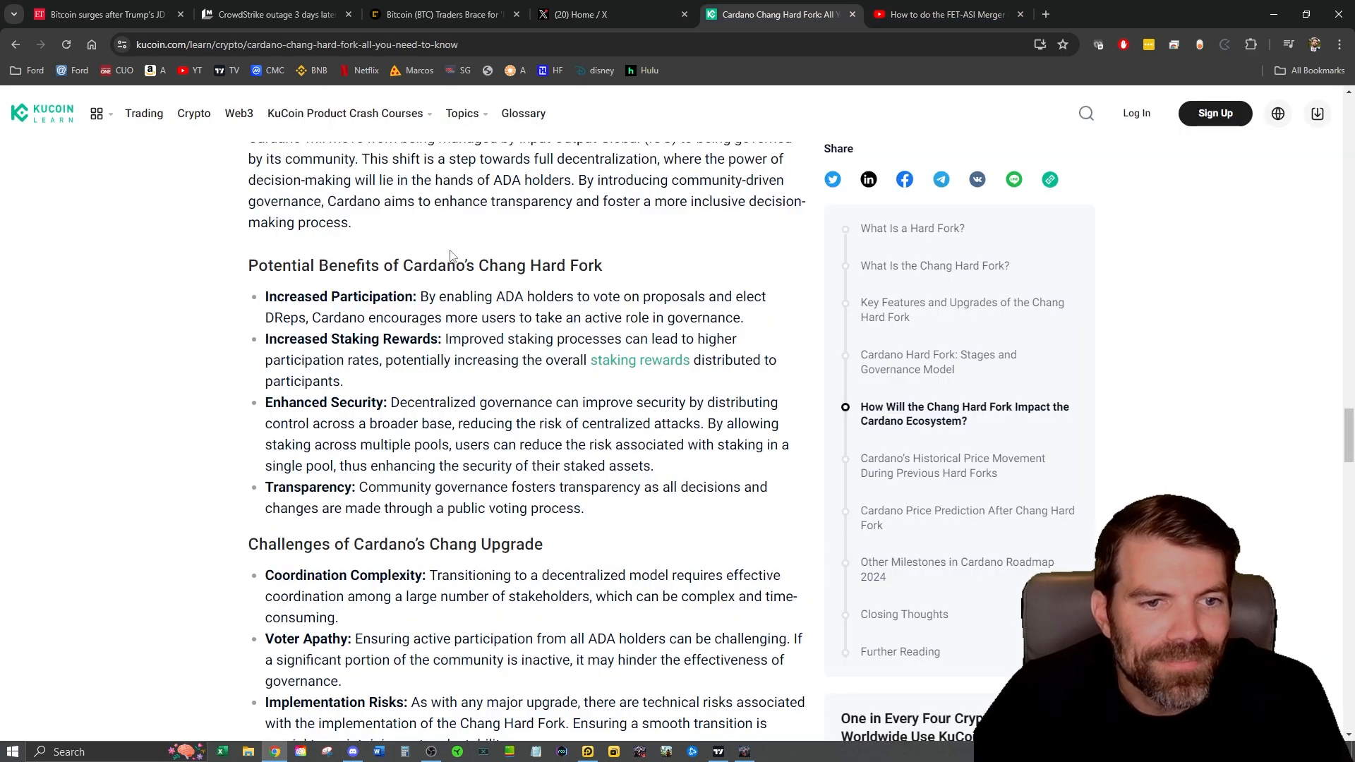
scroll("up", 3)
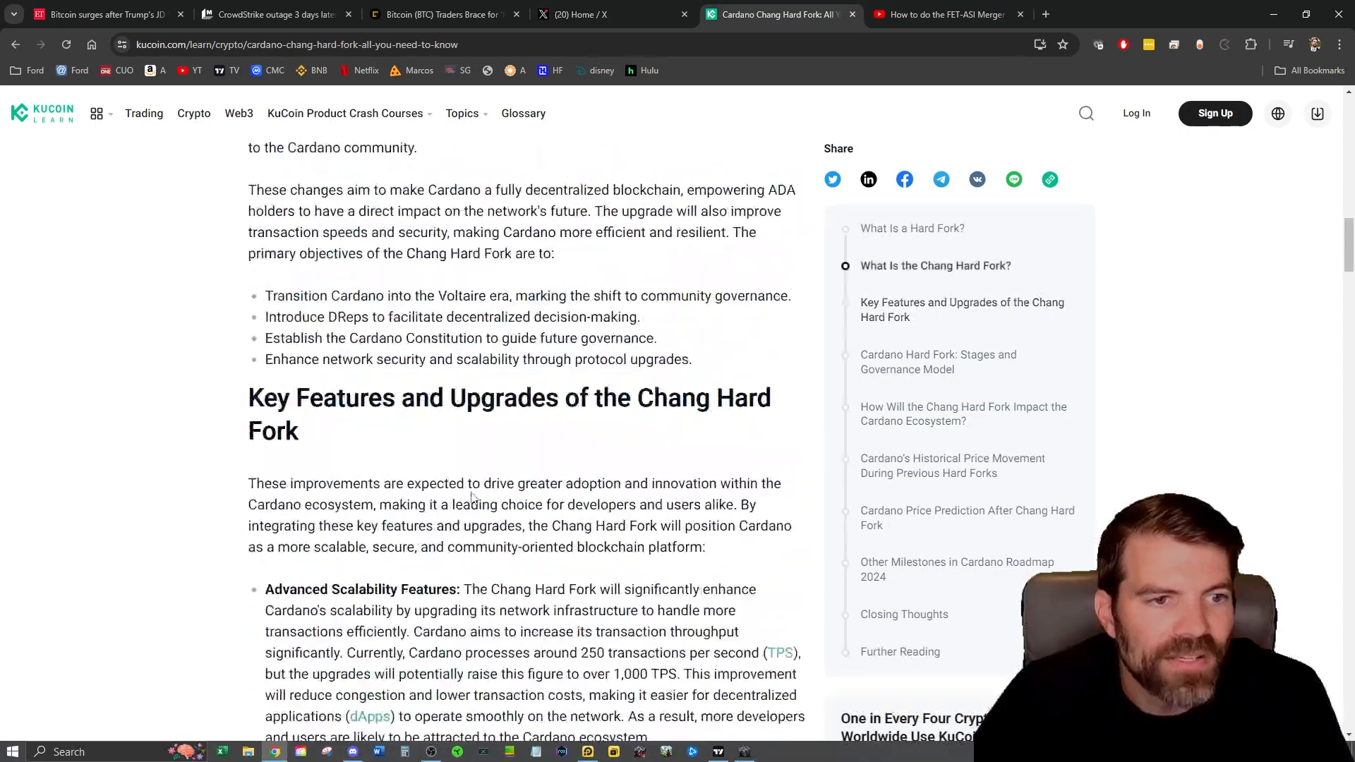
scroll("up", 3)
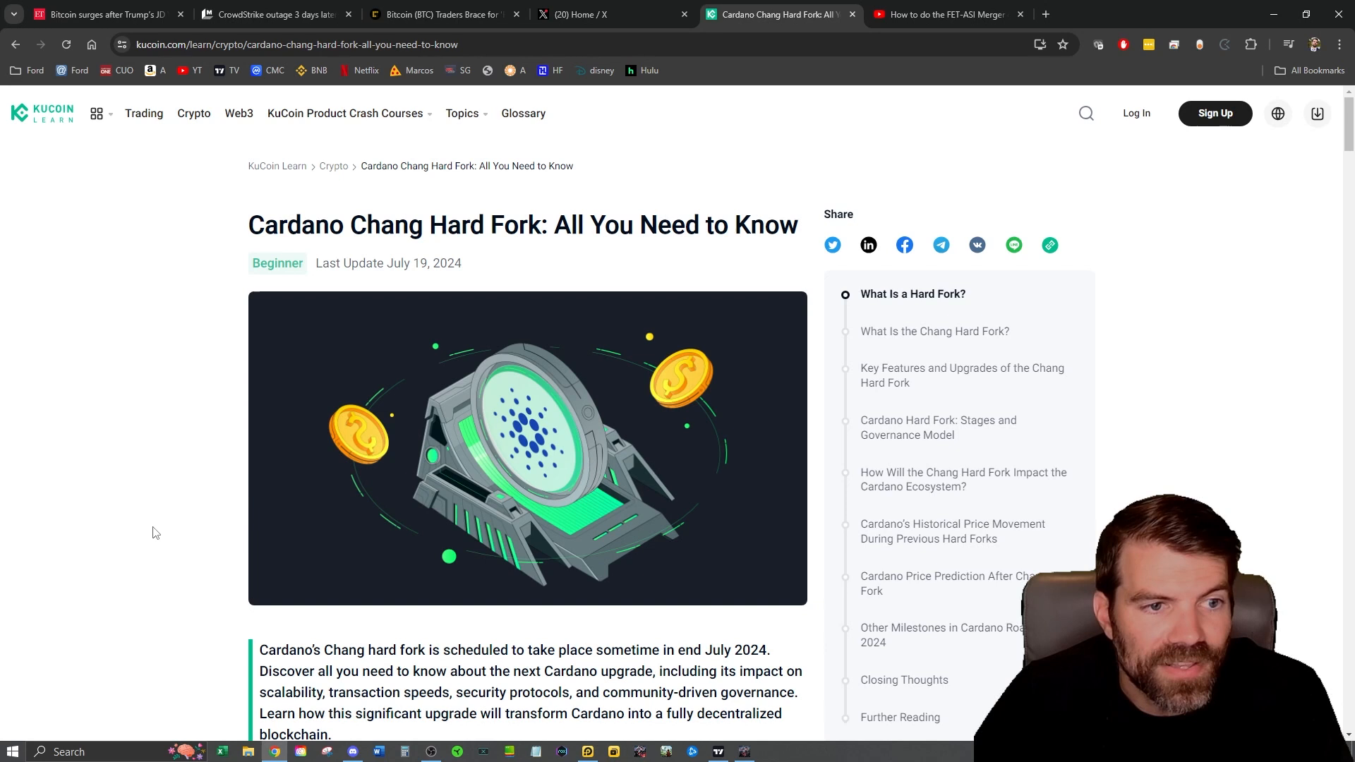
mouse_move(116, 582)
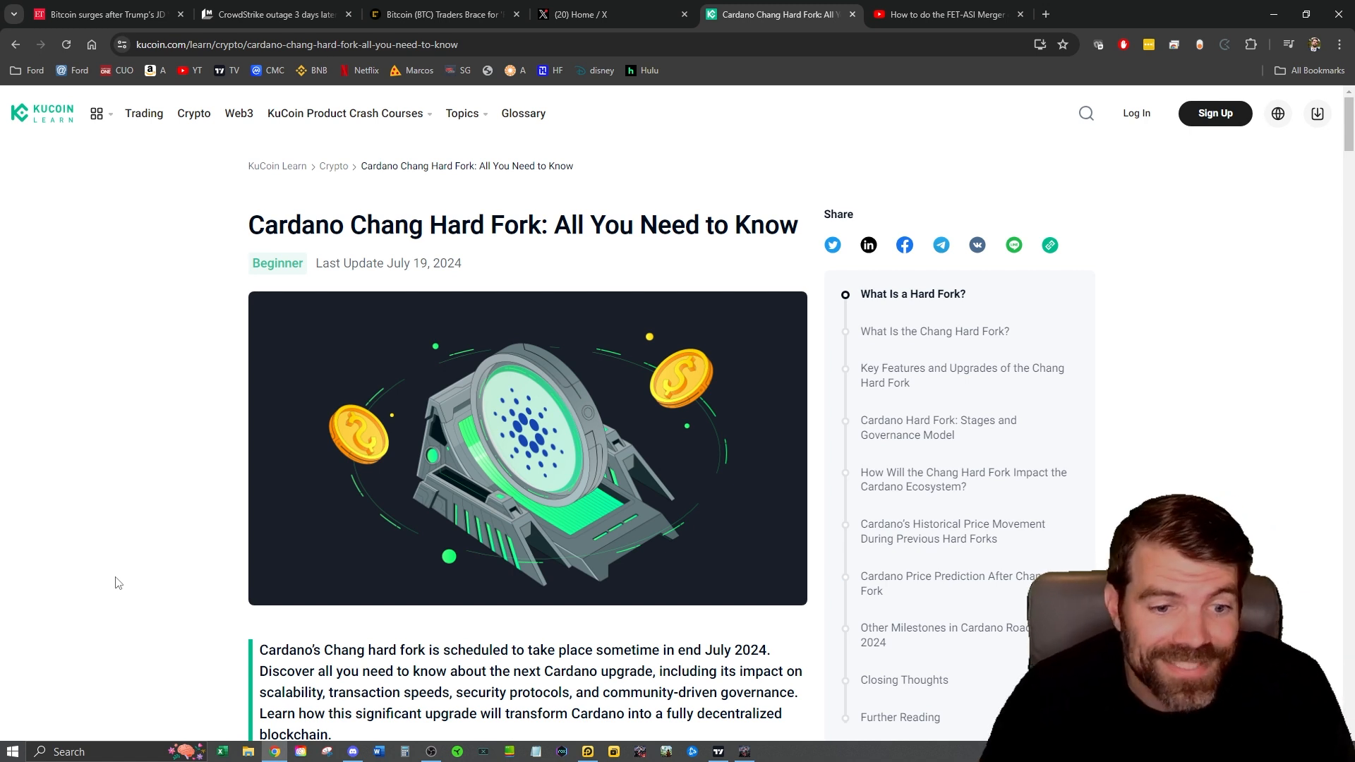
mouse_move(224, 558)
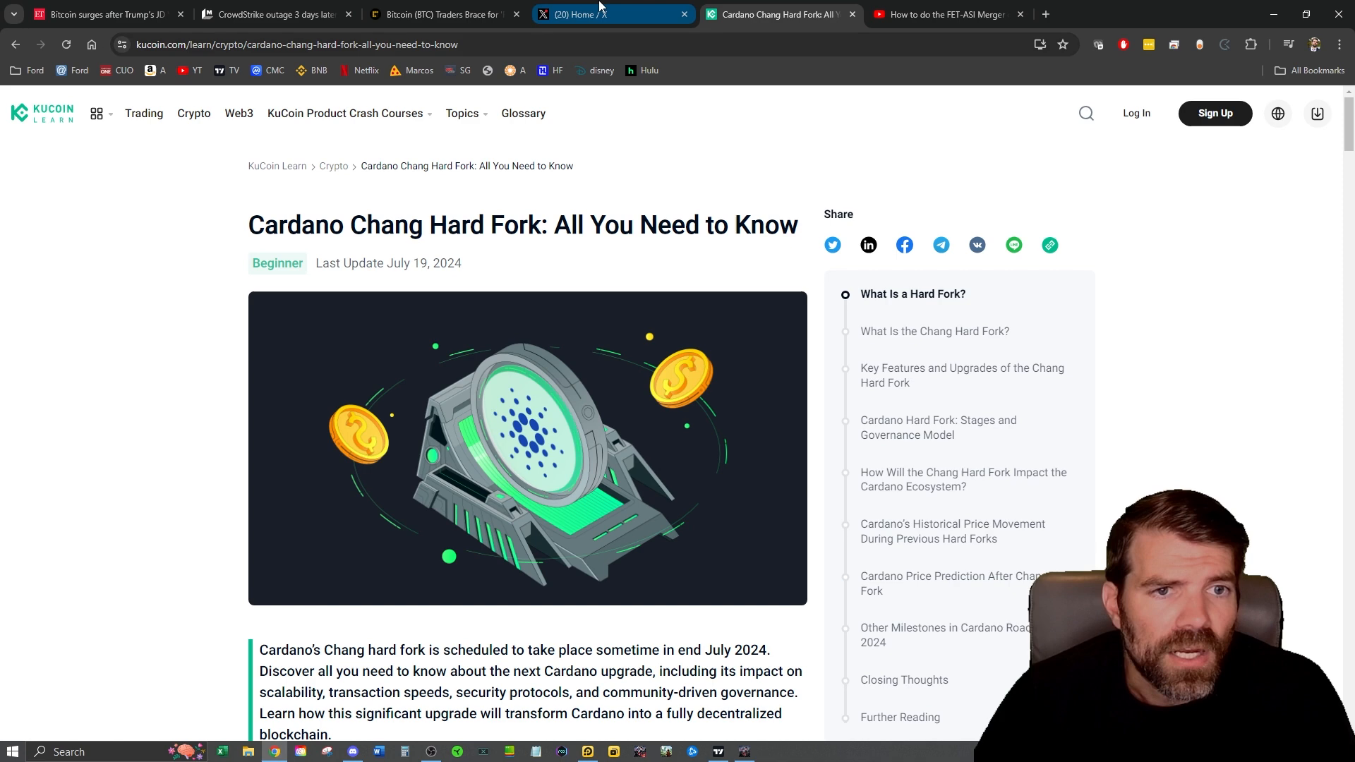
Step: Read CoinDesk's 'Bitcoin Traders Brace for Fat Tails' article down to Trump's July 27 Nashville speech date
left_click(441, 14)
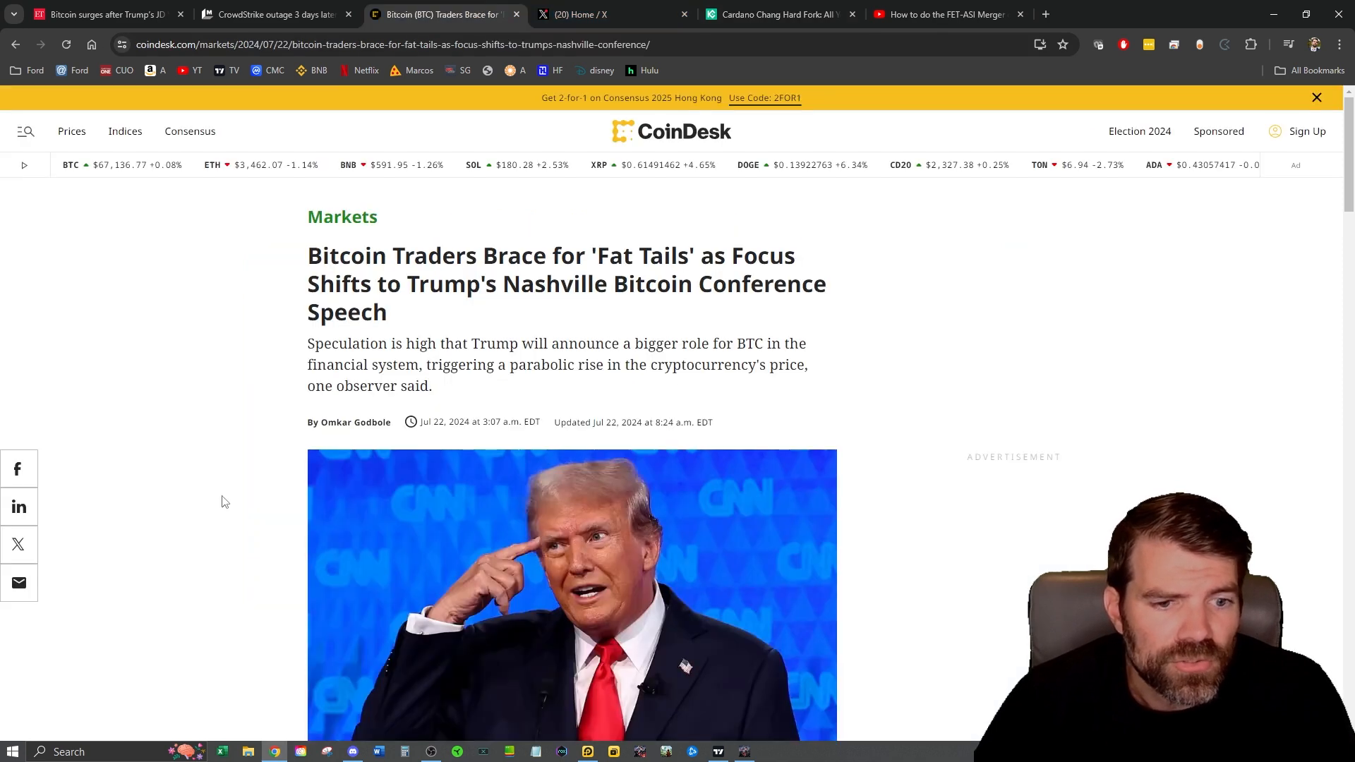
mouse_move(156, 404)
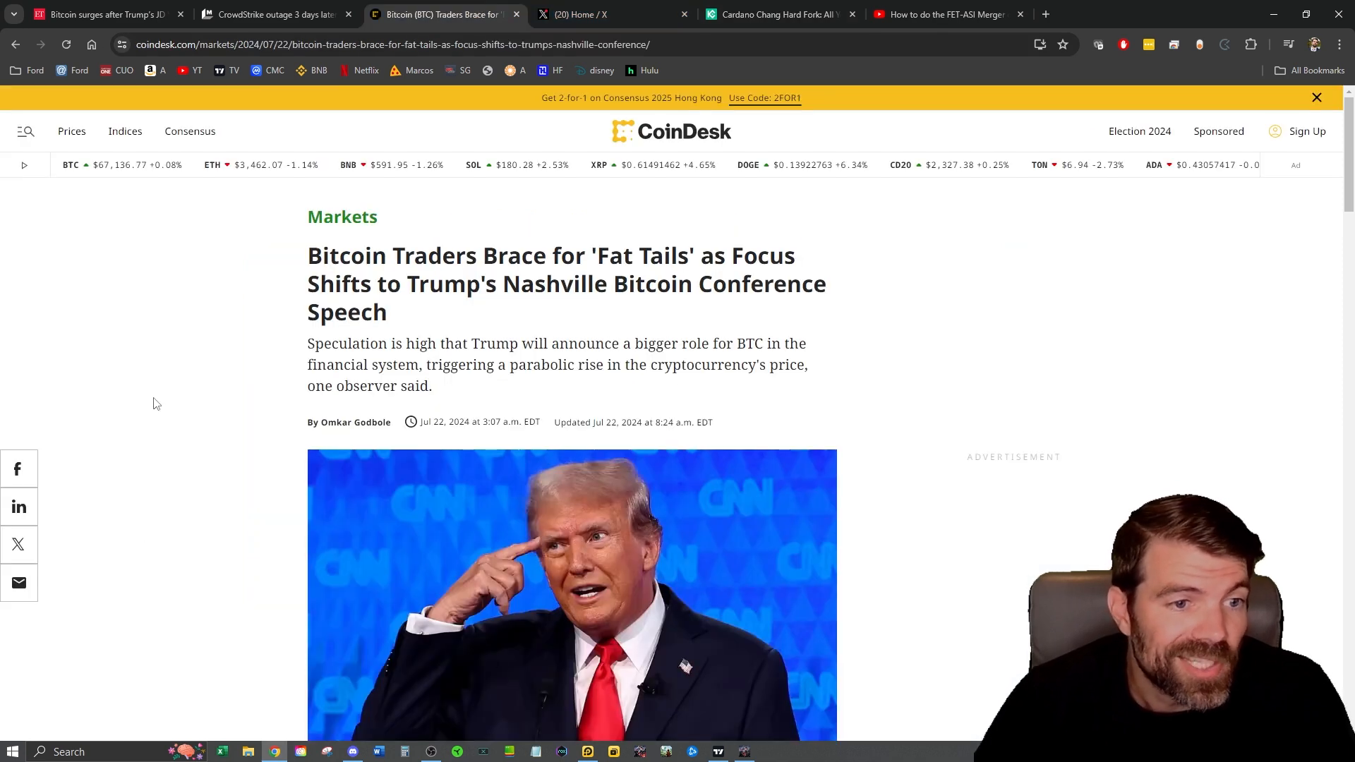
scroll("down", 3)
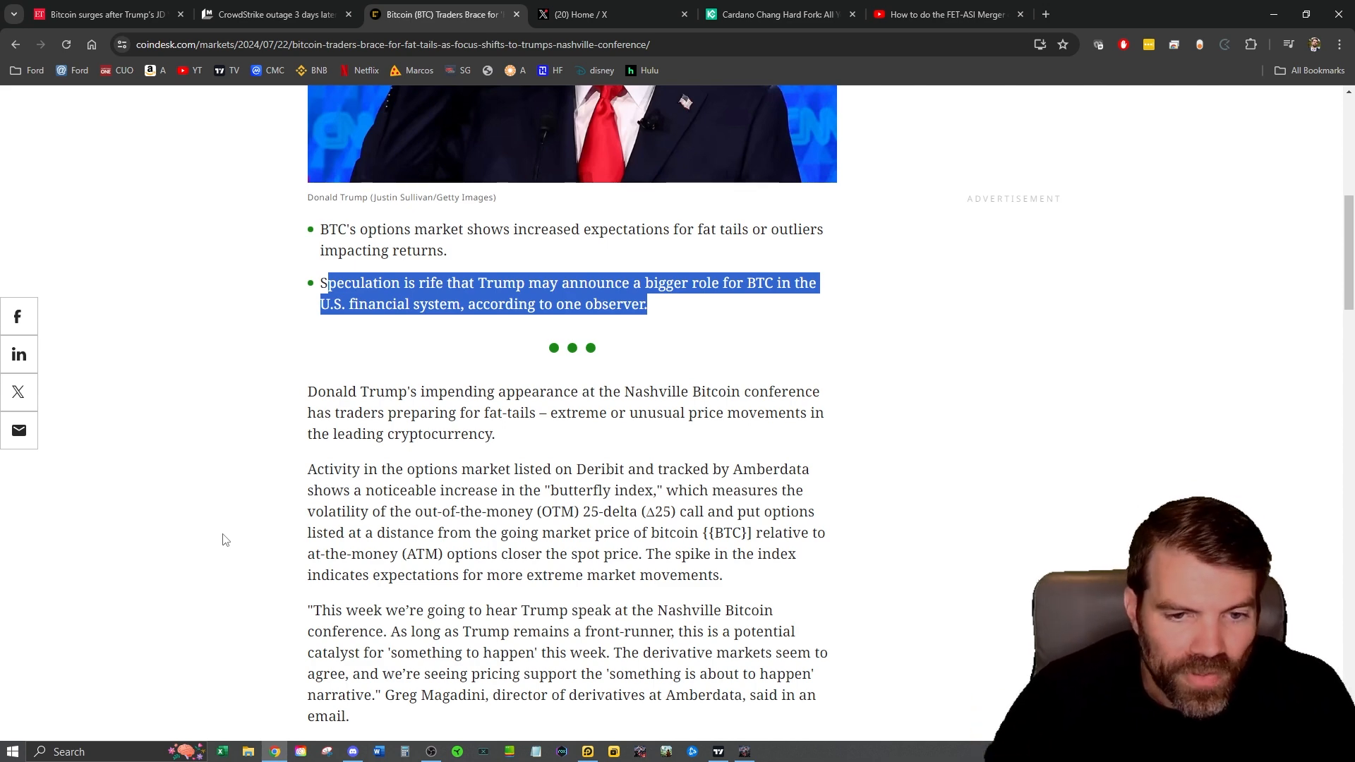
scroll("down", 3)
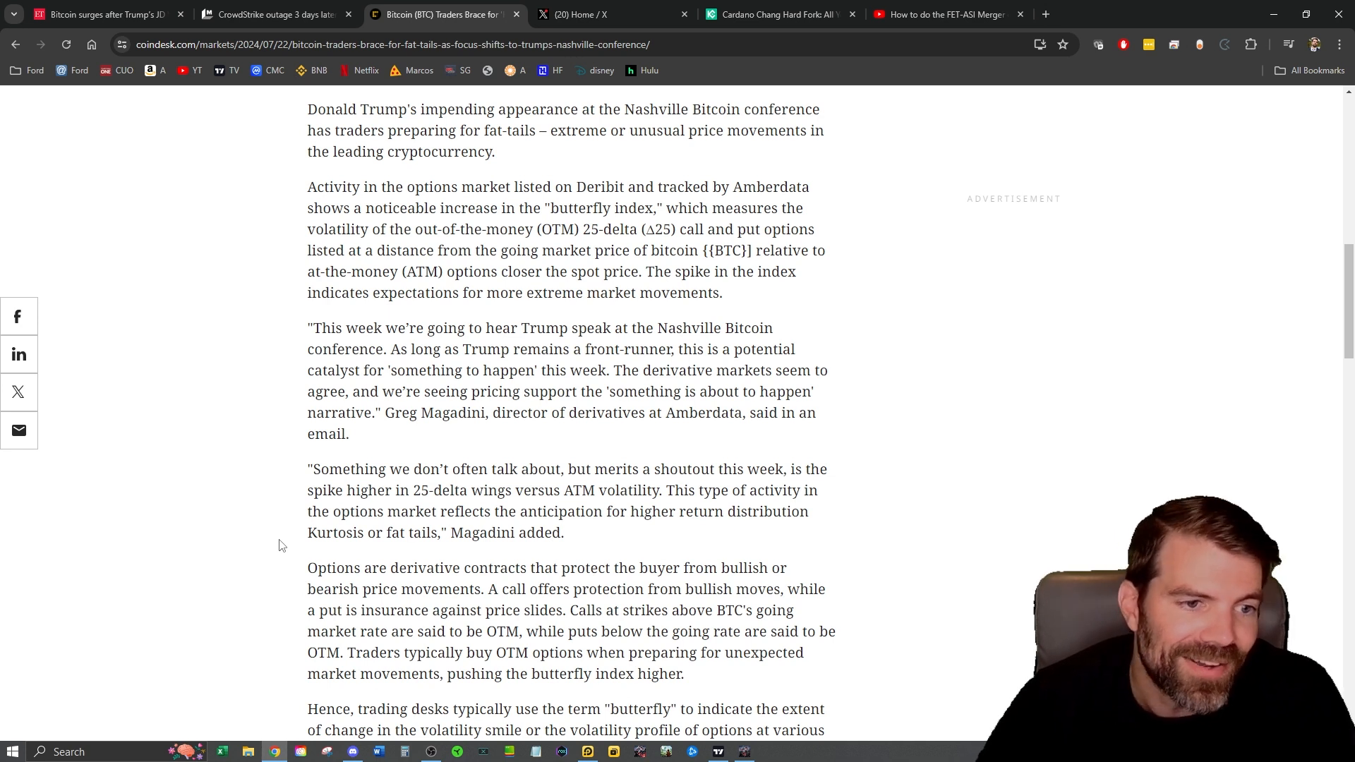
mouse_move(774, 357)
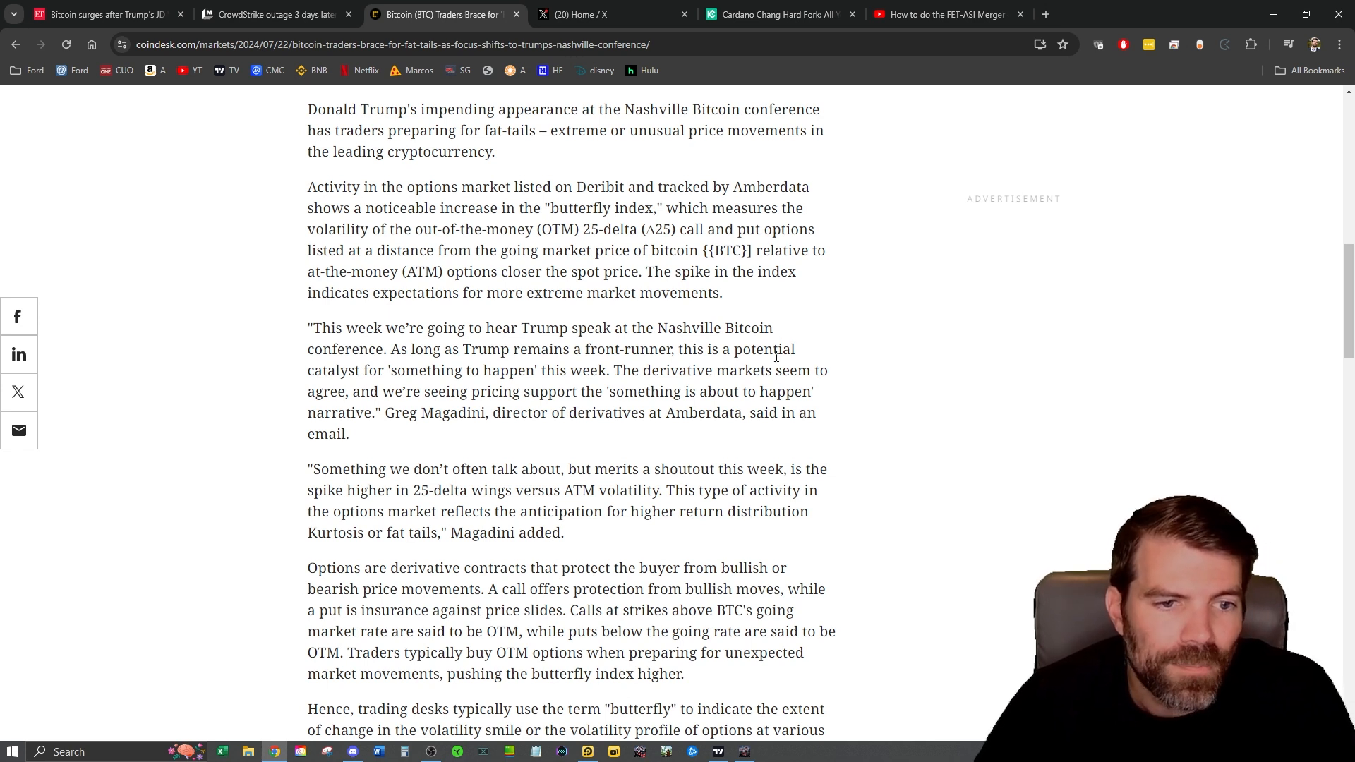
mouse_move(381, 594)
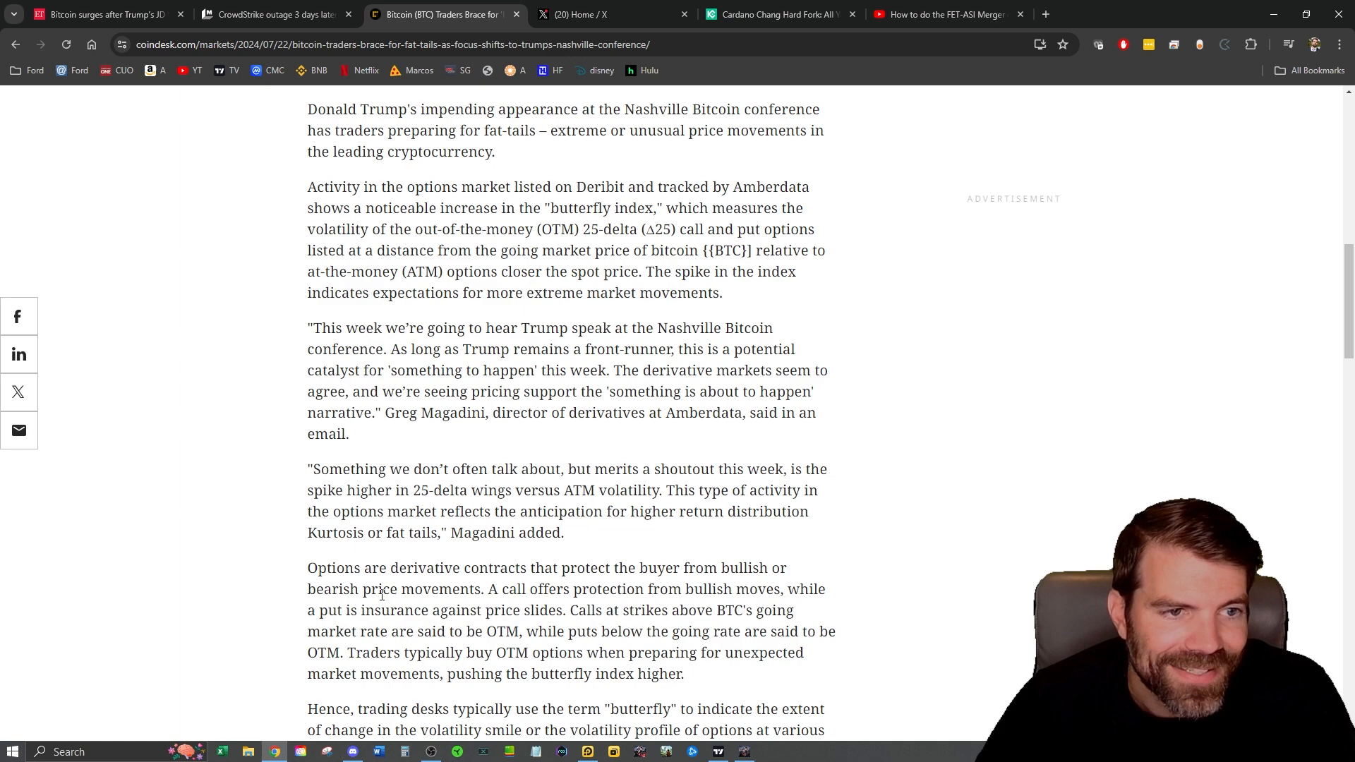
scroll("down", 3)
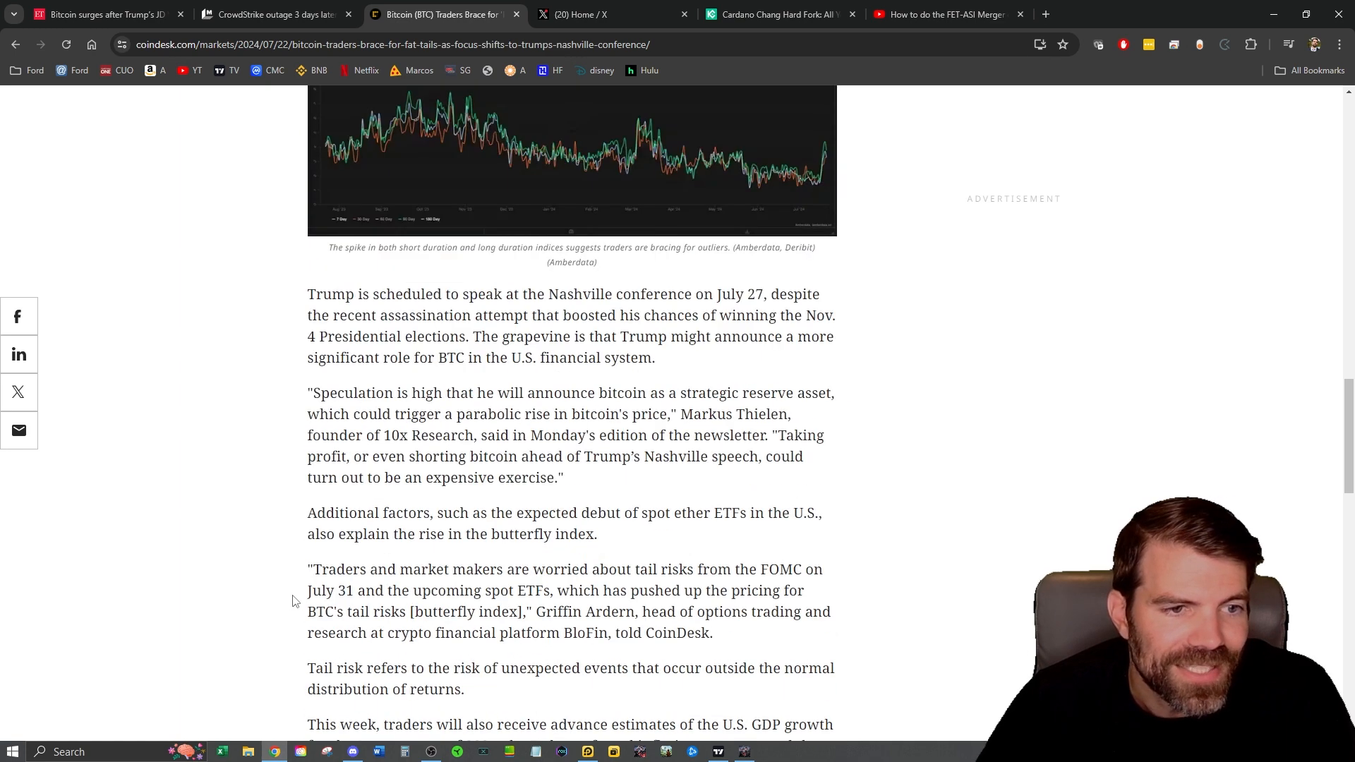
mouse_move(577, 578)
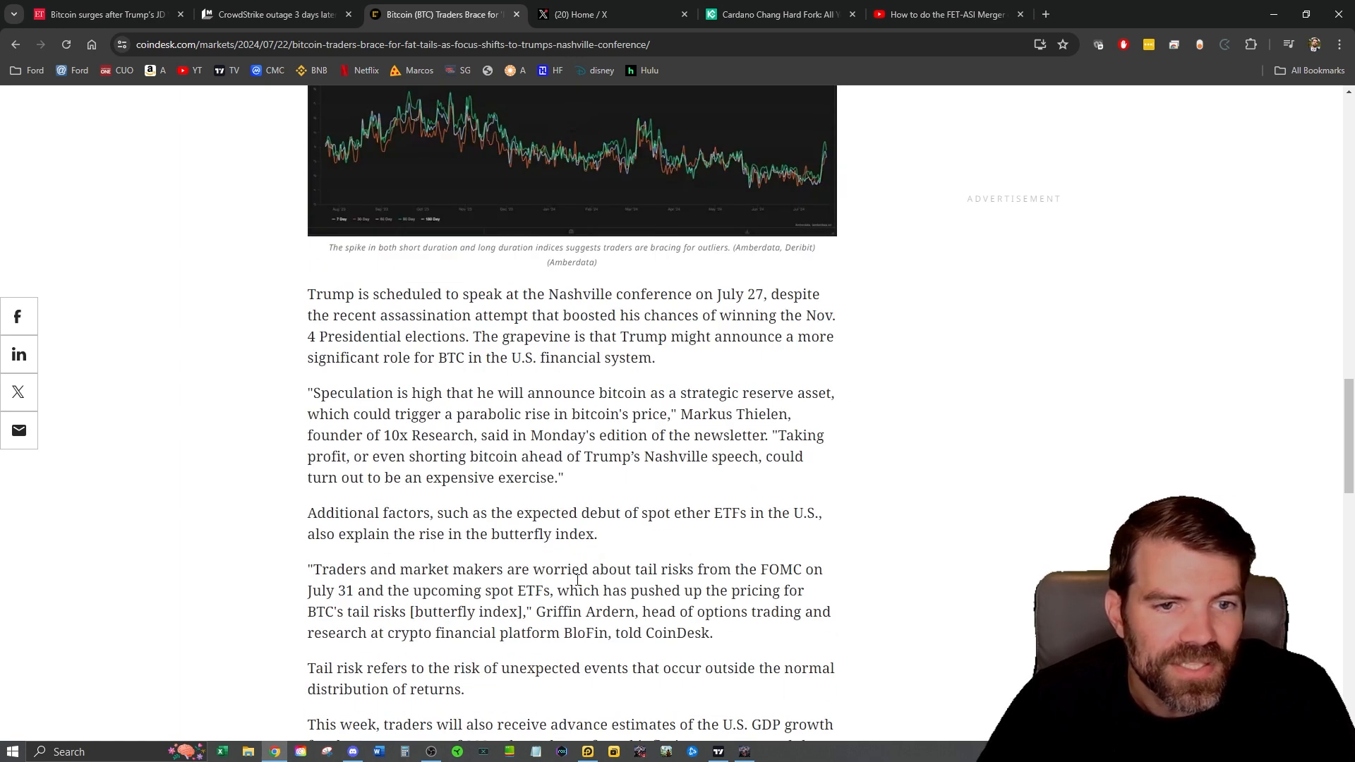
mouse_move(254, 615)
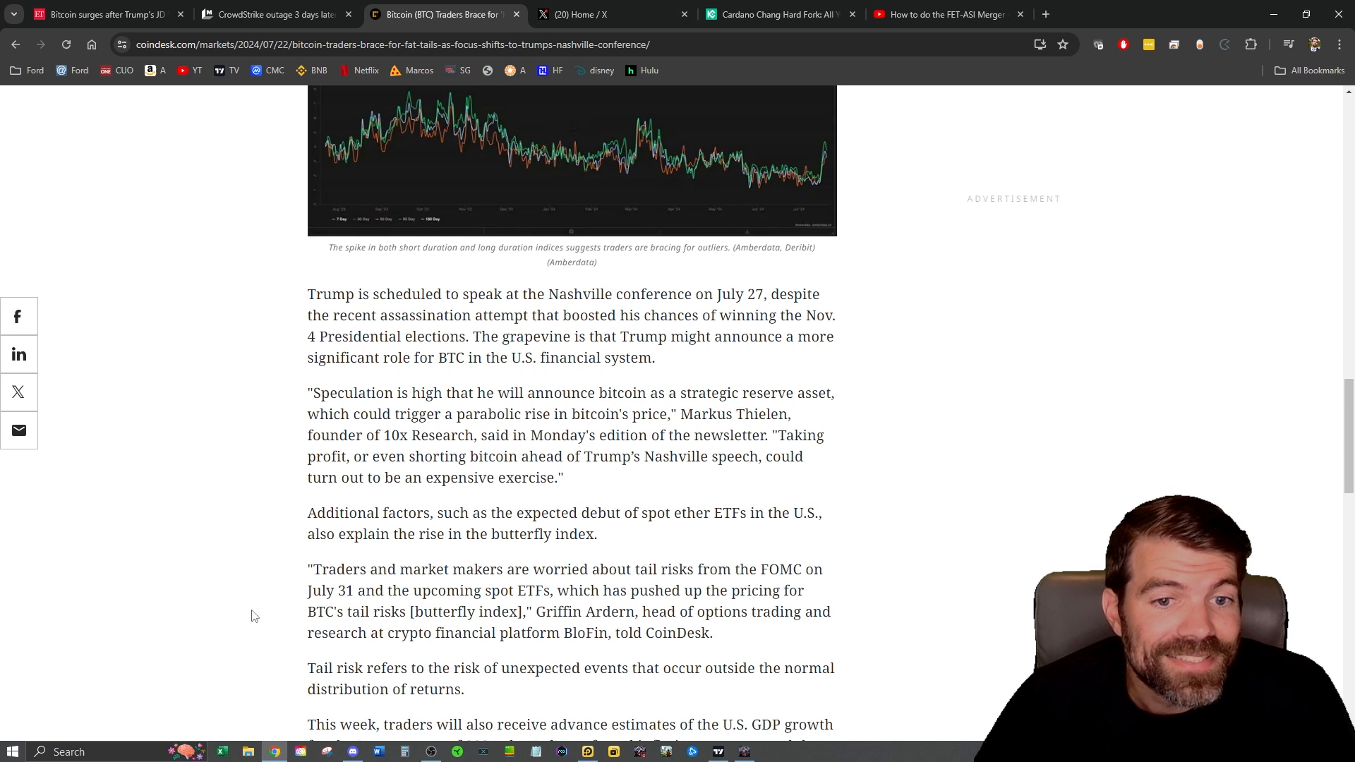
mouse_move(569, 554)
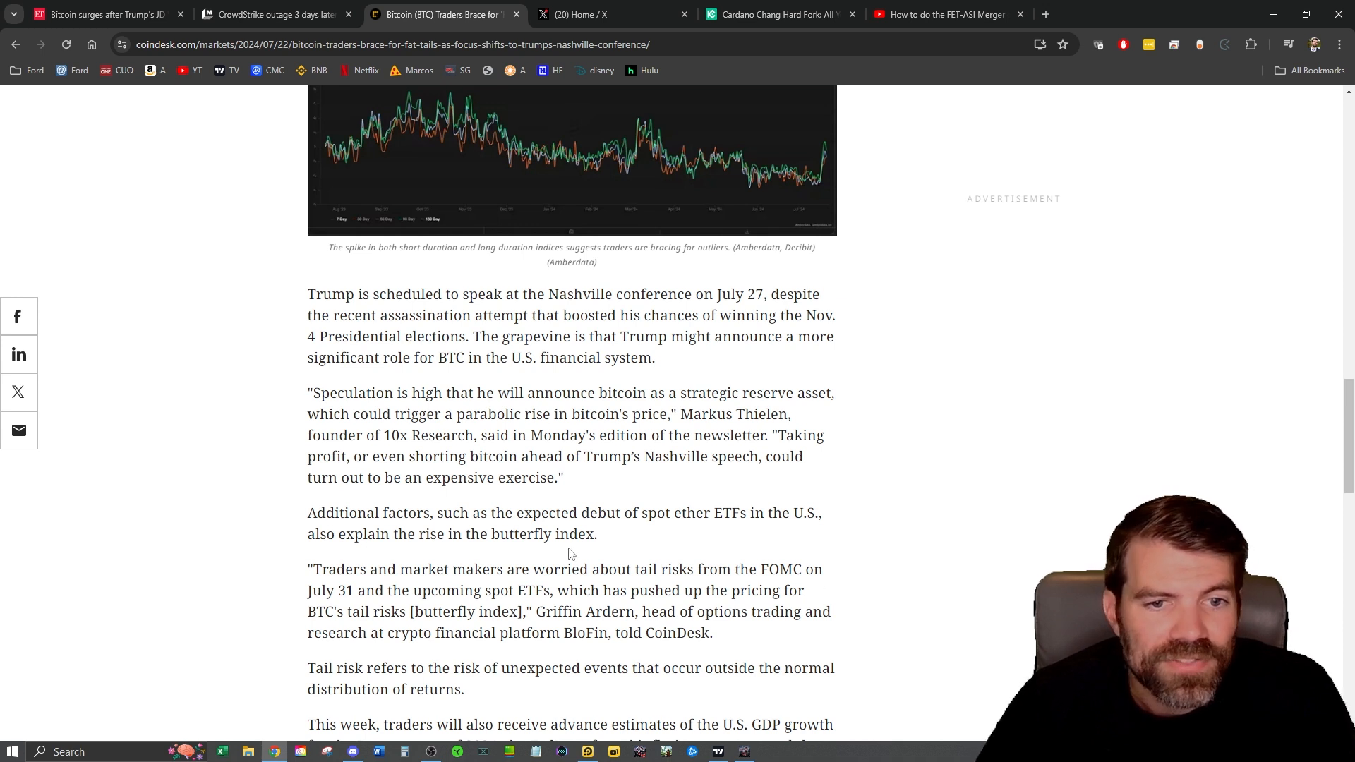
mouse_move(365, 517)
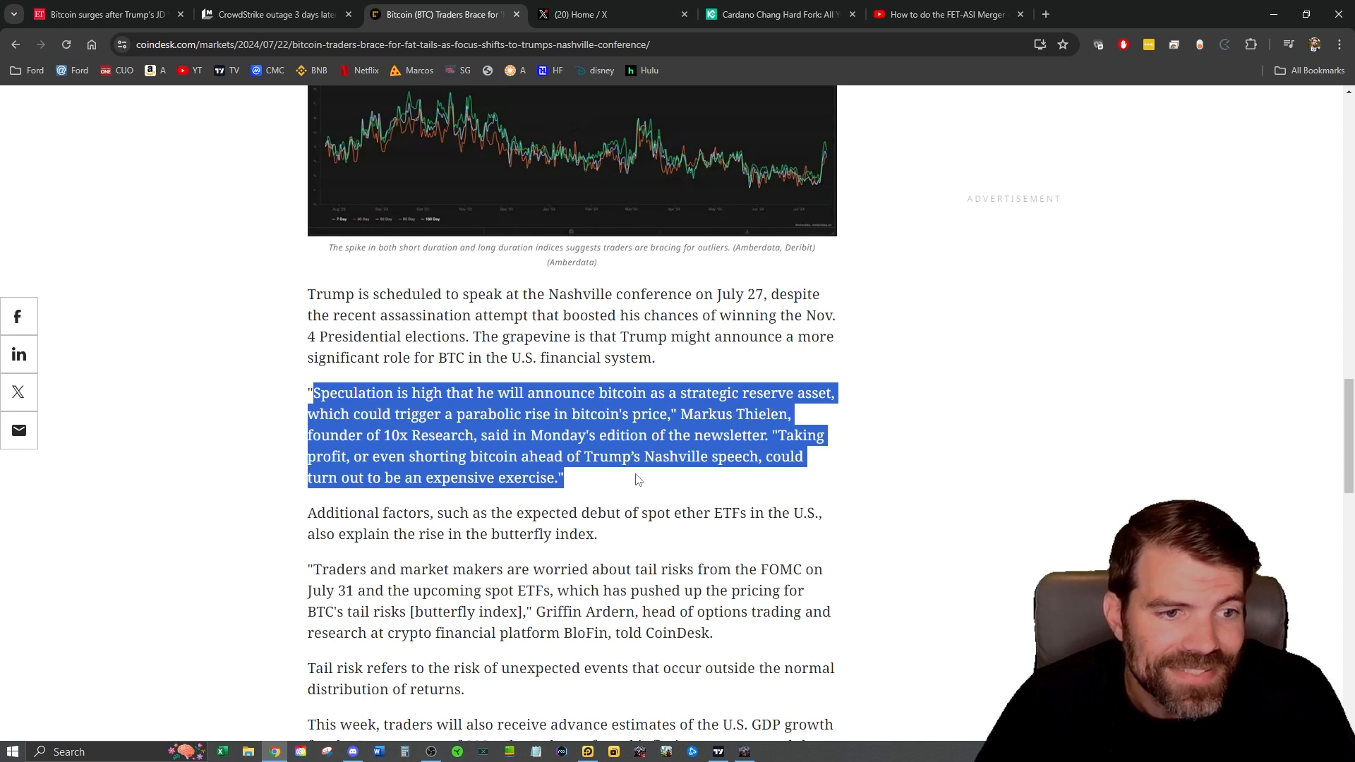
mouse_move(591, 482)
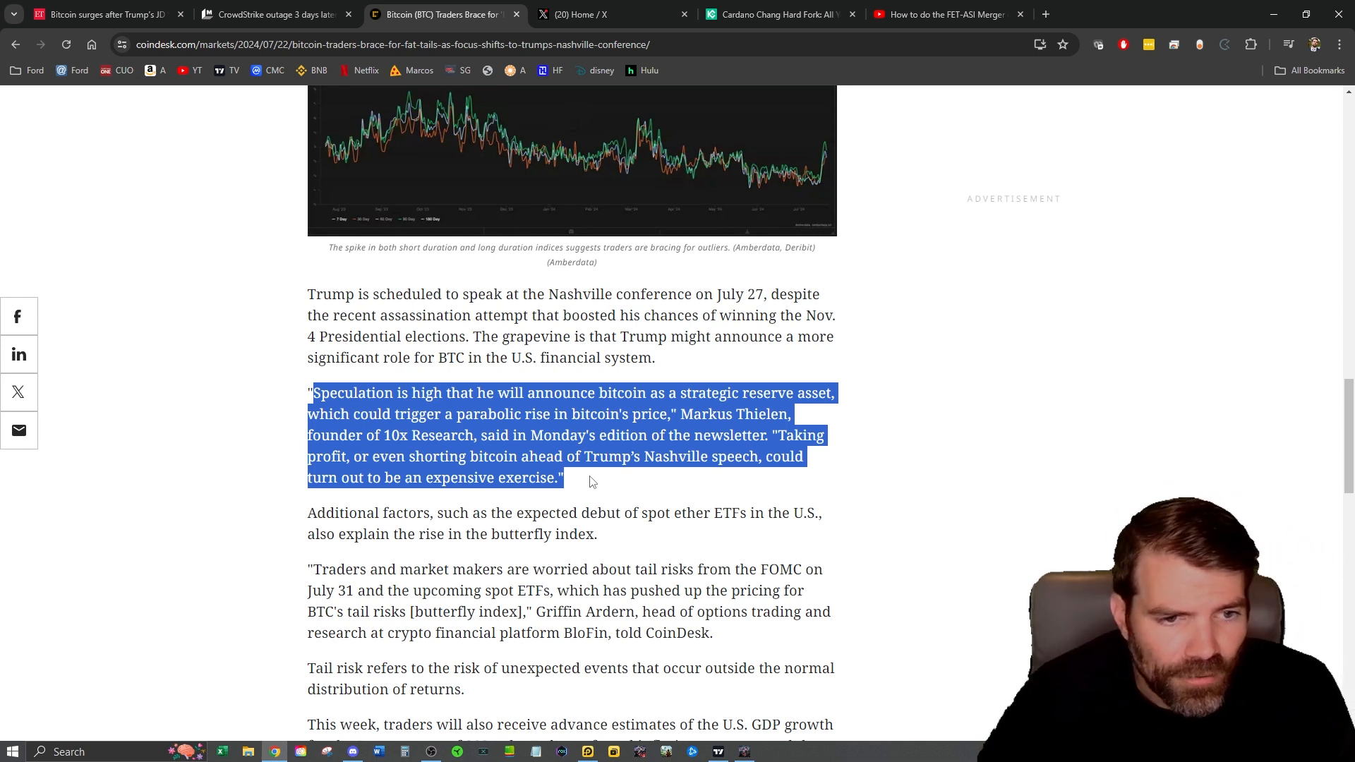
mouse_move(608, 485)
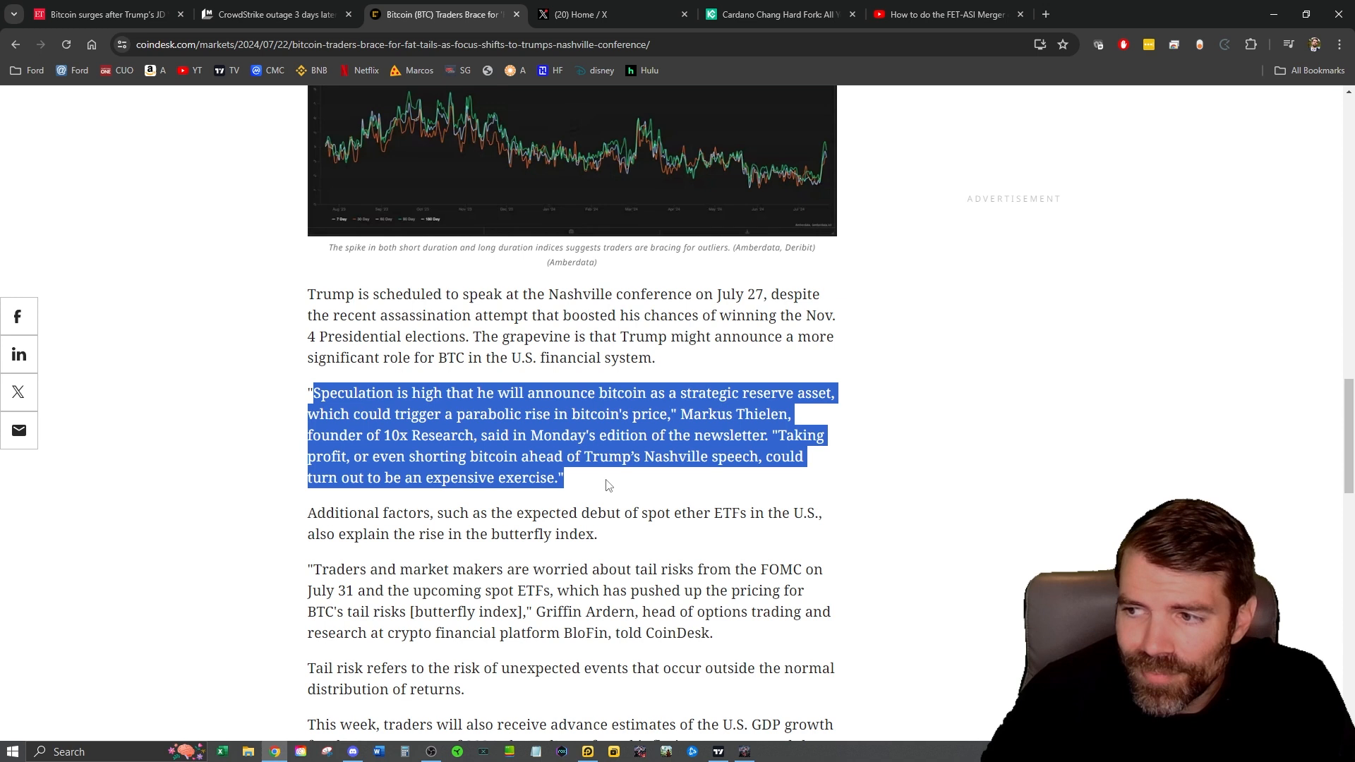
mouse_move(572, 486)
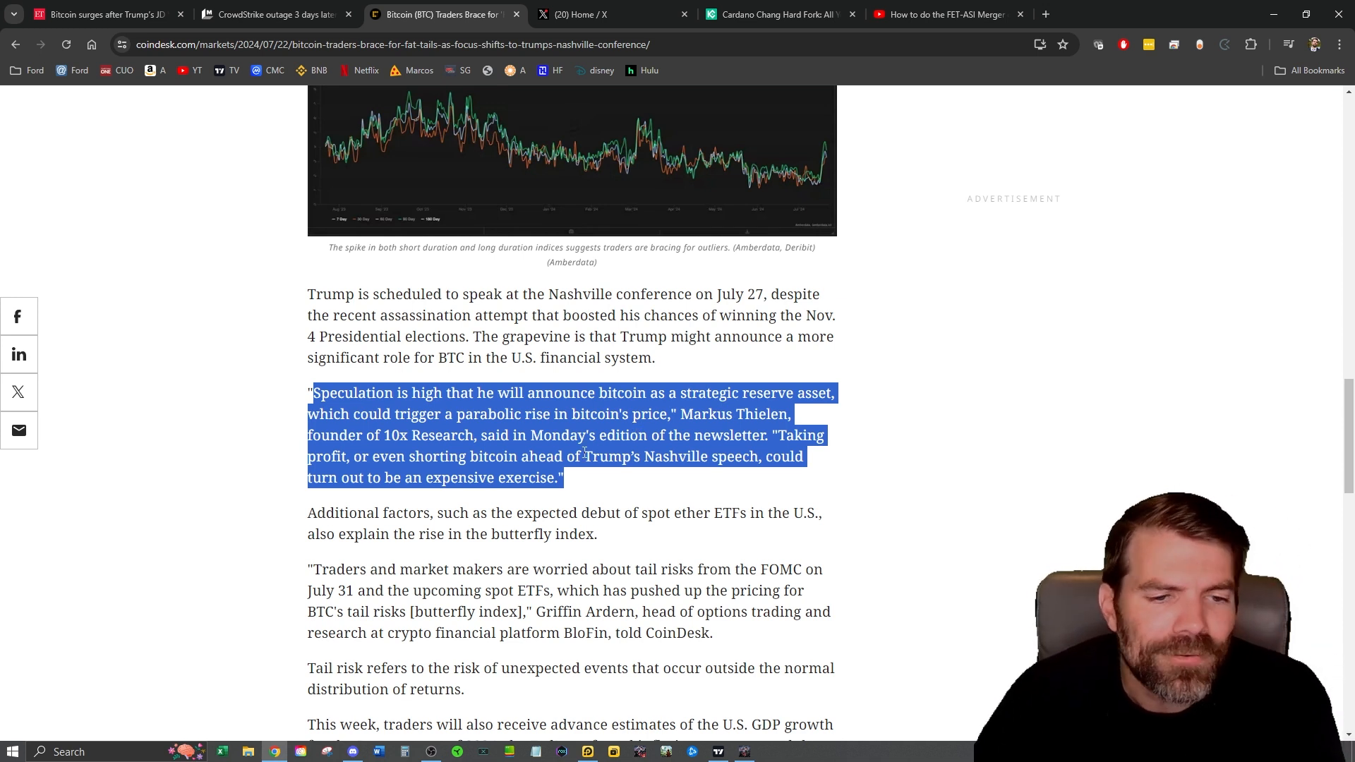
mouse_move(579, 482)
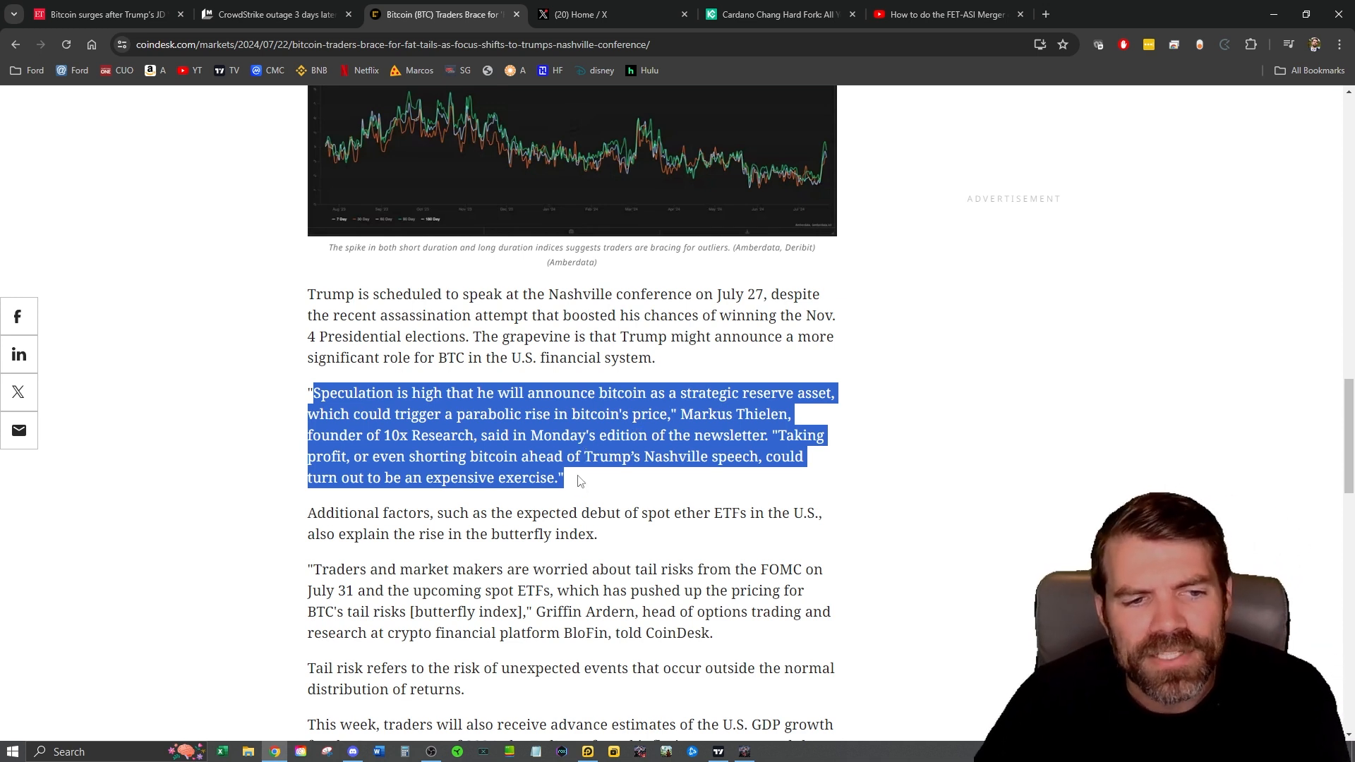
Step: Narrow the highlight to Markus Thielen's warning that shorting bitcoin before Trump's speech could be expensive
left_click(577, 481)
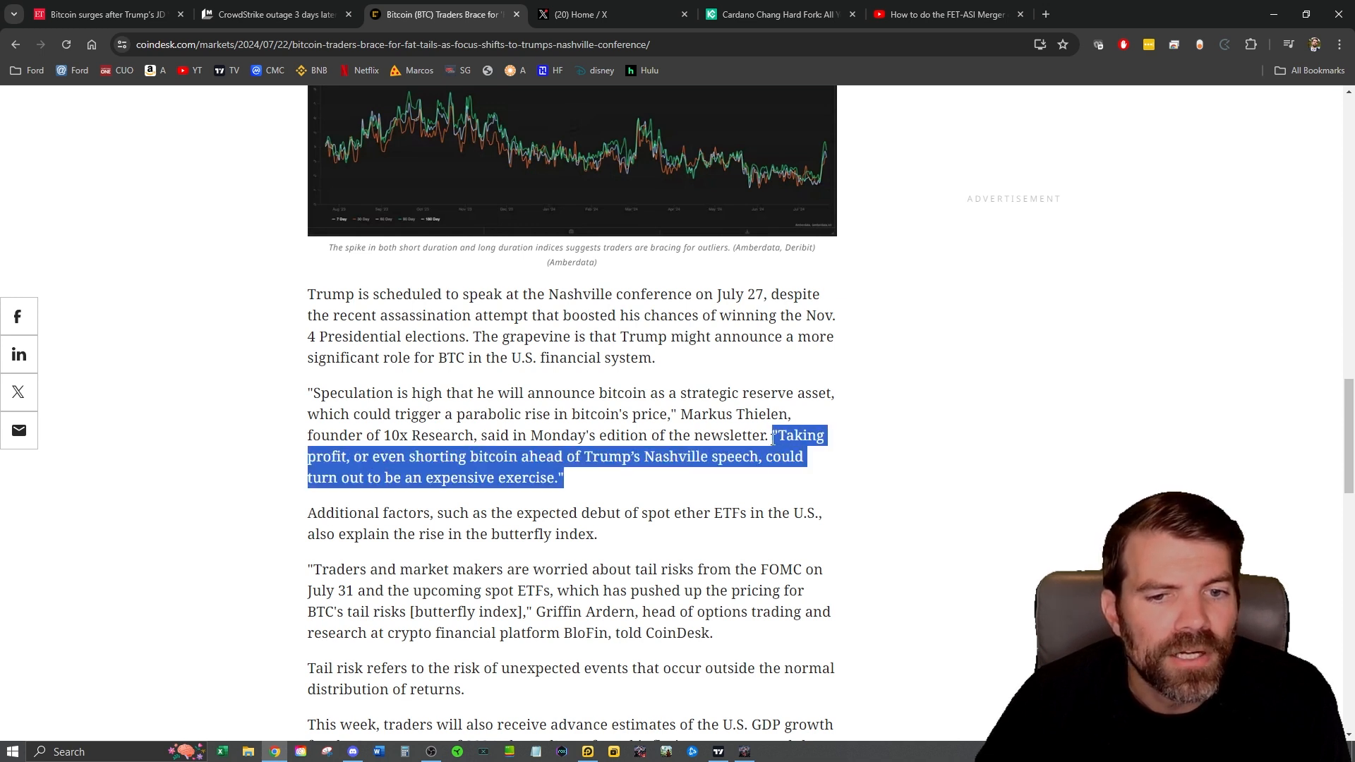
scroll("down", 3)
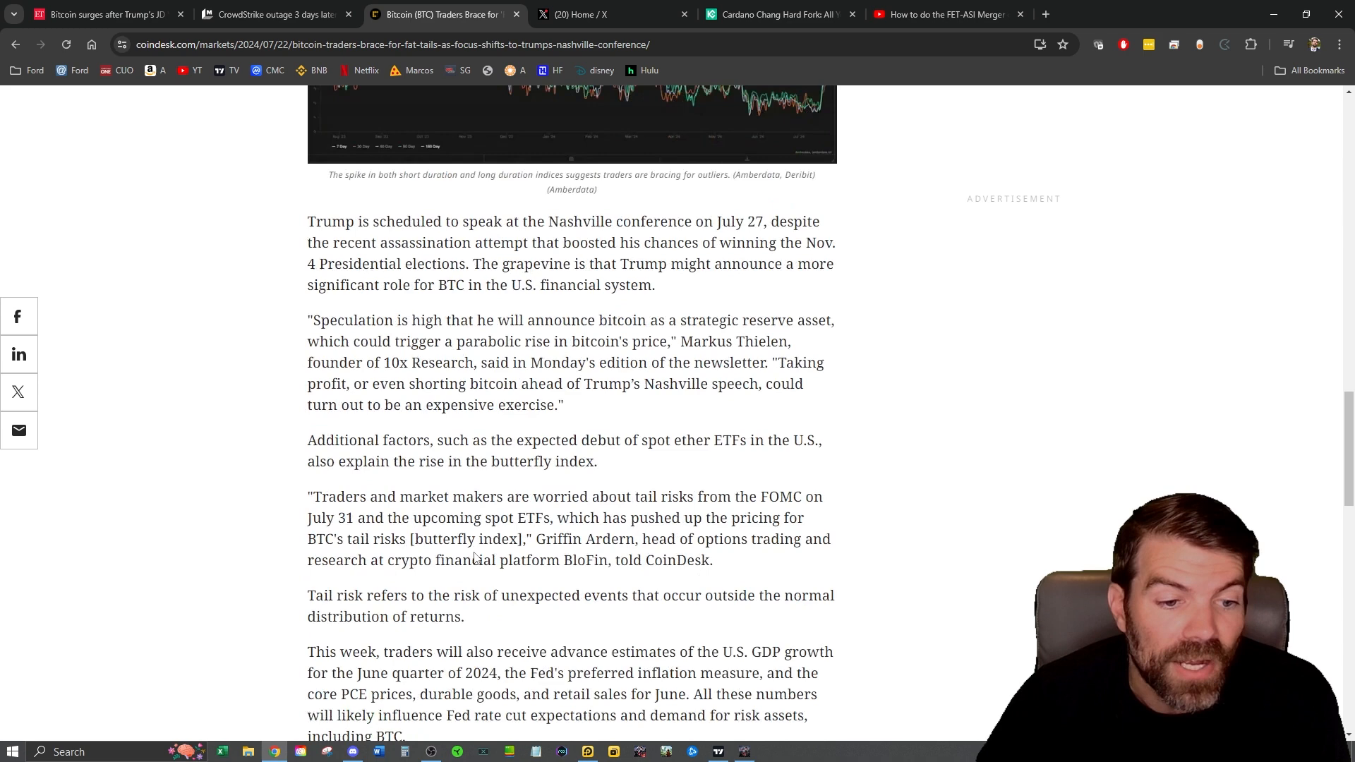
scroll("down", 3)
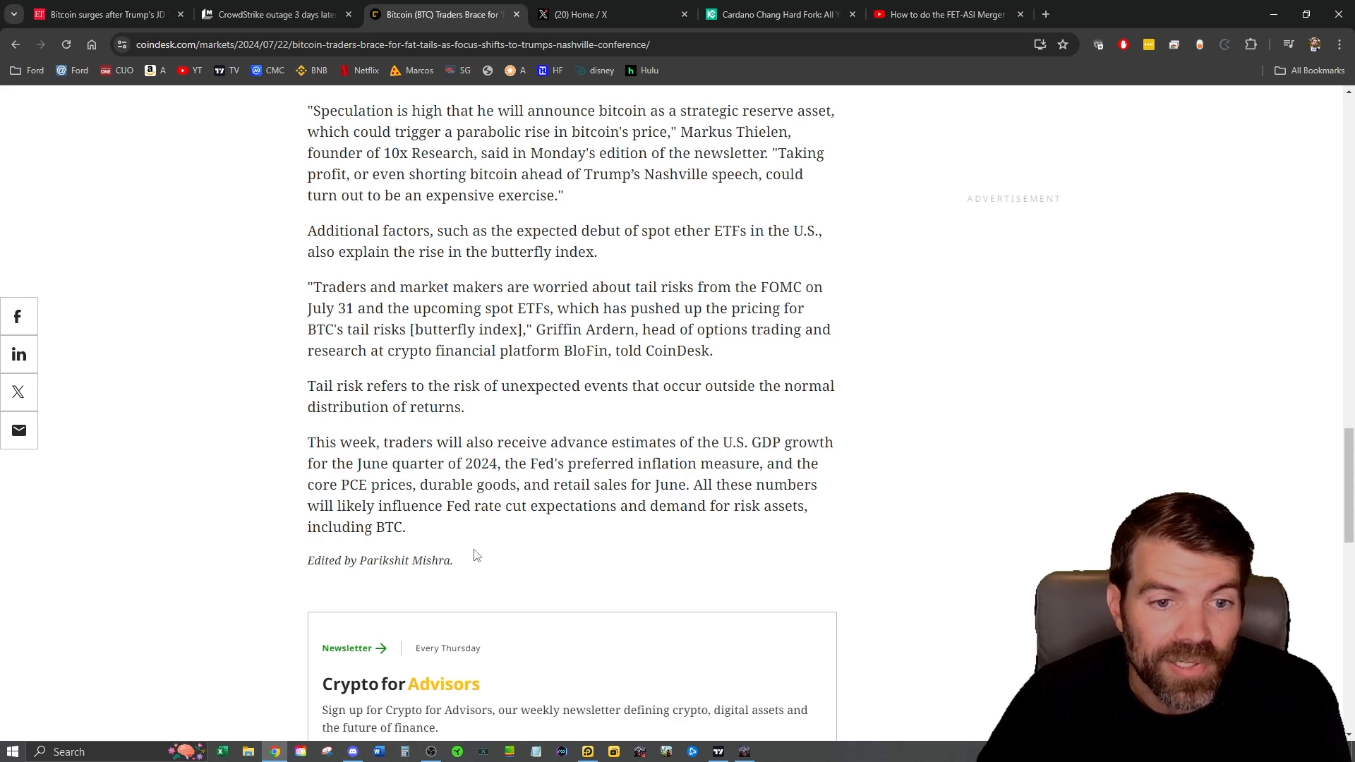
scroll("down", 3)
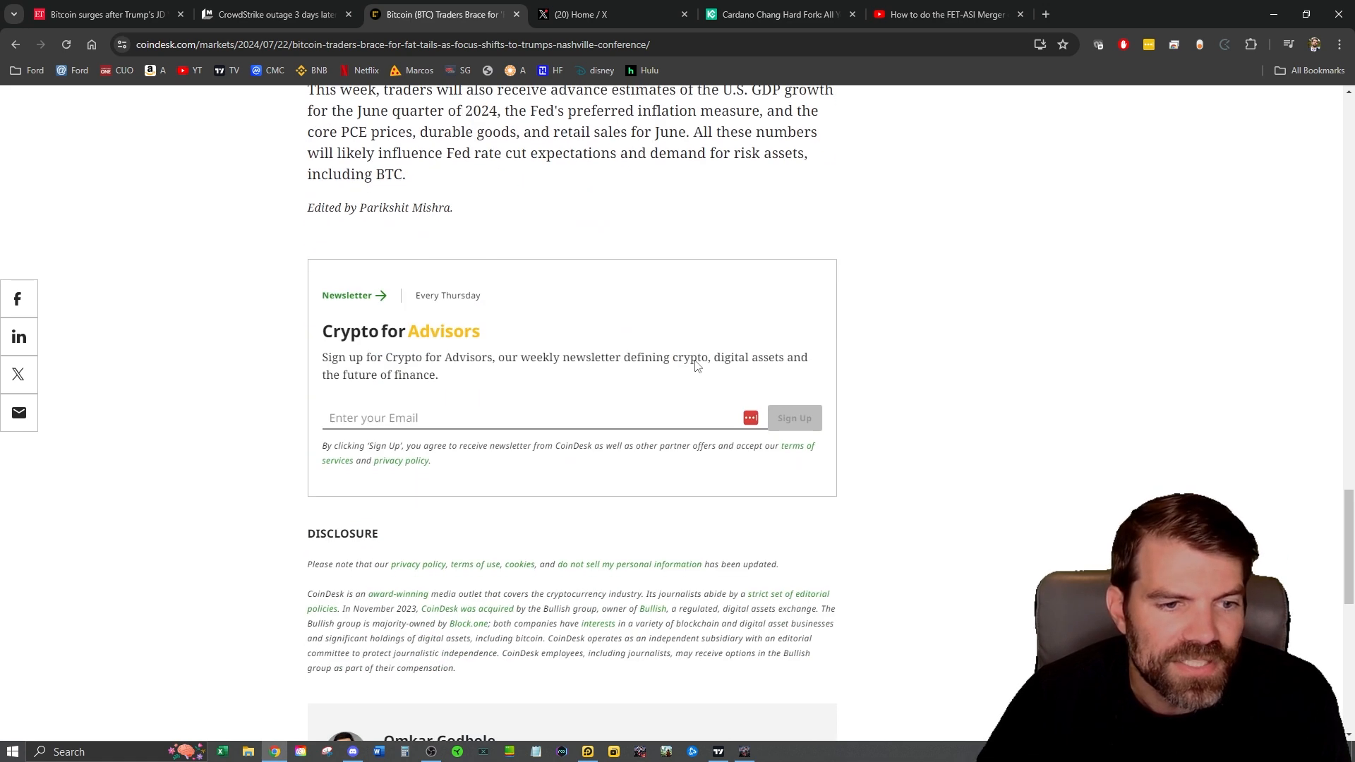
scroll("up", 3)
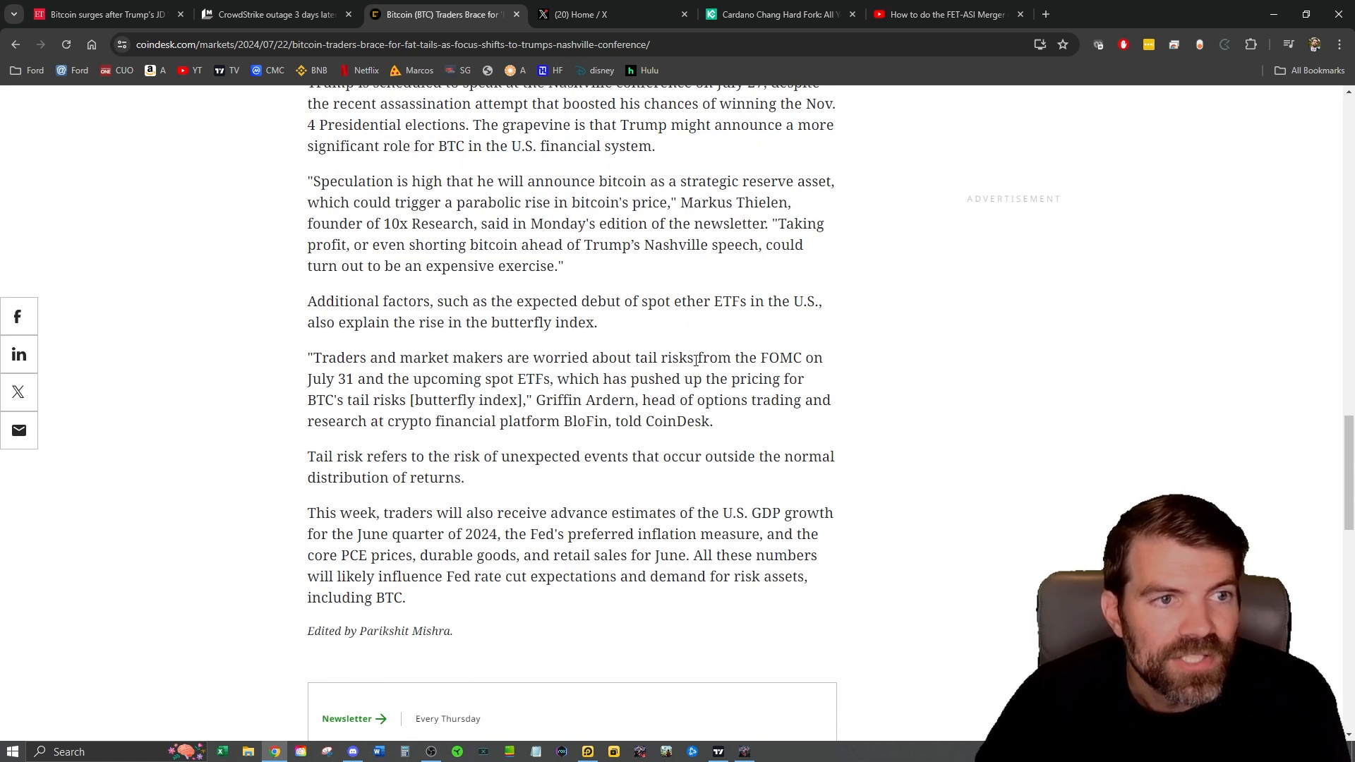
mouse_move(686, 447)
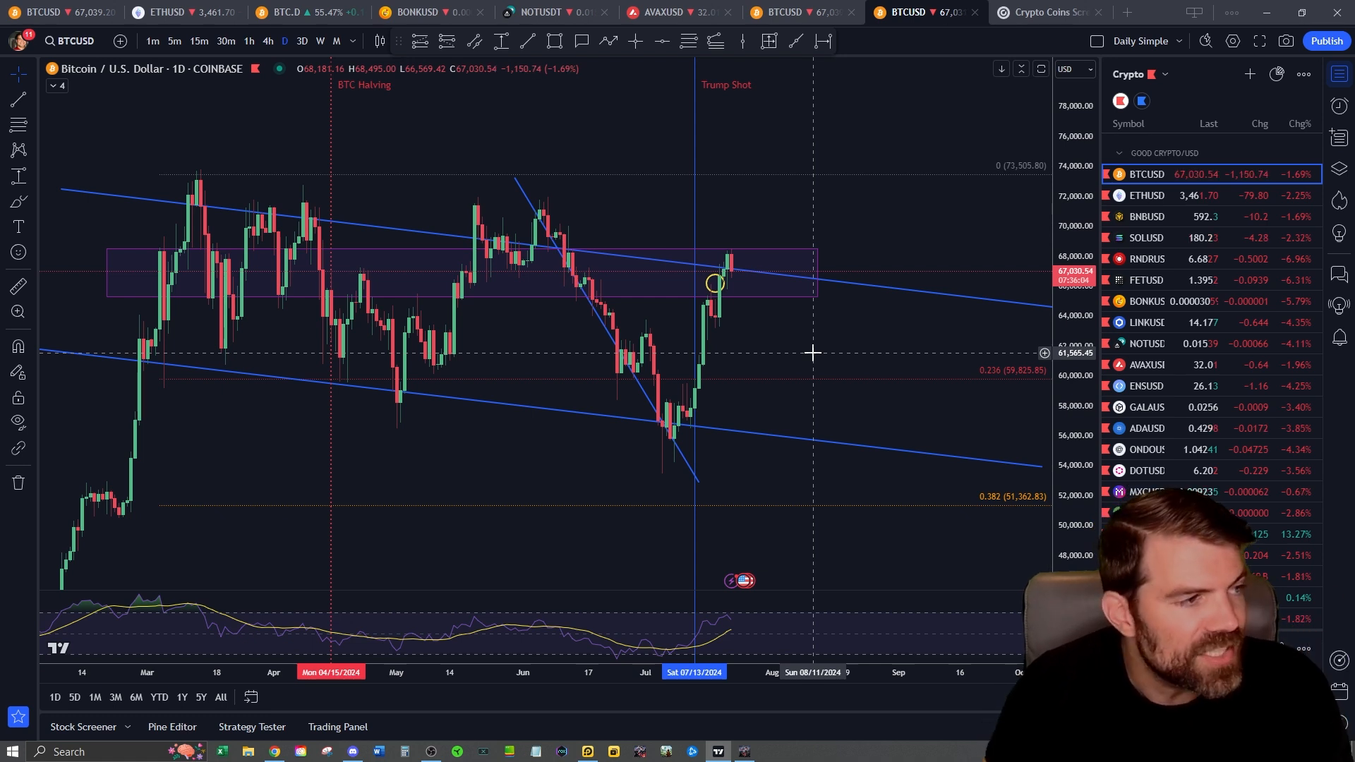
mouse_move(528, 475)
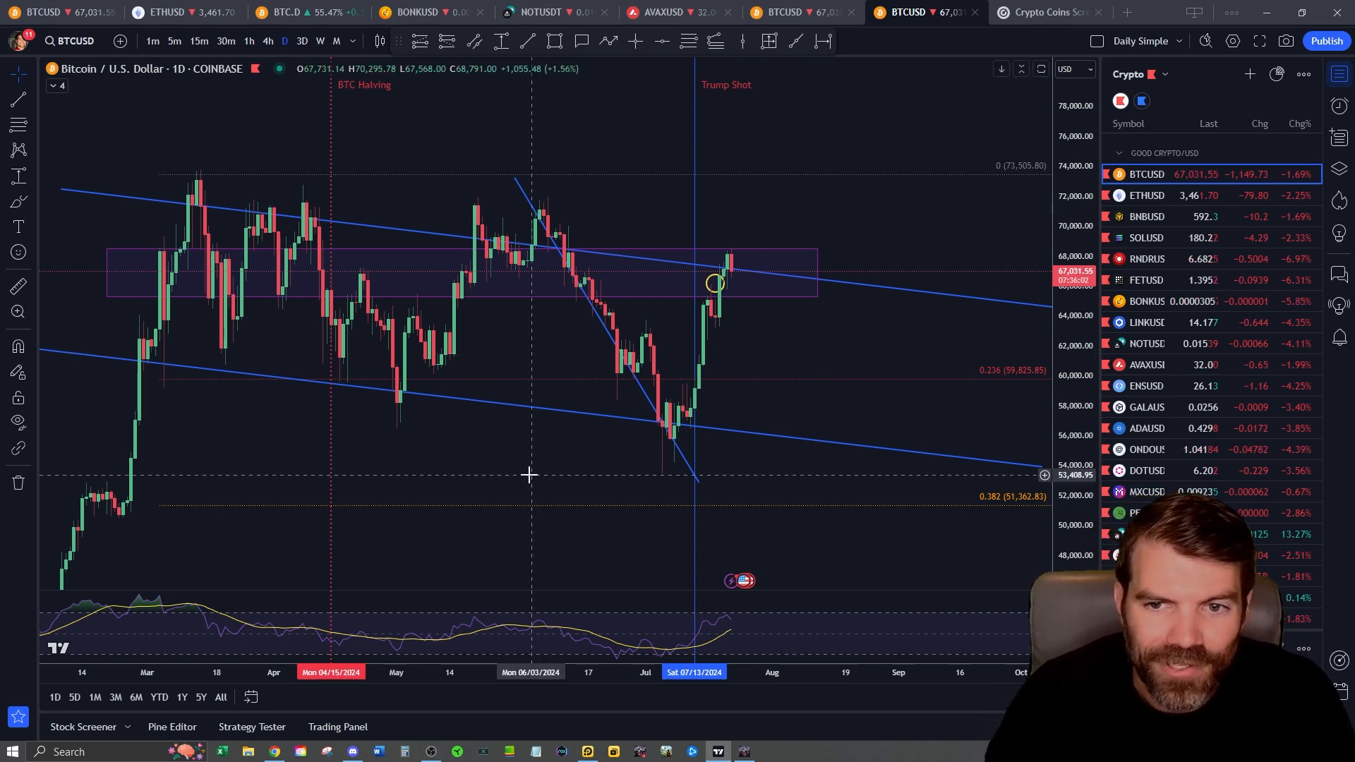
mouse_move(977, 404)
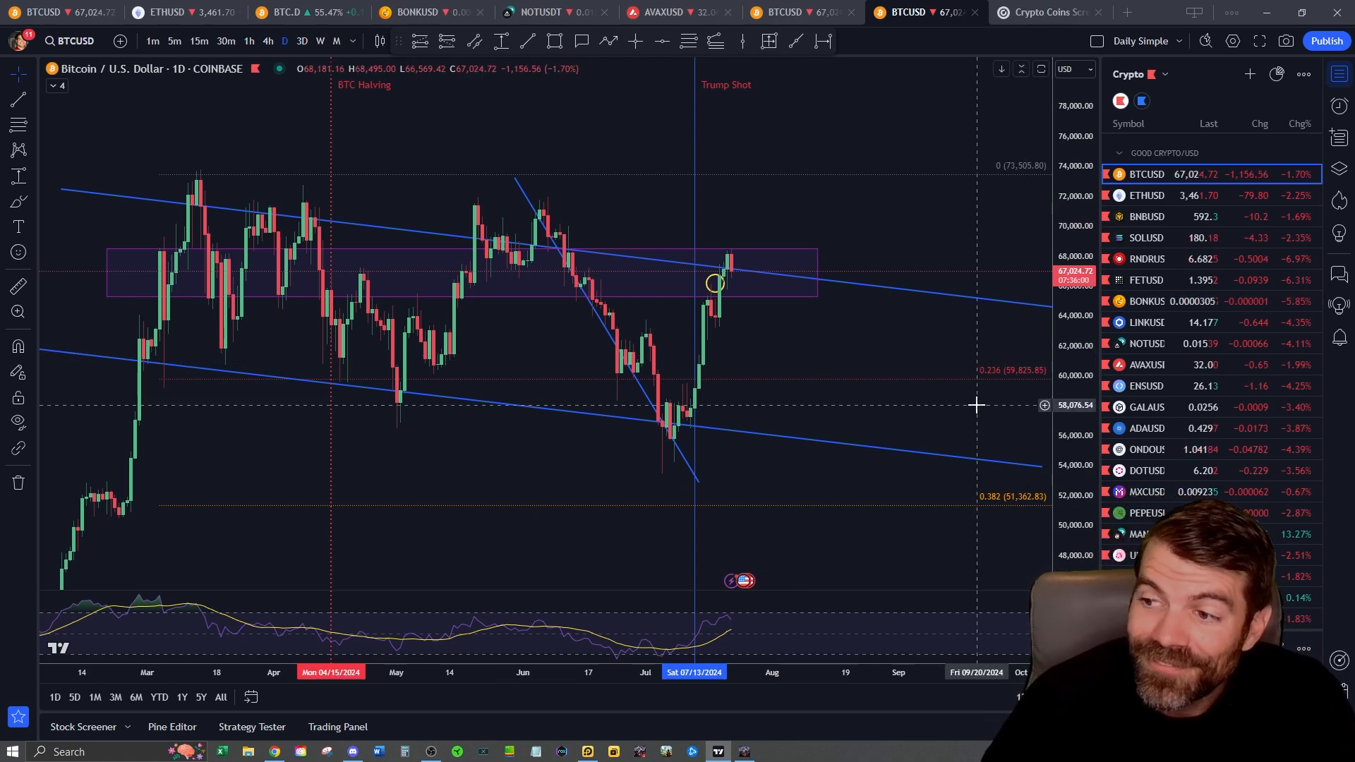